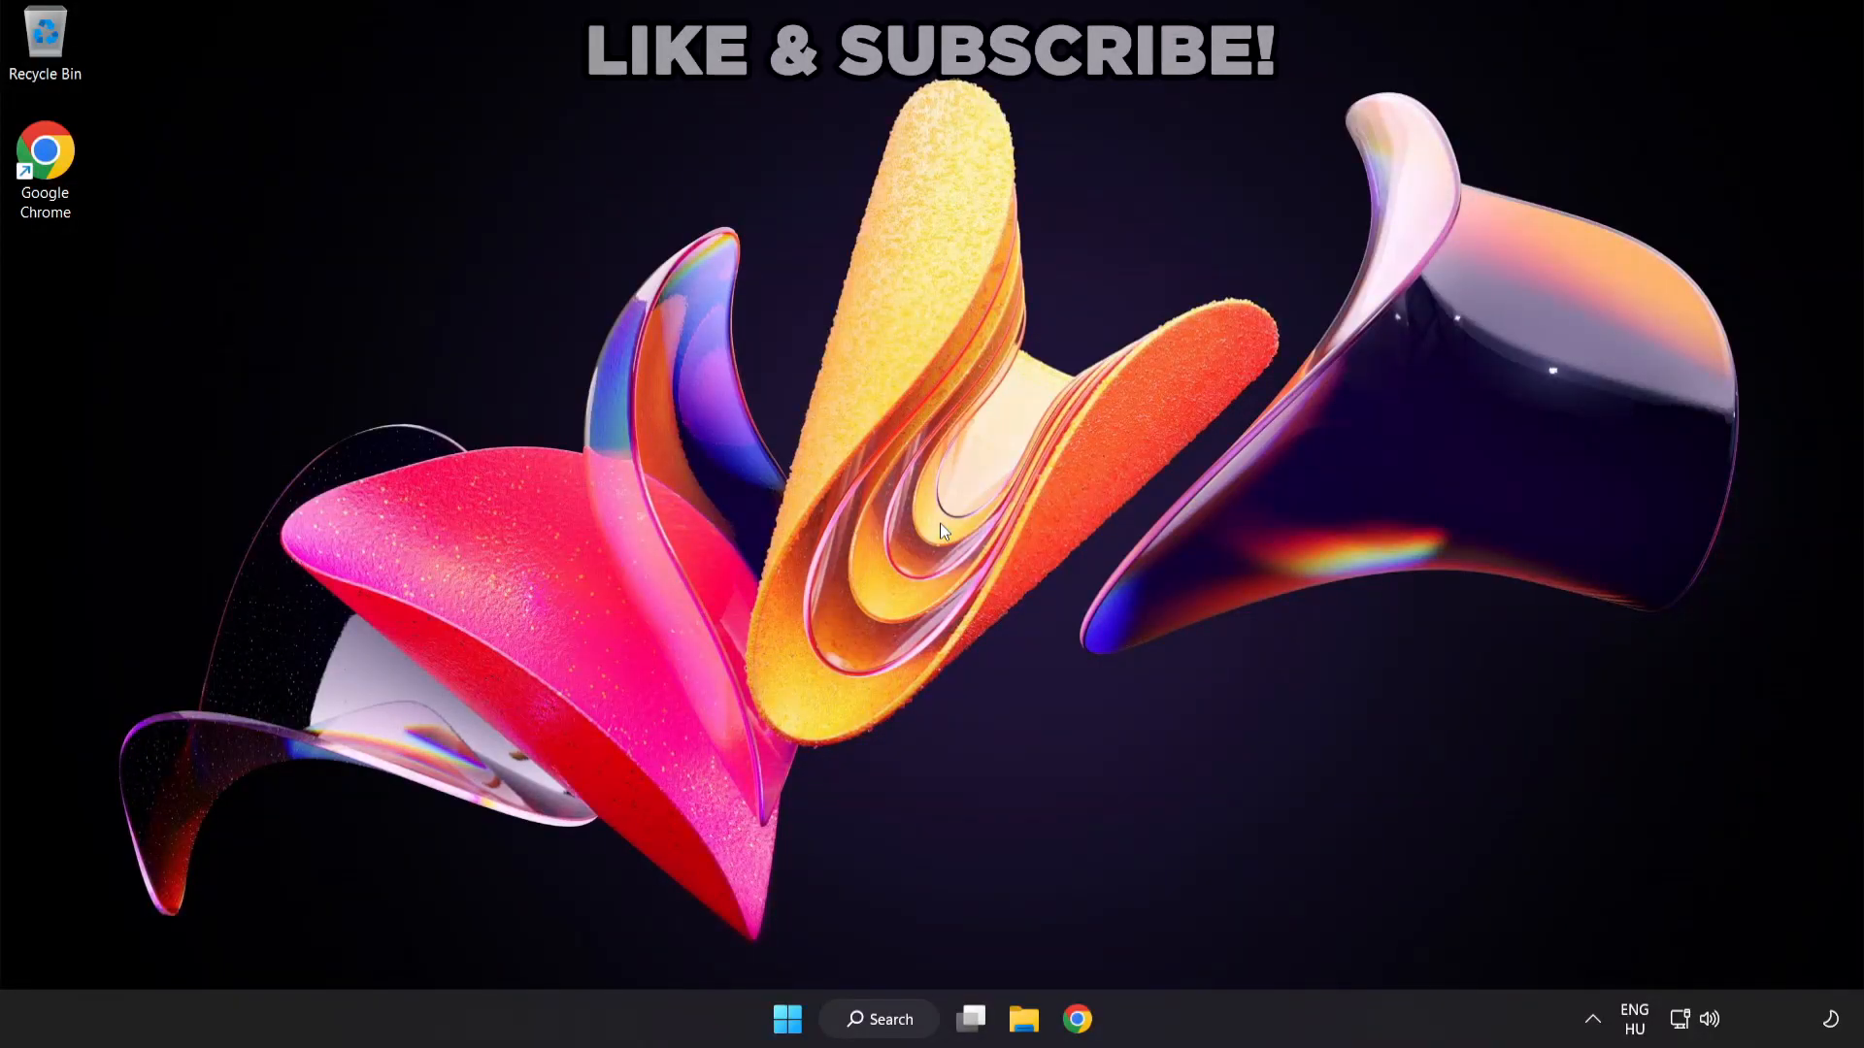
pyautogui.moveTo(1052, 717)
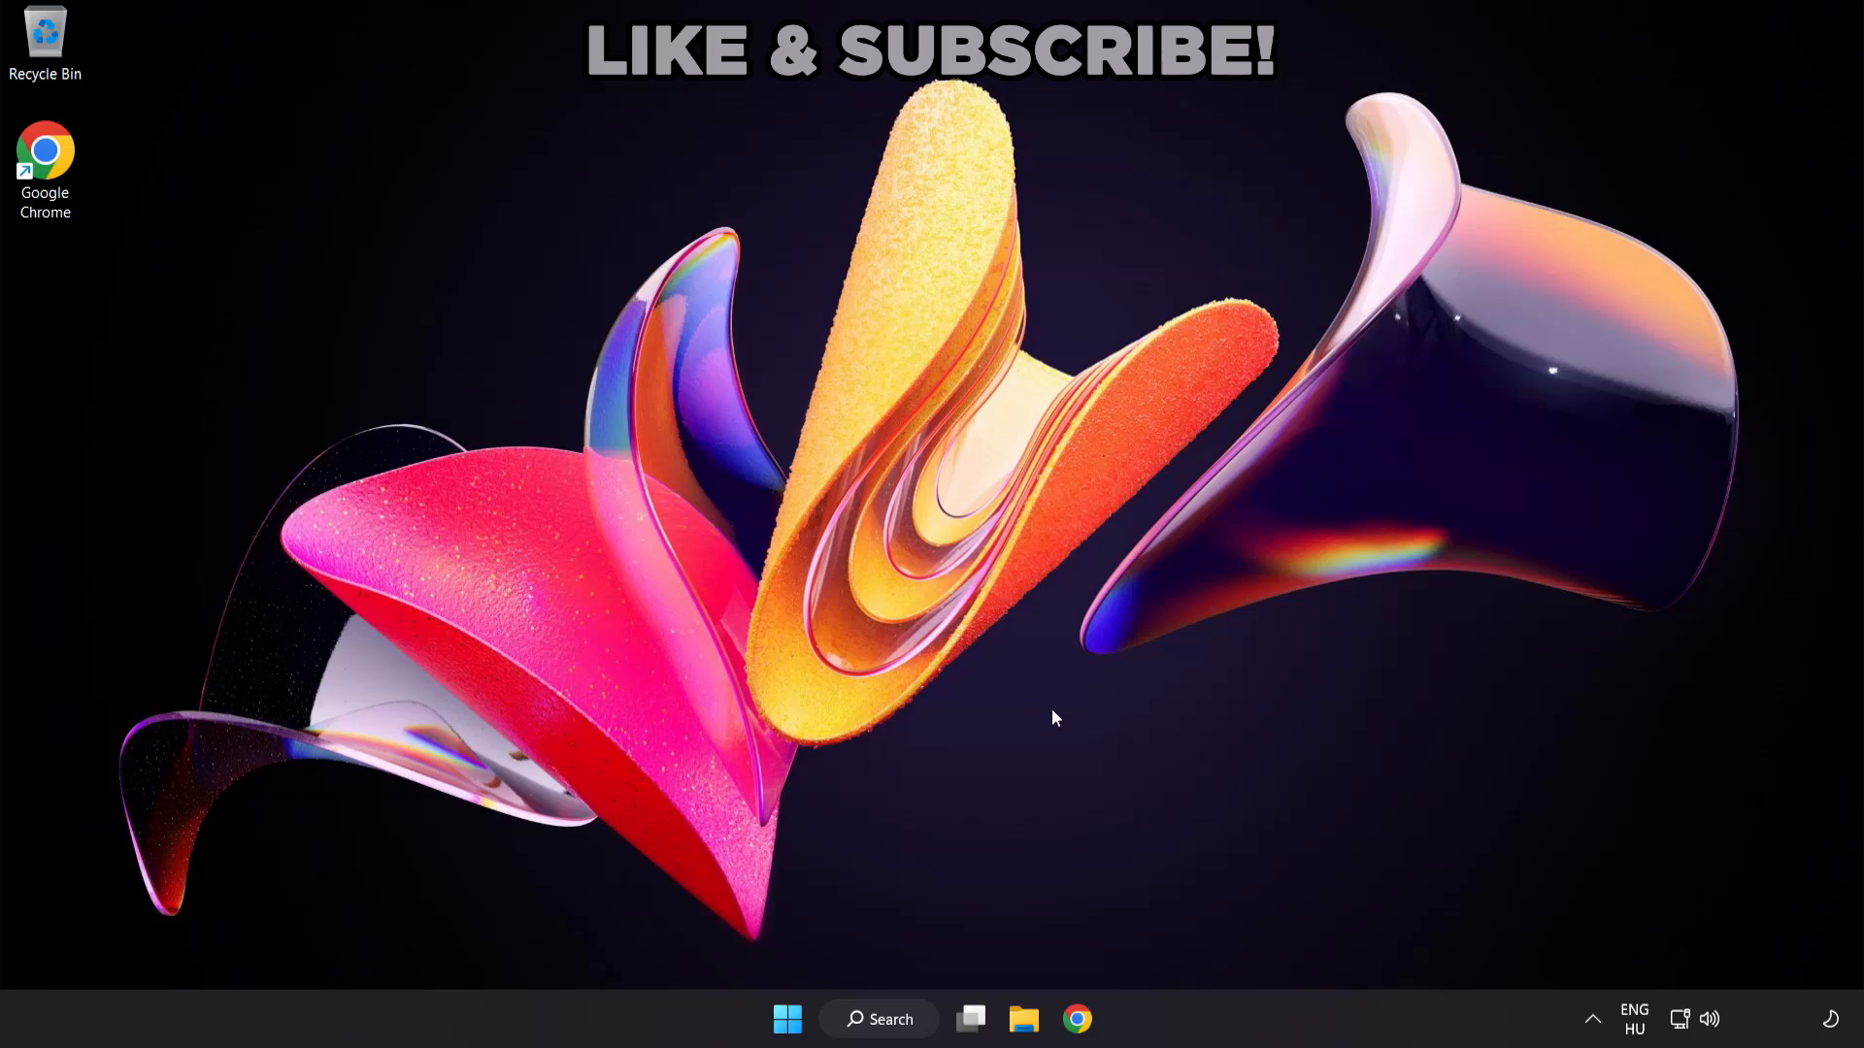
pyautogui.moveTo(1713, 1019)
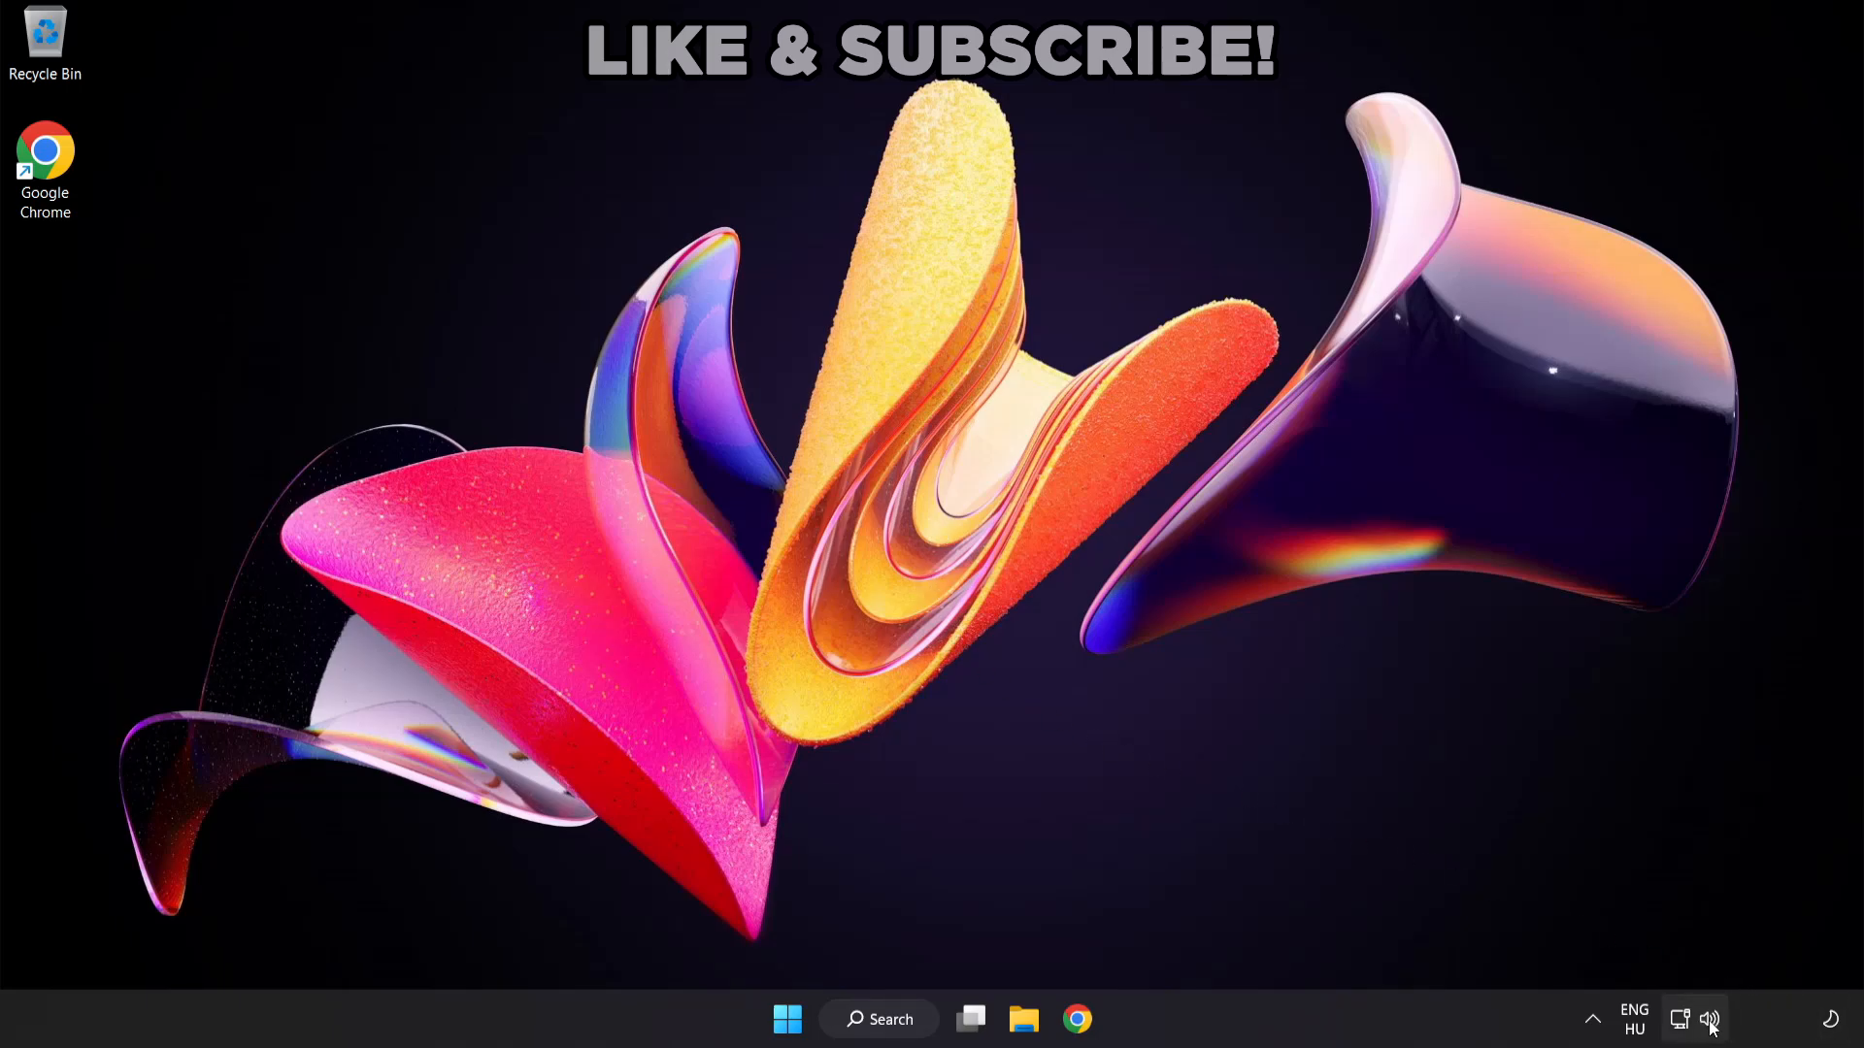
# Choose Speakers (High Definition Audio Device) as the sound output from Quick Settings
pyautogui.click(1693, 1020)
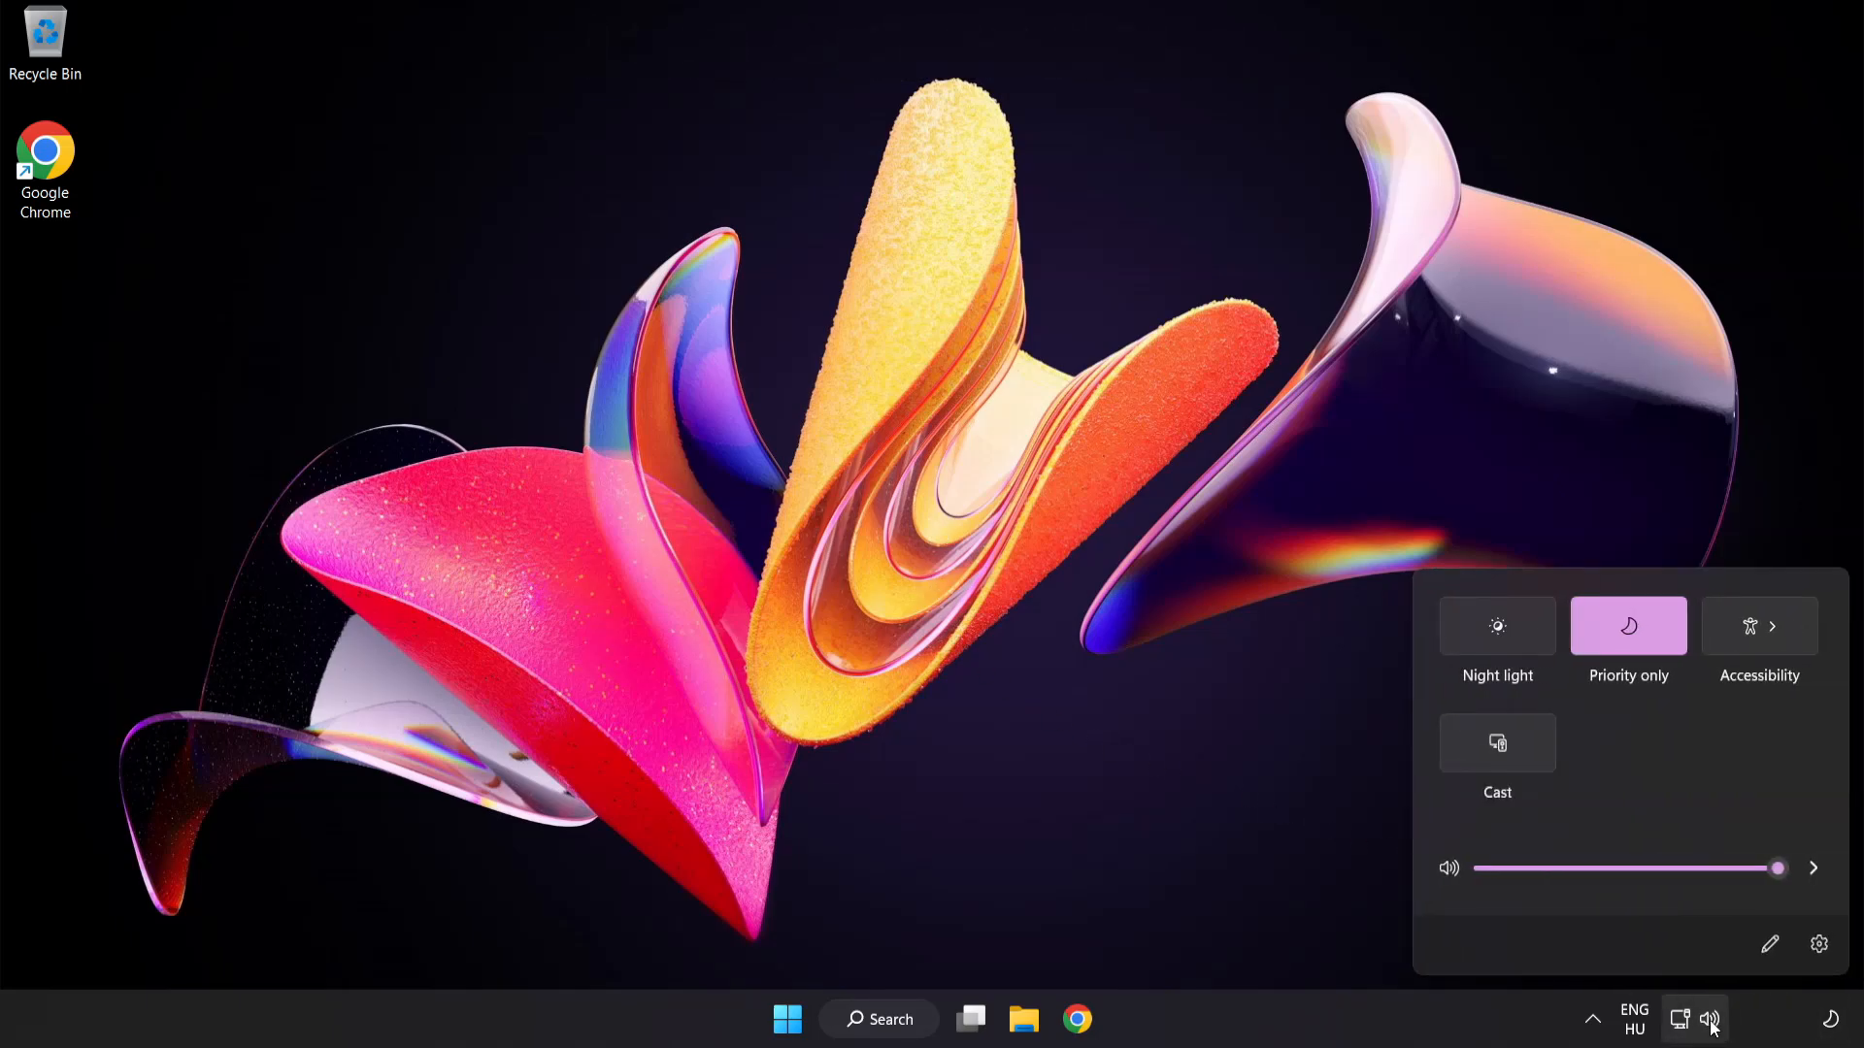
pyautogui.moveTo(1813, 867)
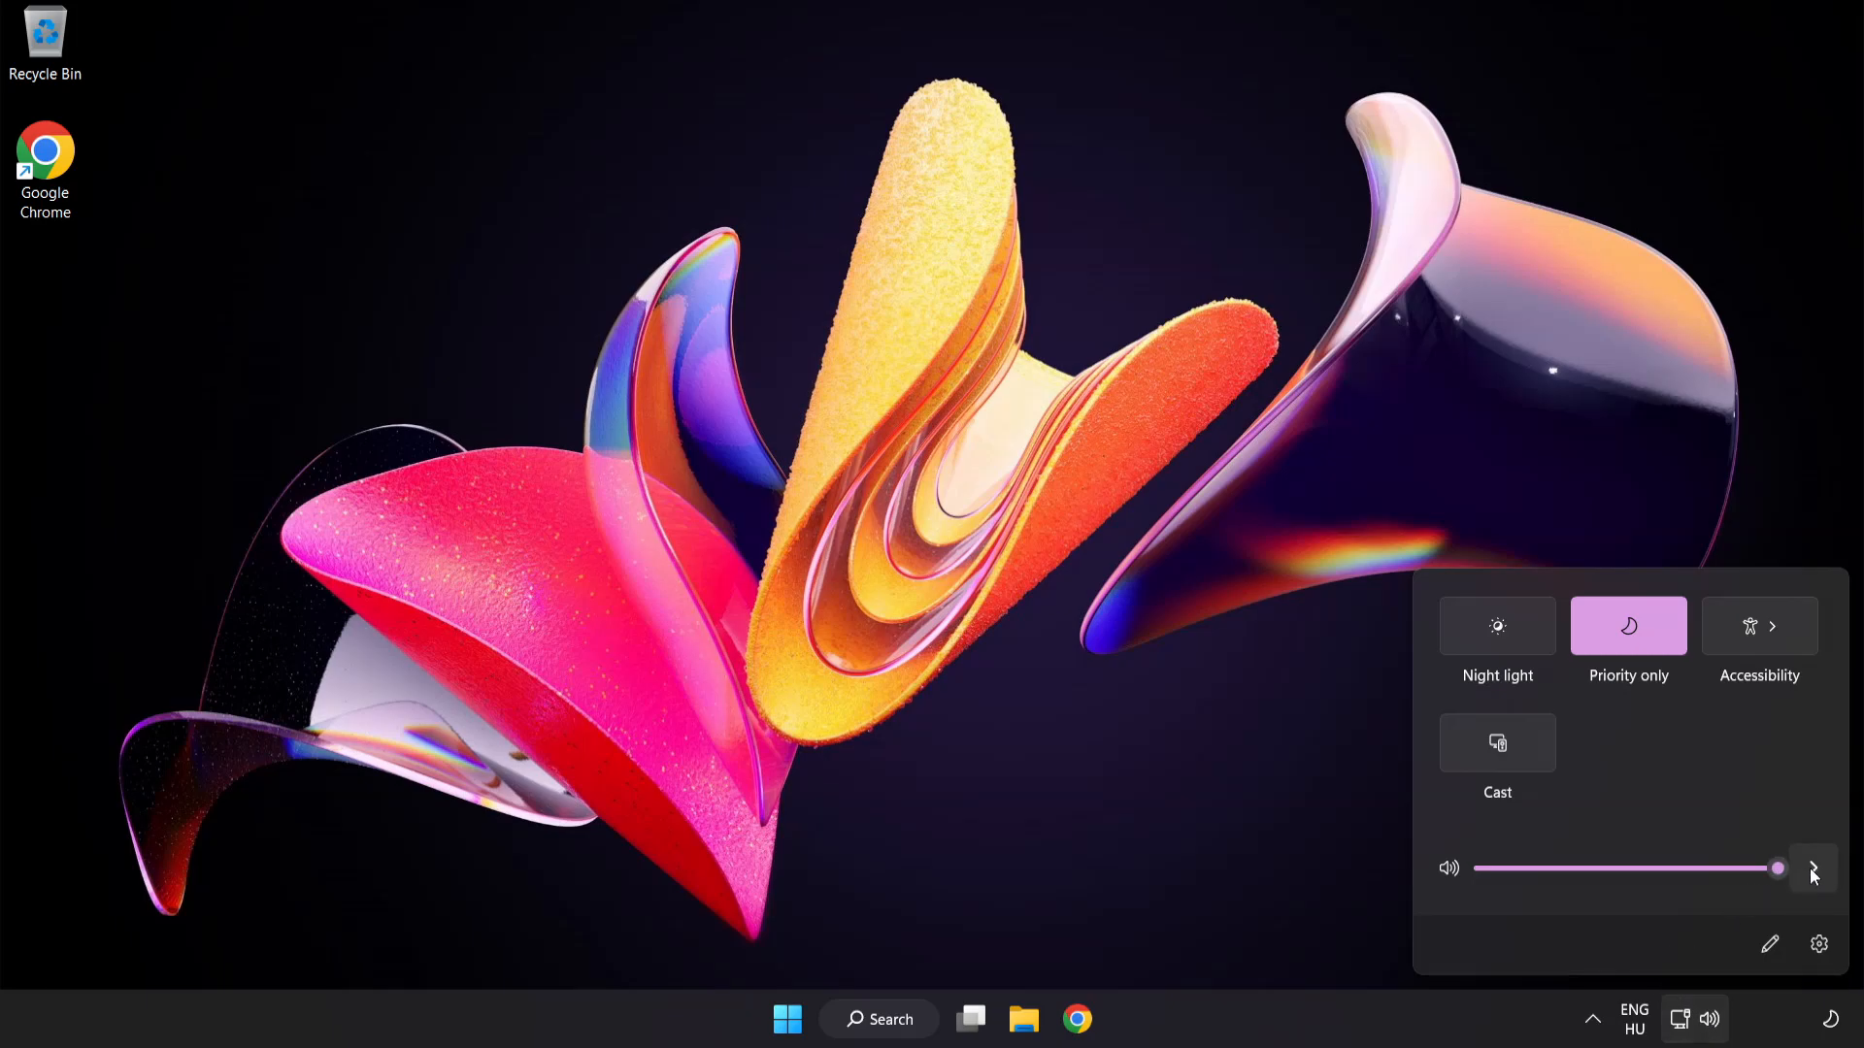
pyautogui.click(1813, 867)
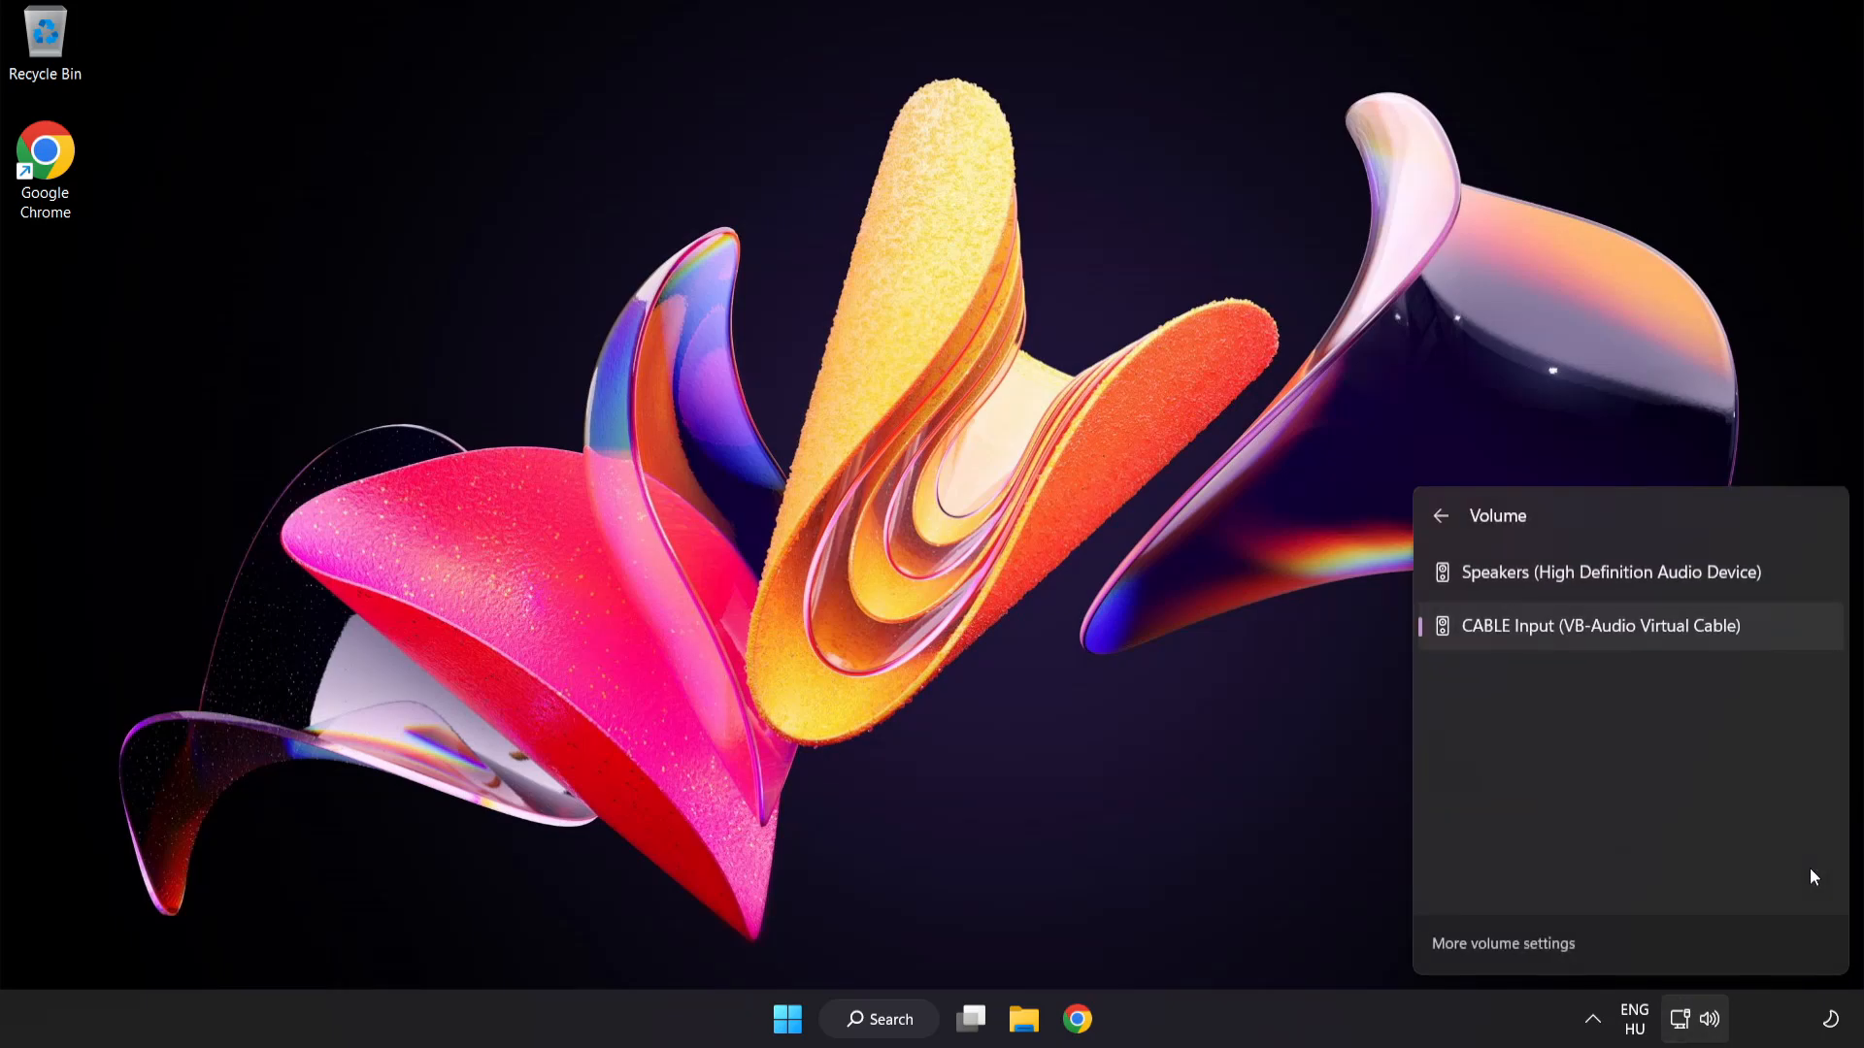
pyautogui.moveTo(1497, 689)
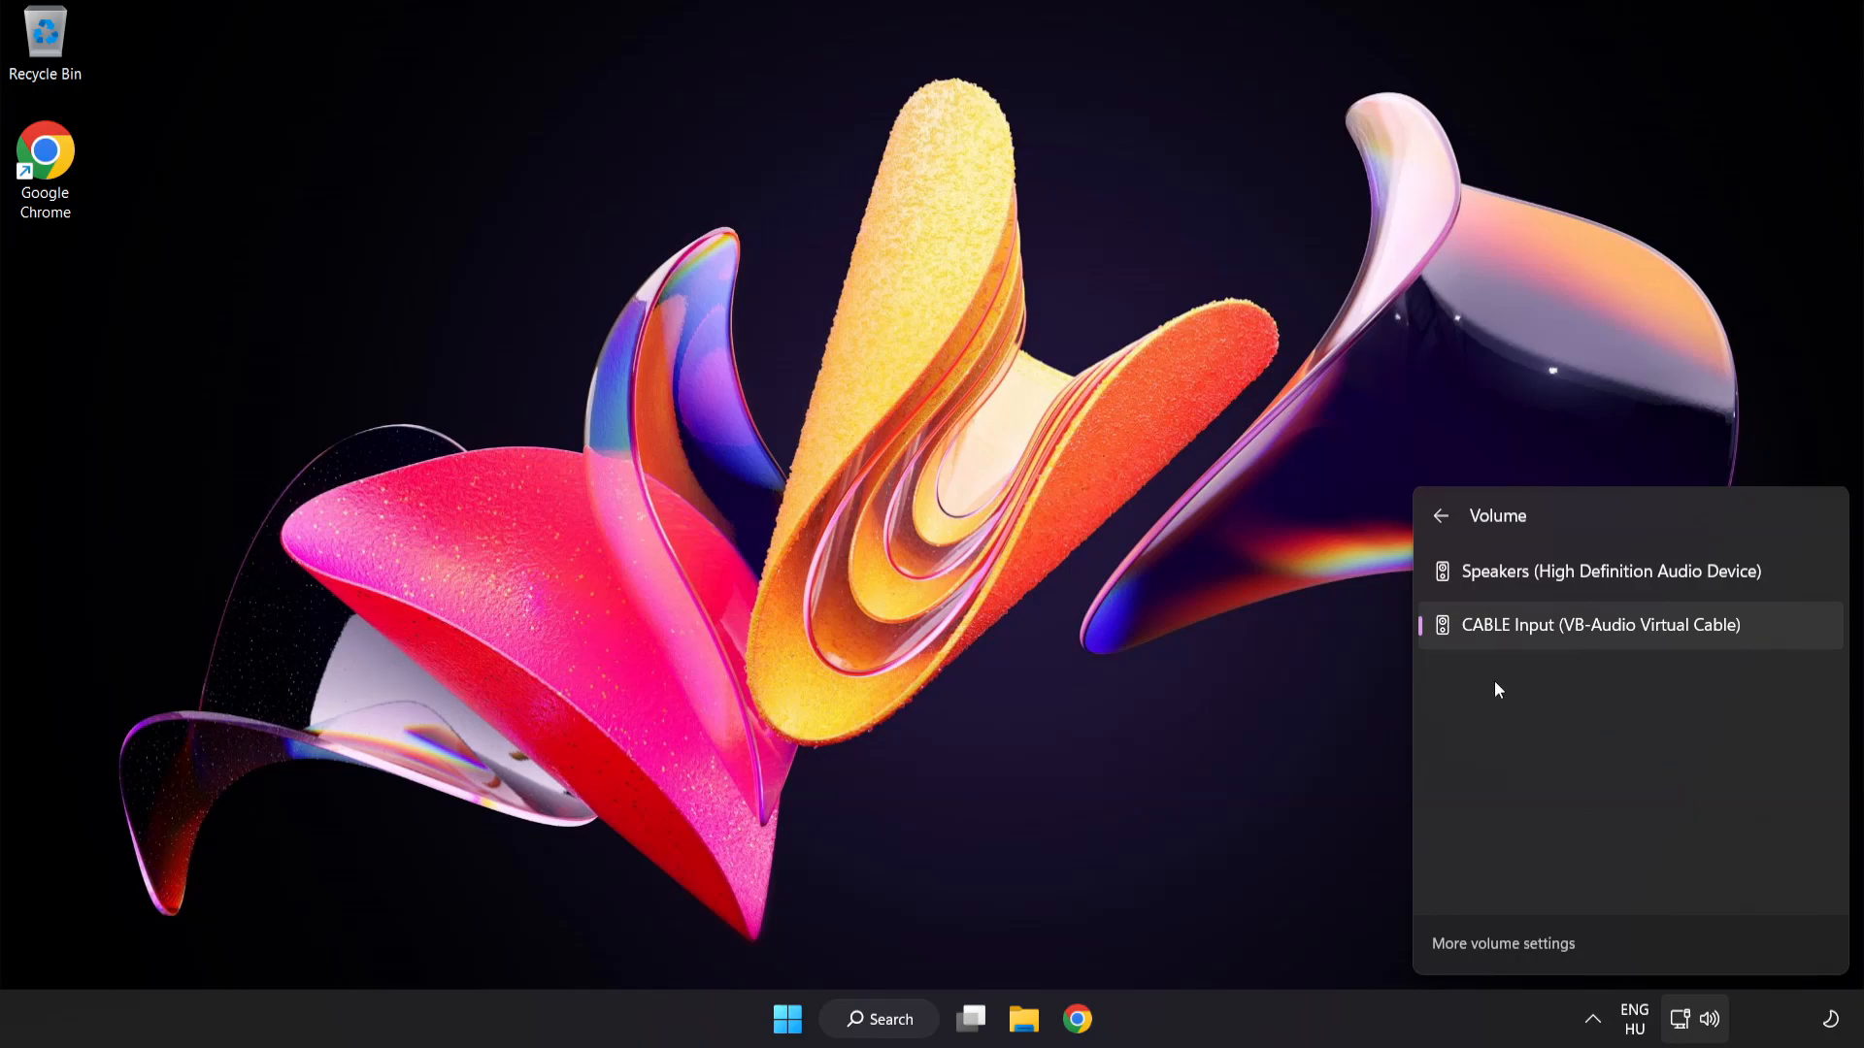
pyautogui.moveTo(1588, 588)
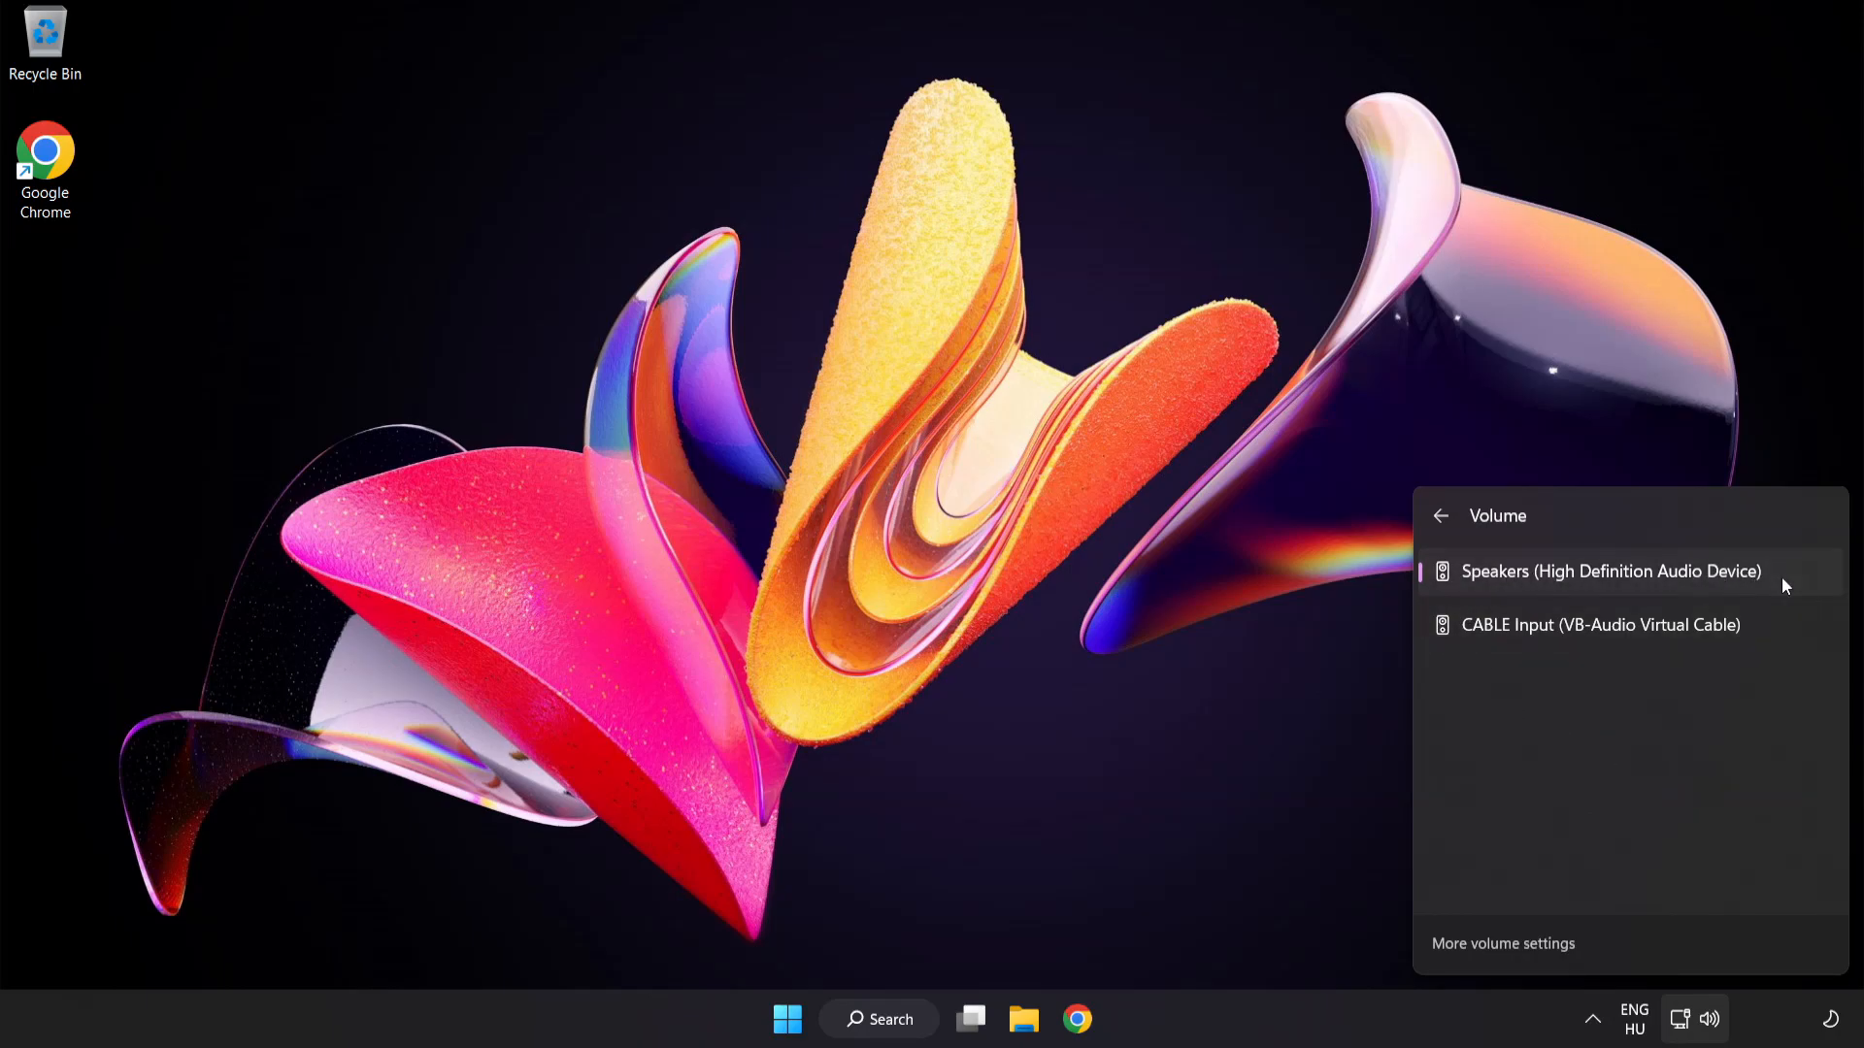
pyautogui.click(909, 531)
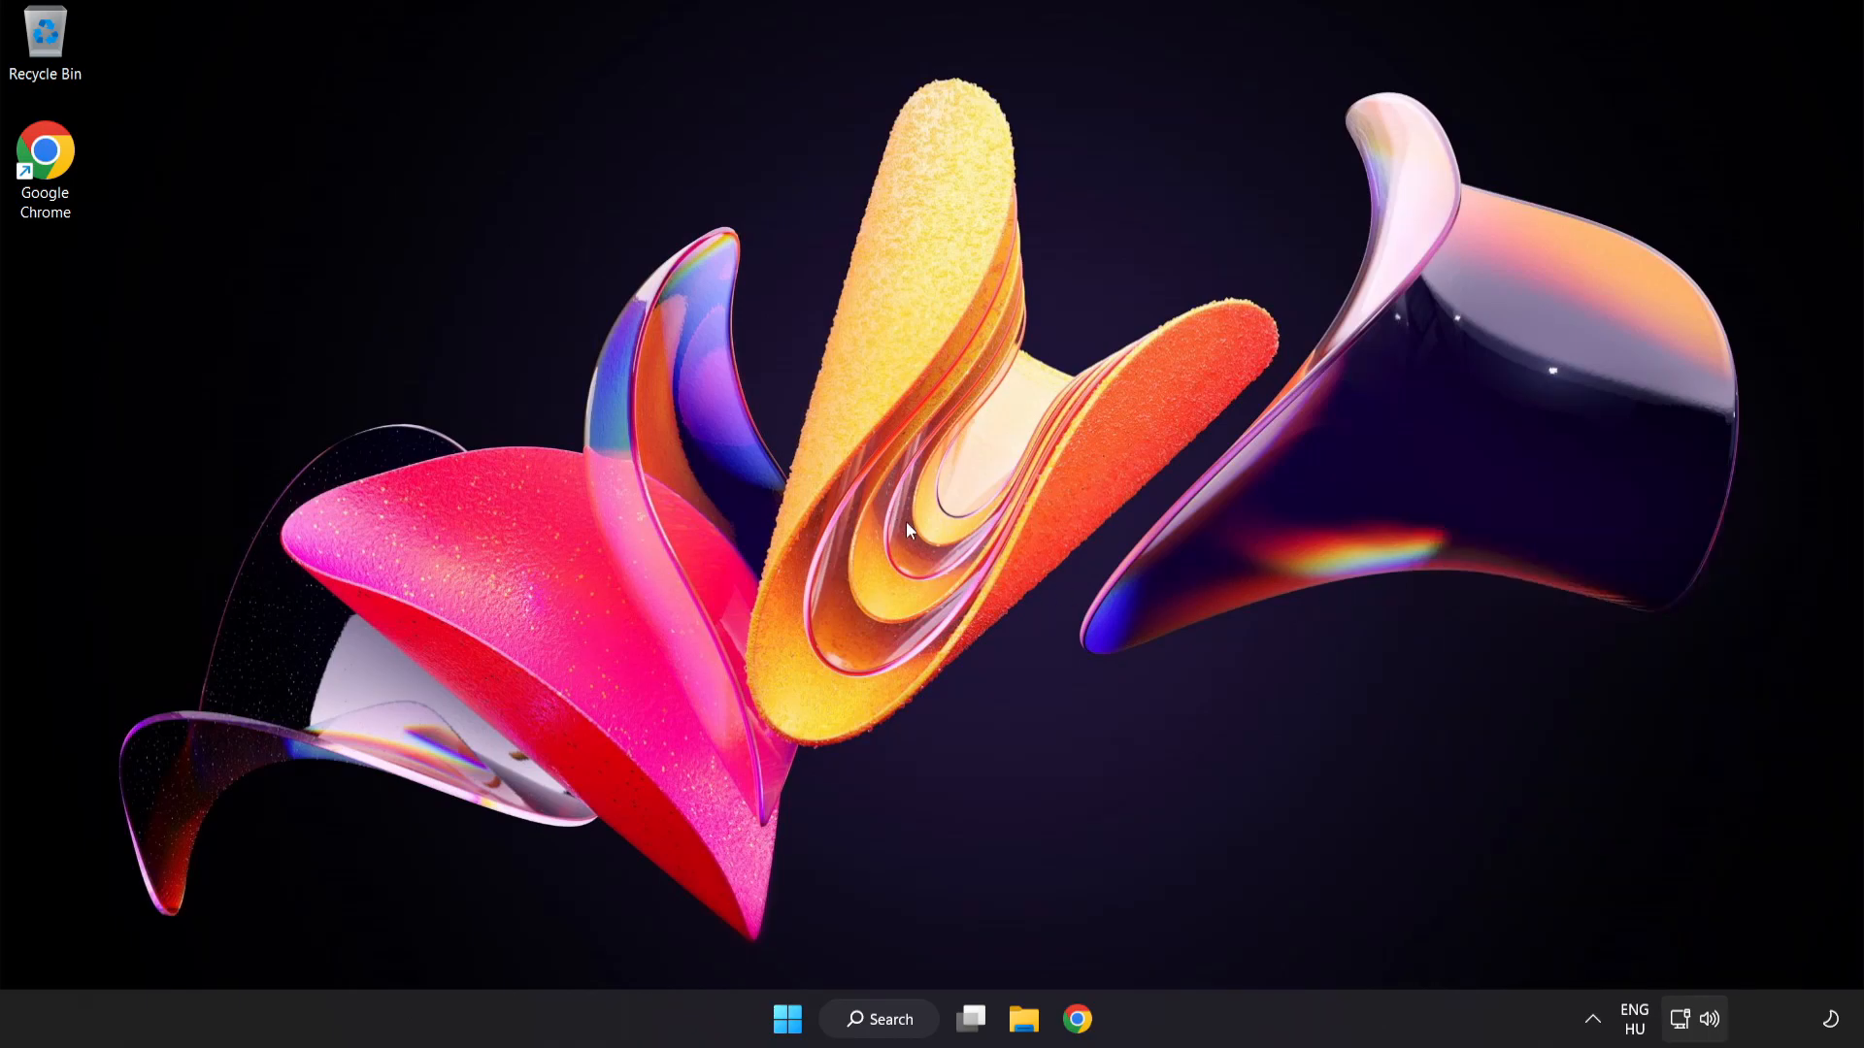
pyautogui.moveTo(1712, 1019)
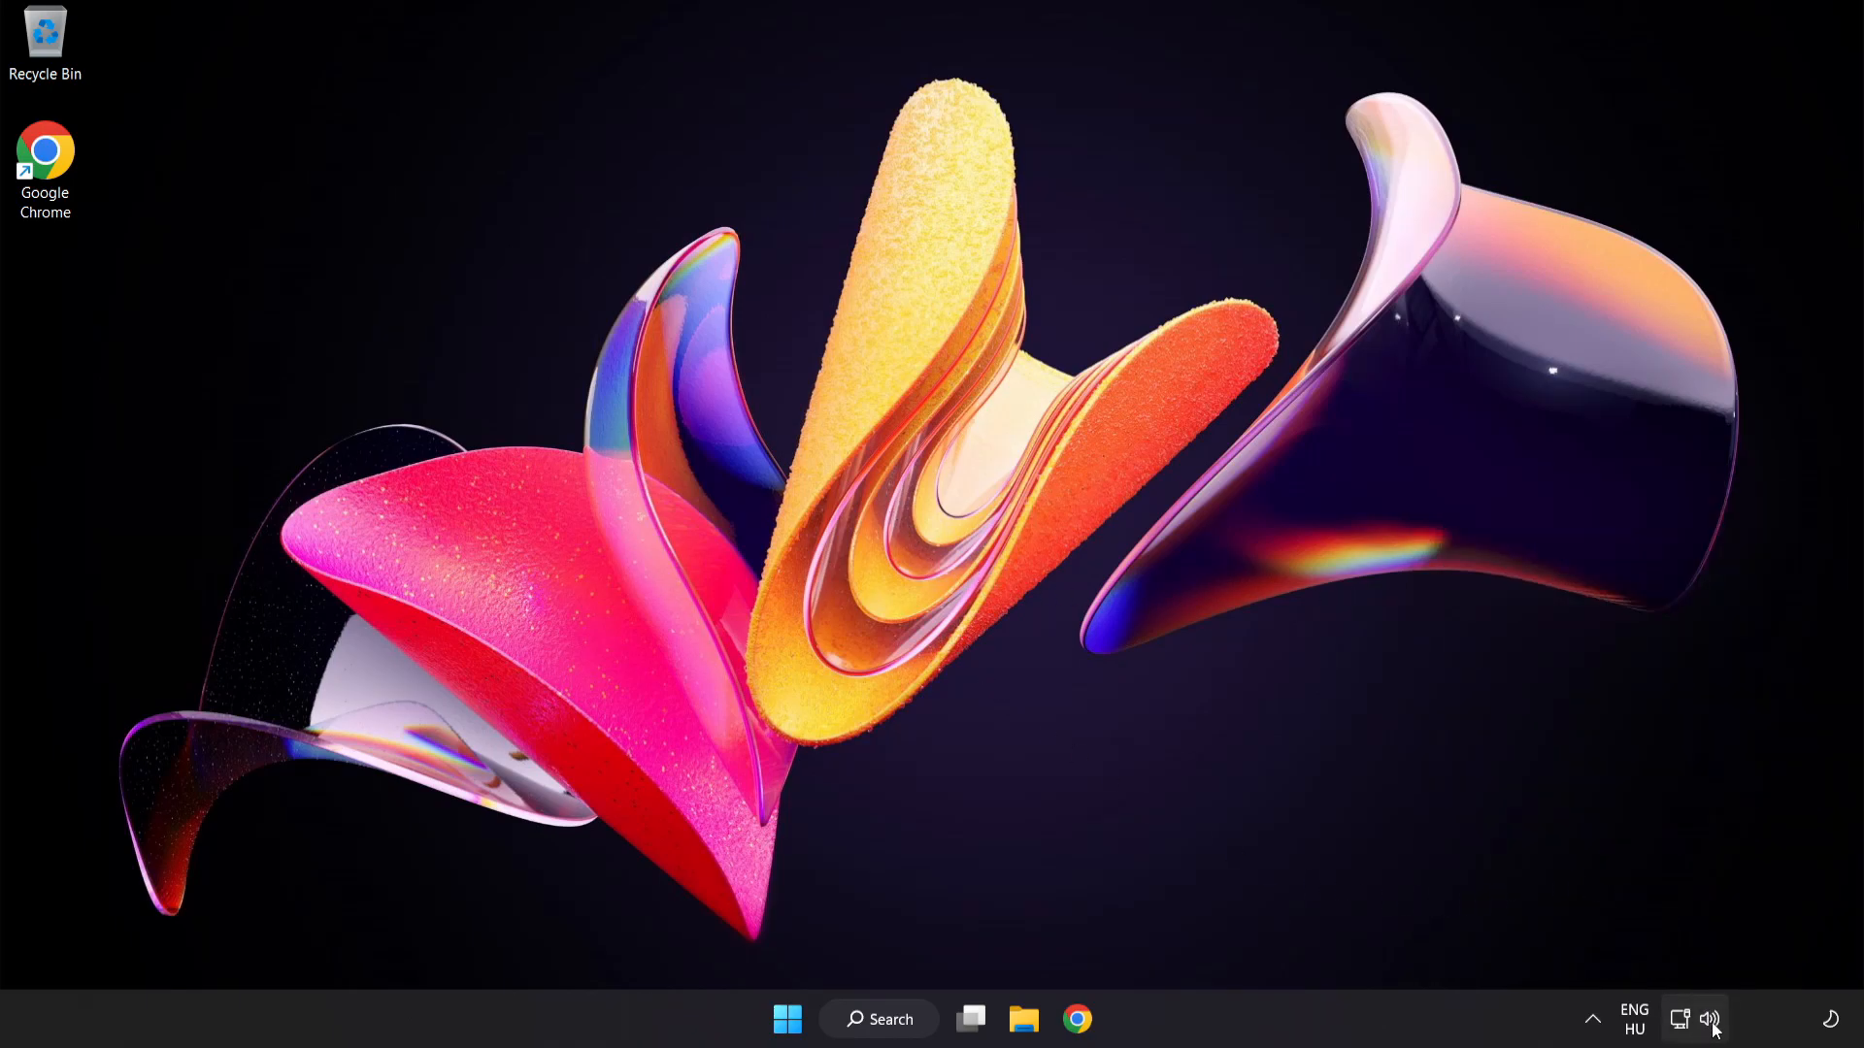
# Reset sound devices and app volumes to defaults in the Volume mixer, then close Settings
pyautogui.rightClick(1711, 1019)
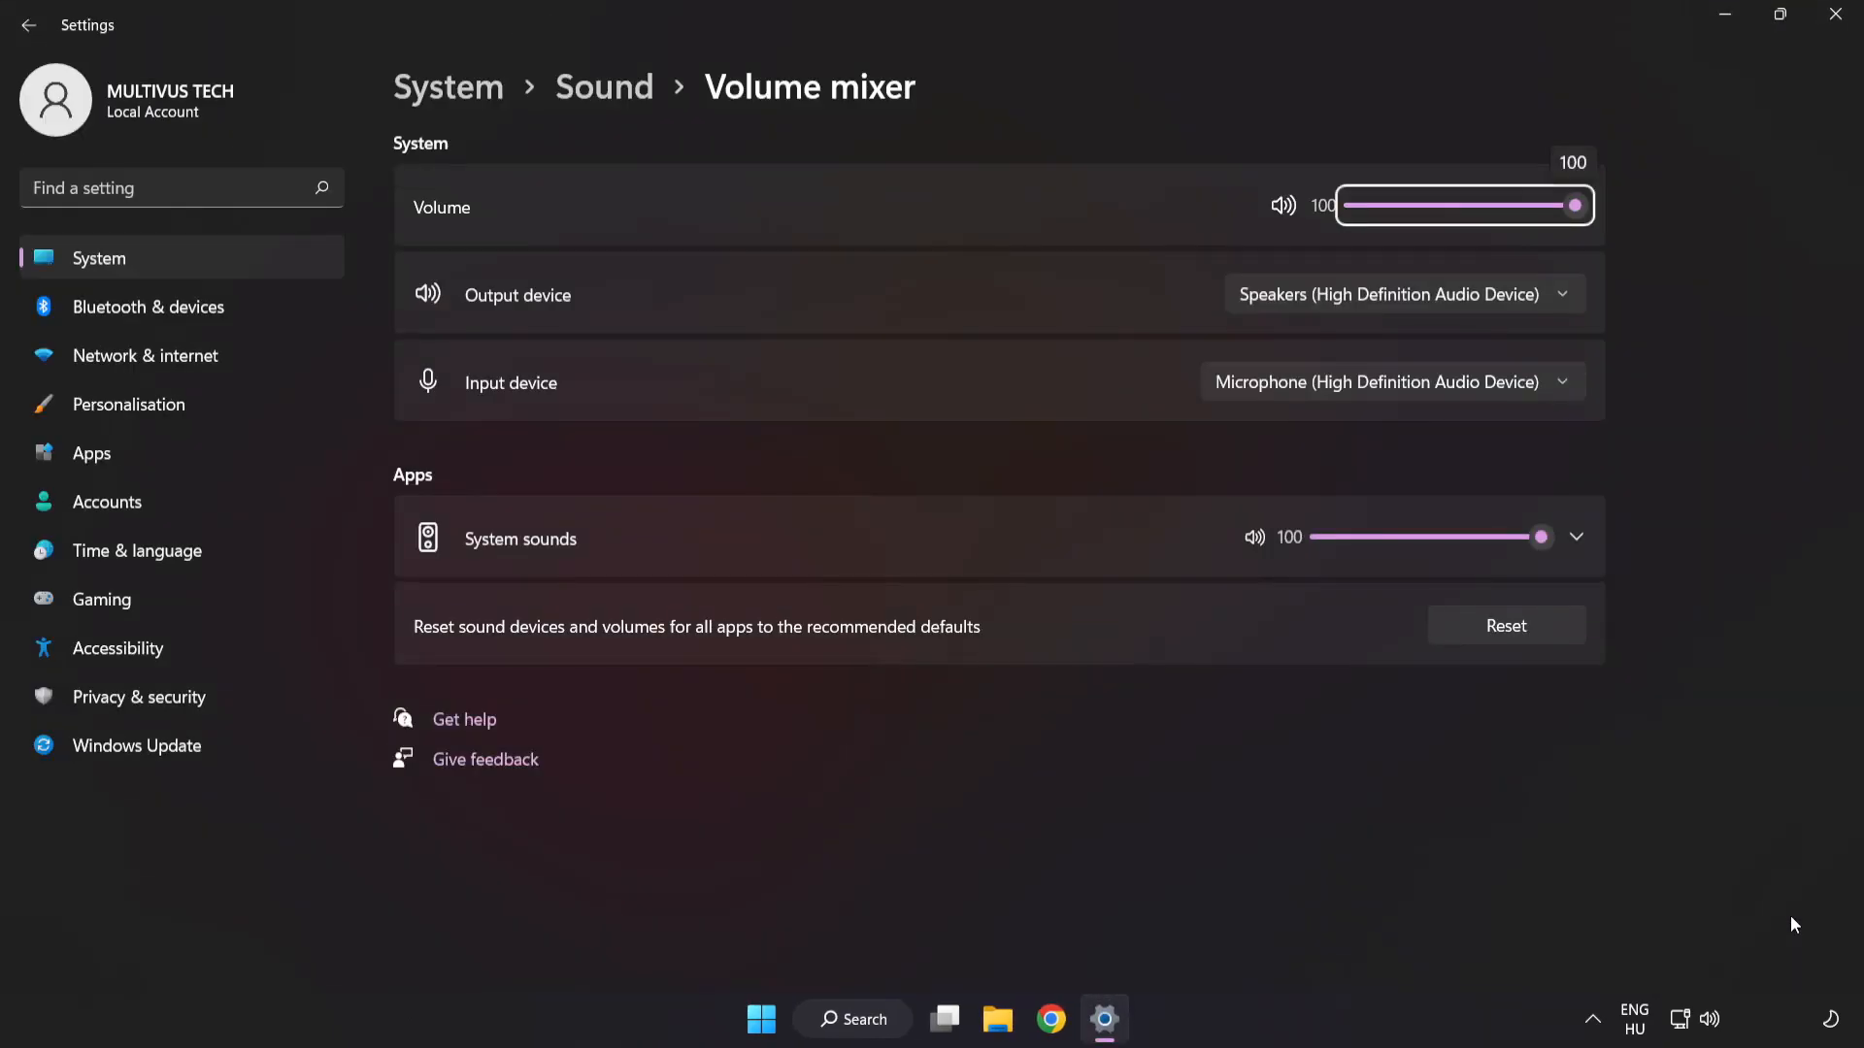
pyautogui.moveTo(437, 648)
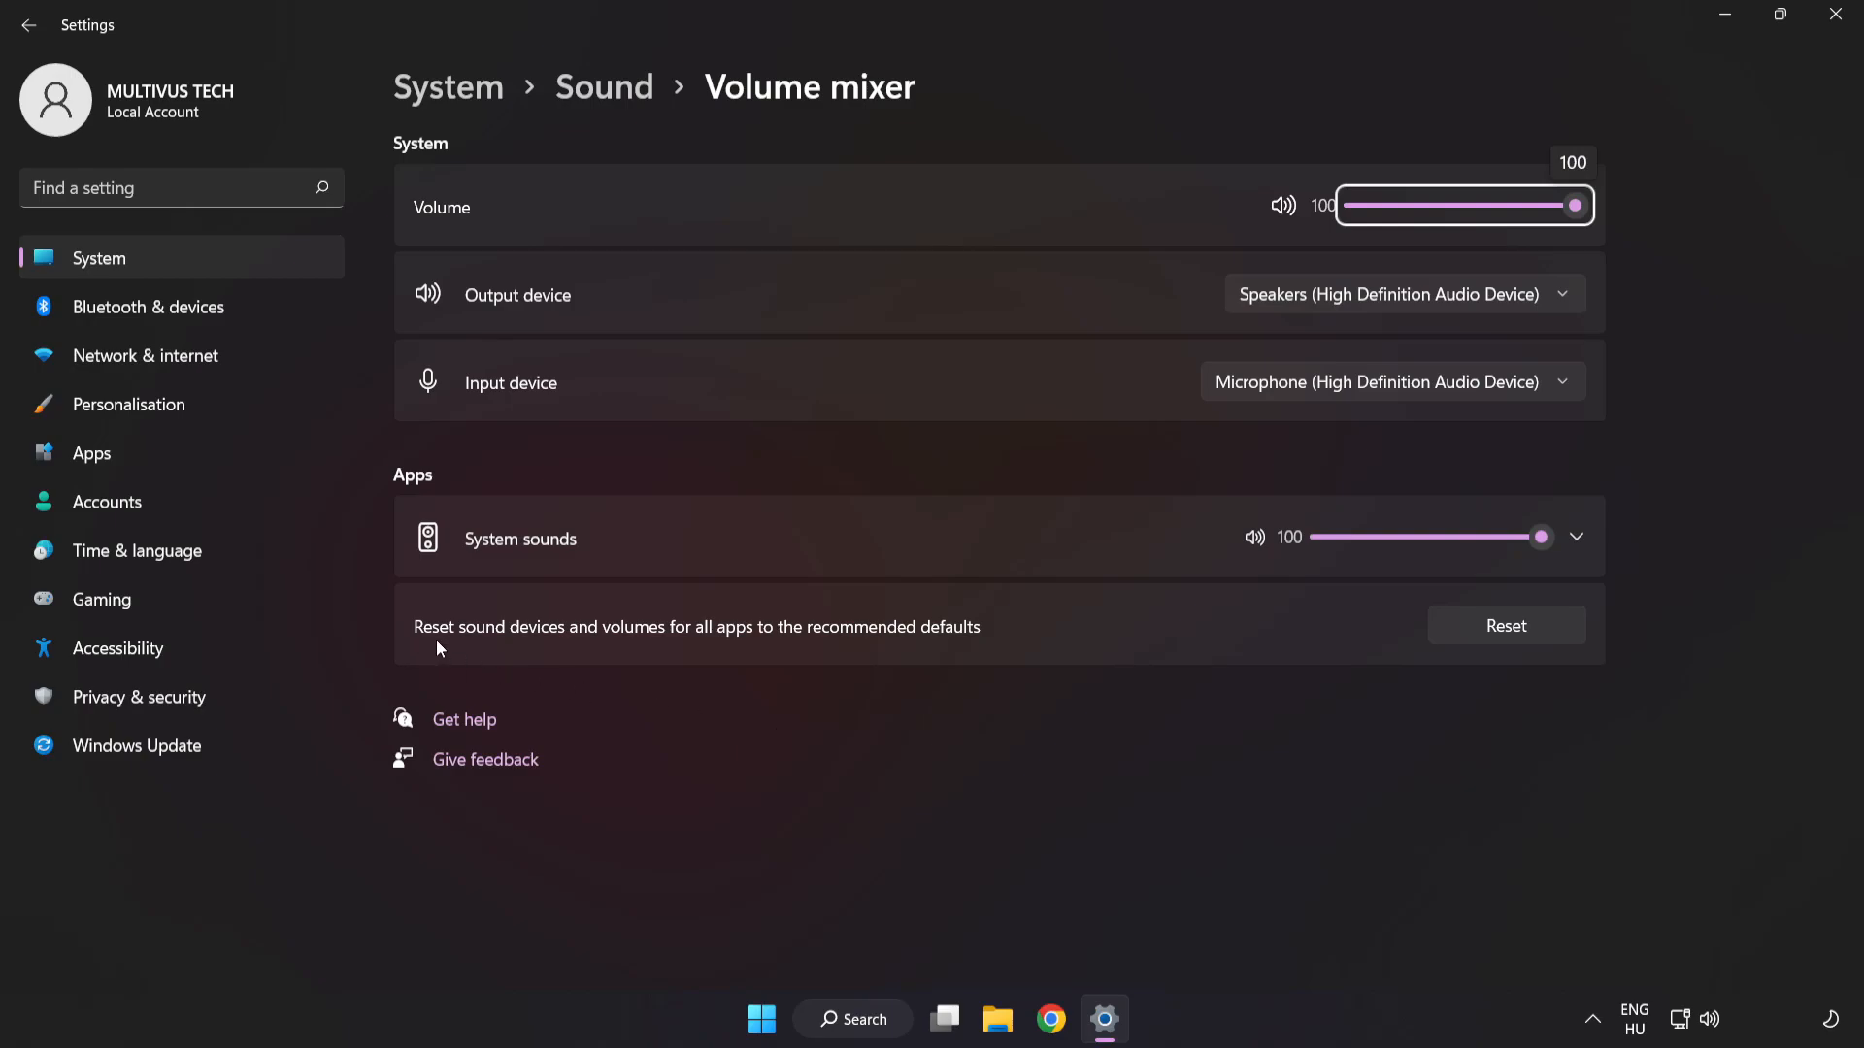
pyautogui.moveTo(982, 638)
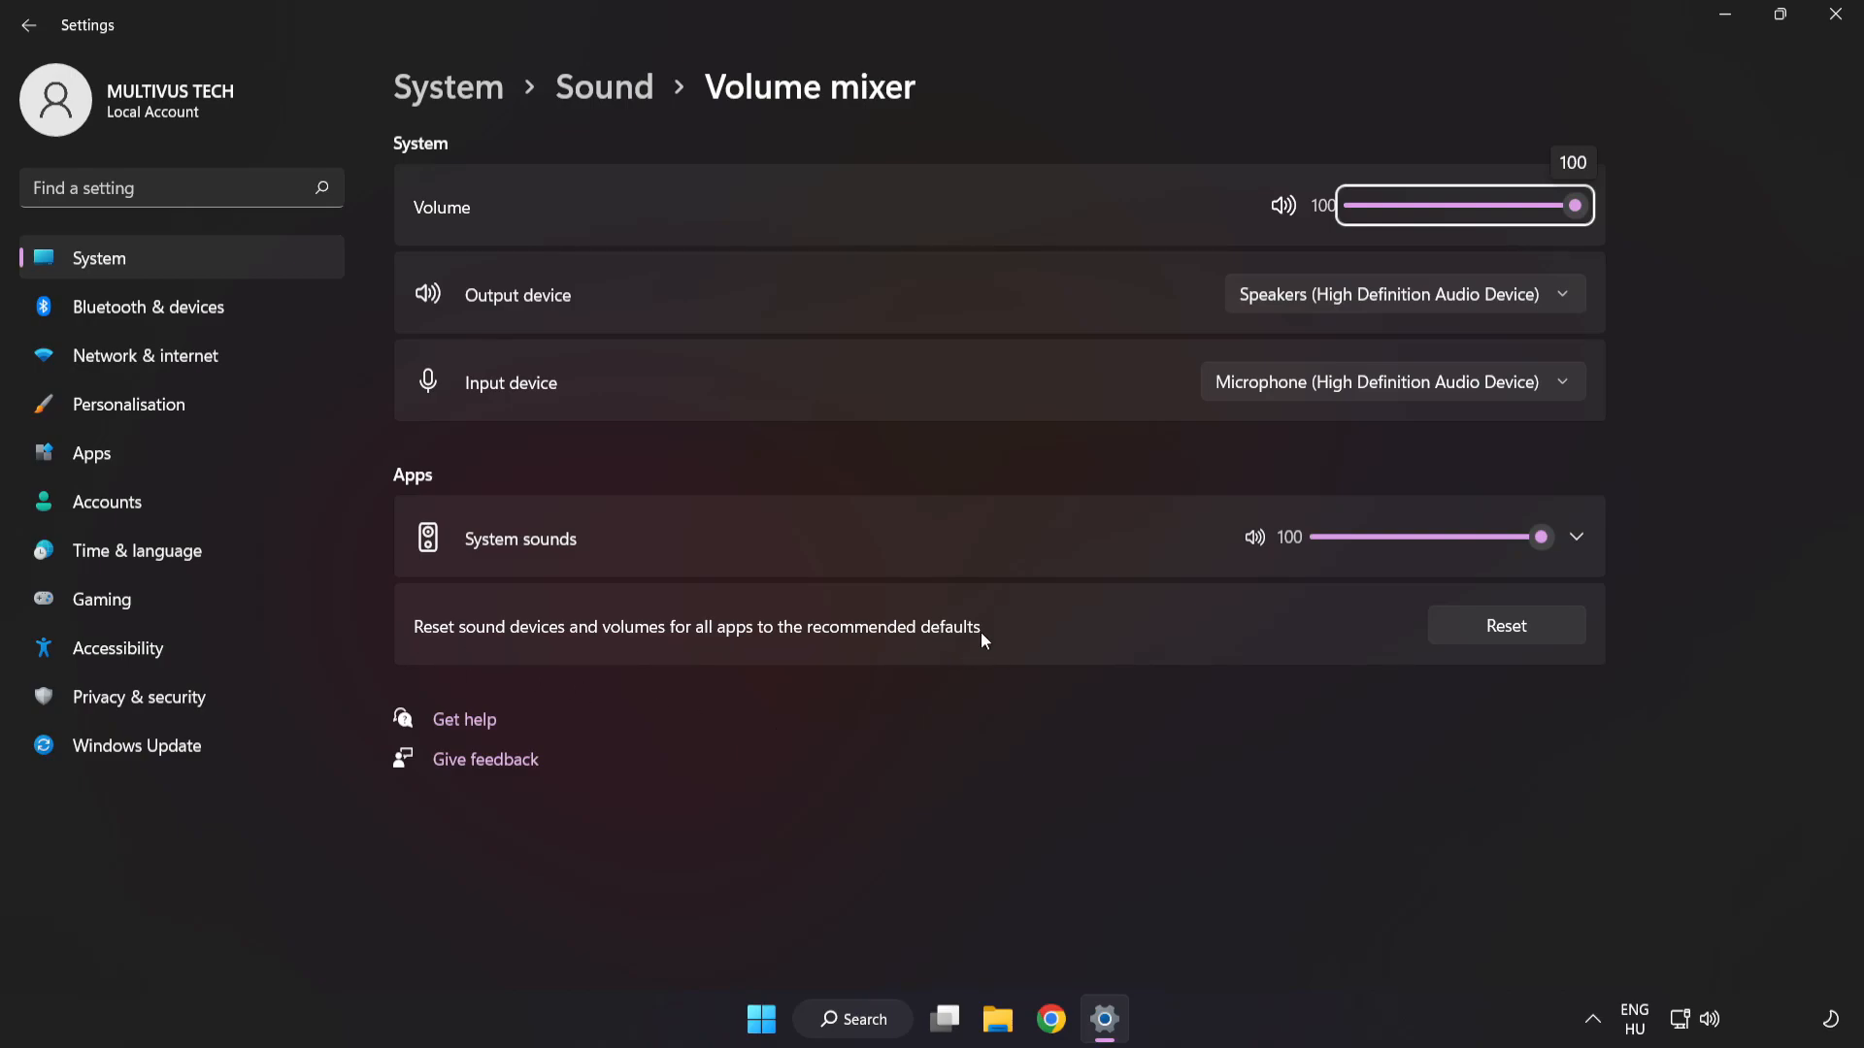
pyautogui.moveTo(1505, 625)
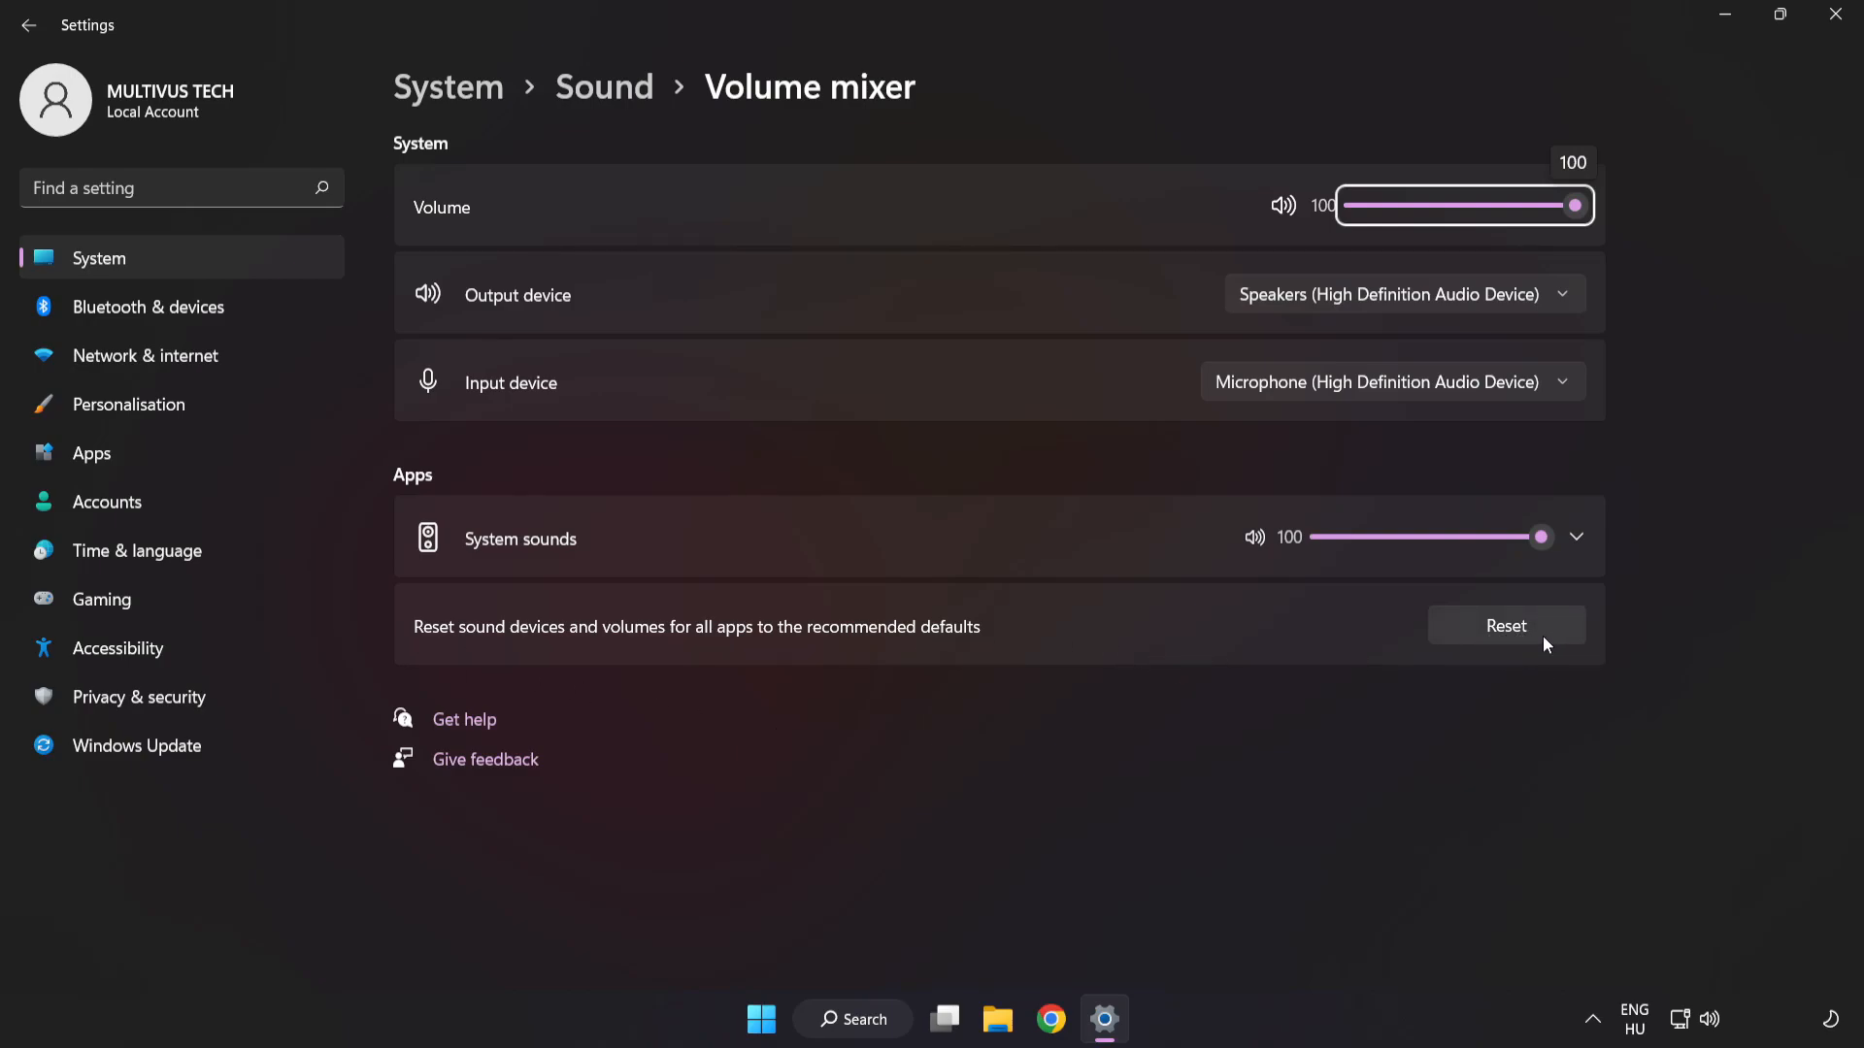
pyautogui.click(1504, 625)
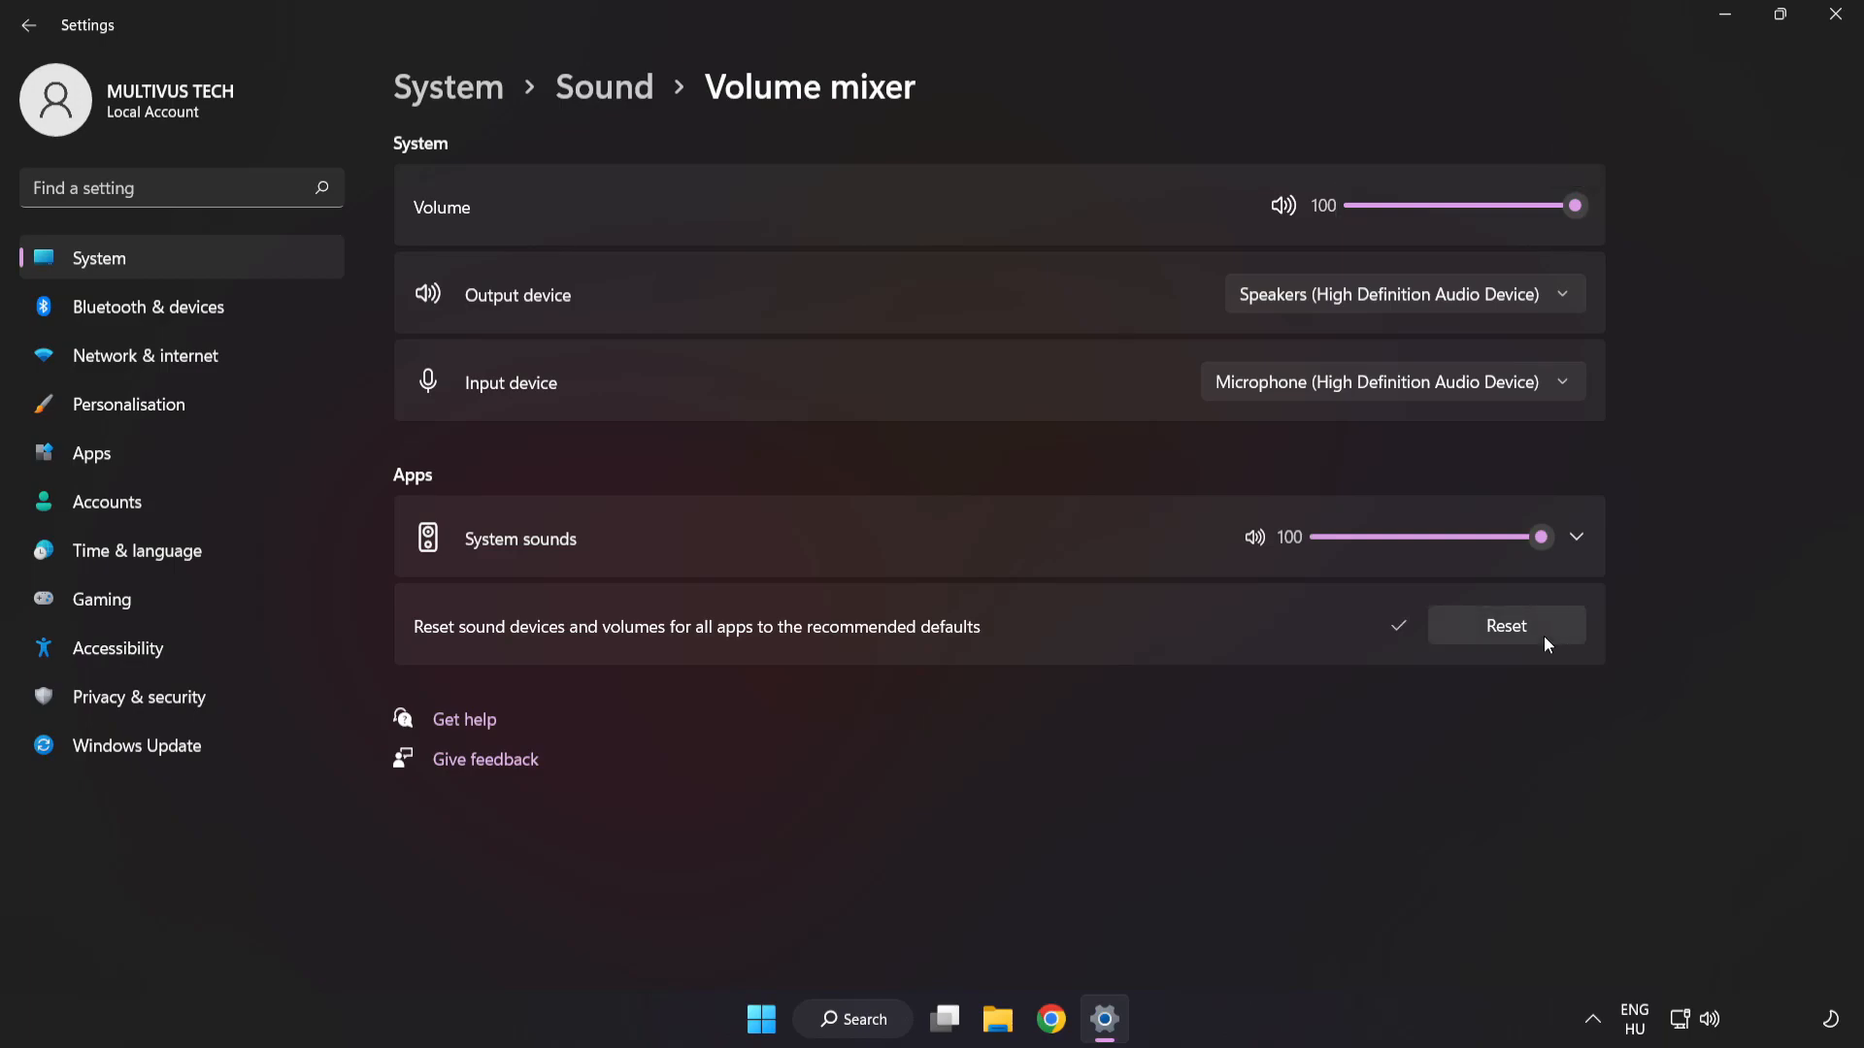
pyautogui.moveTo(1516, 121)
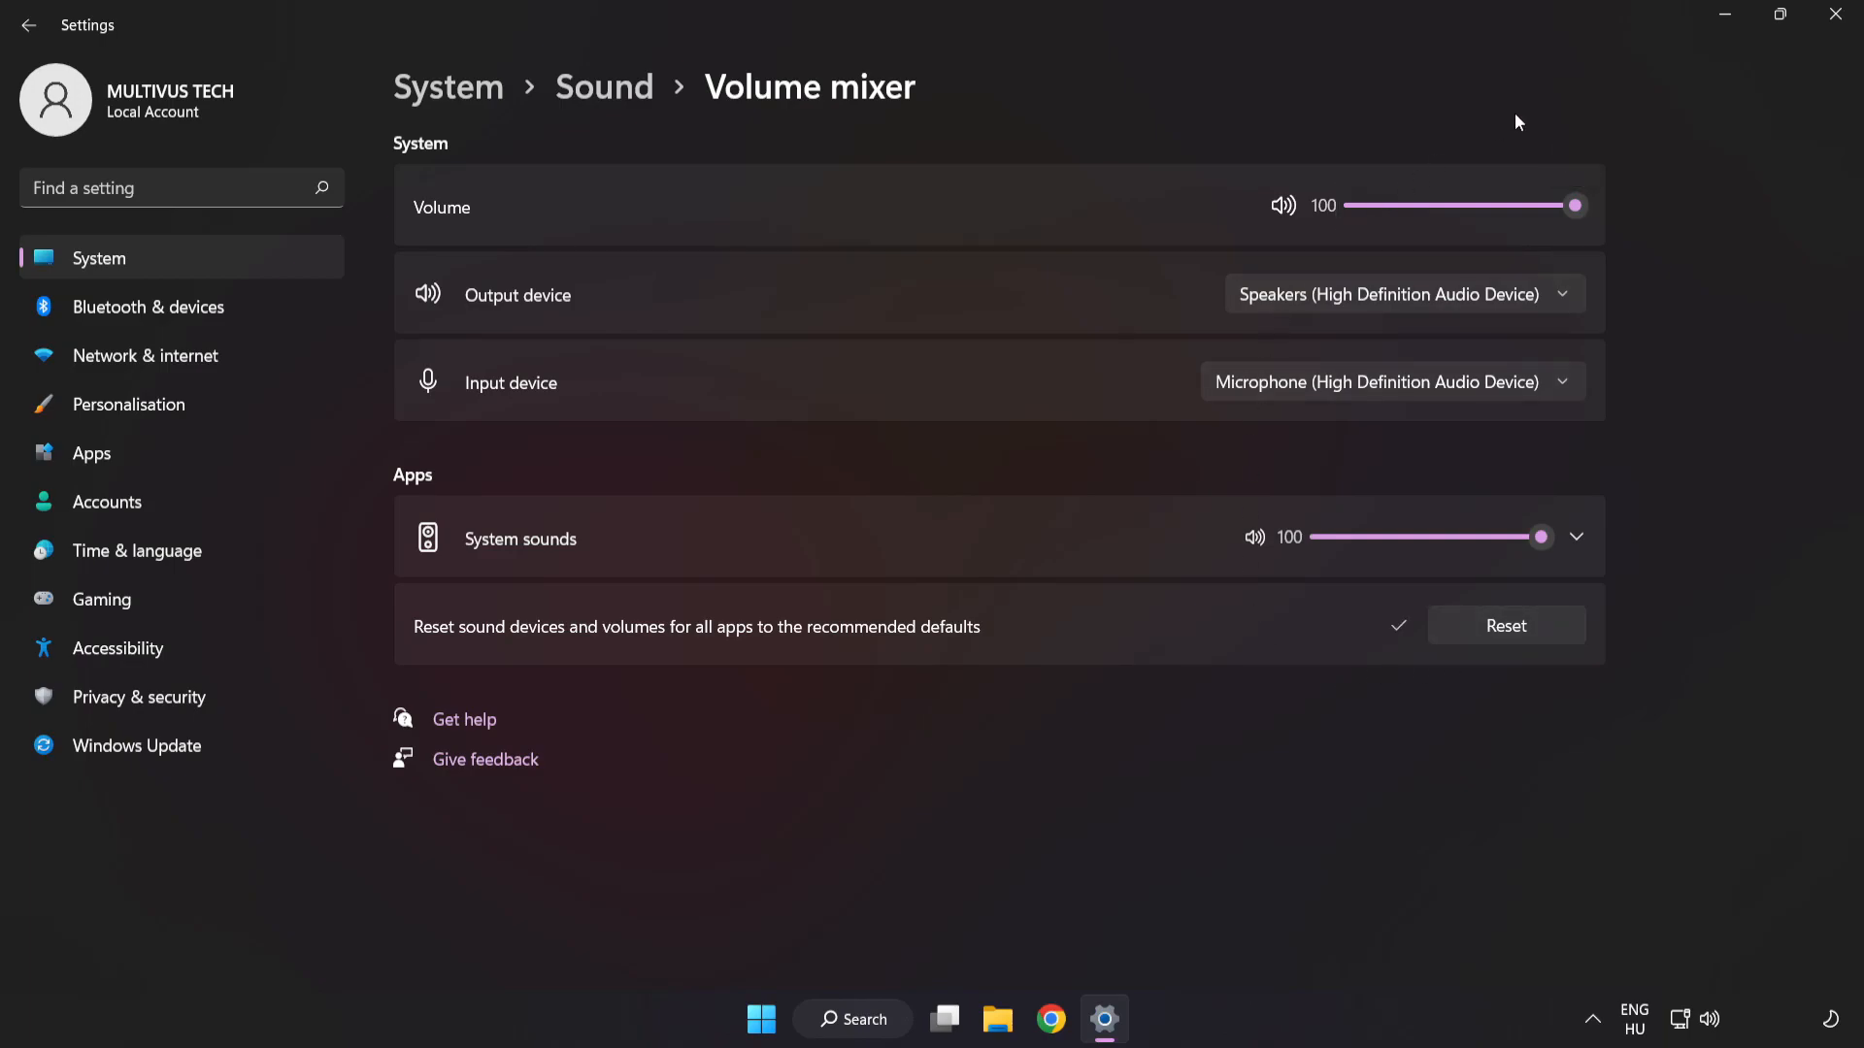
pyautogui.moveTo(1834, 19)
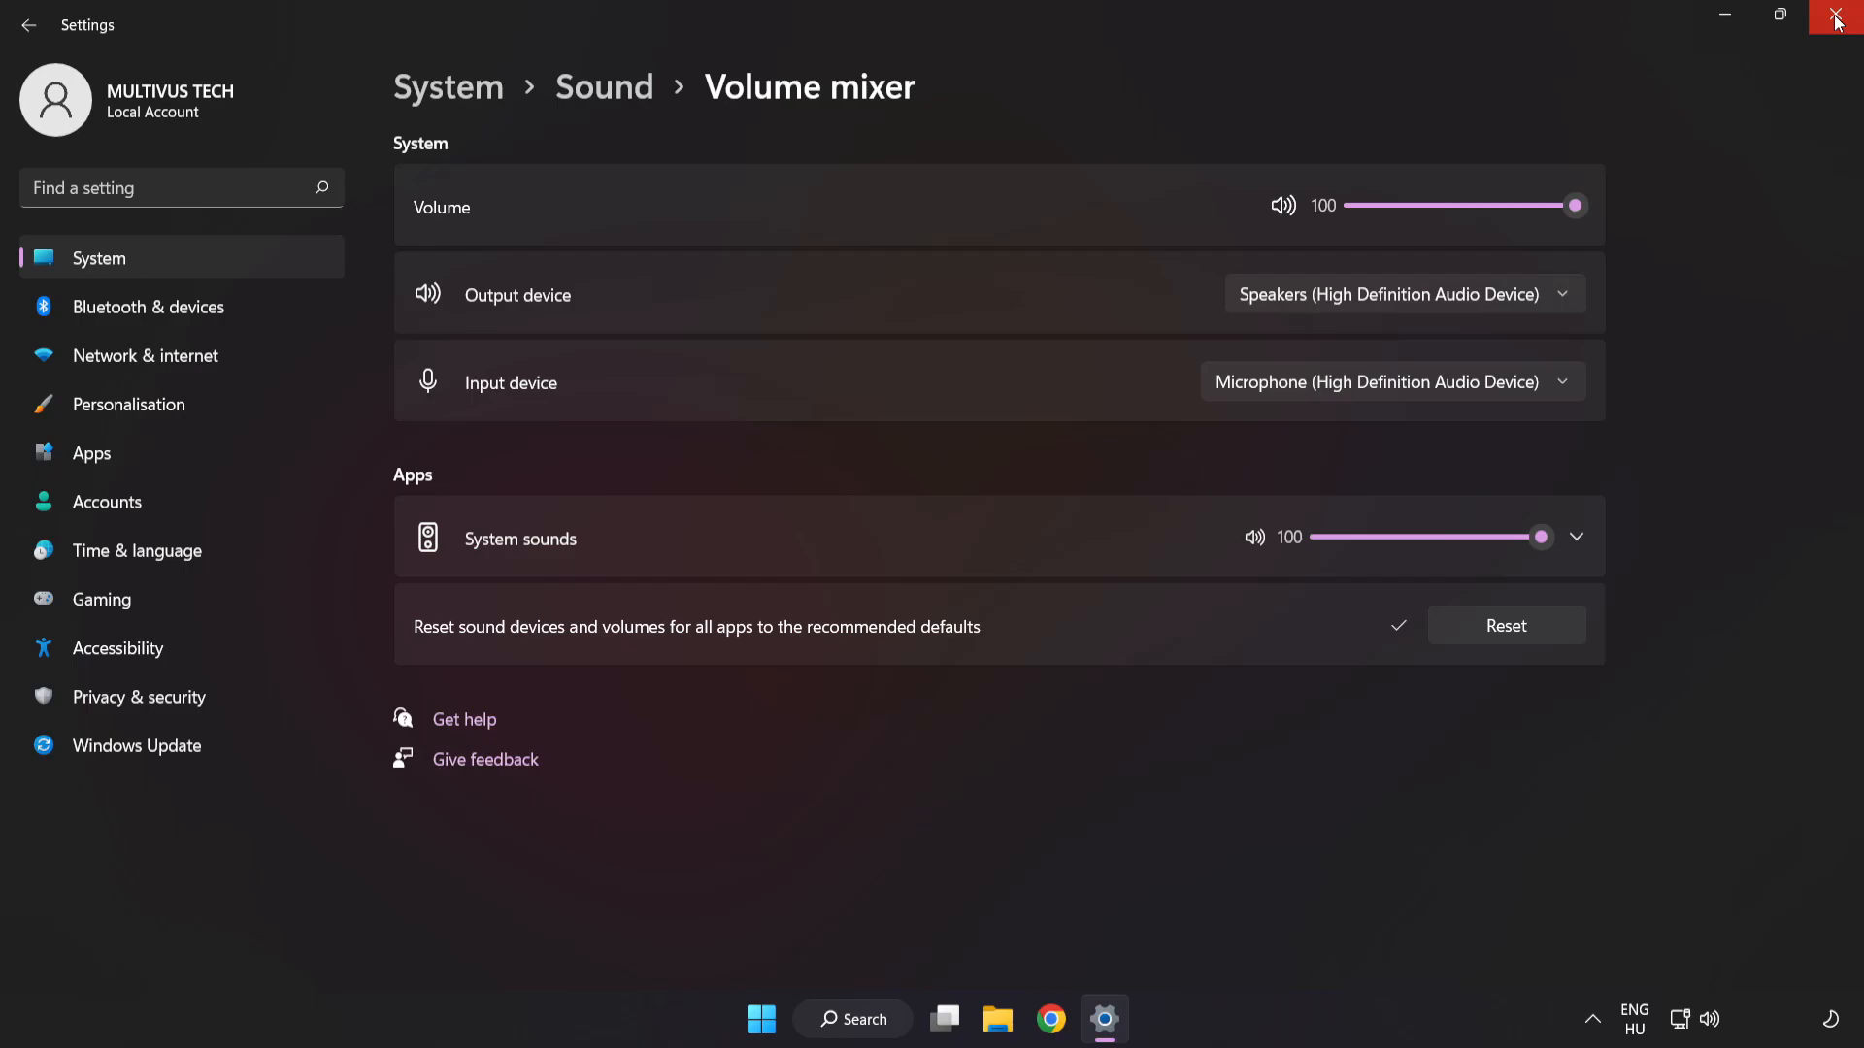
pyautogui.click(1835, 17)
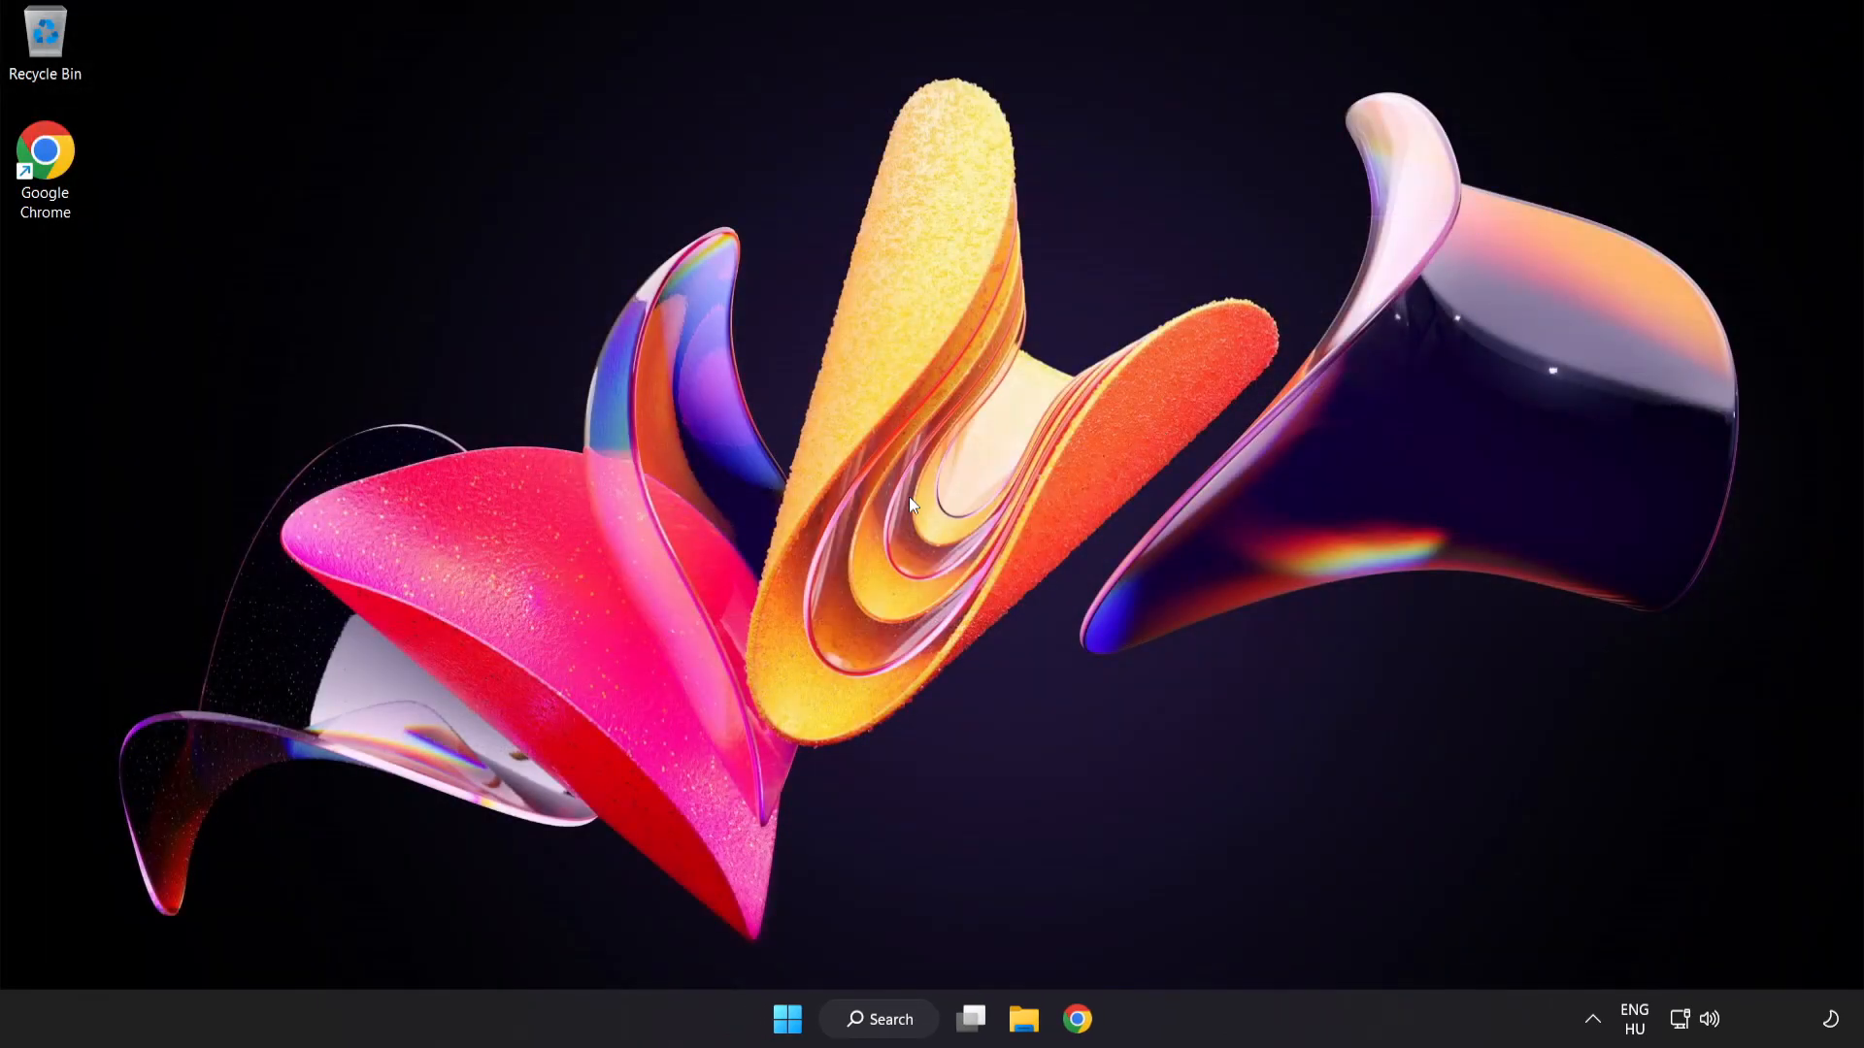
pyautogui.moveTo(1713, 1029)
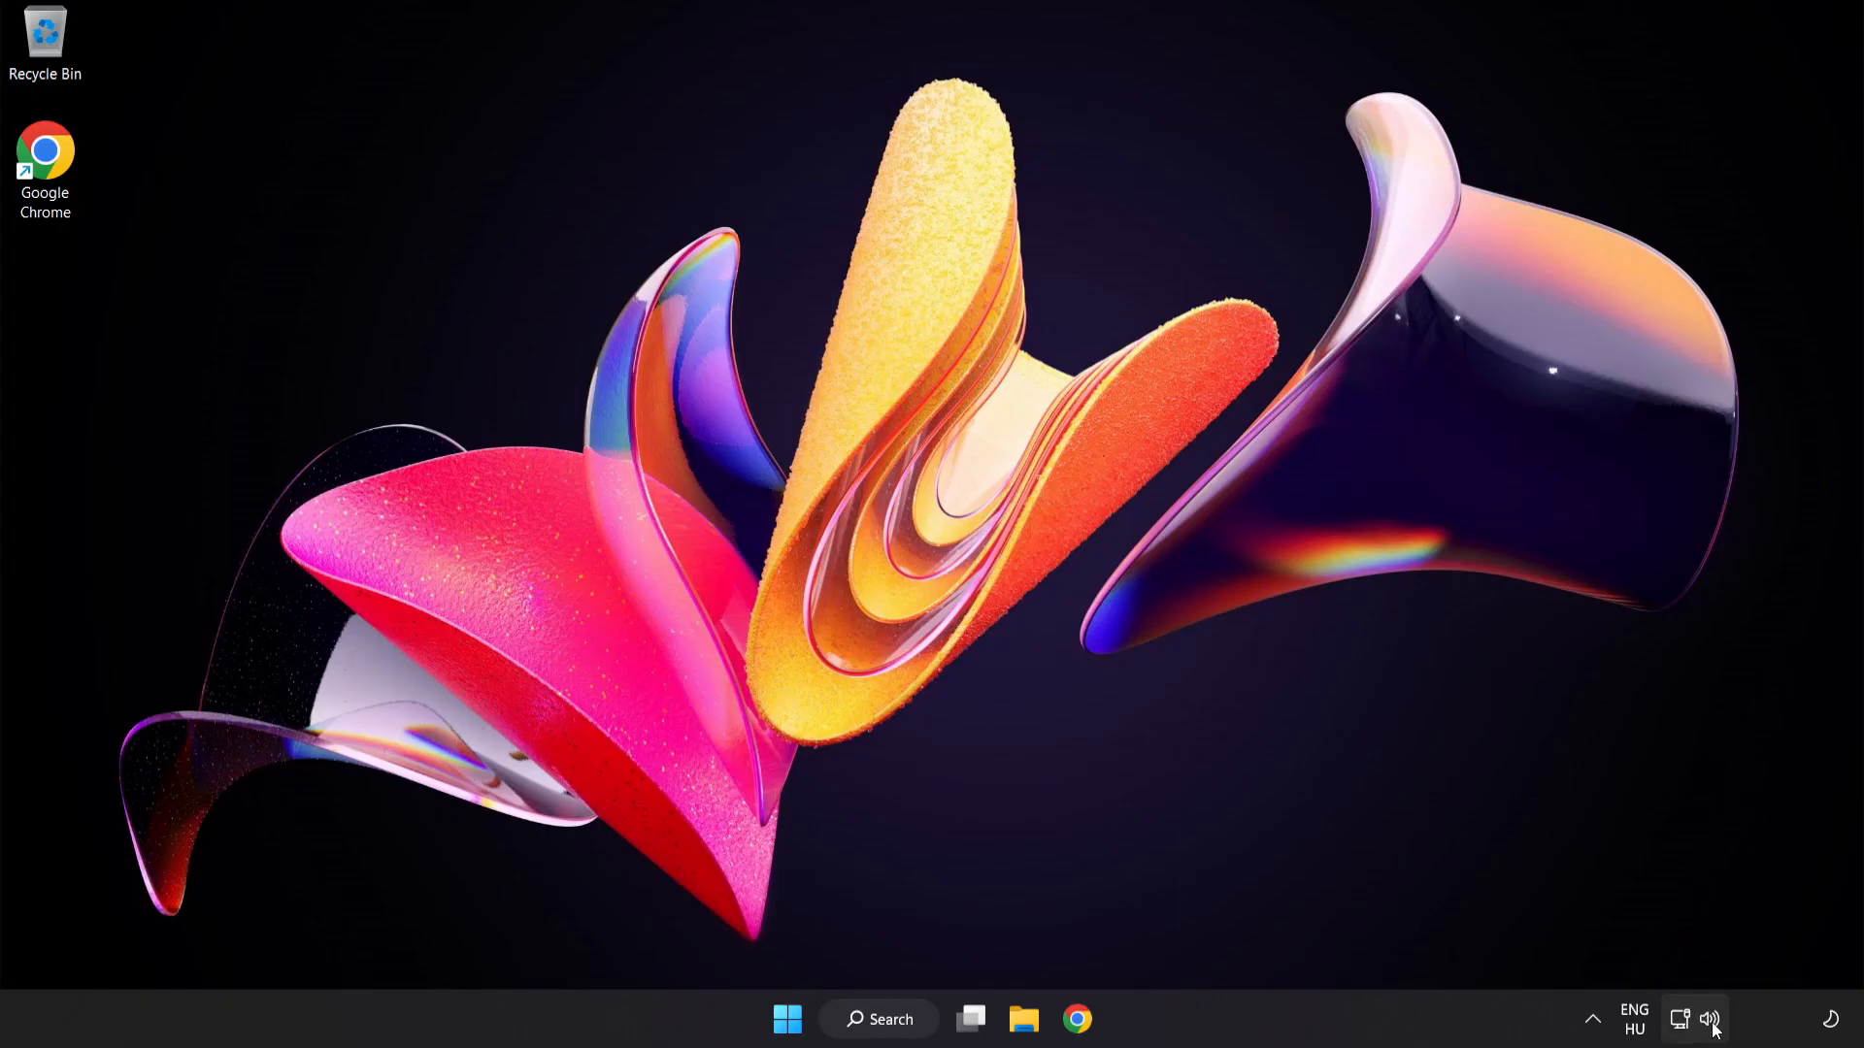
# Show the taskbar speaker icon's shortcut menu with troubleshoot, volume mixer and sound settings
pyautogui.rightClick(1712, 1019)
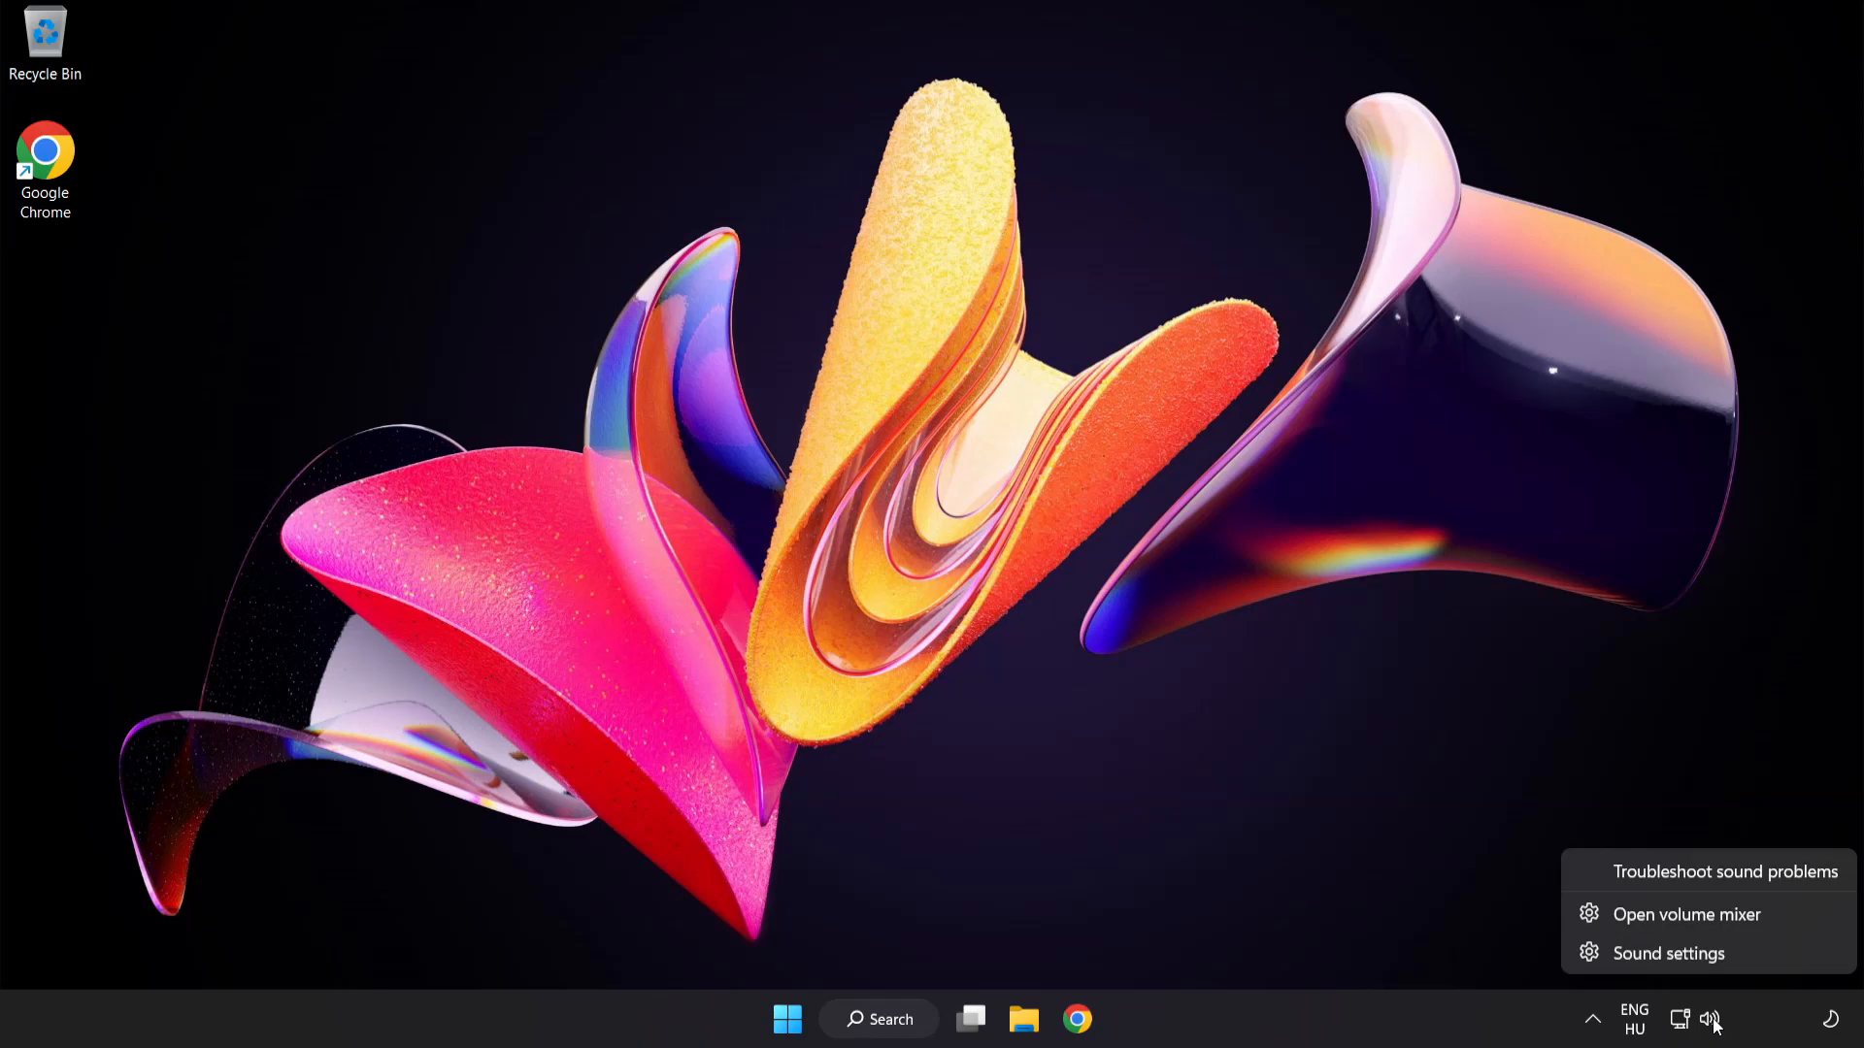
pyautogui.moveTo(1730, 965)
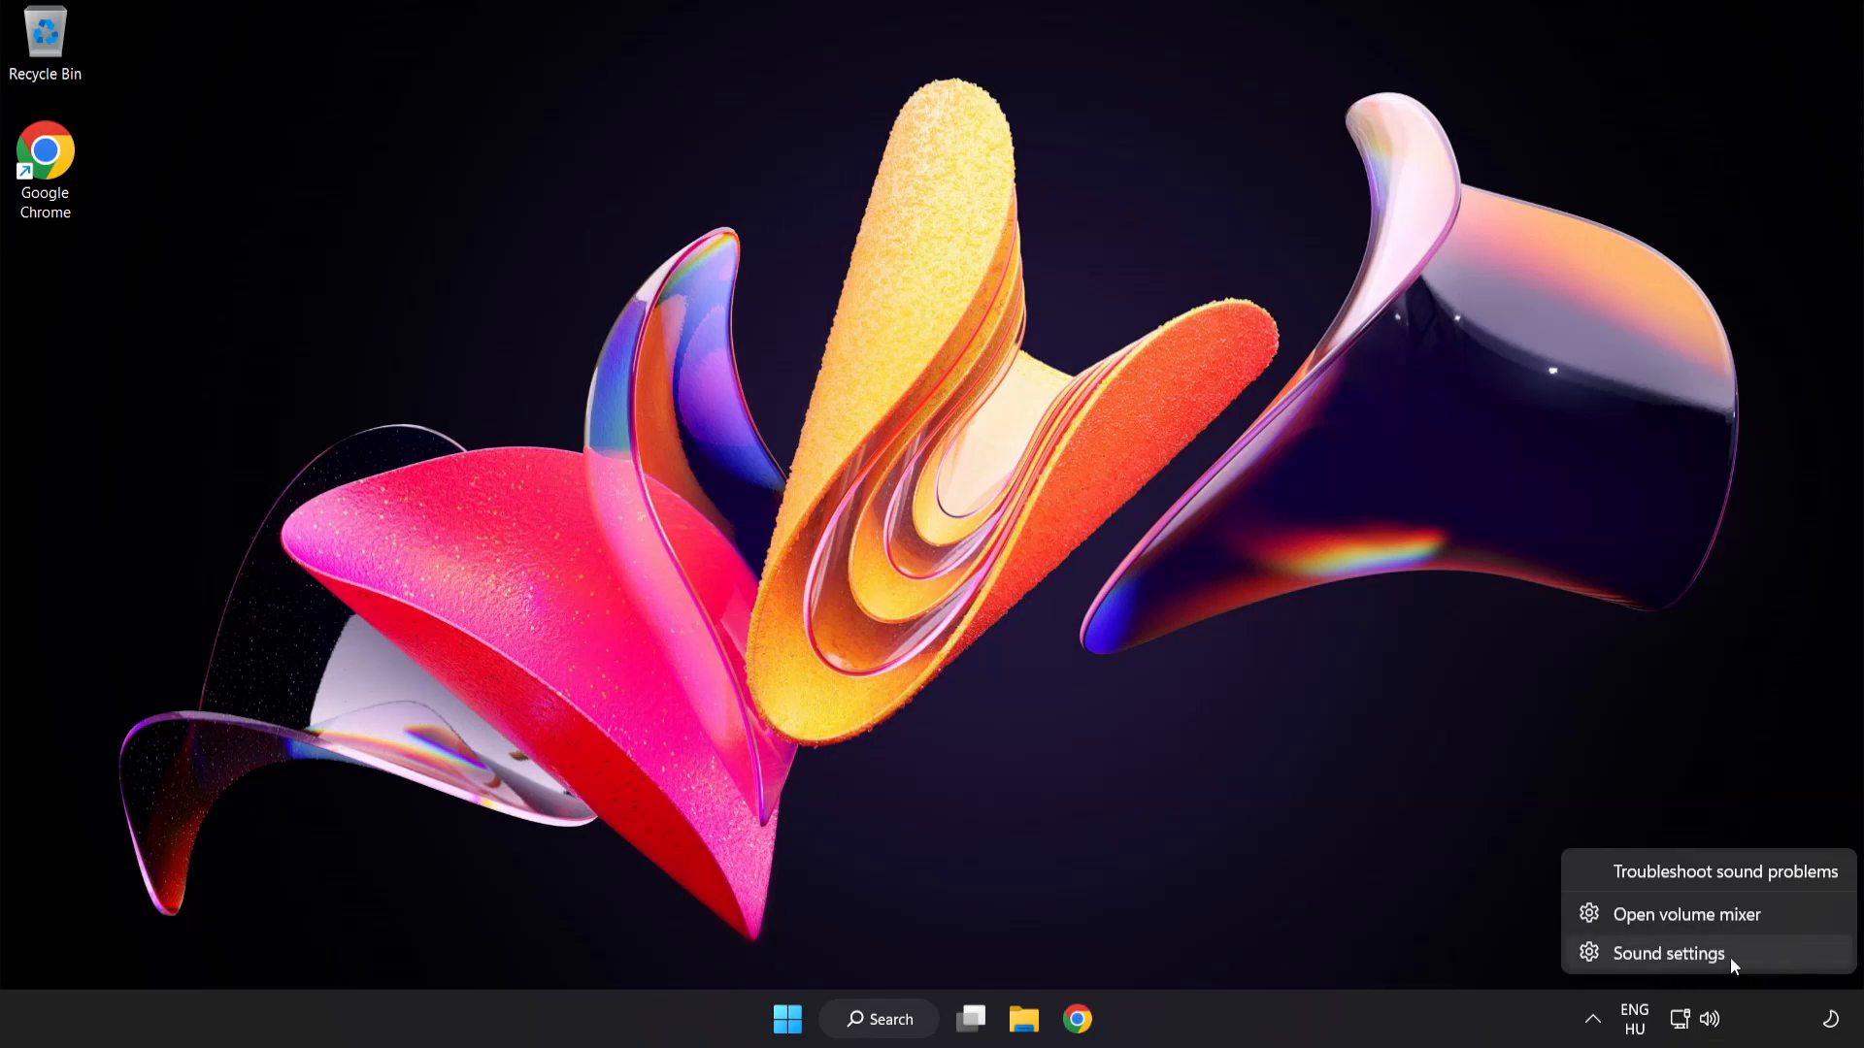
# Go to the Sound settings page and launch More sound settings under Advanced
pyautogui.click(1666, 953)
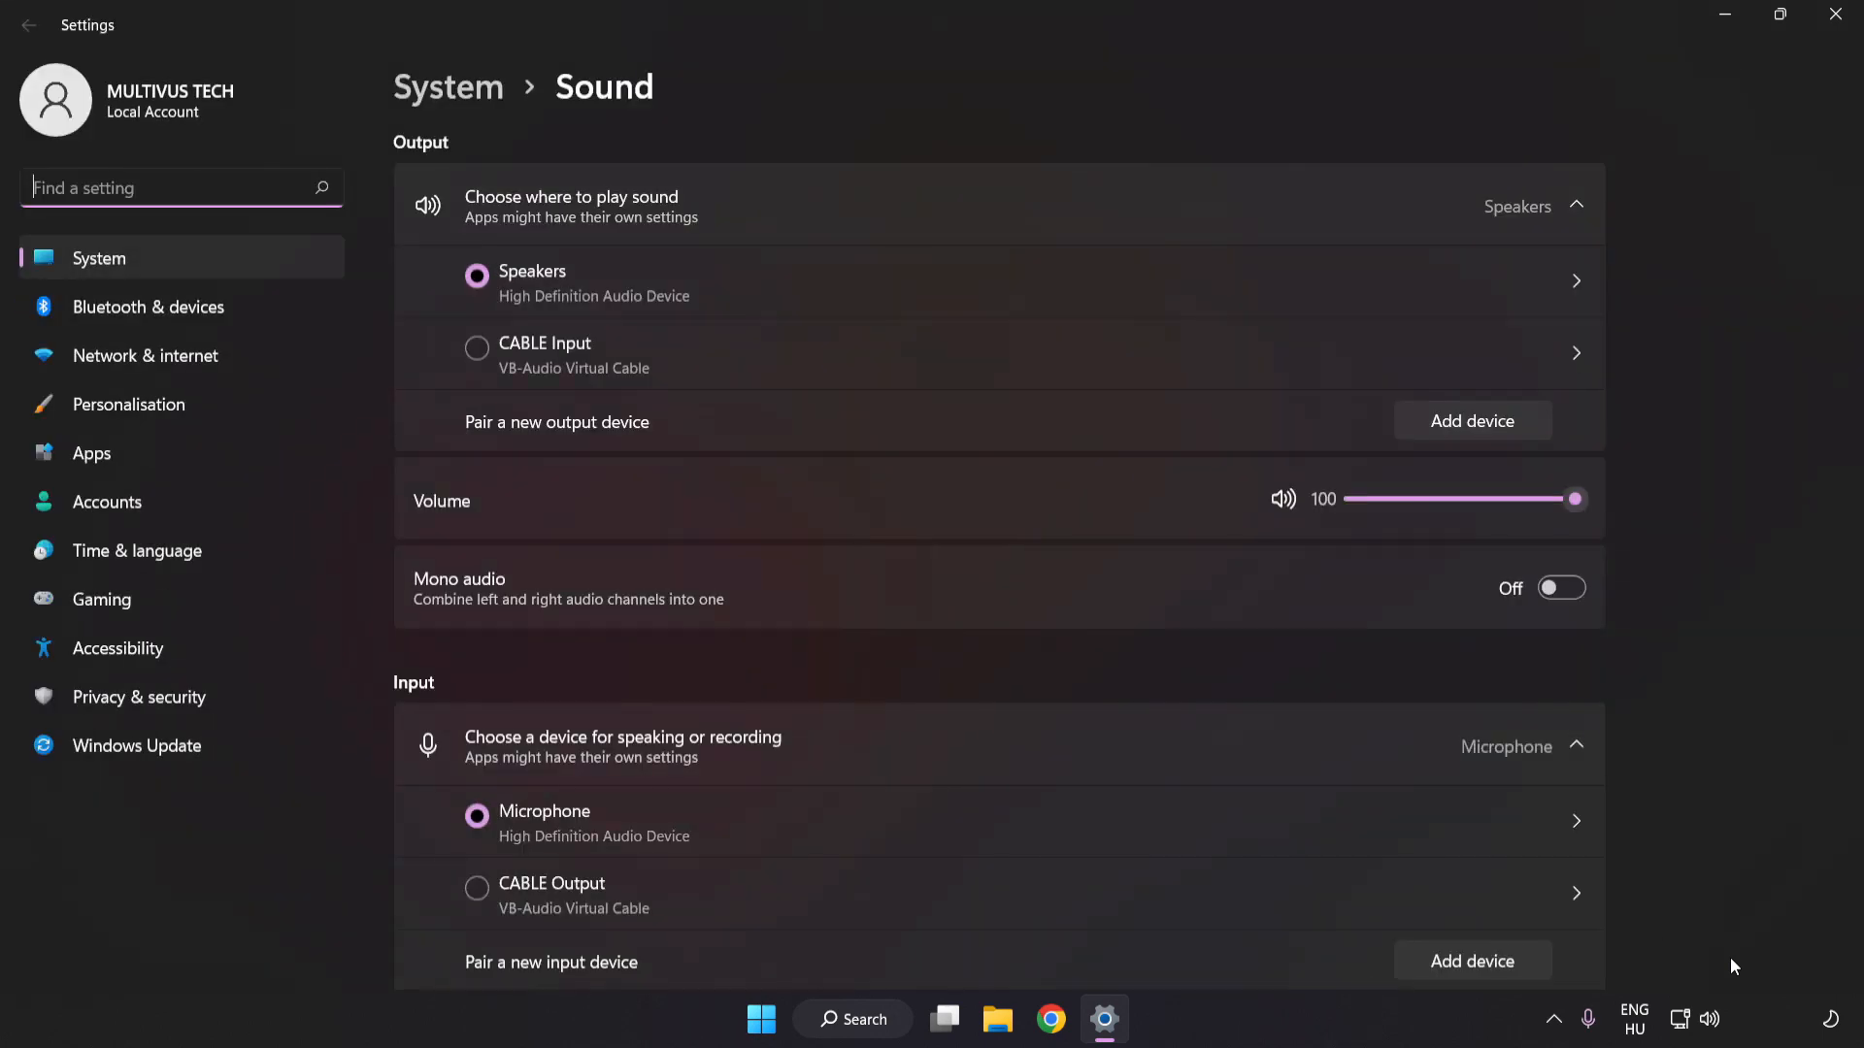
pyautogui.moveTo(537, 477)
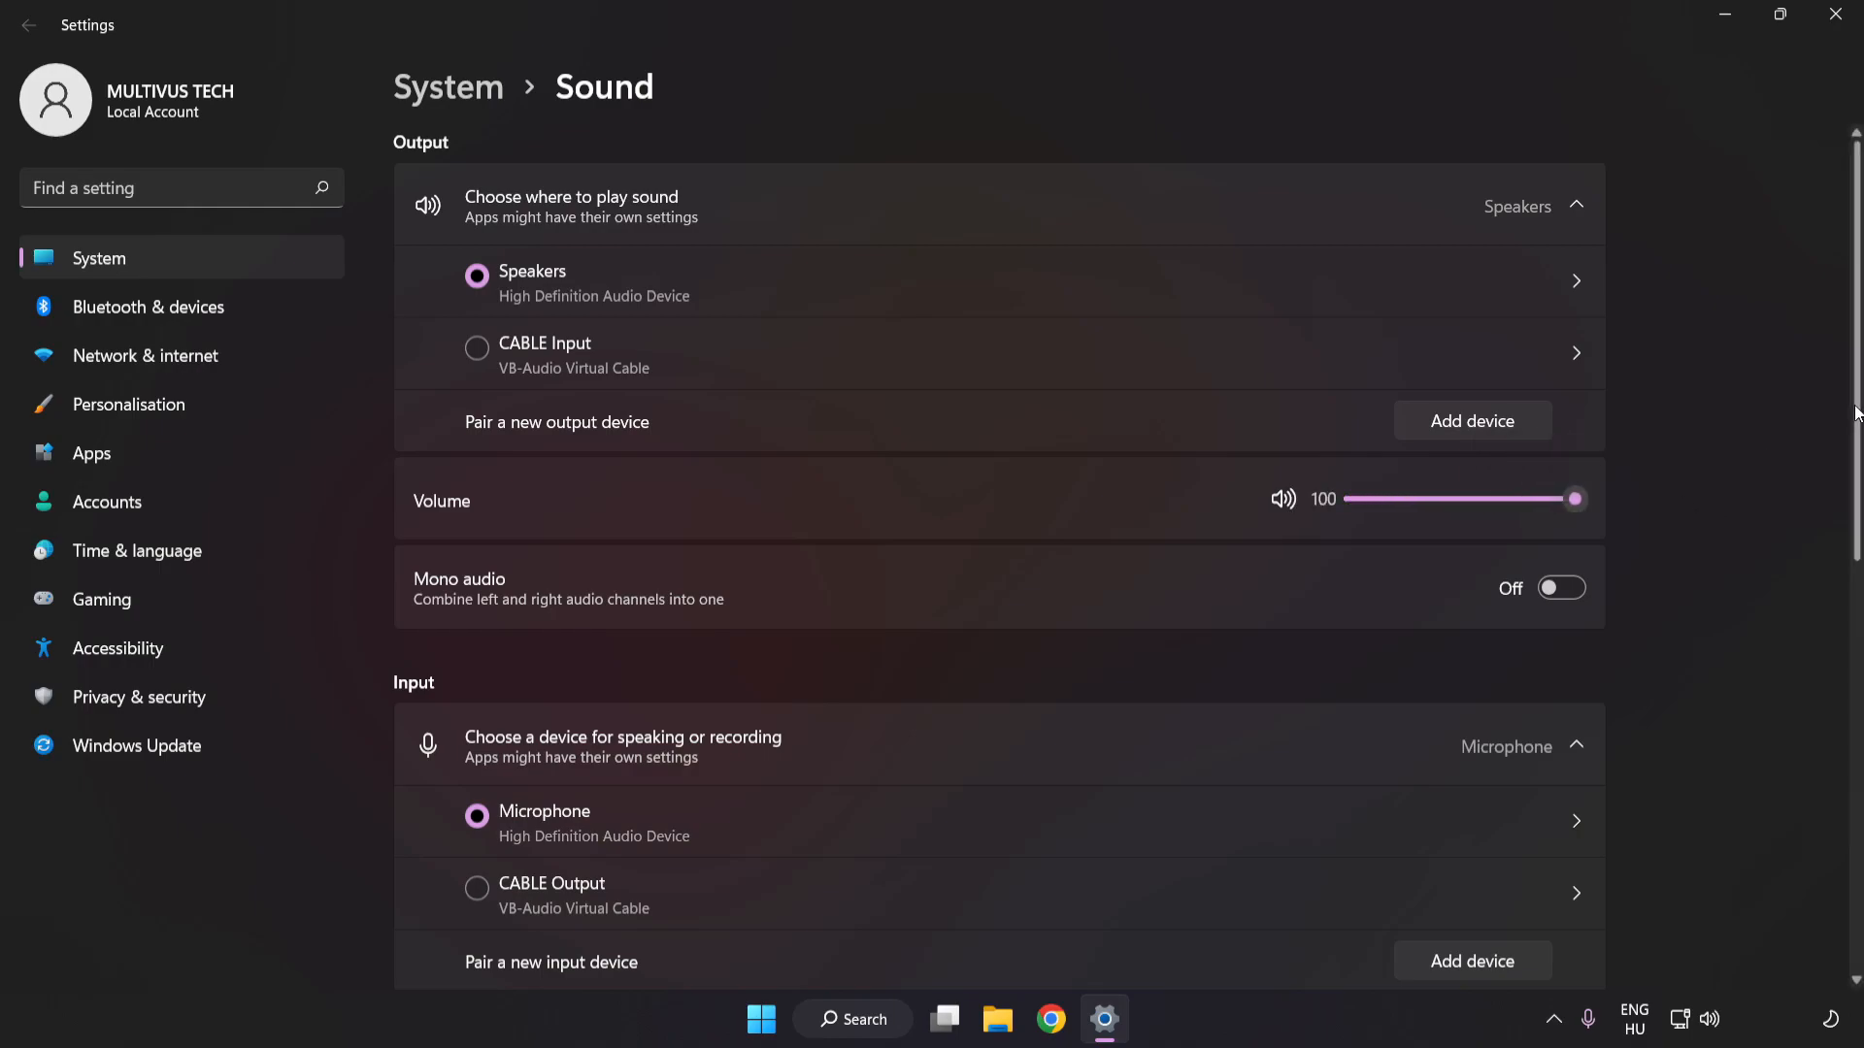
pyautogui.scroll(-3)
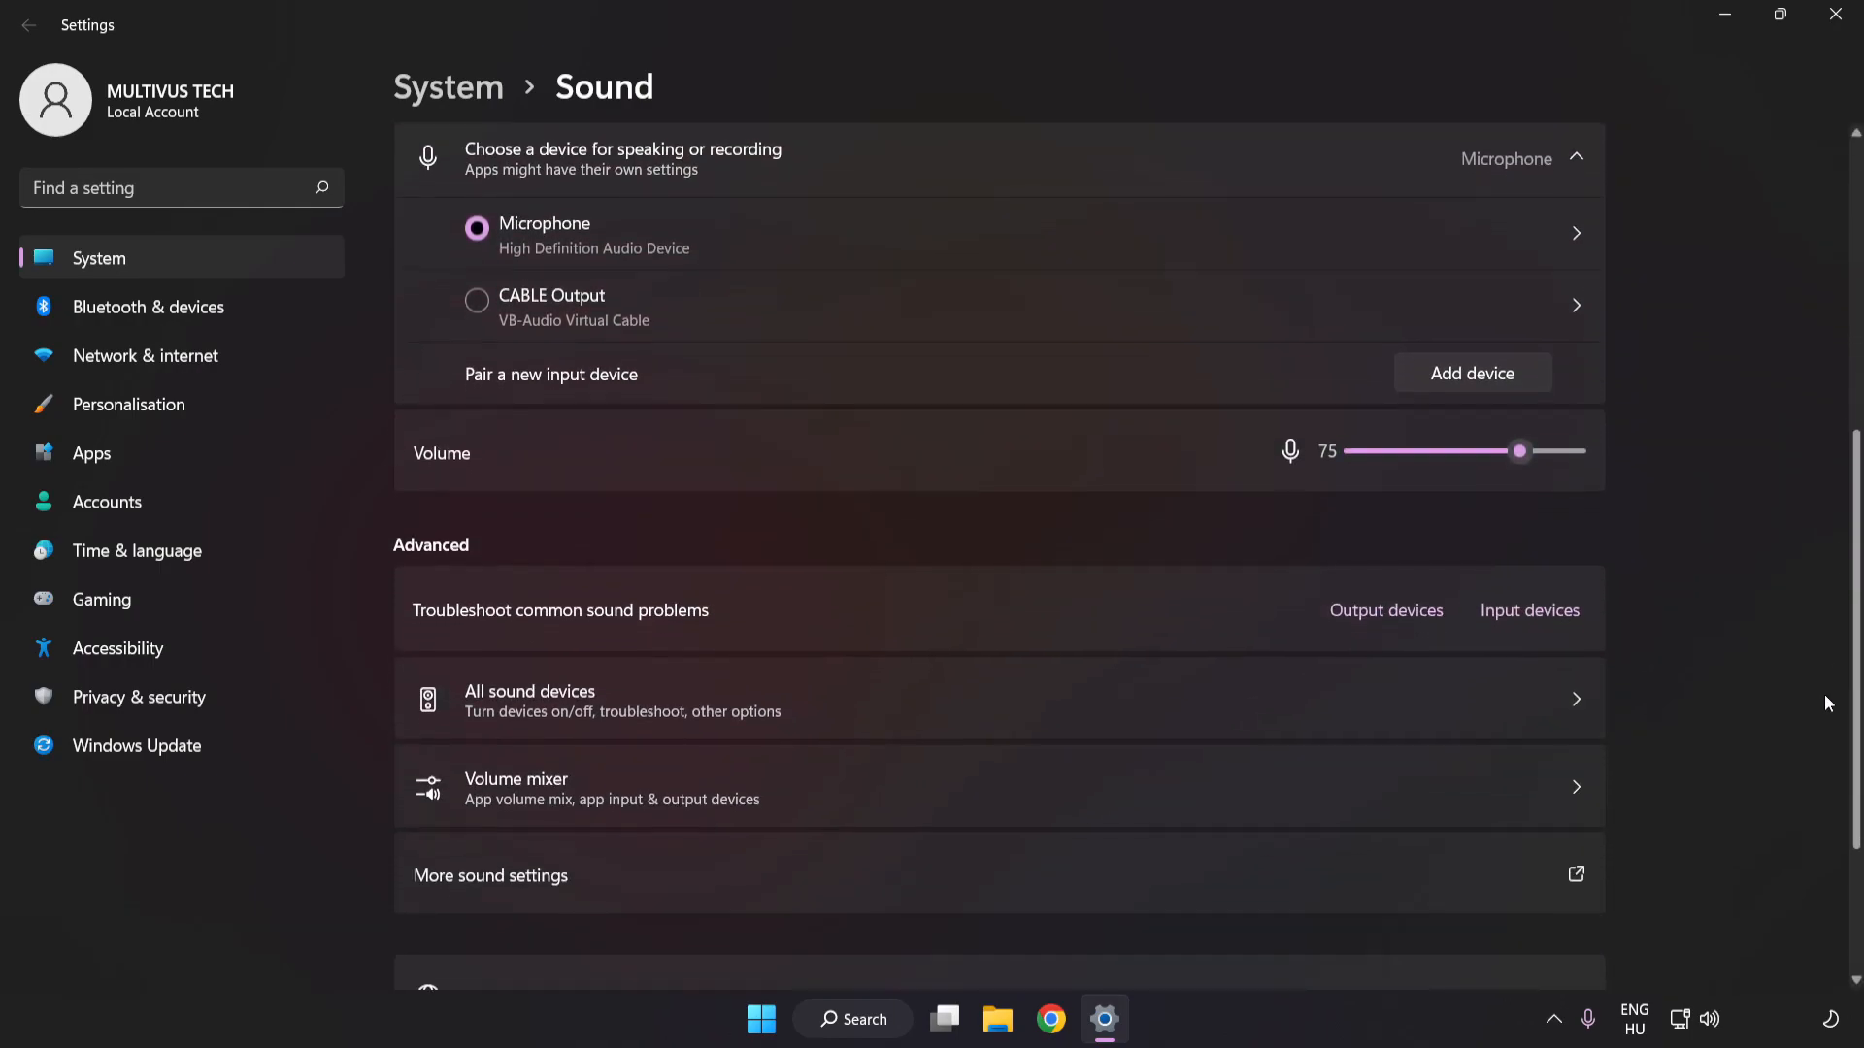
pyautogui.scroll(-3)
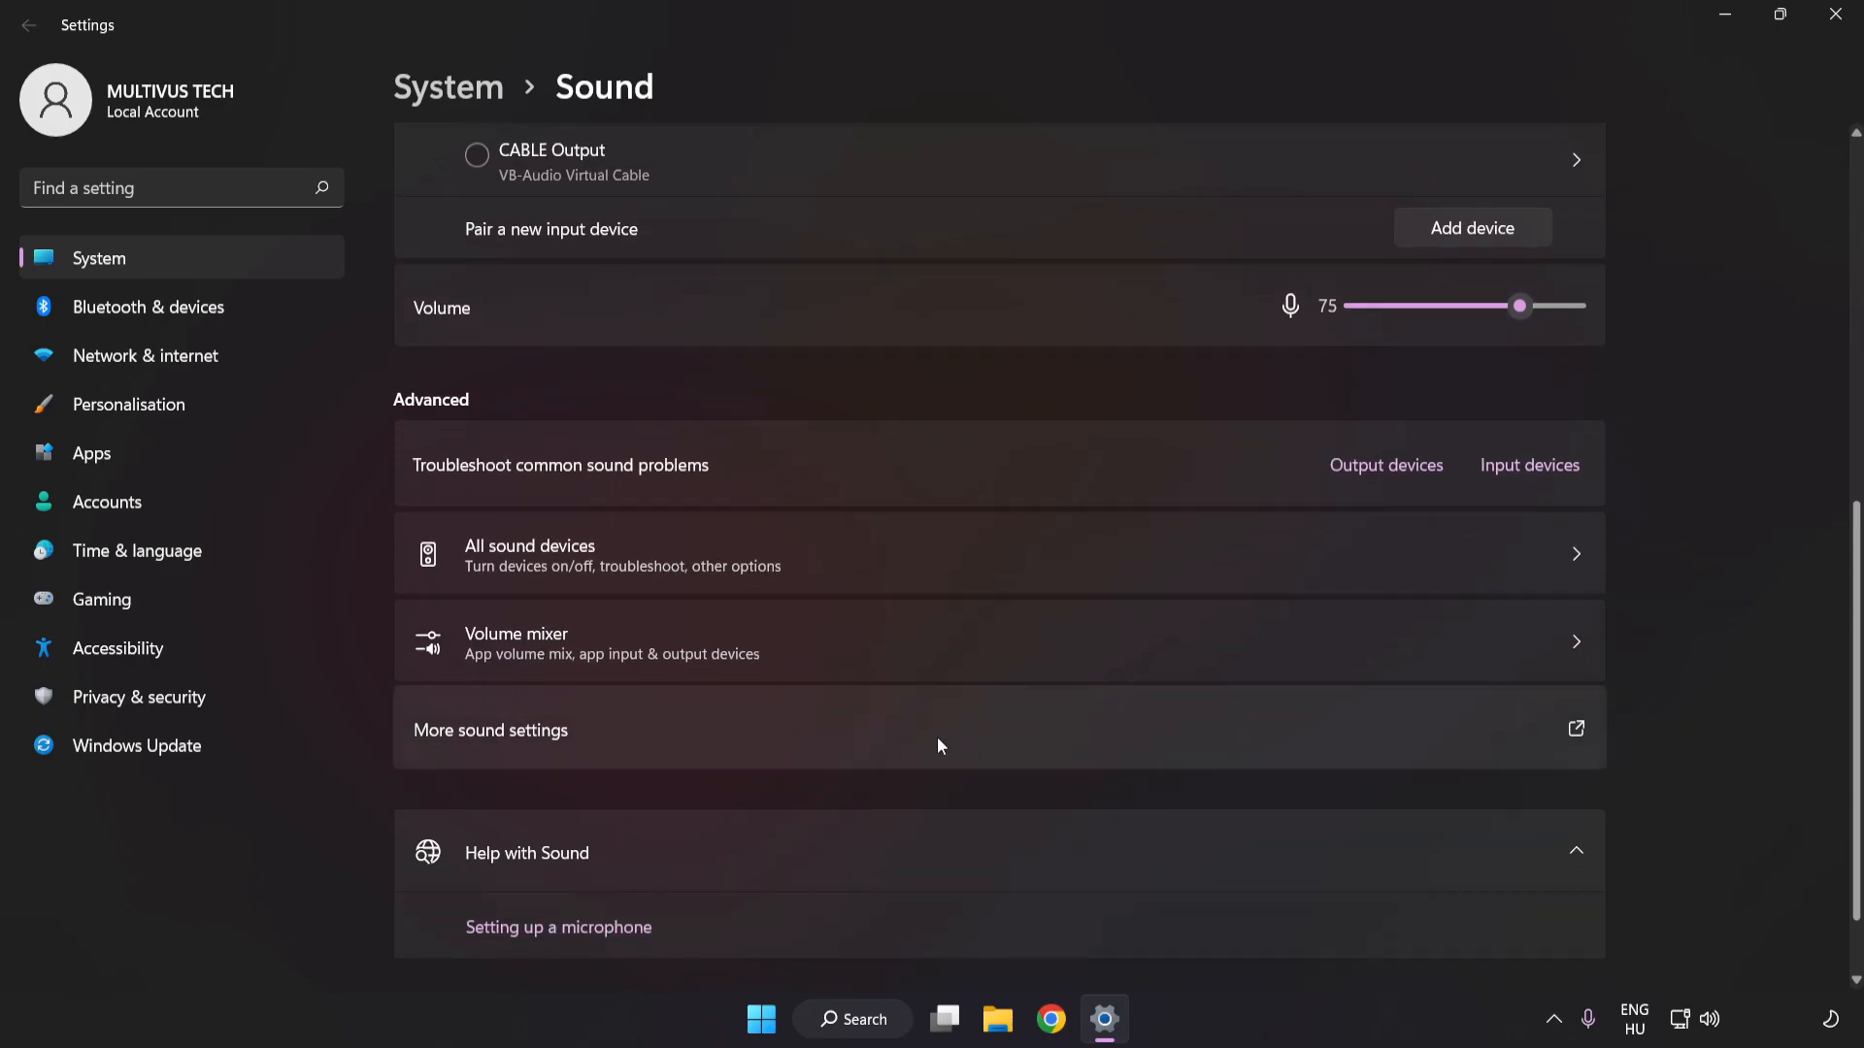
pyautogui.moveTo(538, 750)
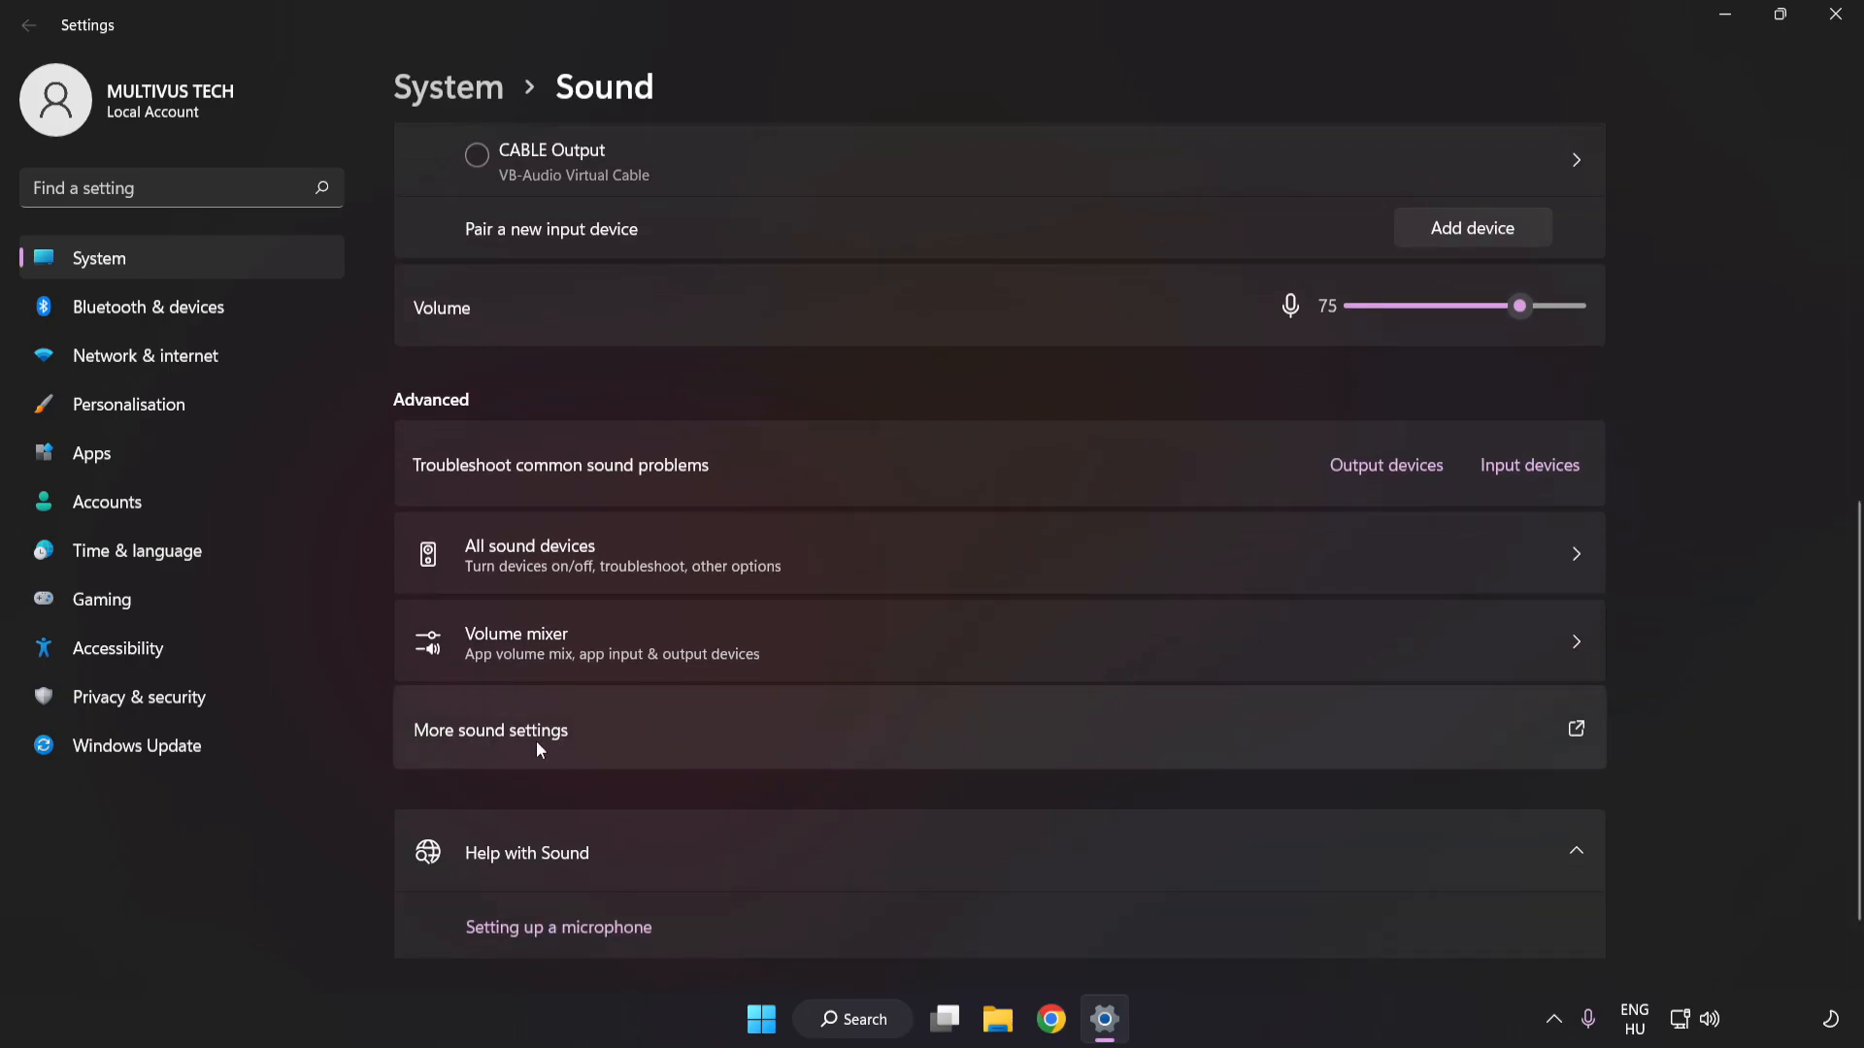
pyautogui.click(489, 730)
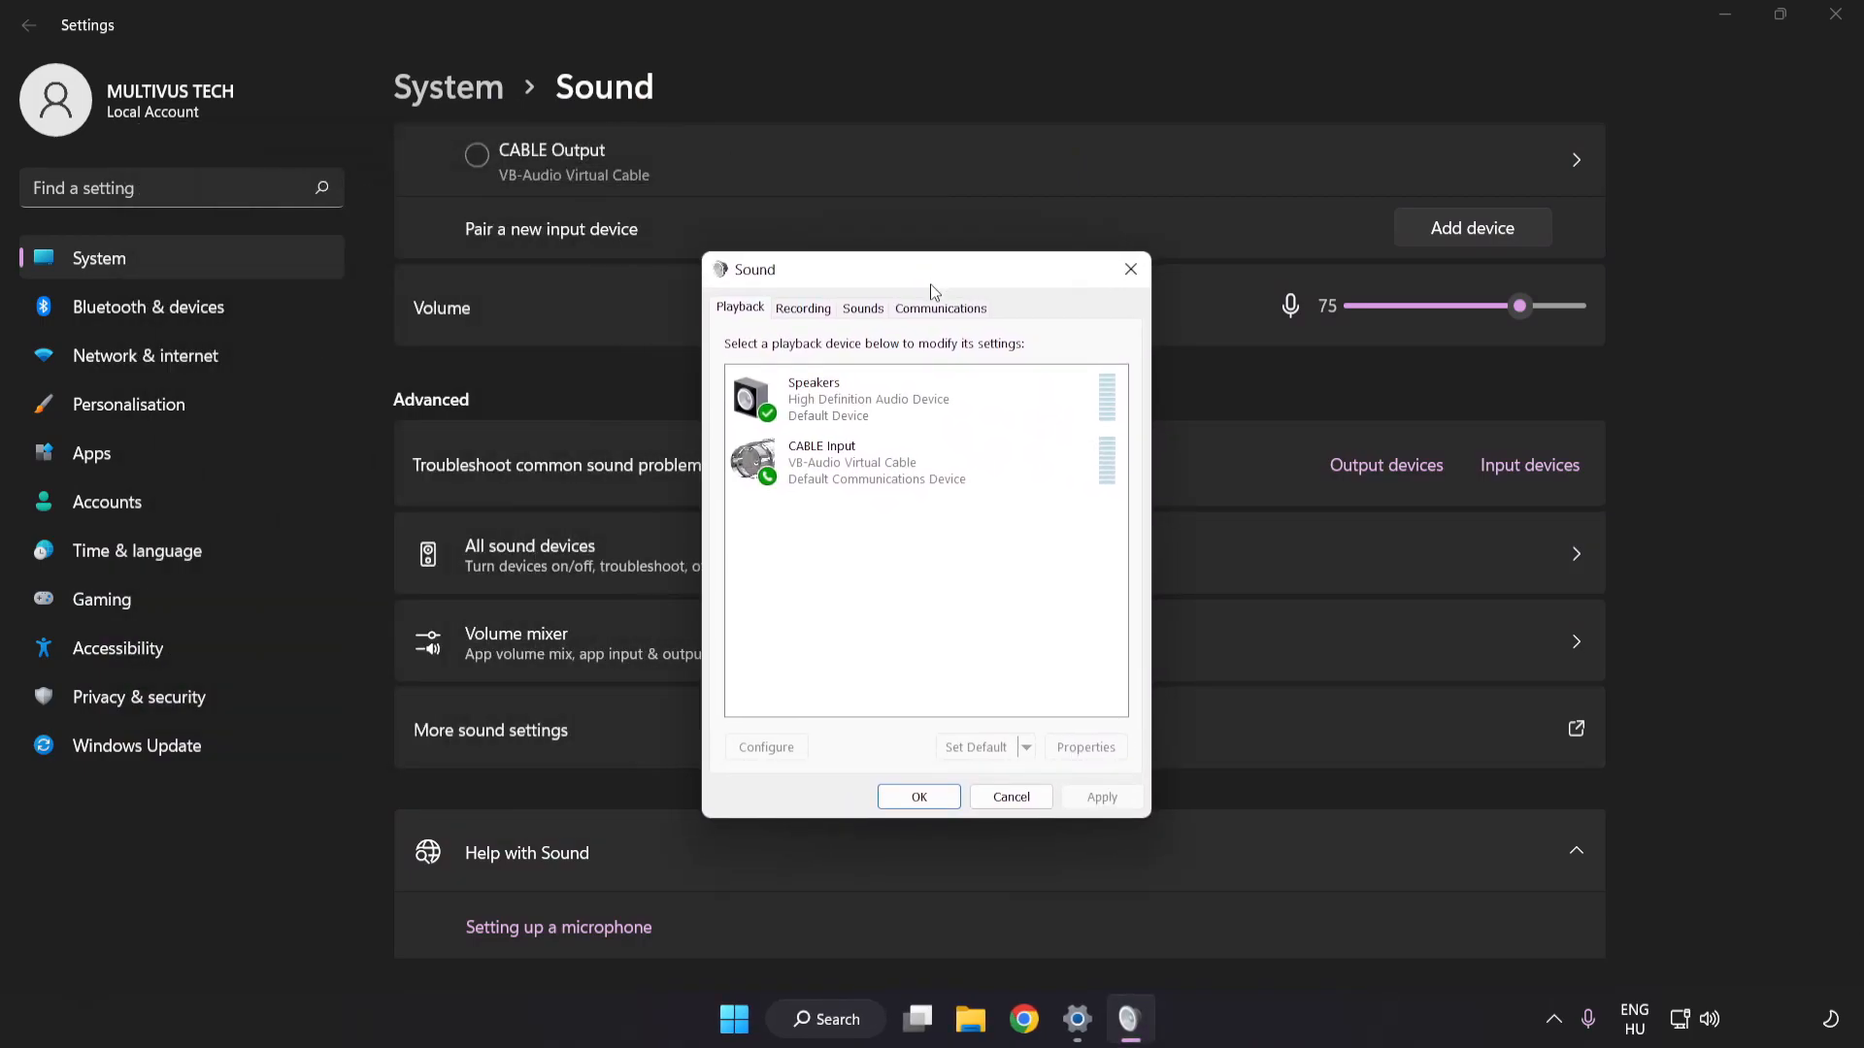
# Disable the CABLE Input playback device and select Speakers in the Playback list
pyautogui.click(926, 462)
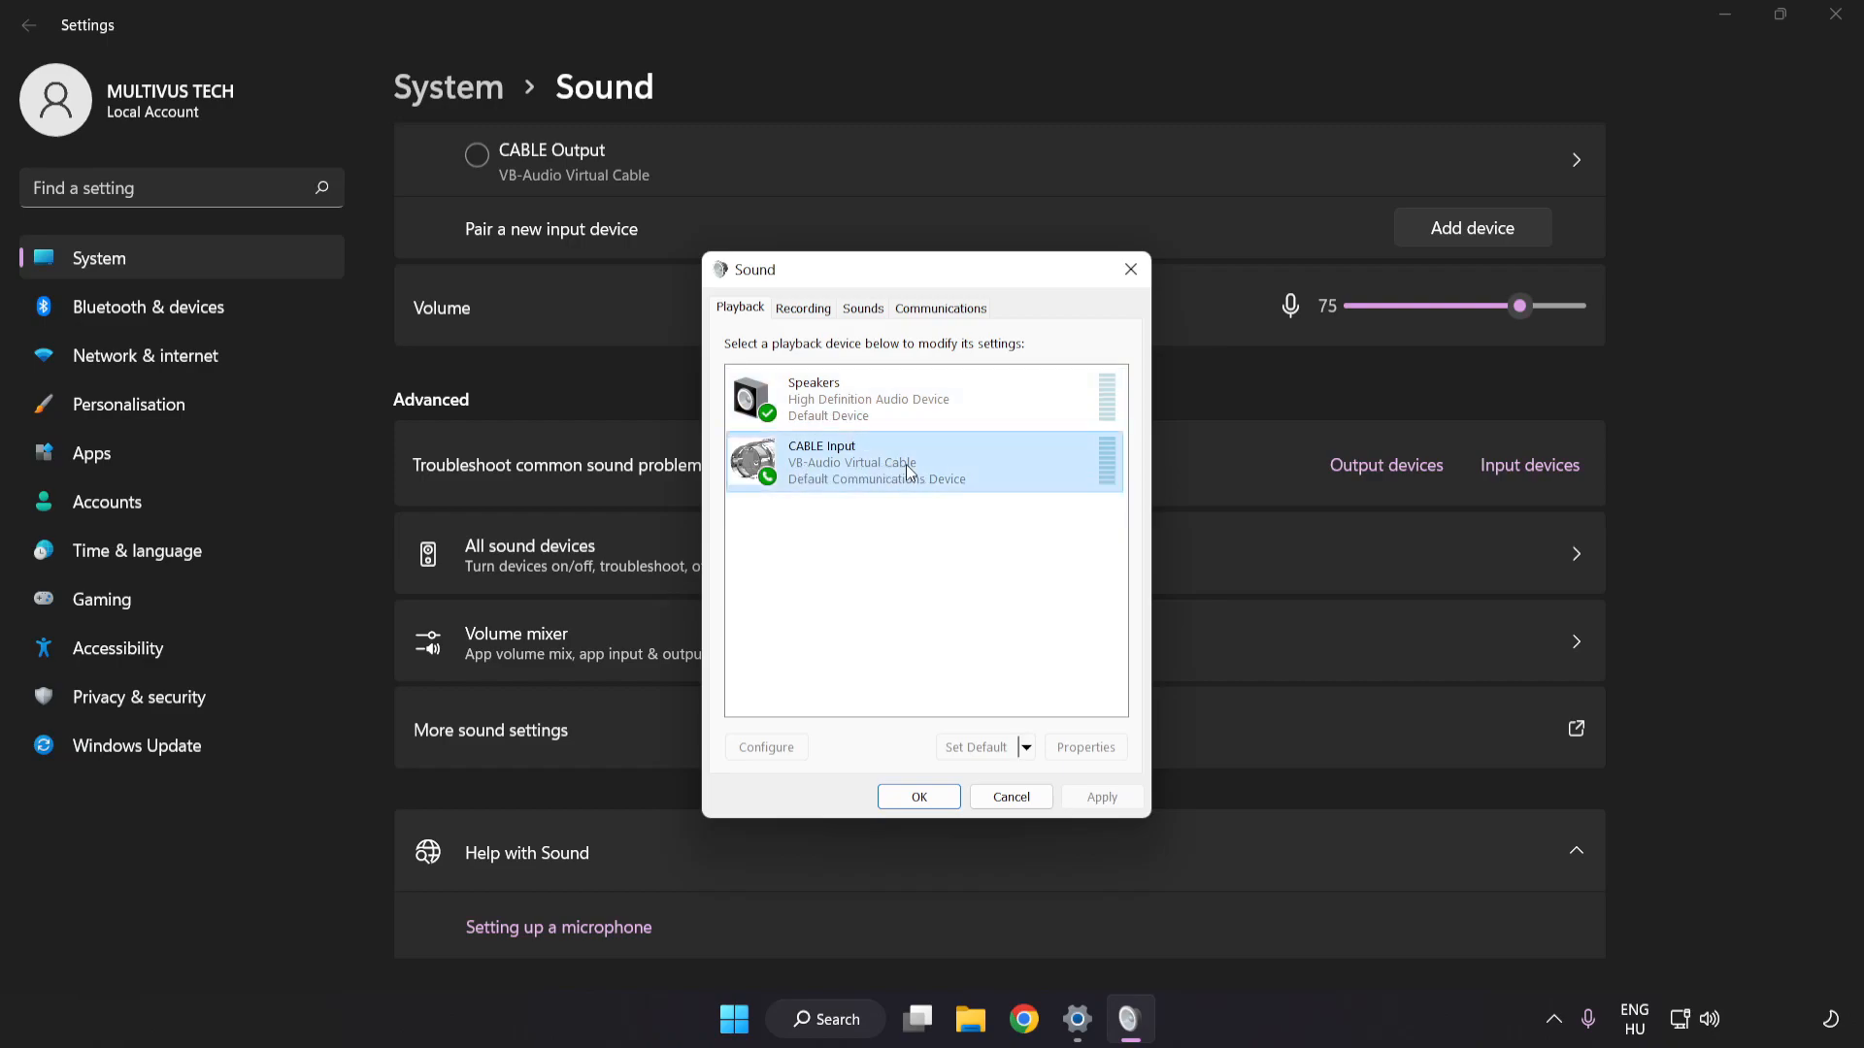
pyautogui.rightClick(903, 464)
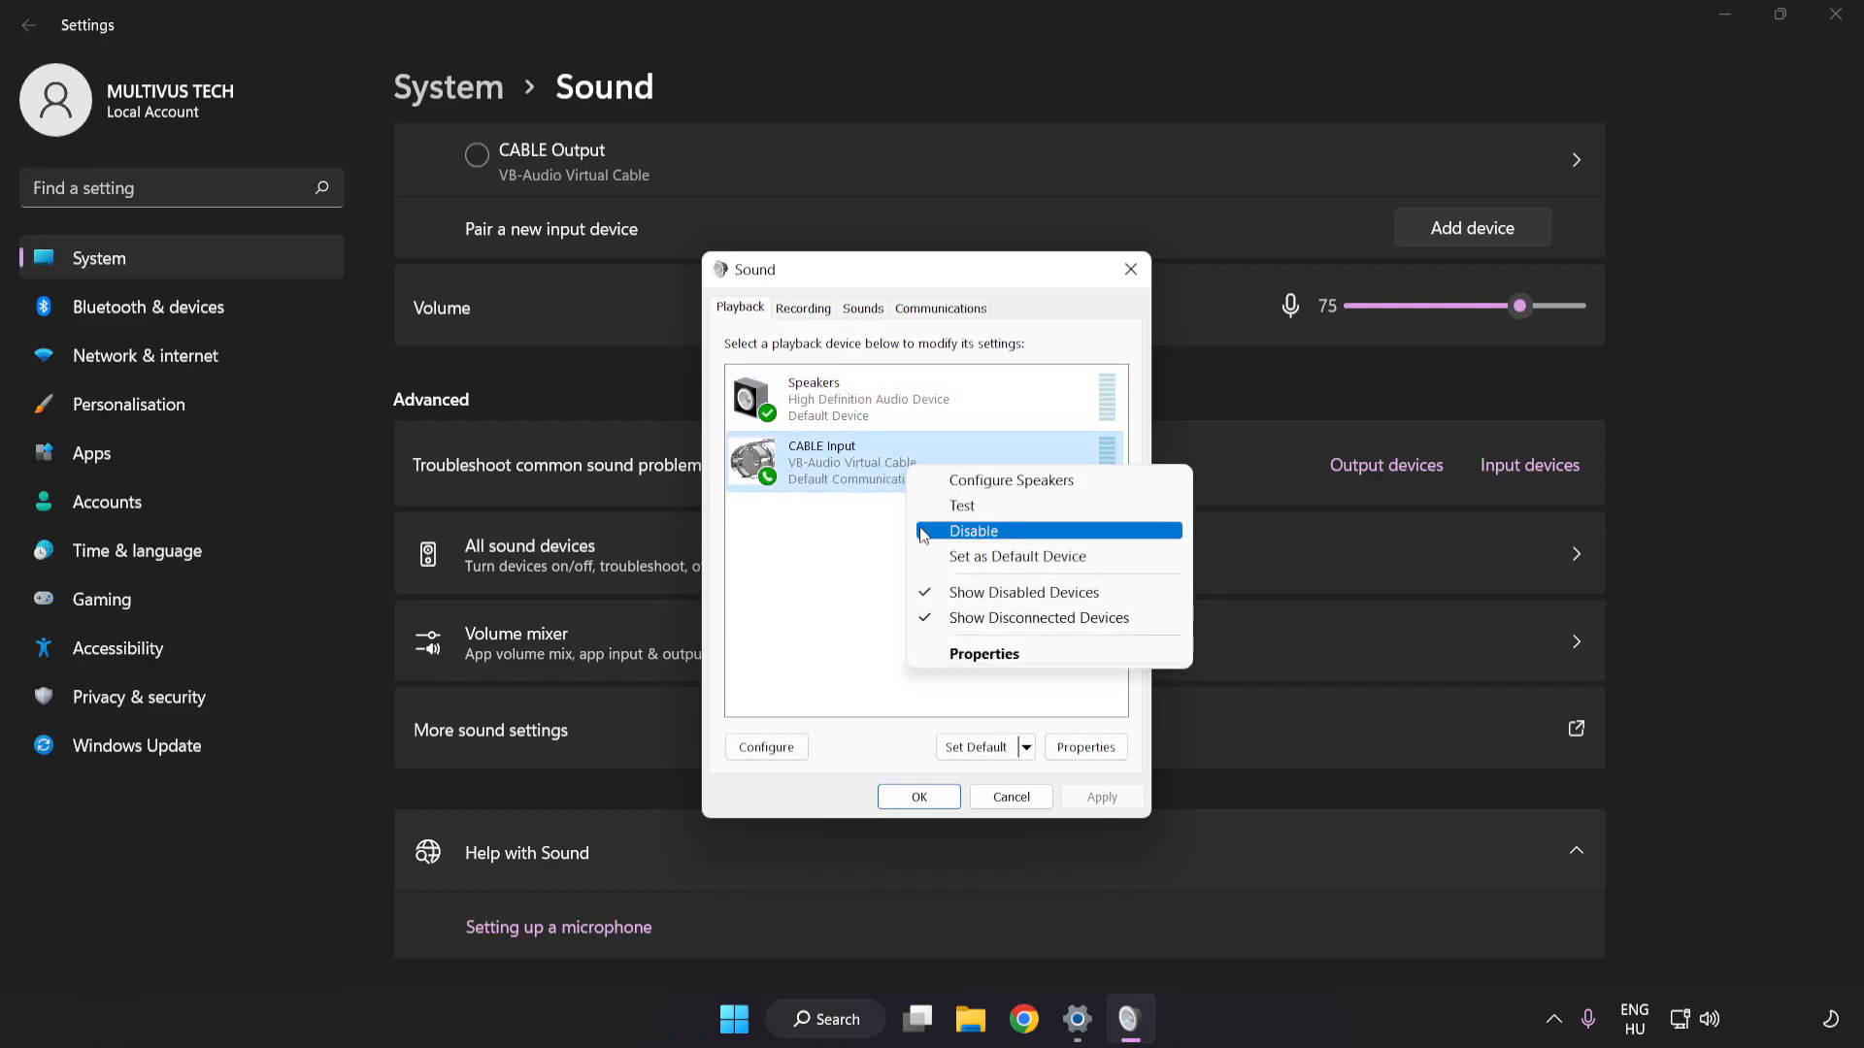
pyautogui.click(972, 530)
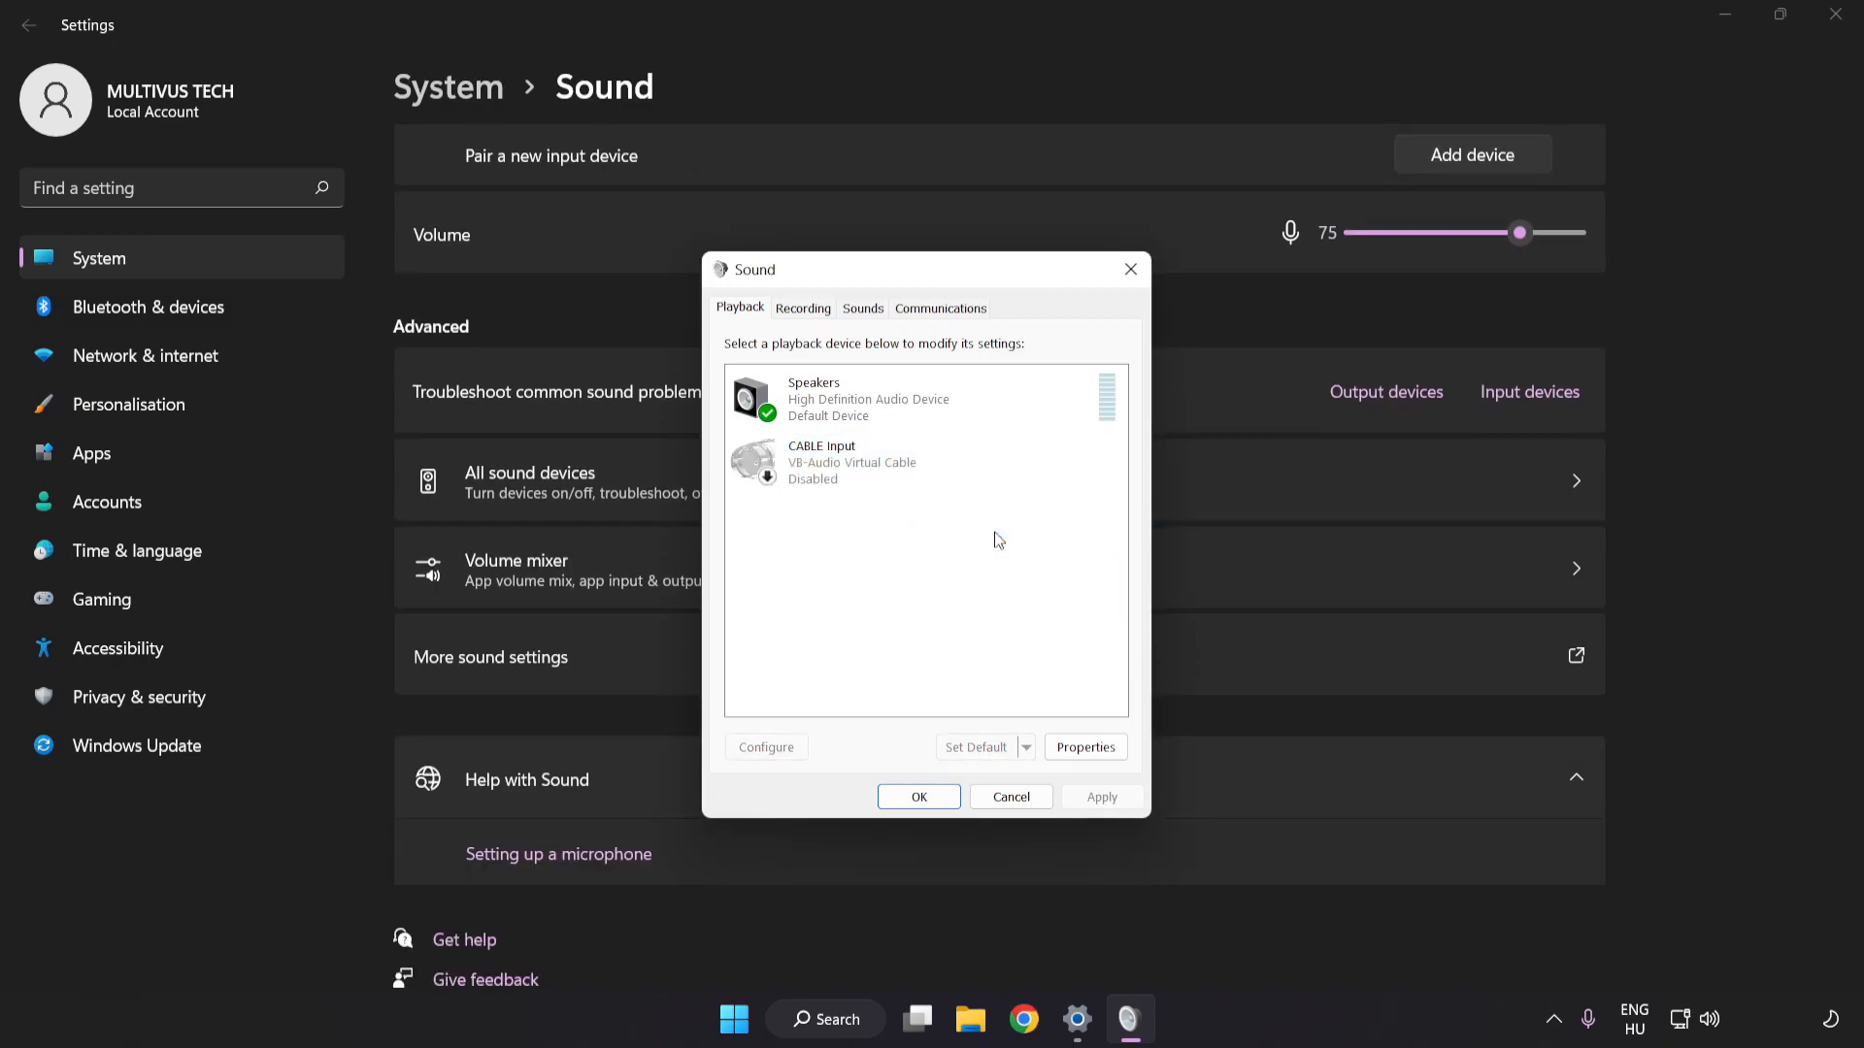
pyautogui.click(867, 398)
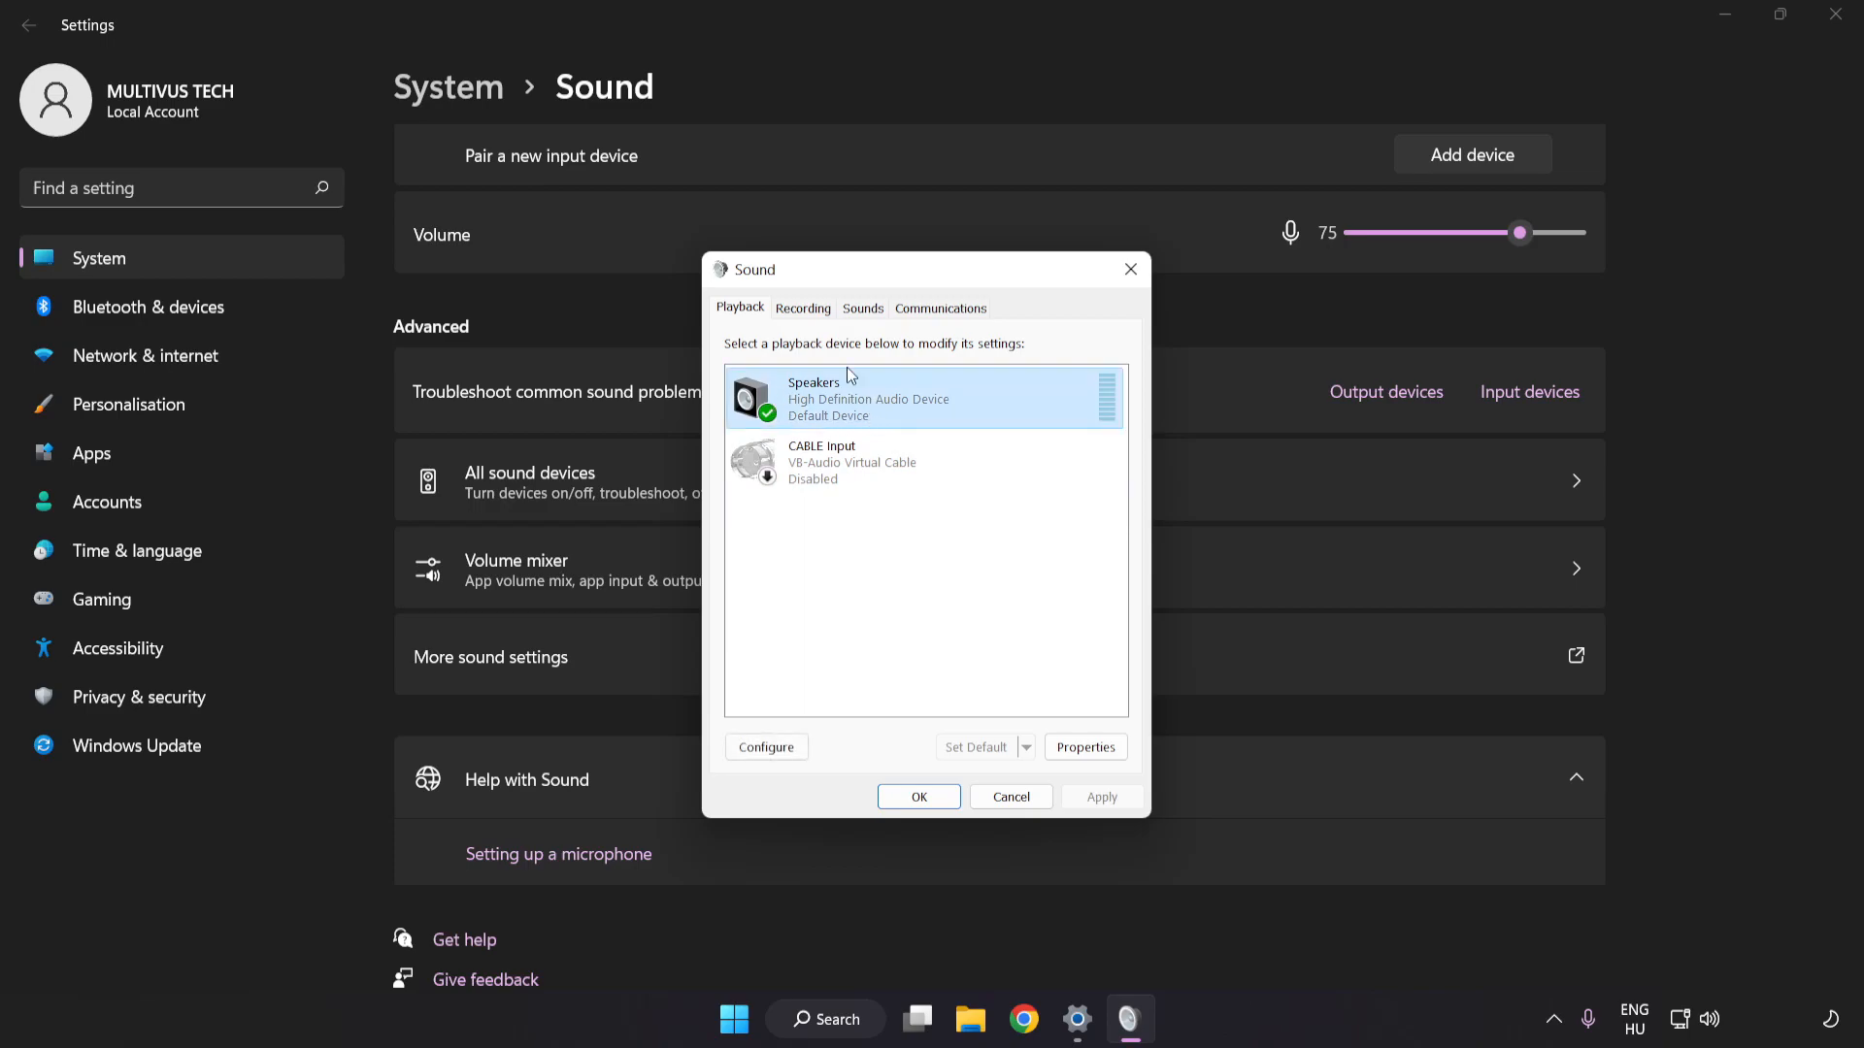
# Configure Speakers as 7.1 Surround keeping all optional and full-range speakers, then finish
pyautogui.rightClick(928, 398)
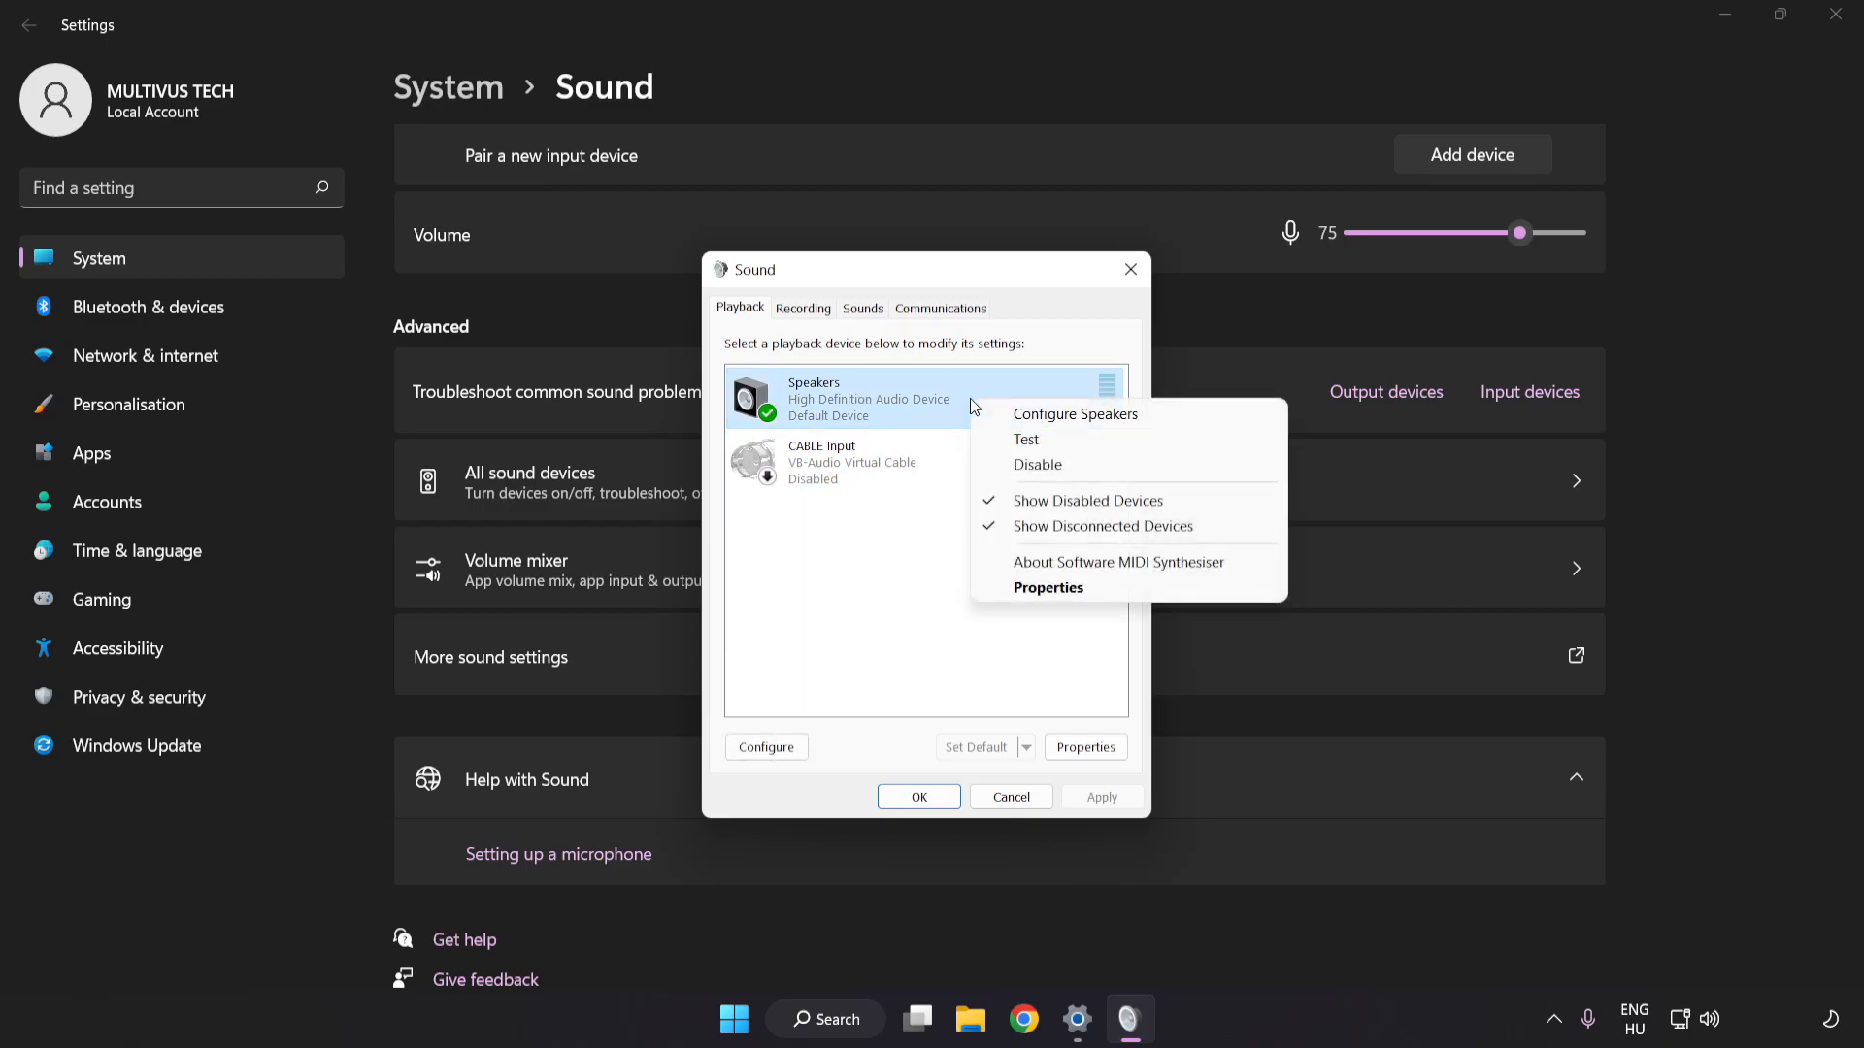
pyautogui.moveTo(1073, 414)
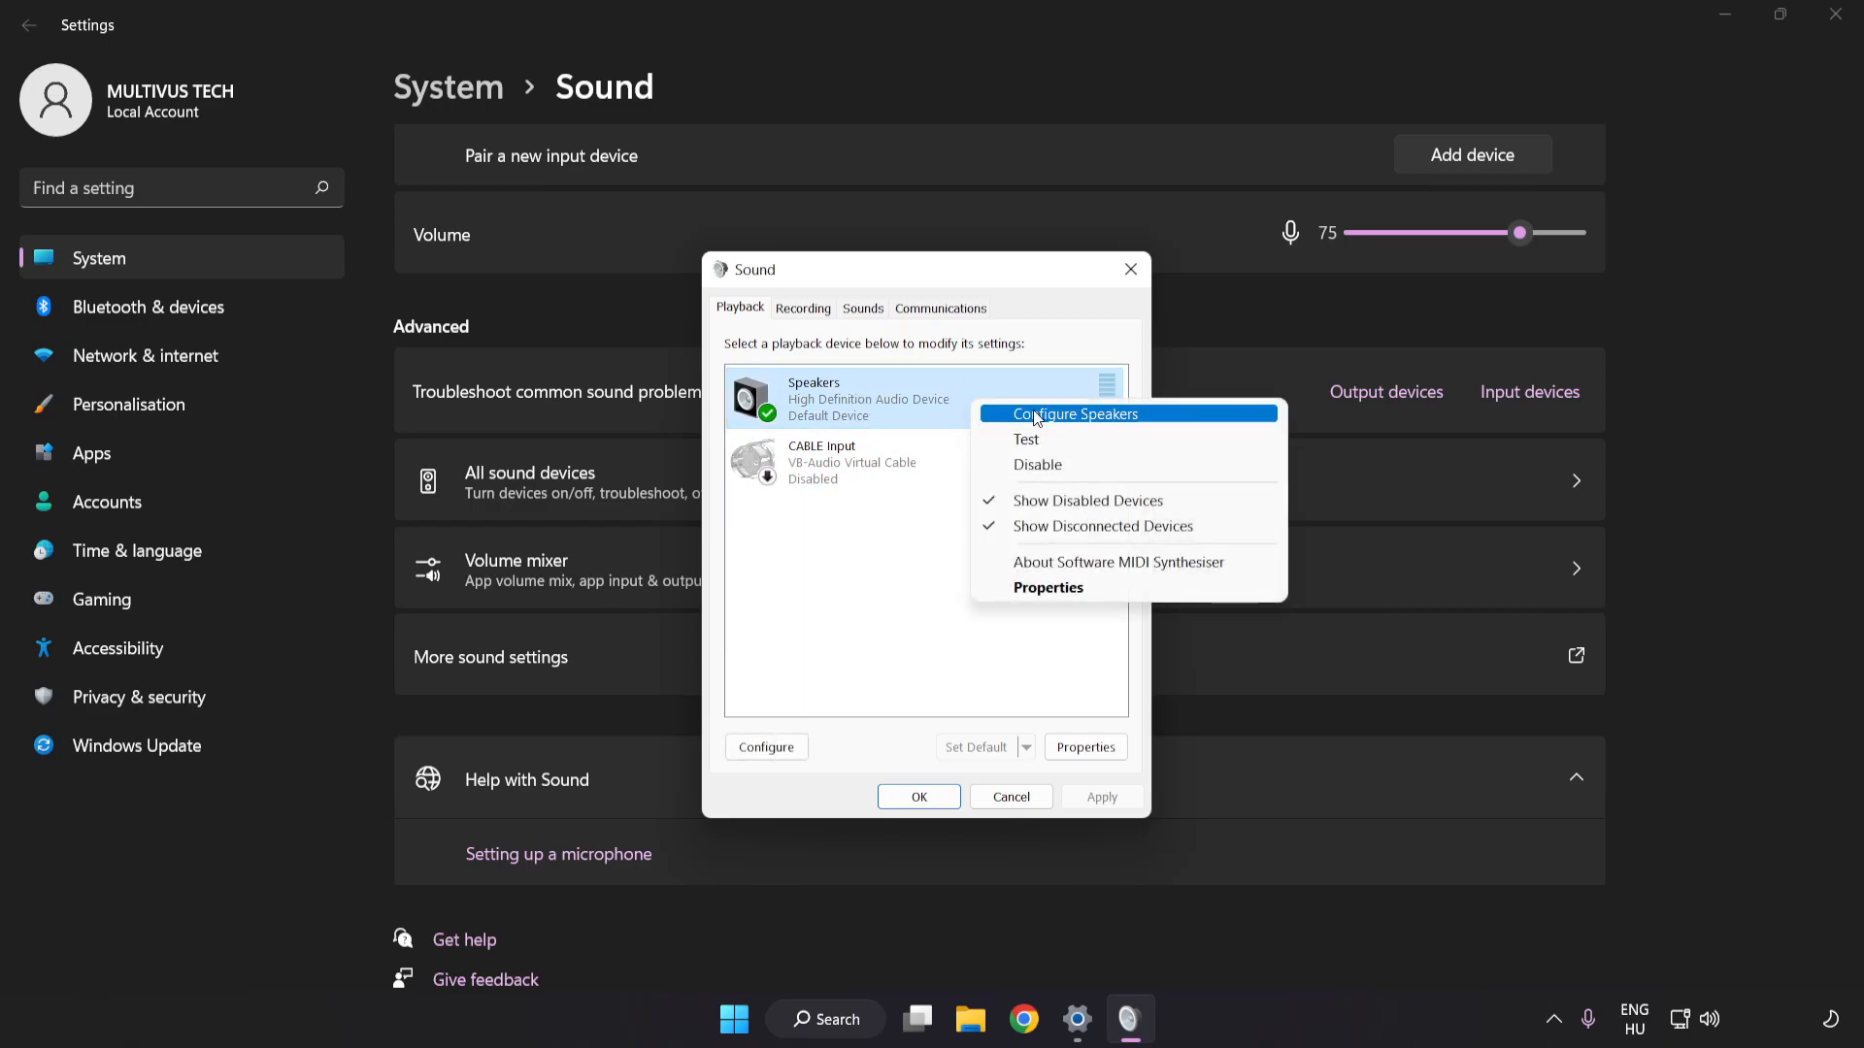
pyautogui.moveTo(1157, 425)
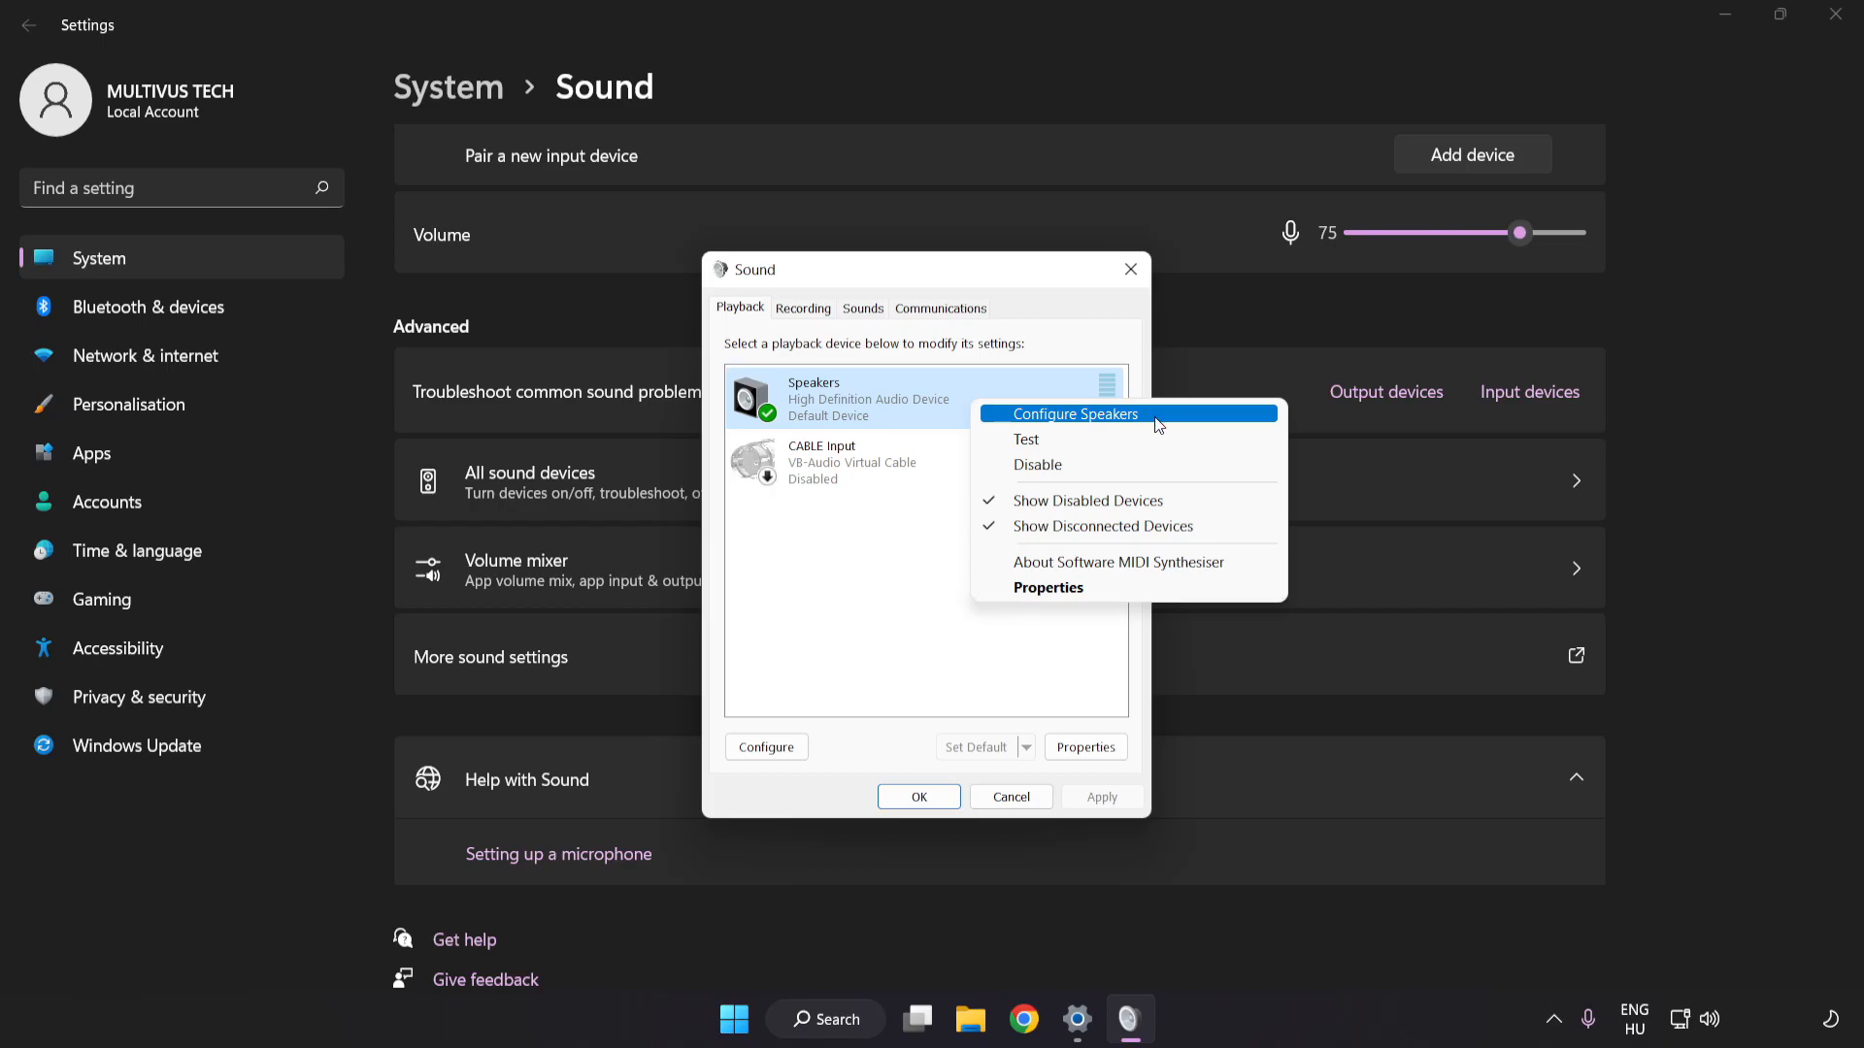
pyautogui.click(1077, 413)
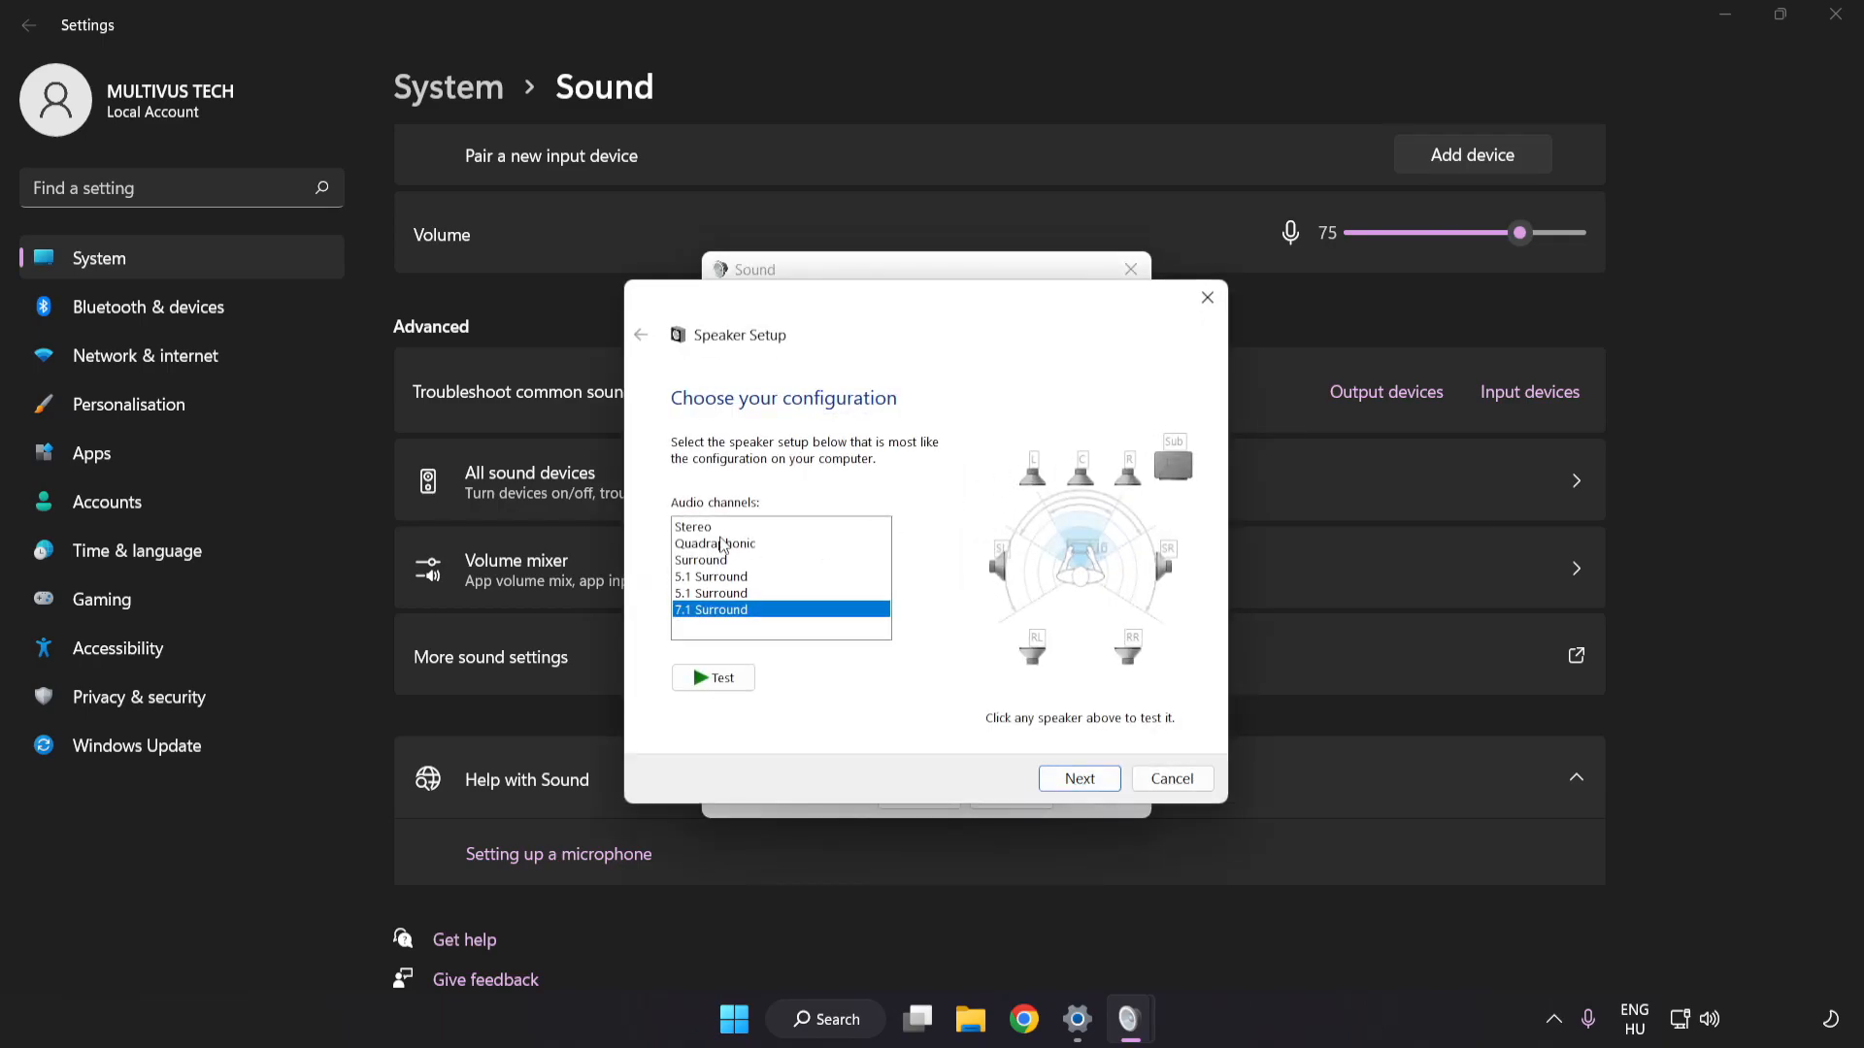
pyautogui.moveTo(792, 594)
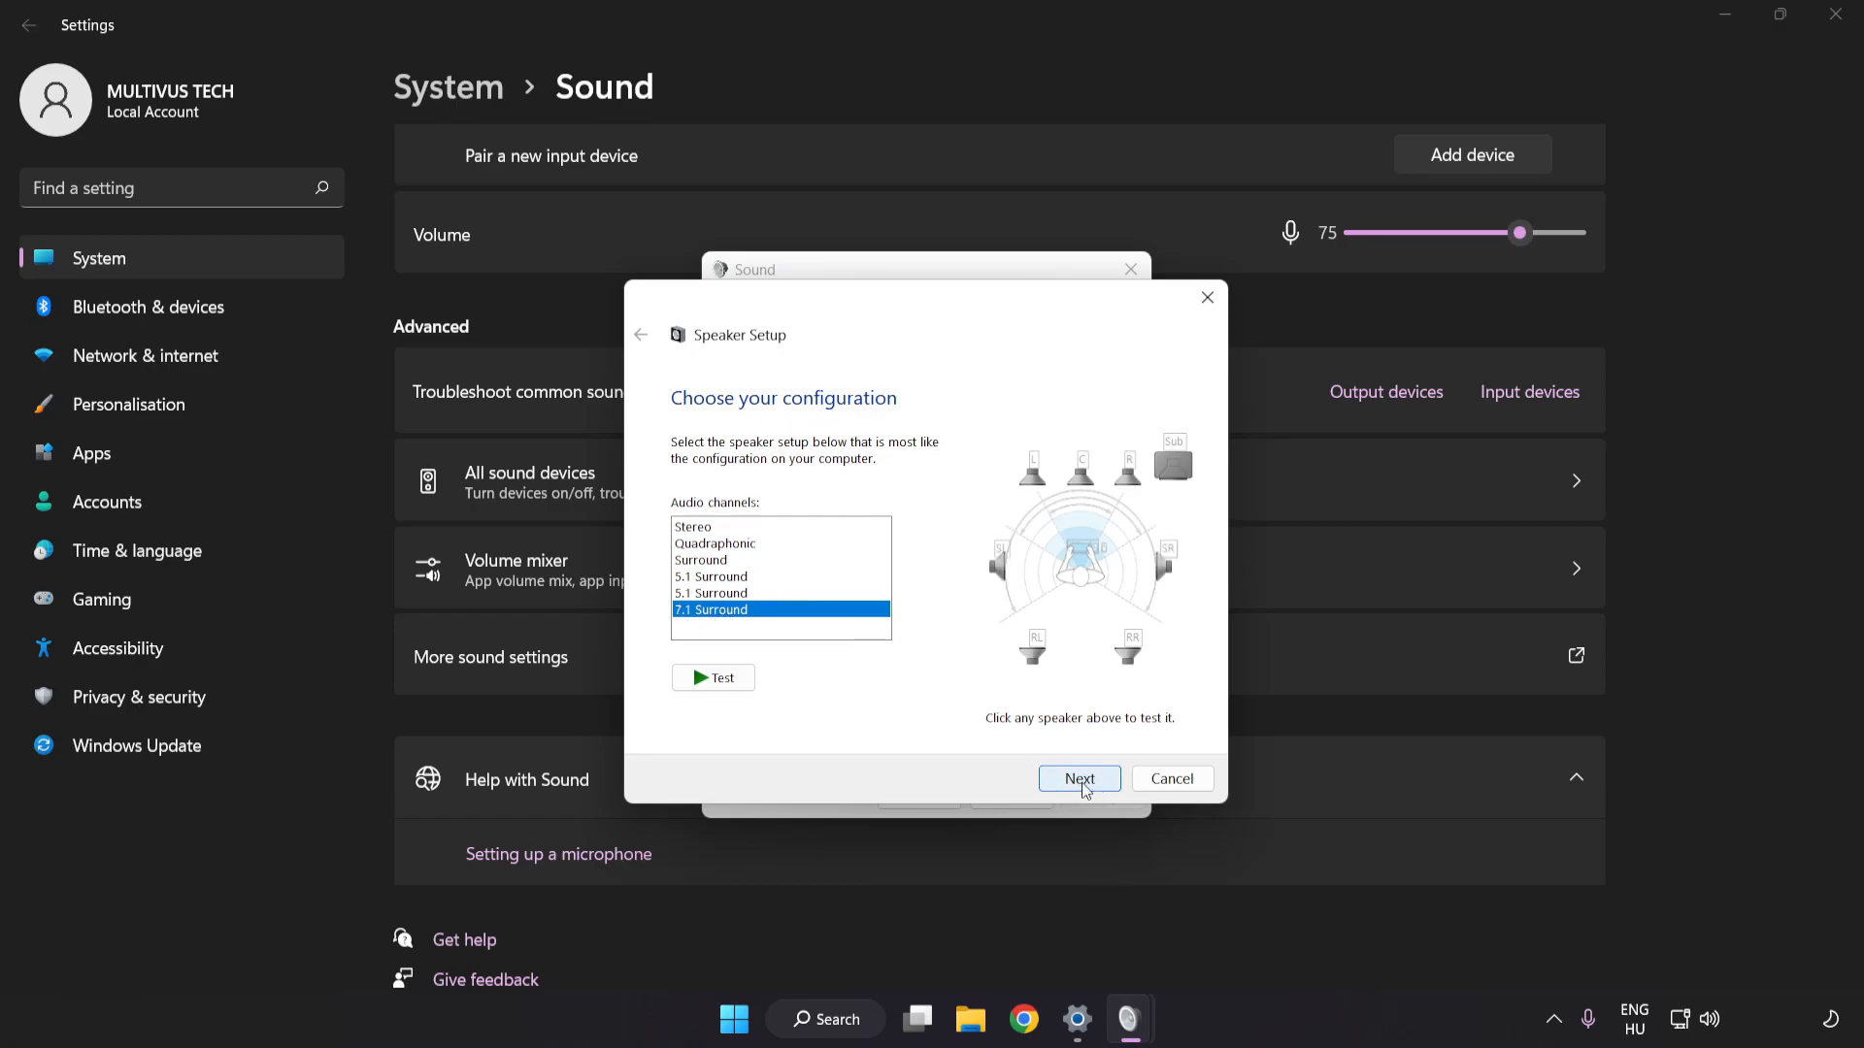
pyautogui.click(1078, 779)
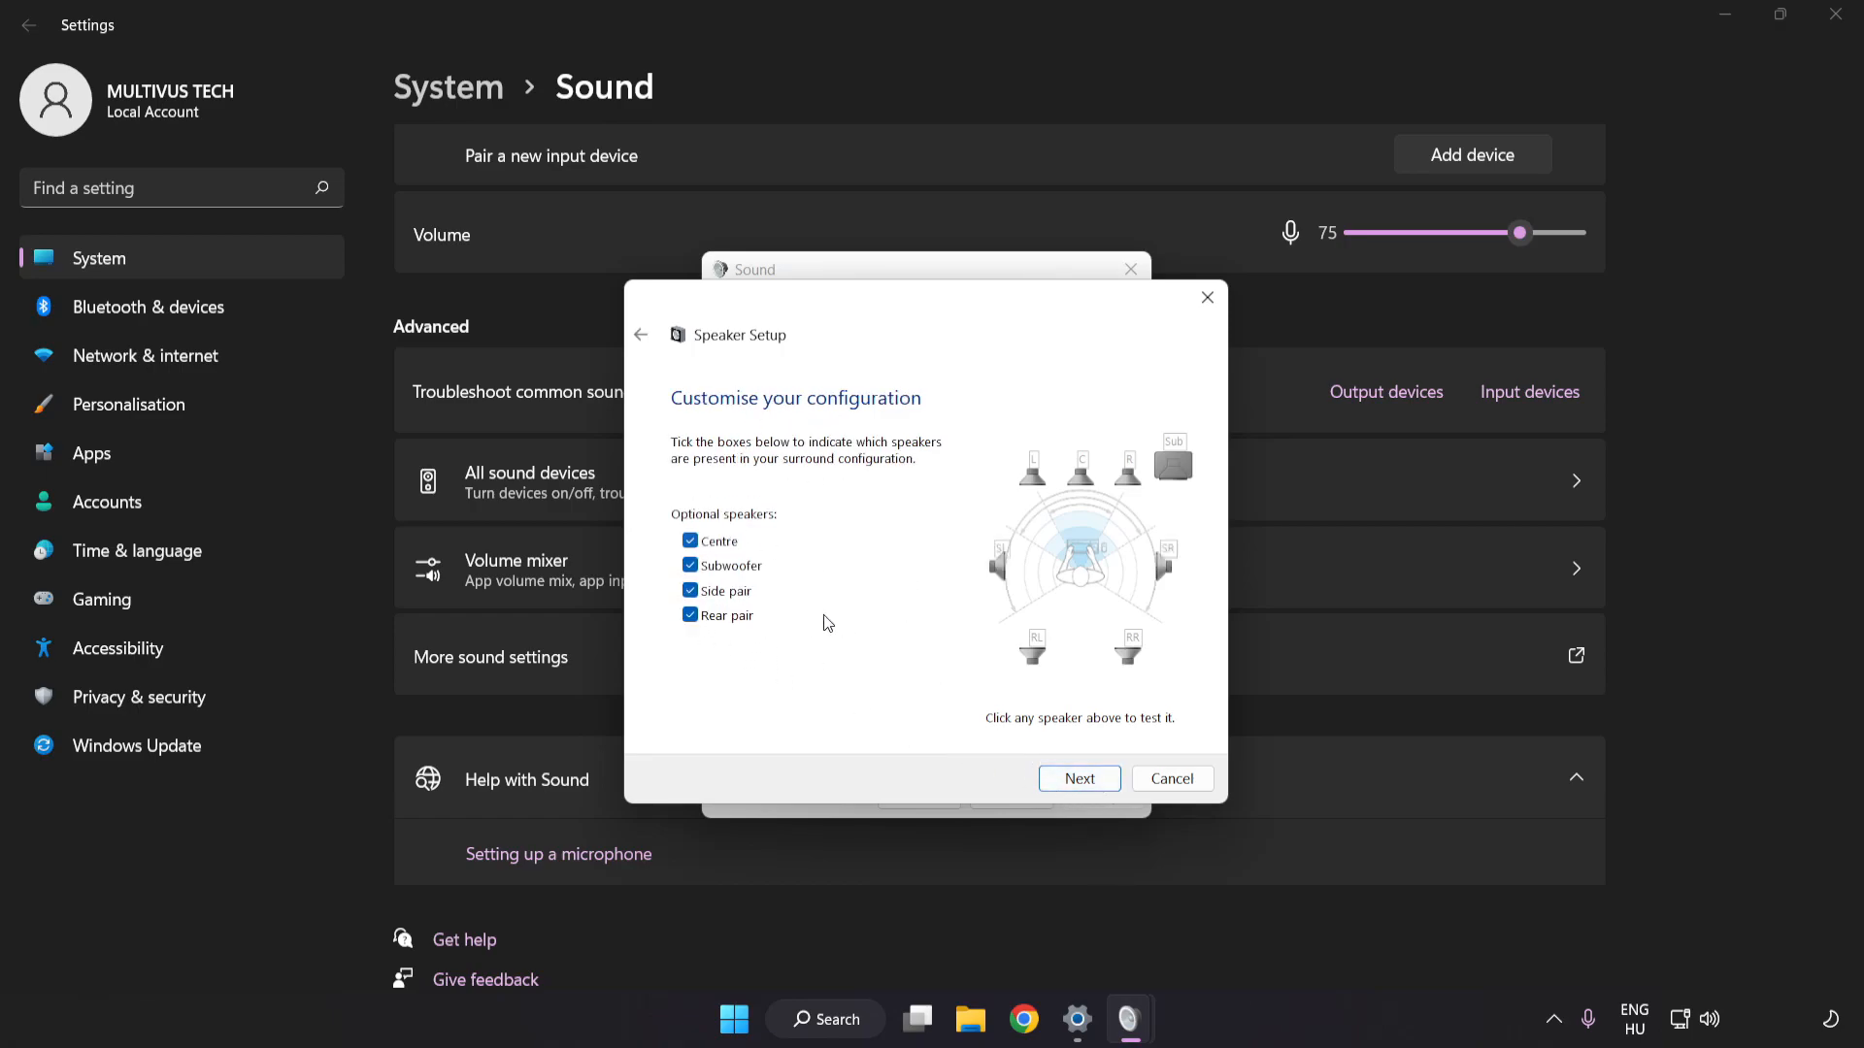
pyautogui.click(1078, 779)
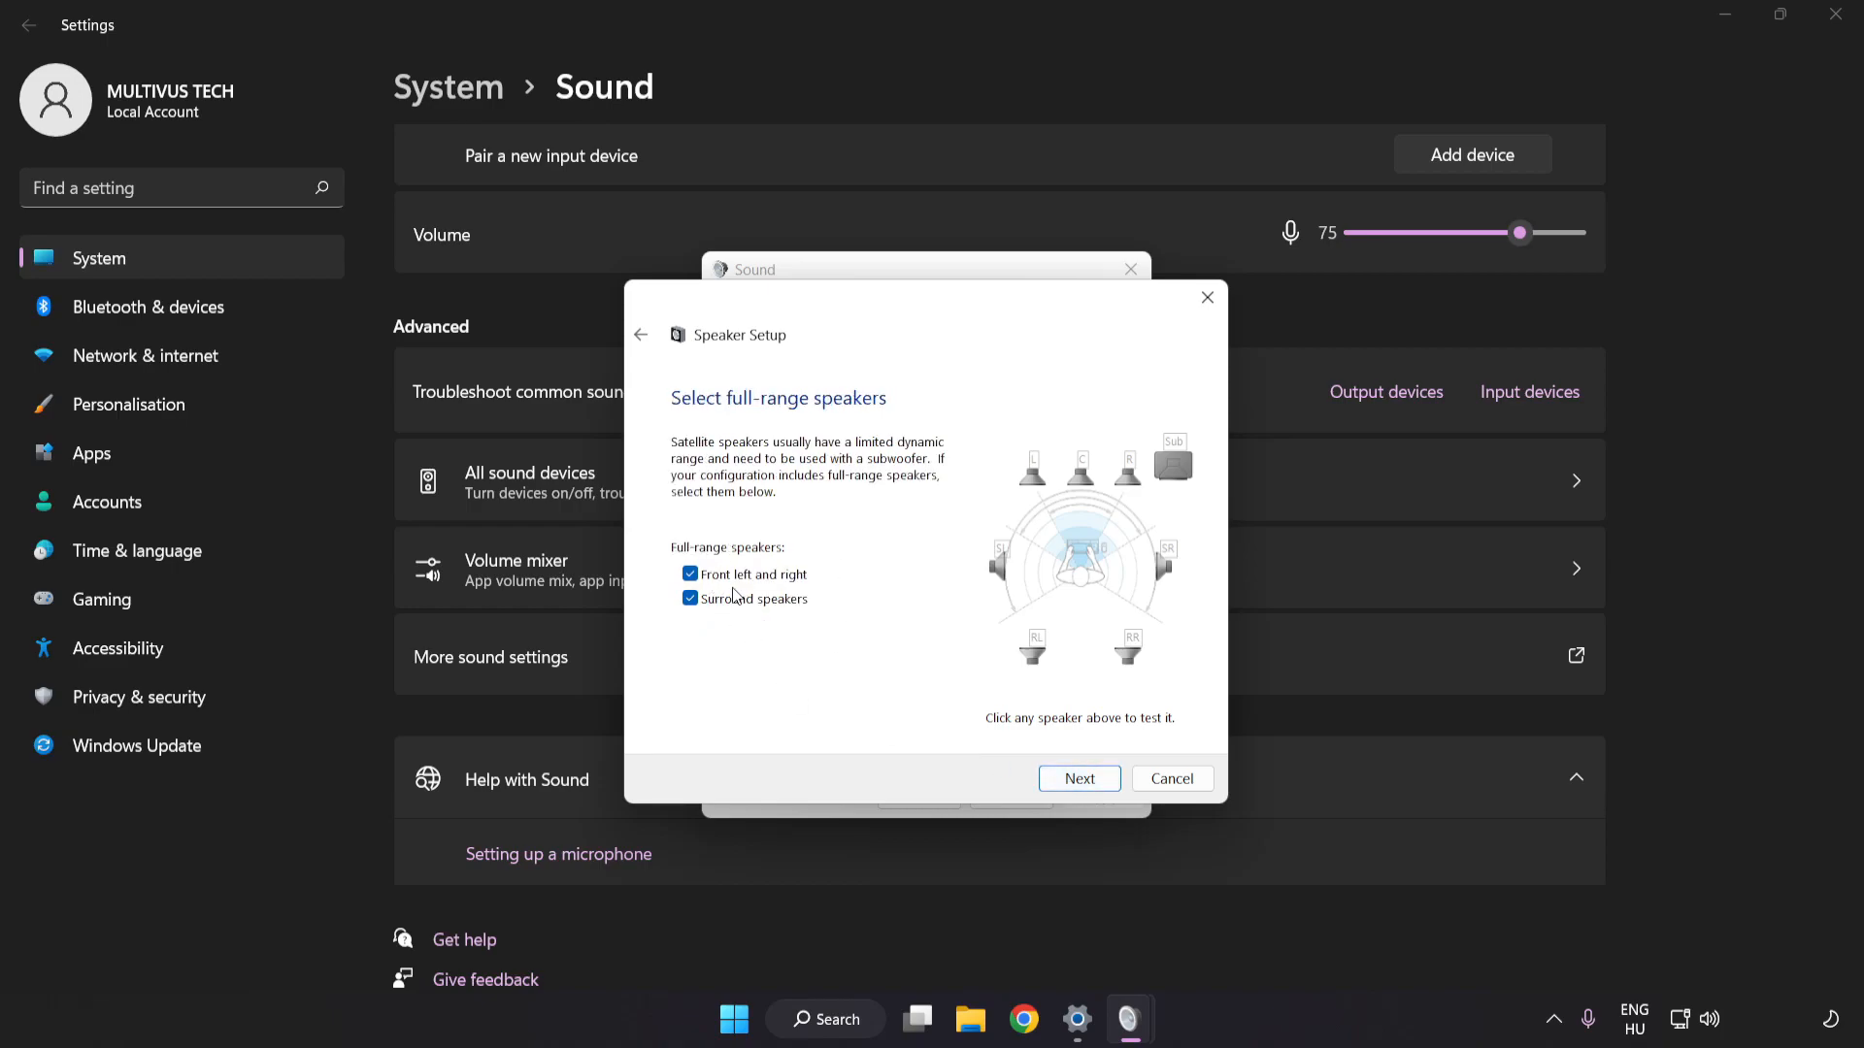
pyautogui.click(1077, 779)
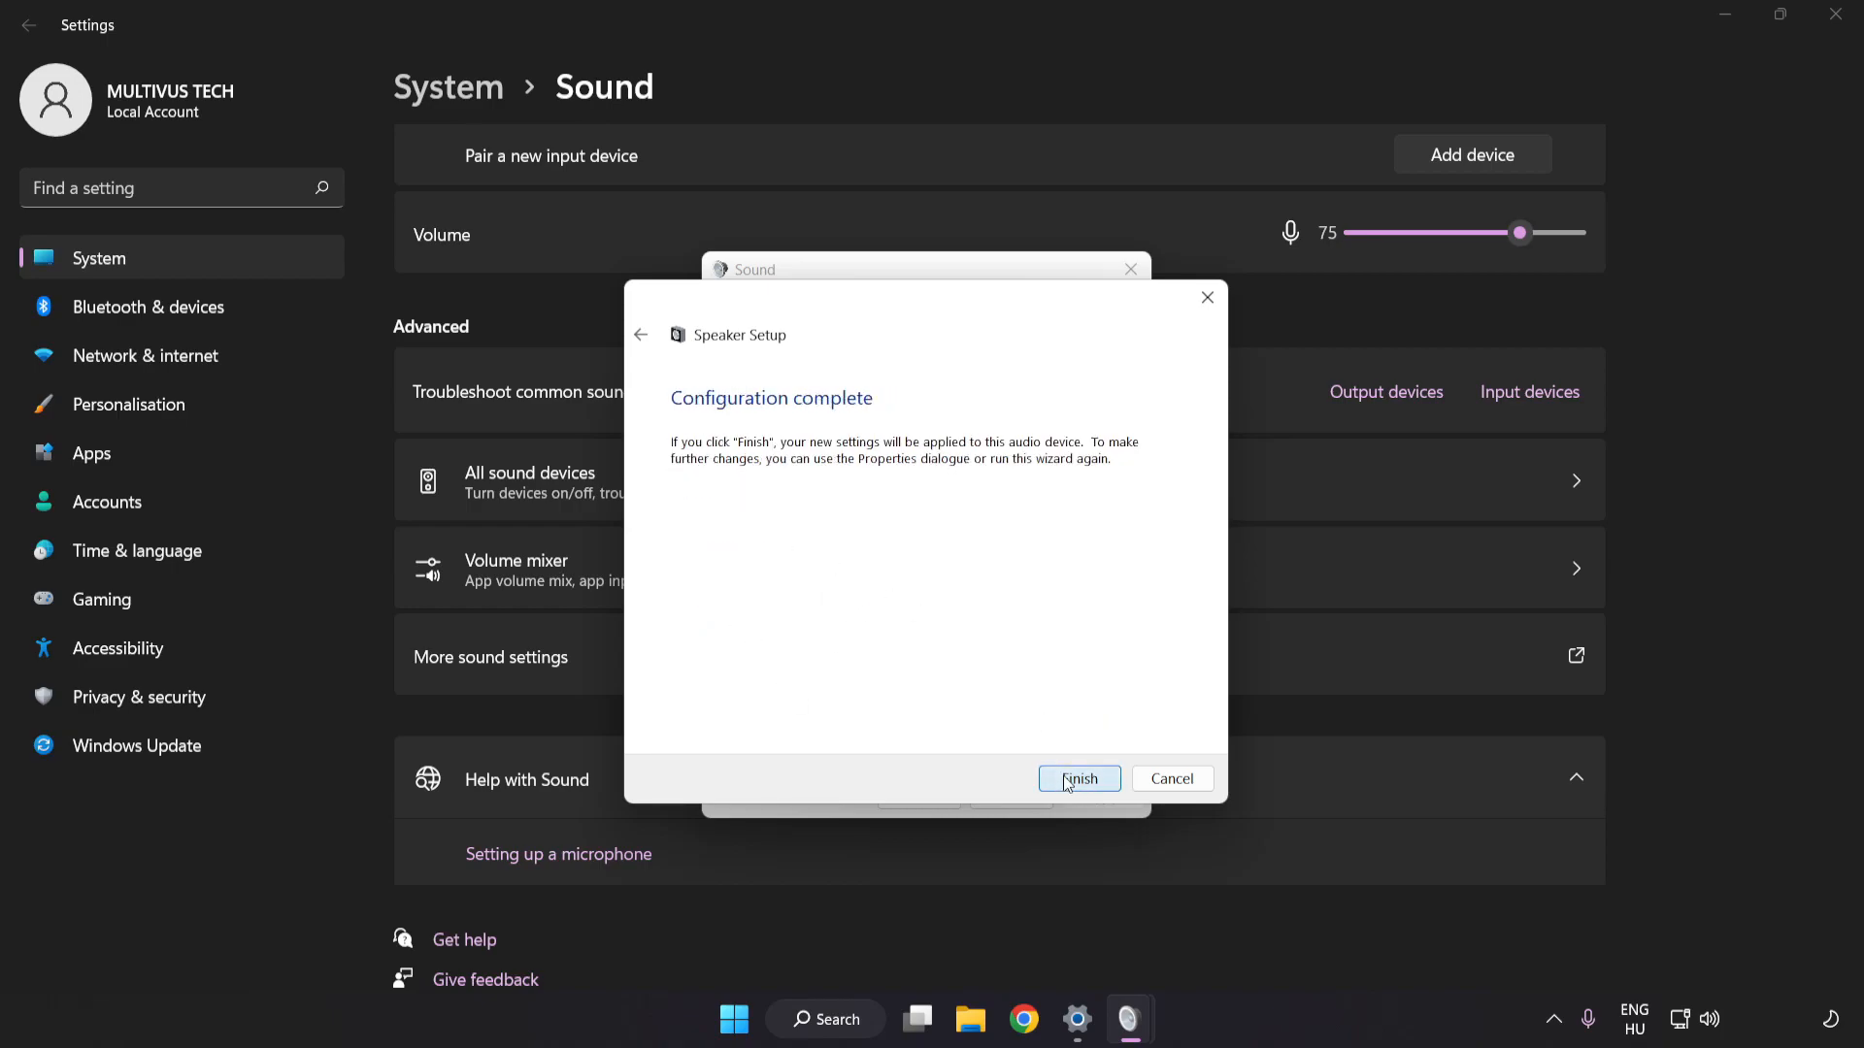
pyautogui.click(1078, 778)
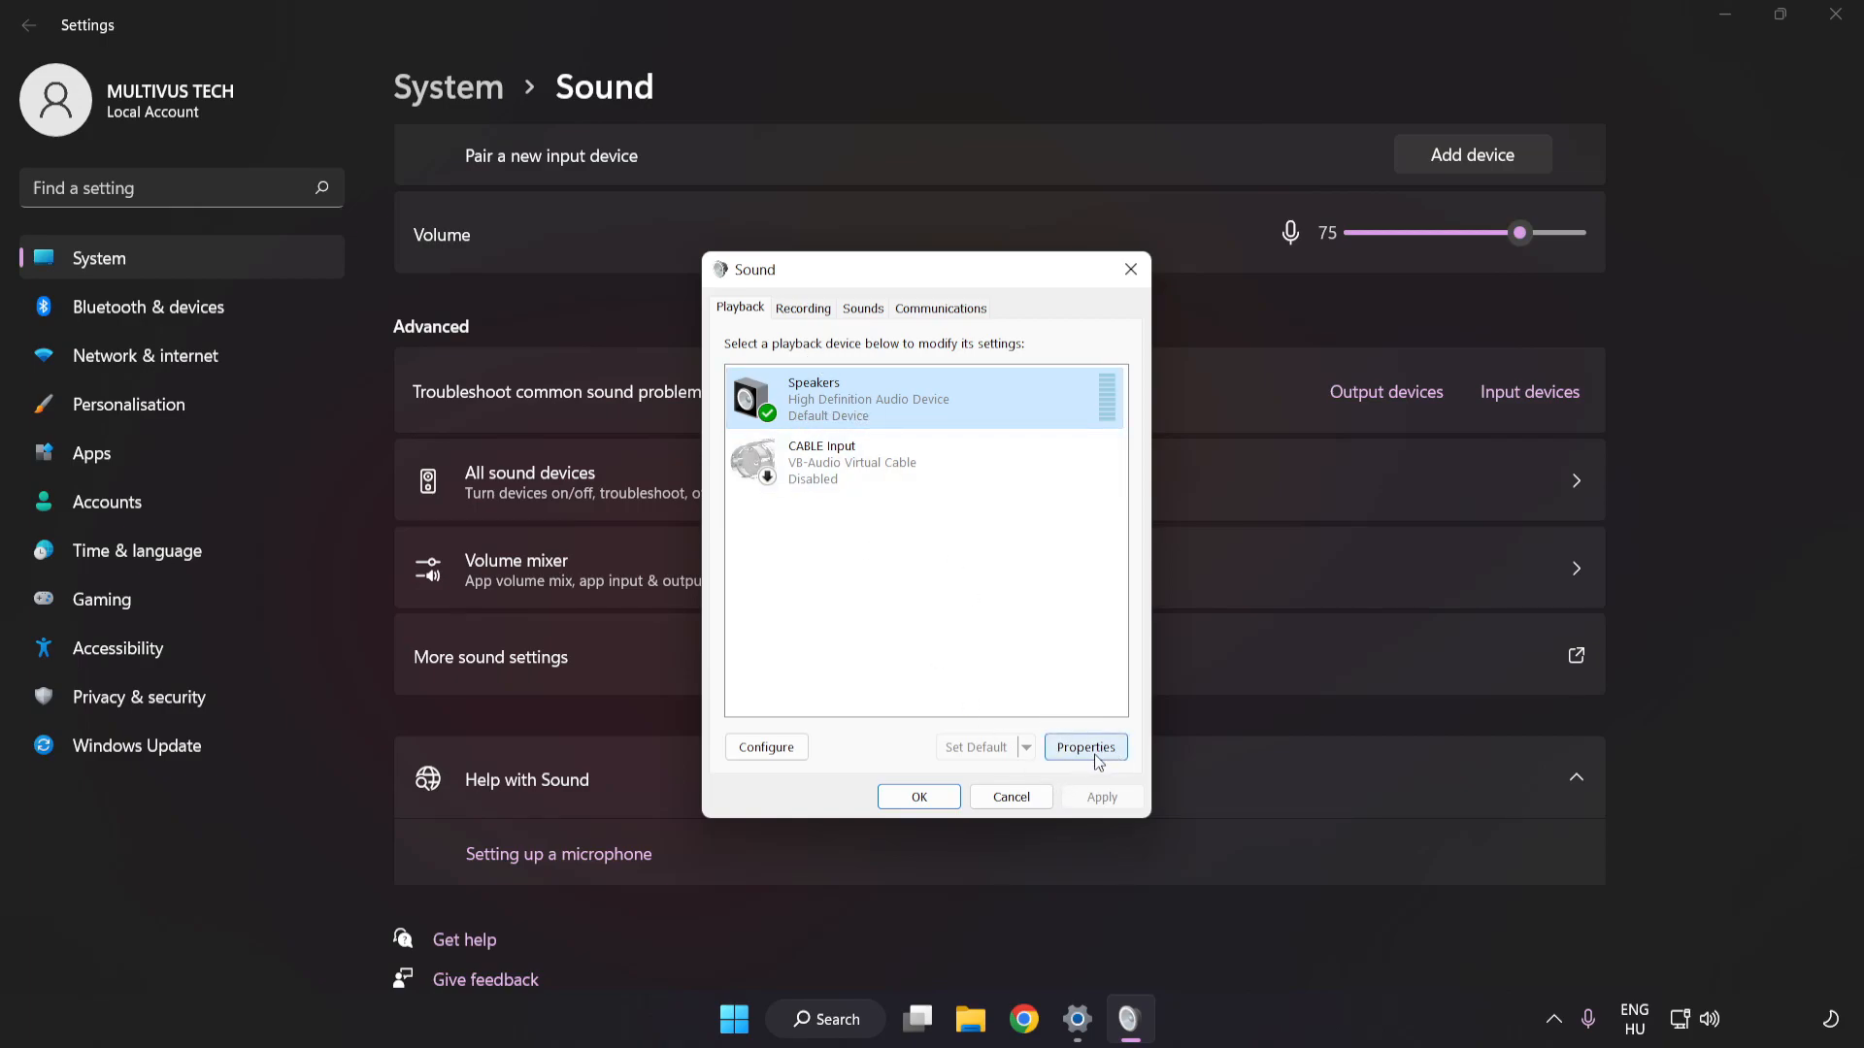
pyautogui.click(1083, 745)
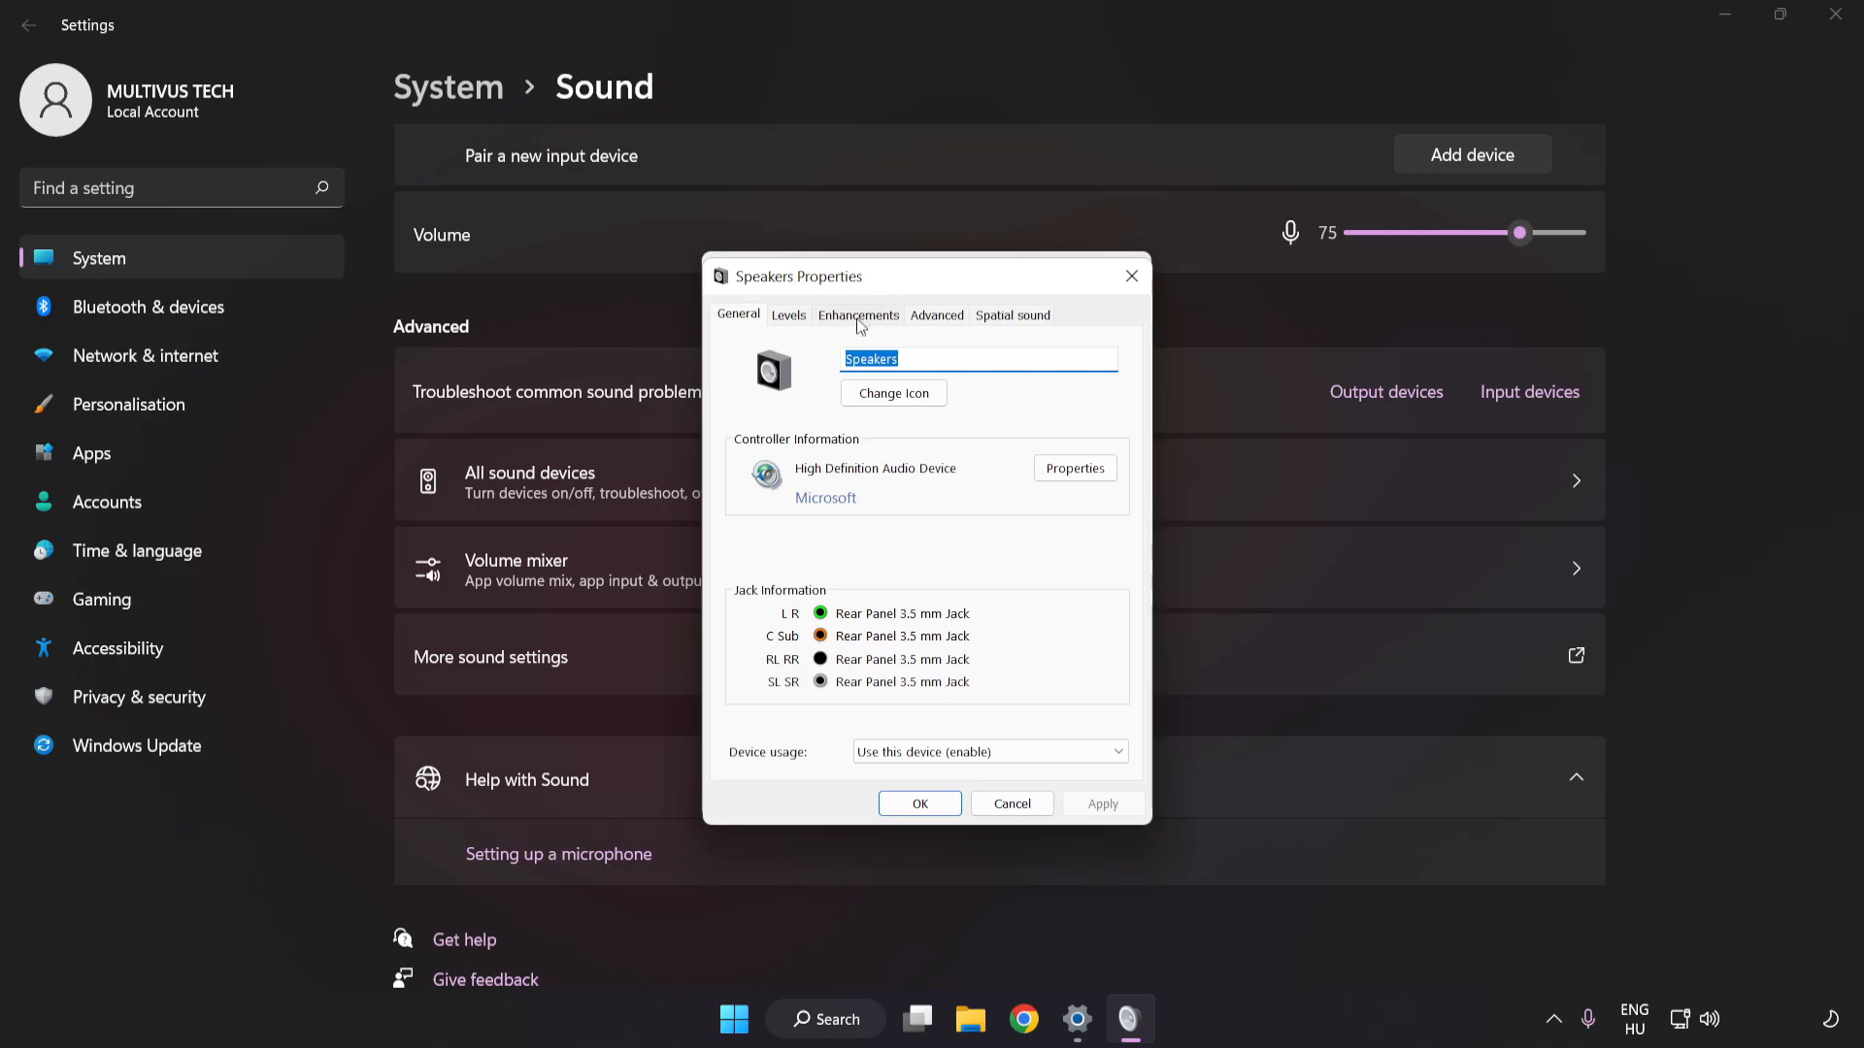
# Disable all enhancements for Speakers and apply the change
pyautogui.click(856, 315)
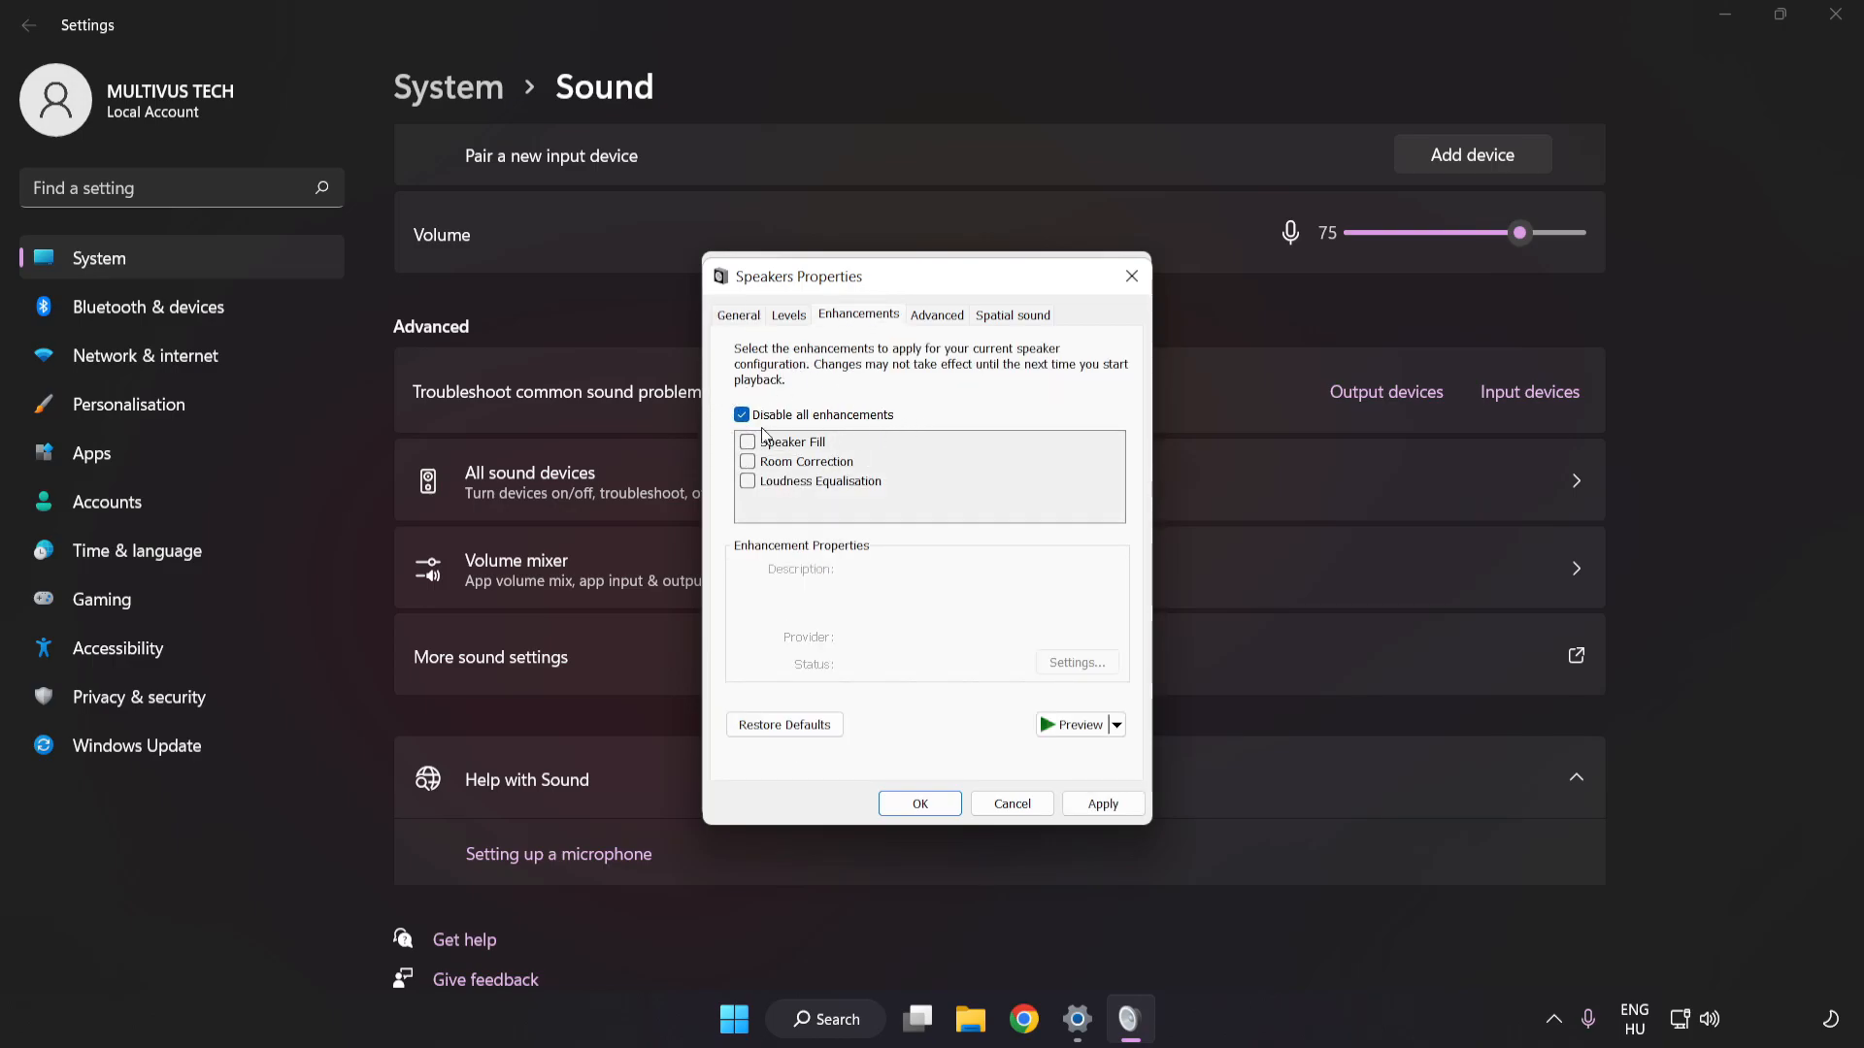
pyautogui.click(1101, 804)
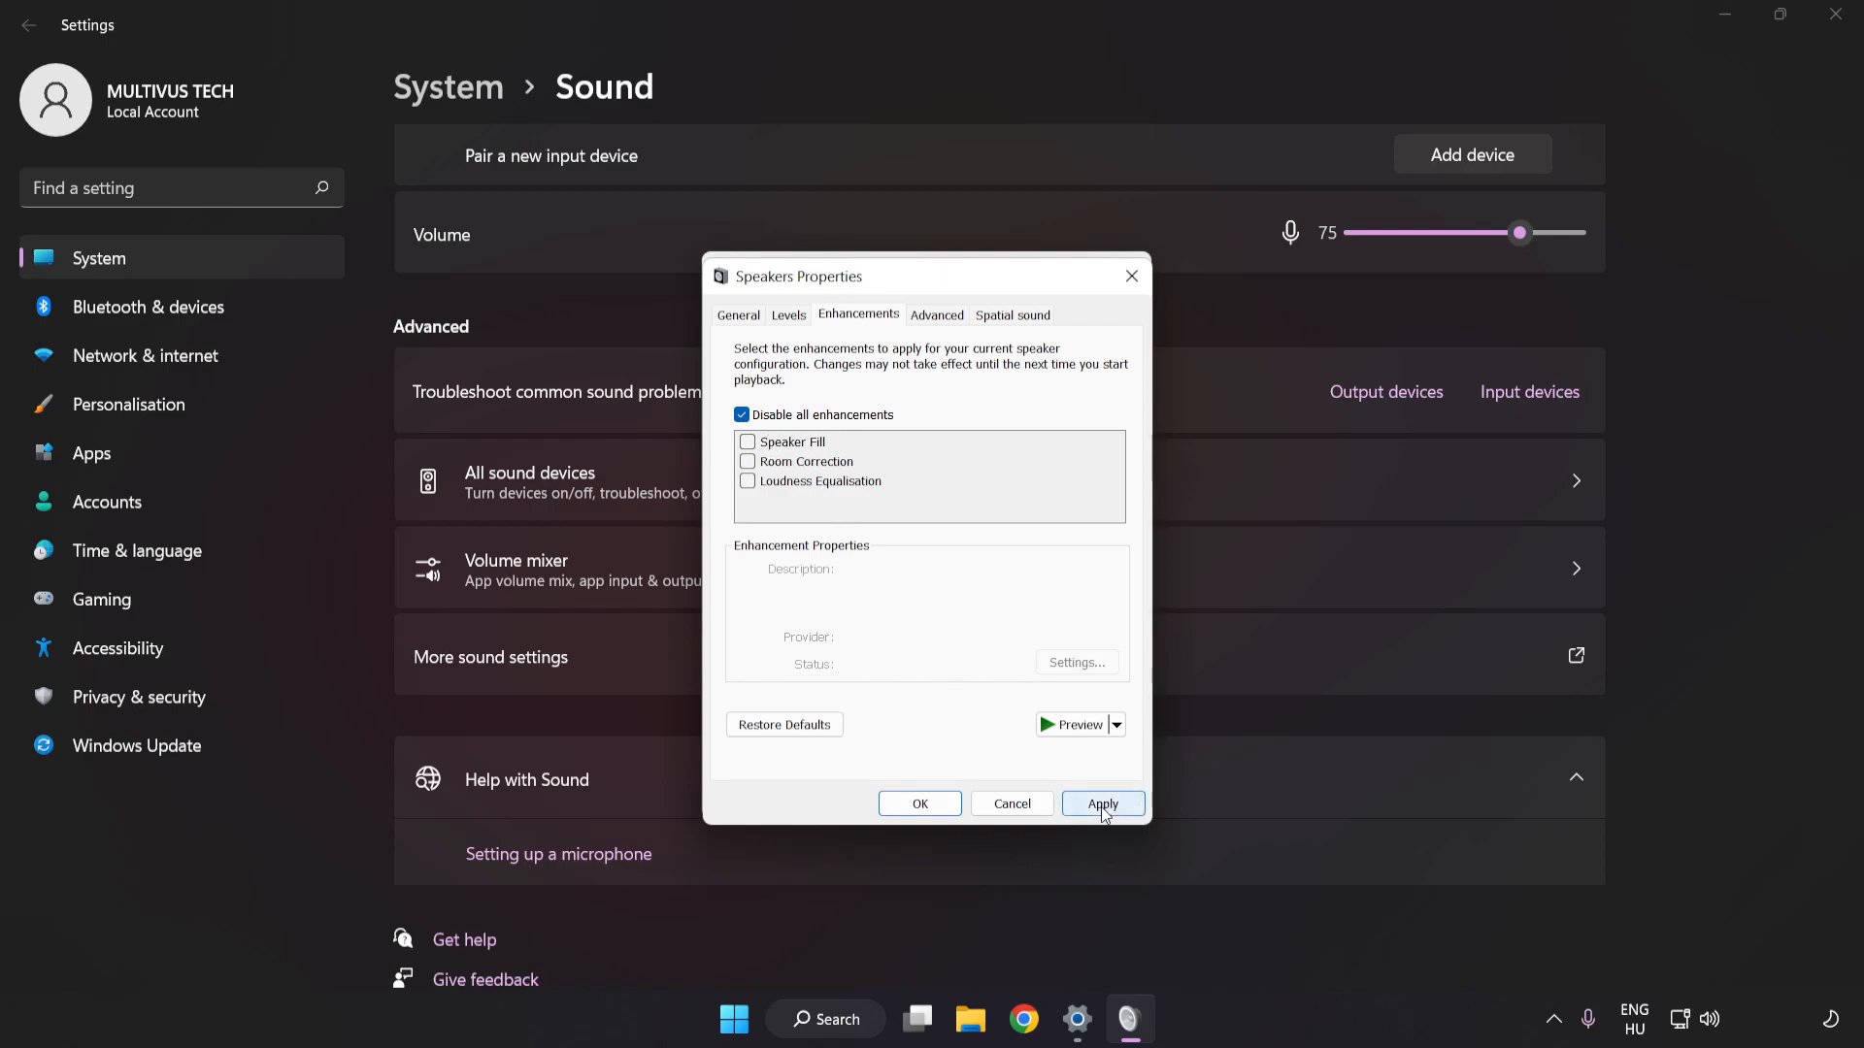
pyautogui.click(1101, 804)
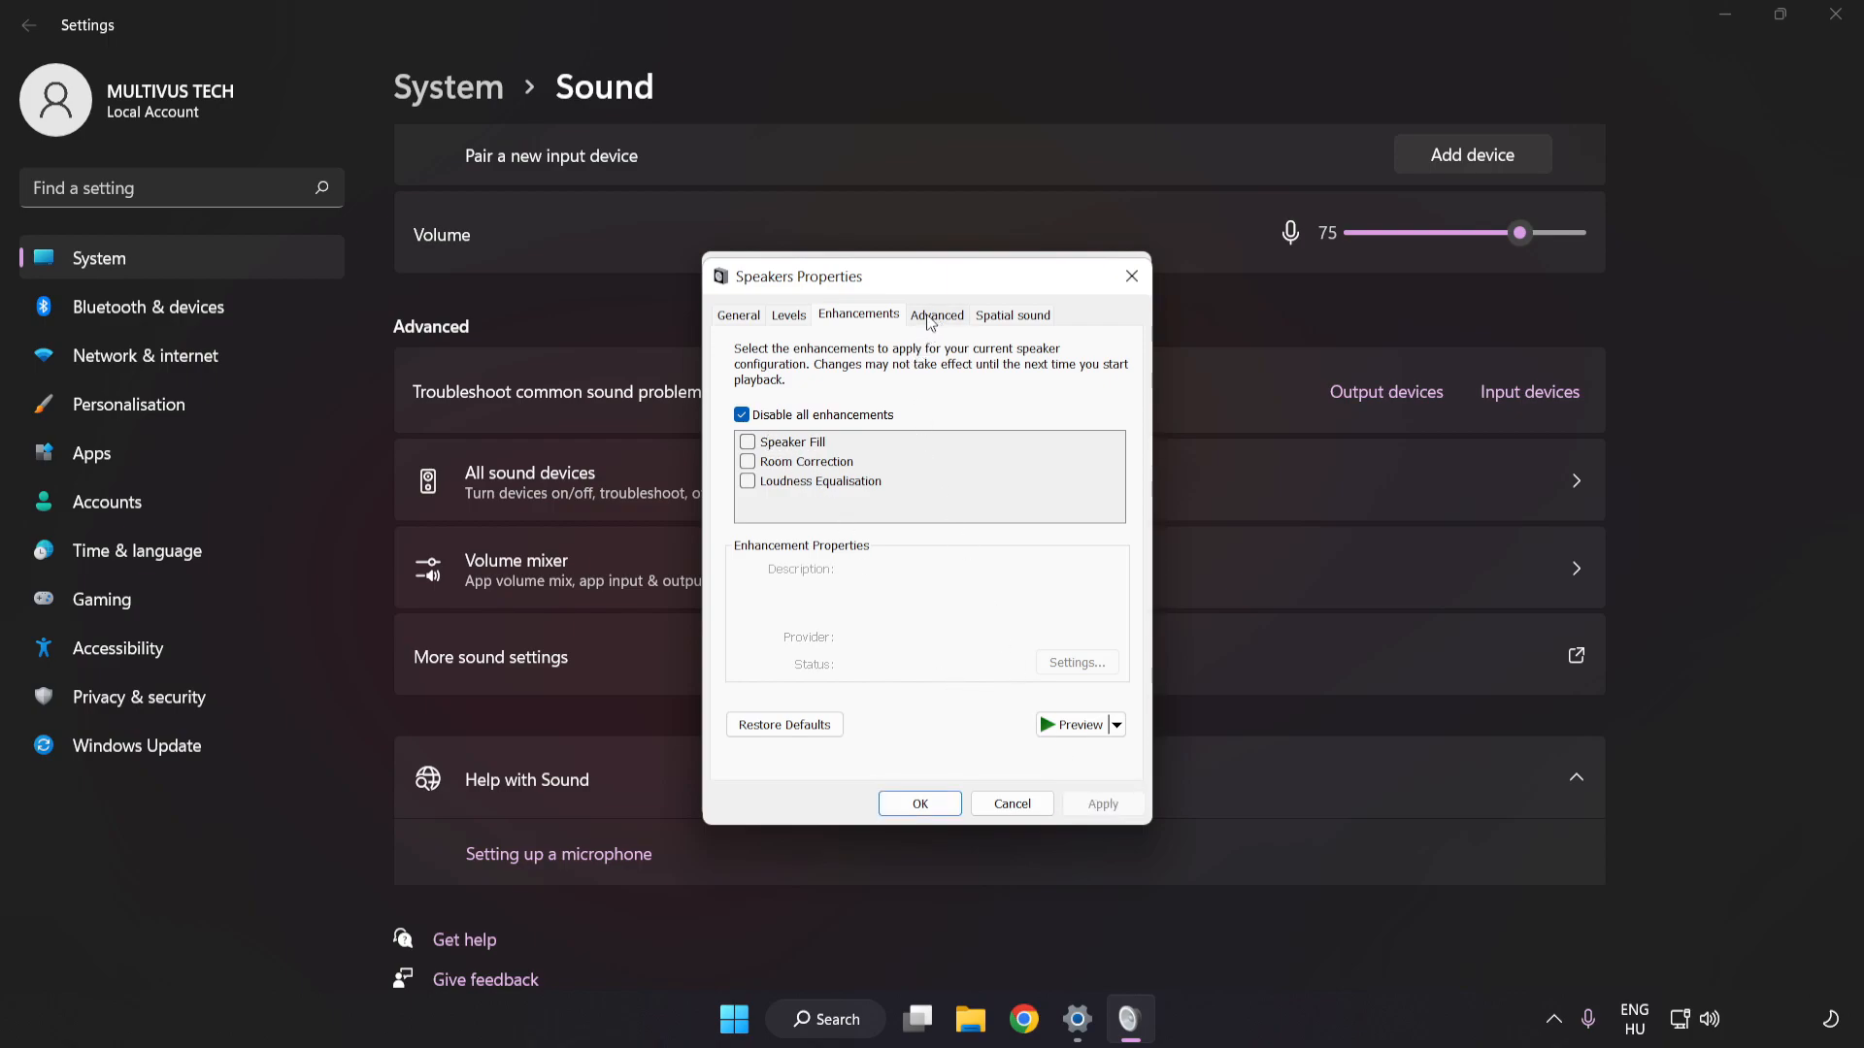
# Set the default format to 16 bit, 48000 Hz (DVD Quality), confirm the dialogs and close Settings
pyautogui.click(935, 314)
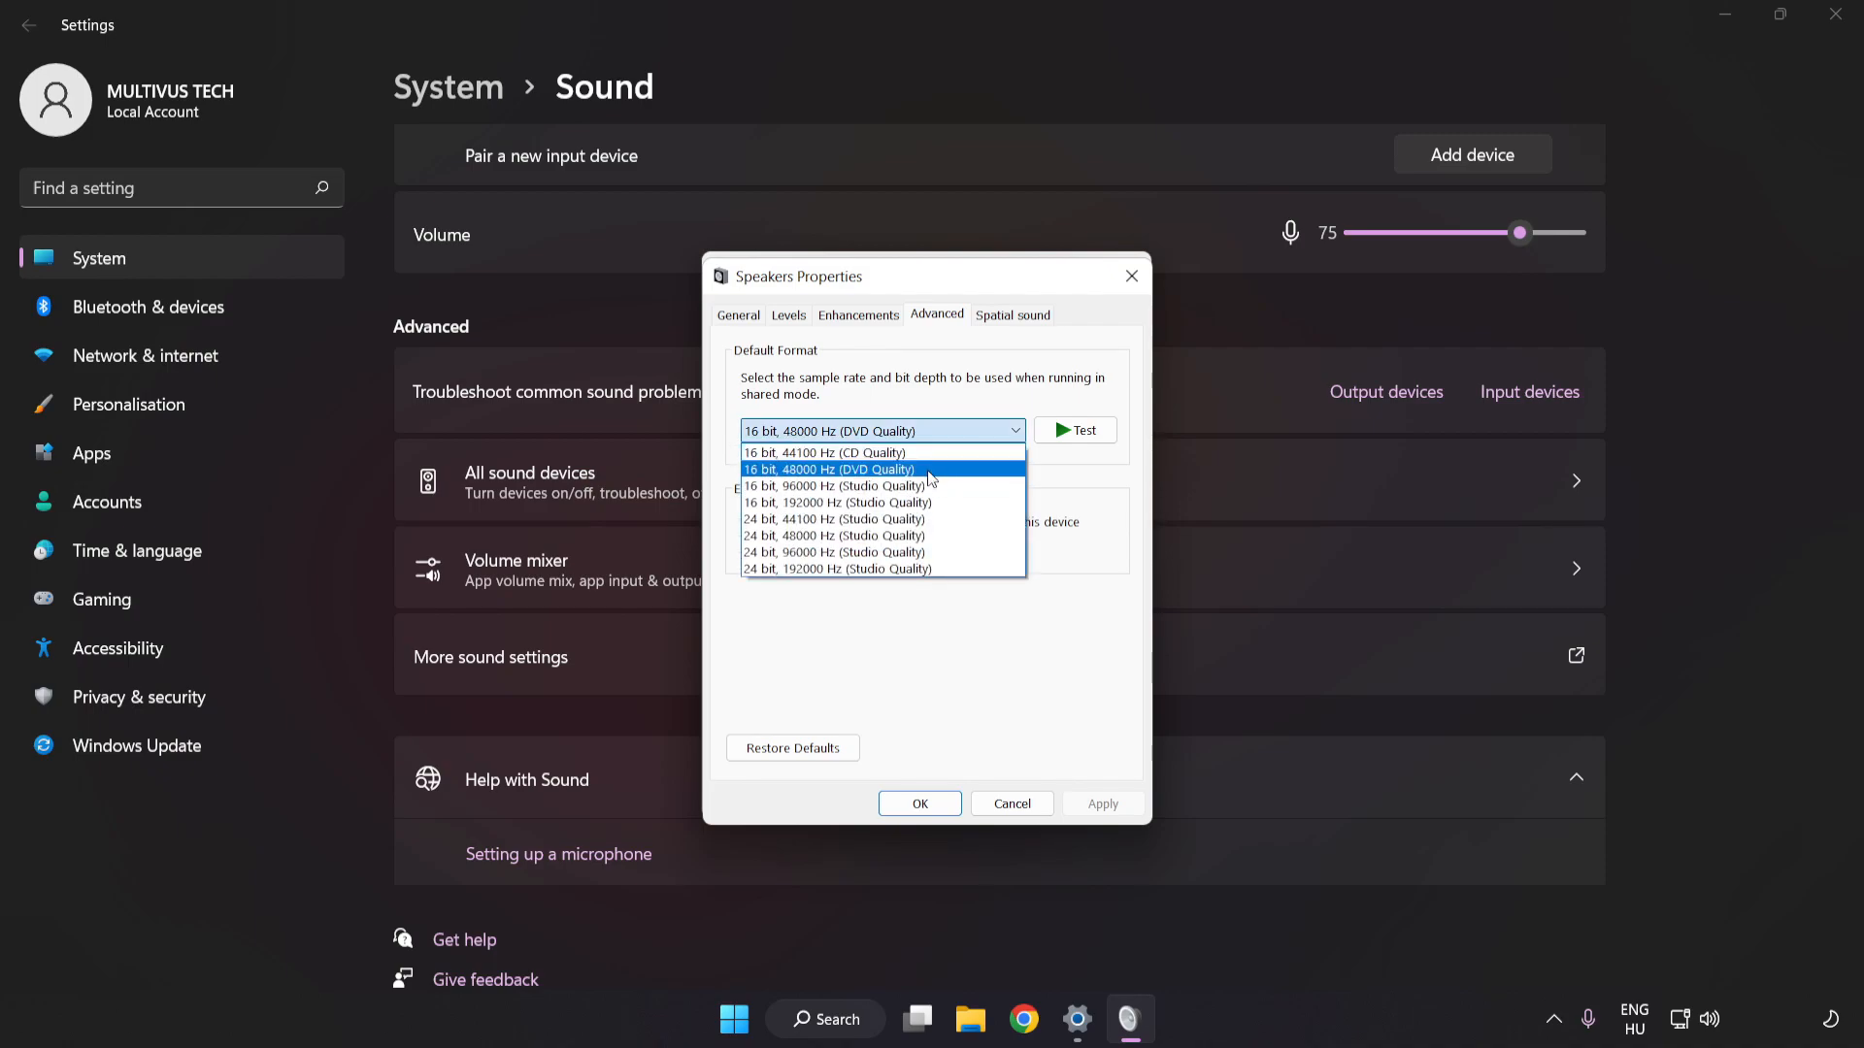
pyautogui.click(833, 470)
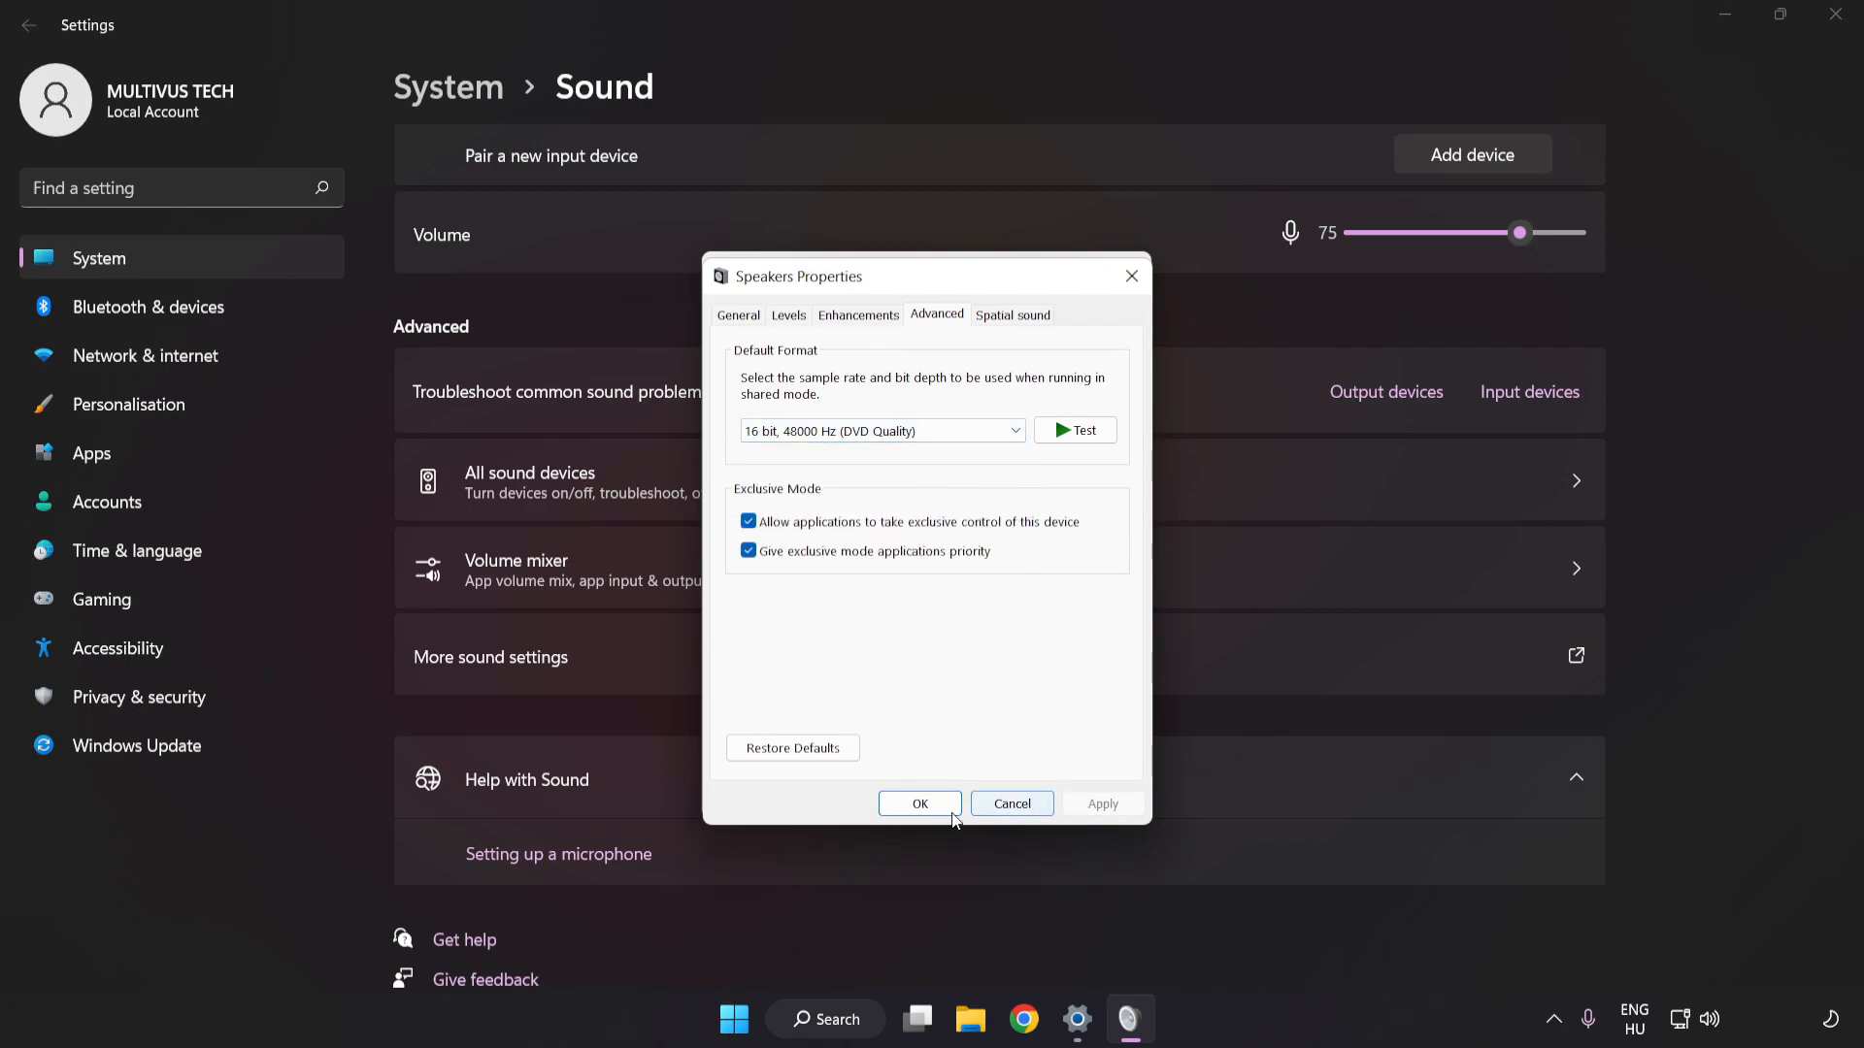
pyautogui.click(918, 803)
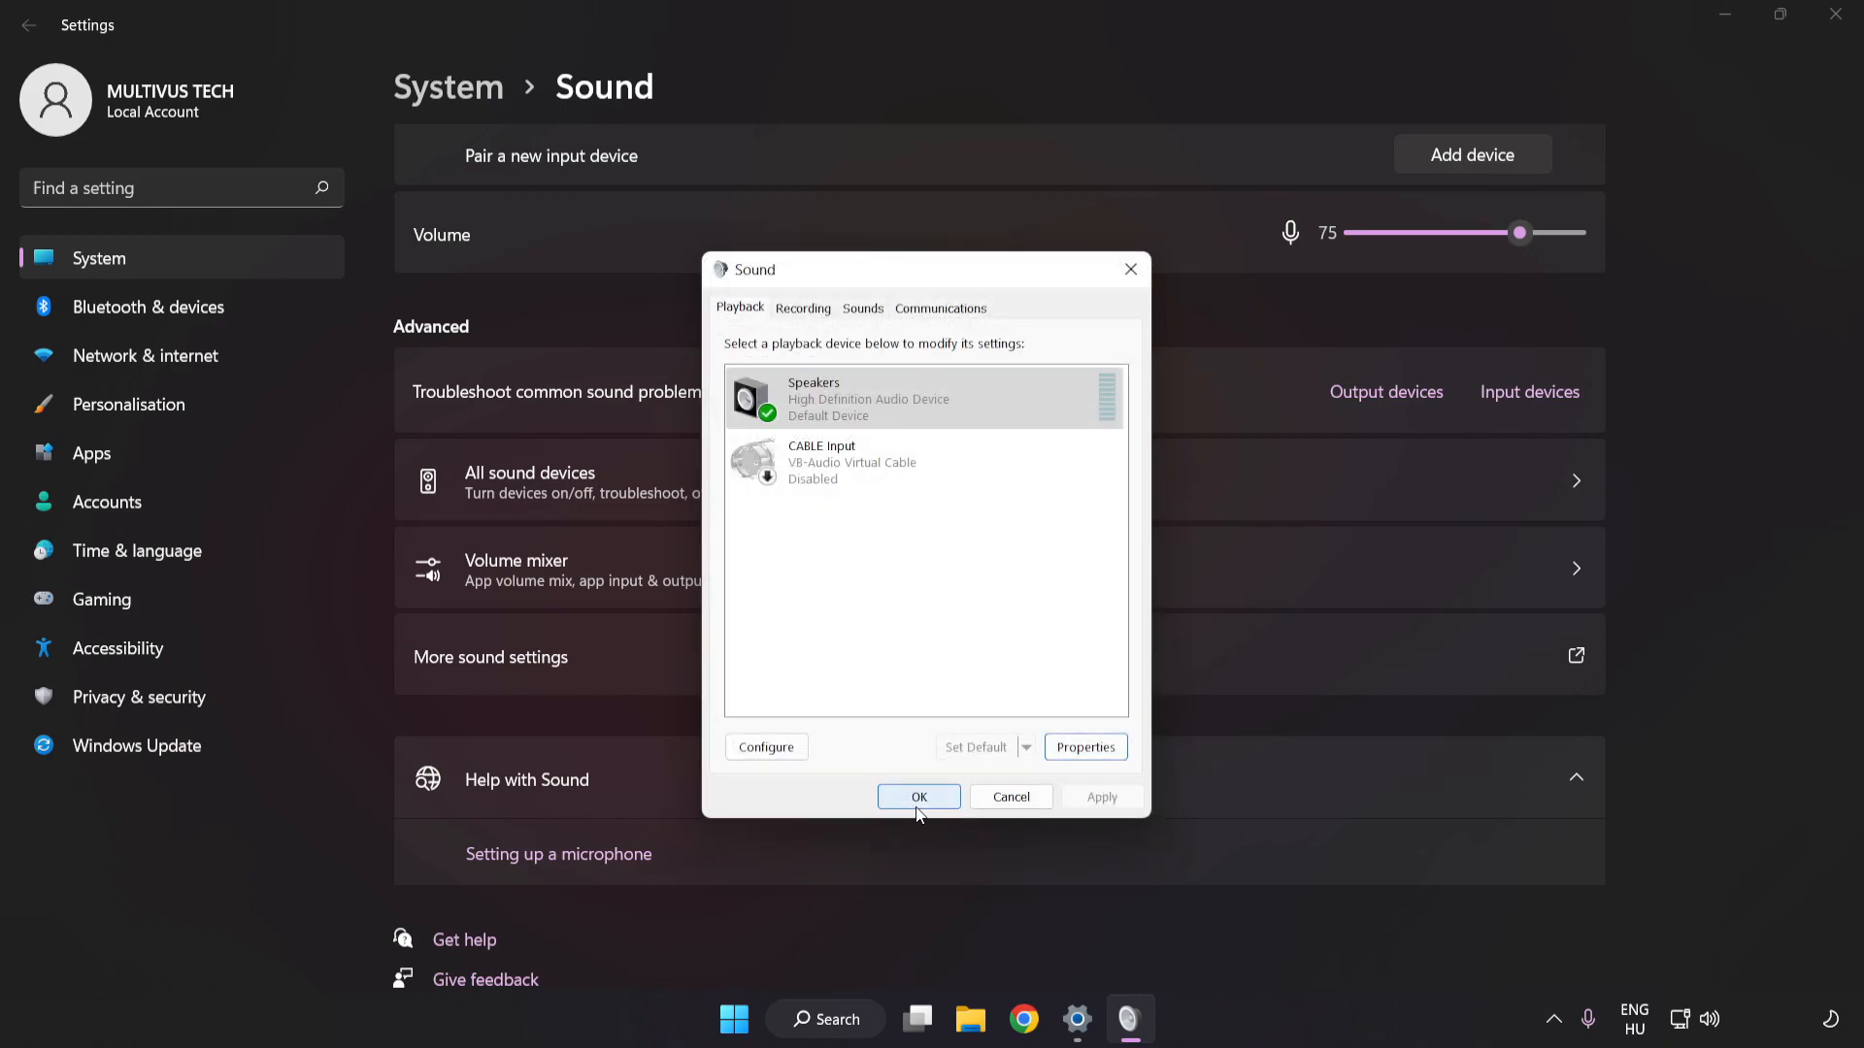
pyautogui.click(919, 796)
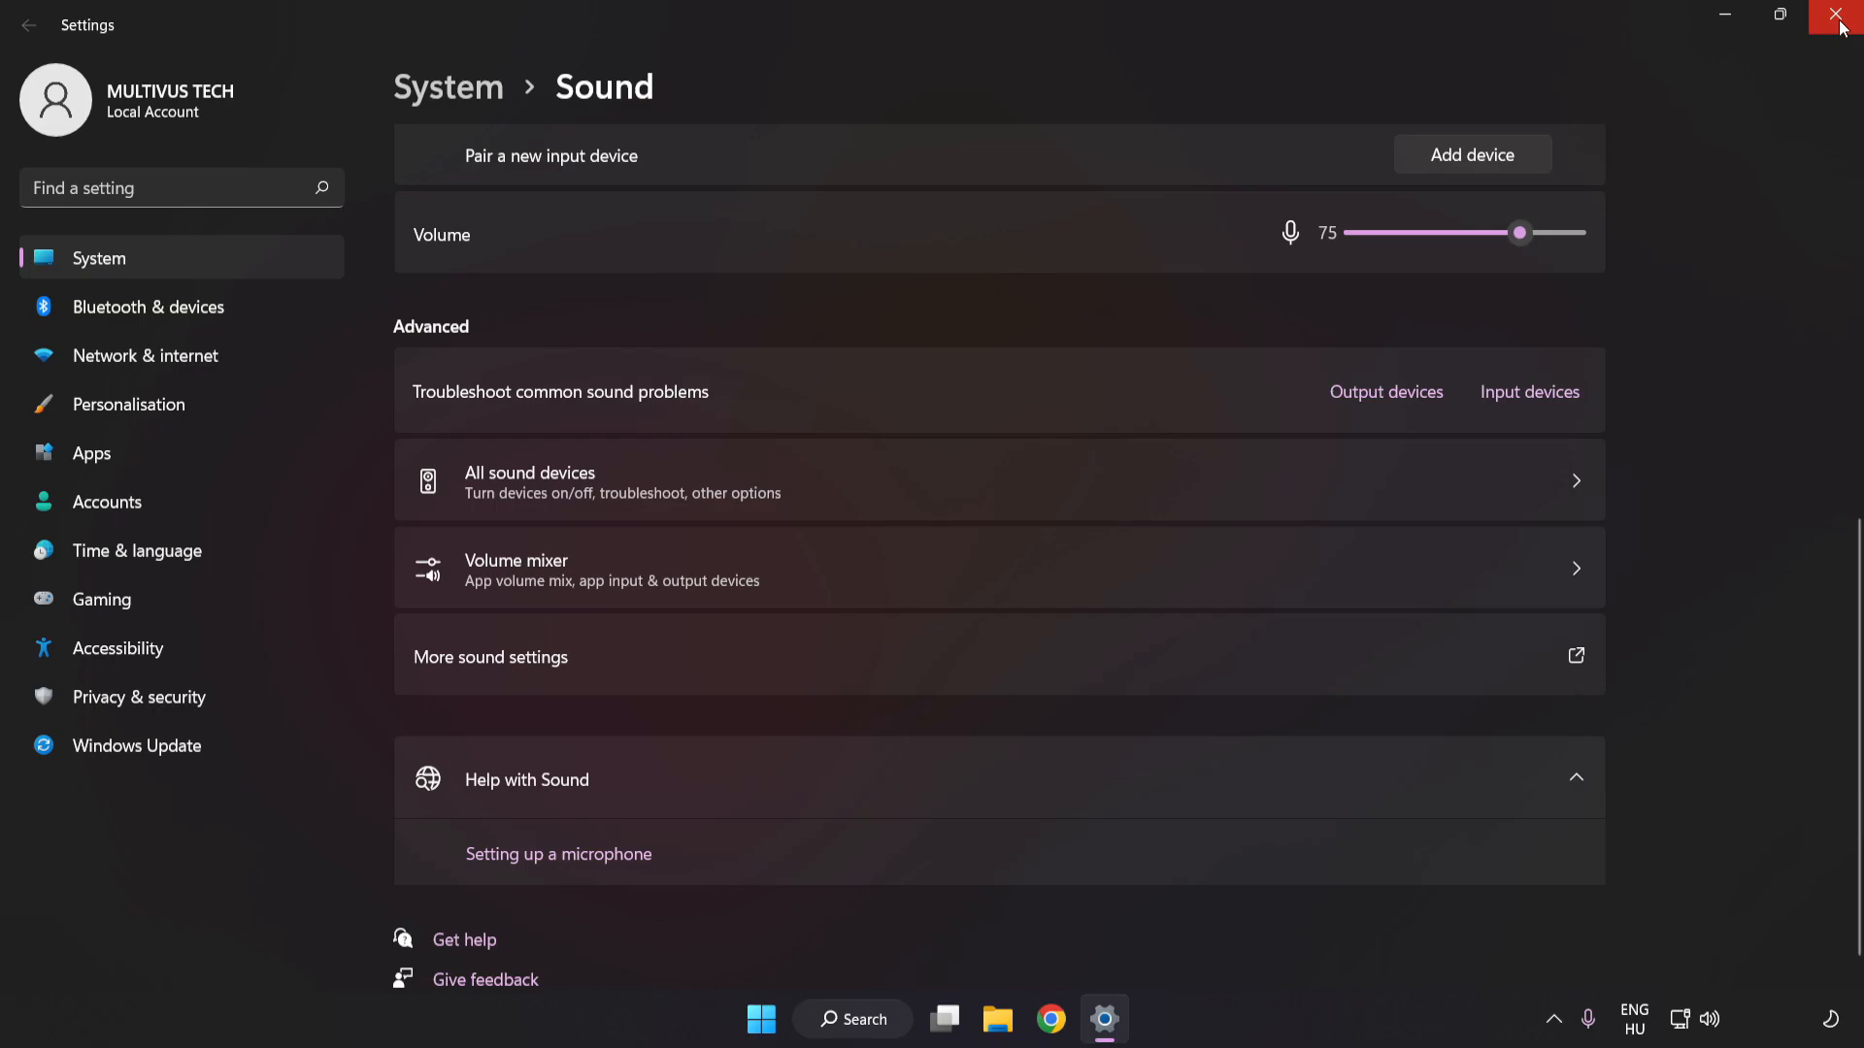
pyautogui.click(1840, 18)
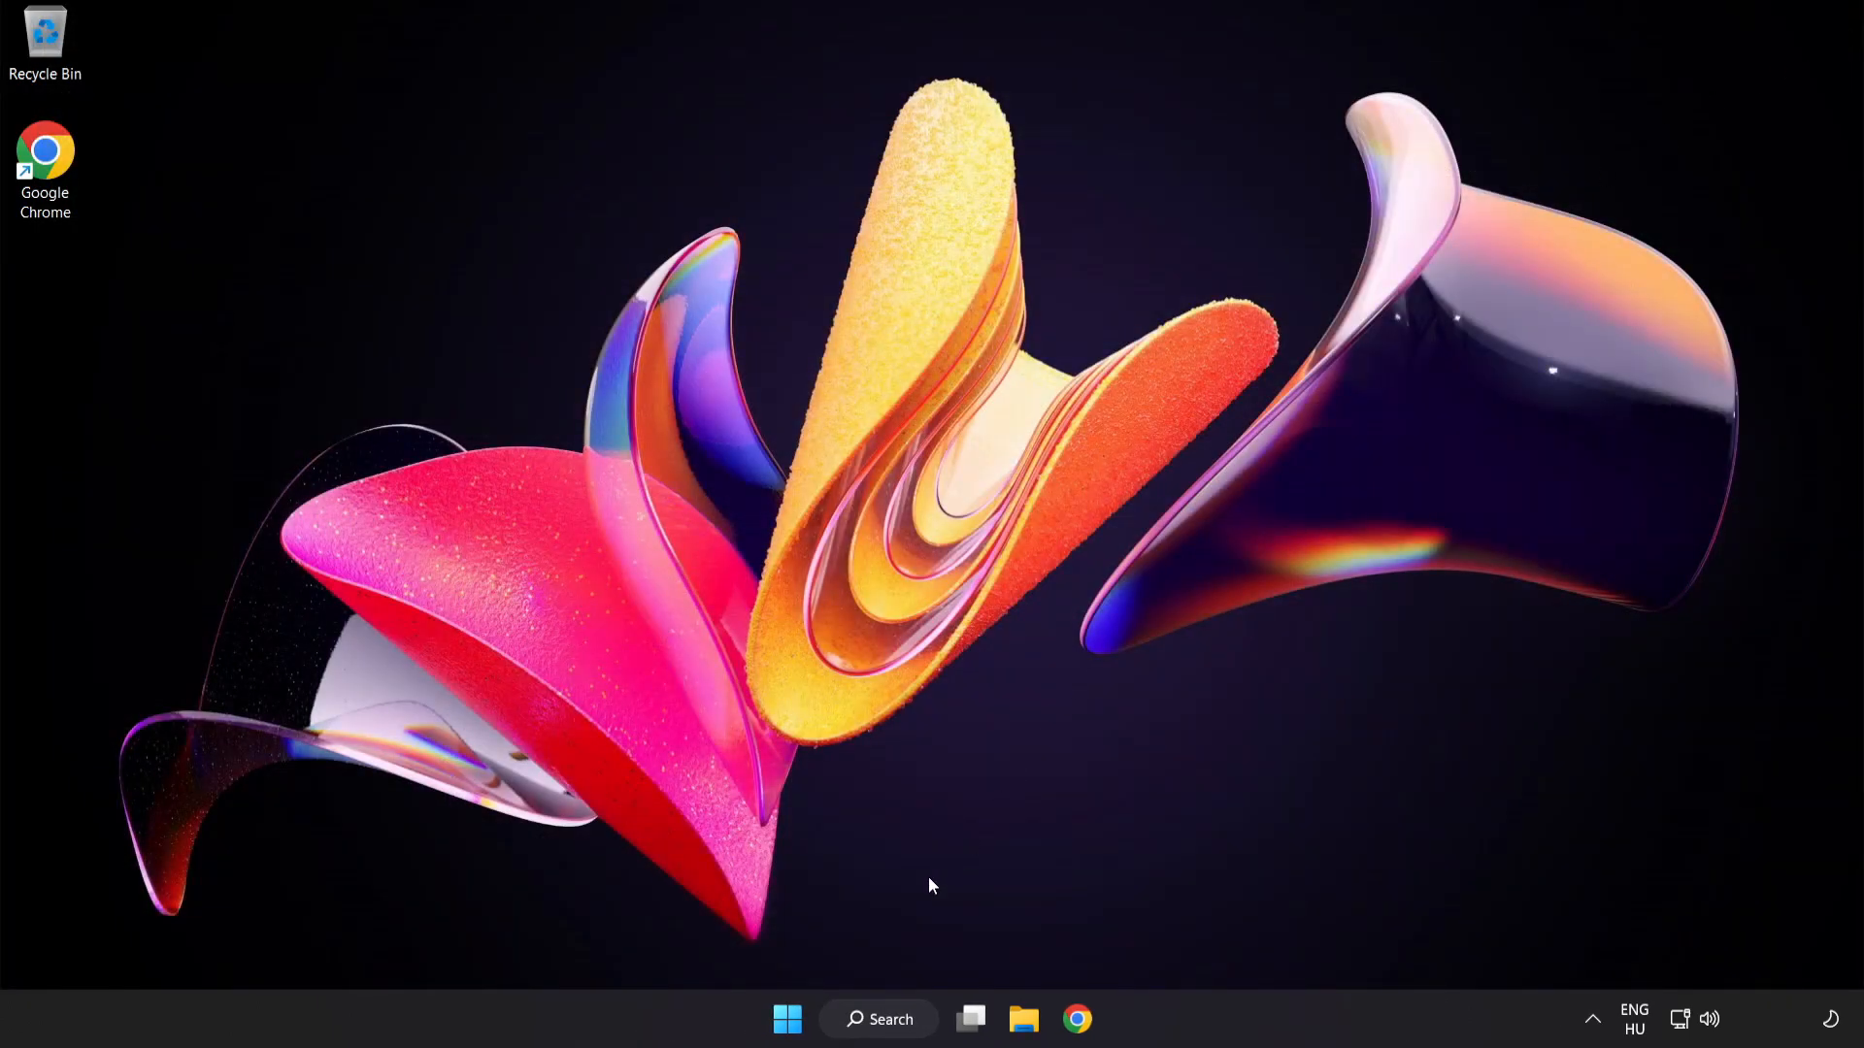
# Search for 'device manager' in Windows Search and launch Device Manager
pyautogui.click(787, 1019)
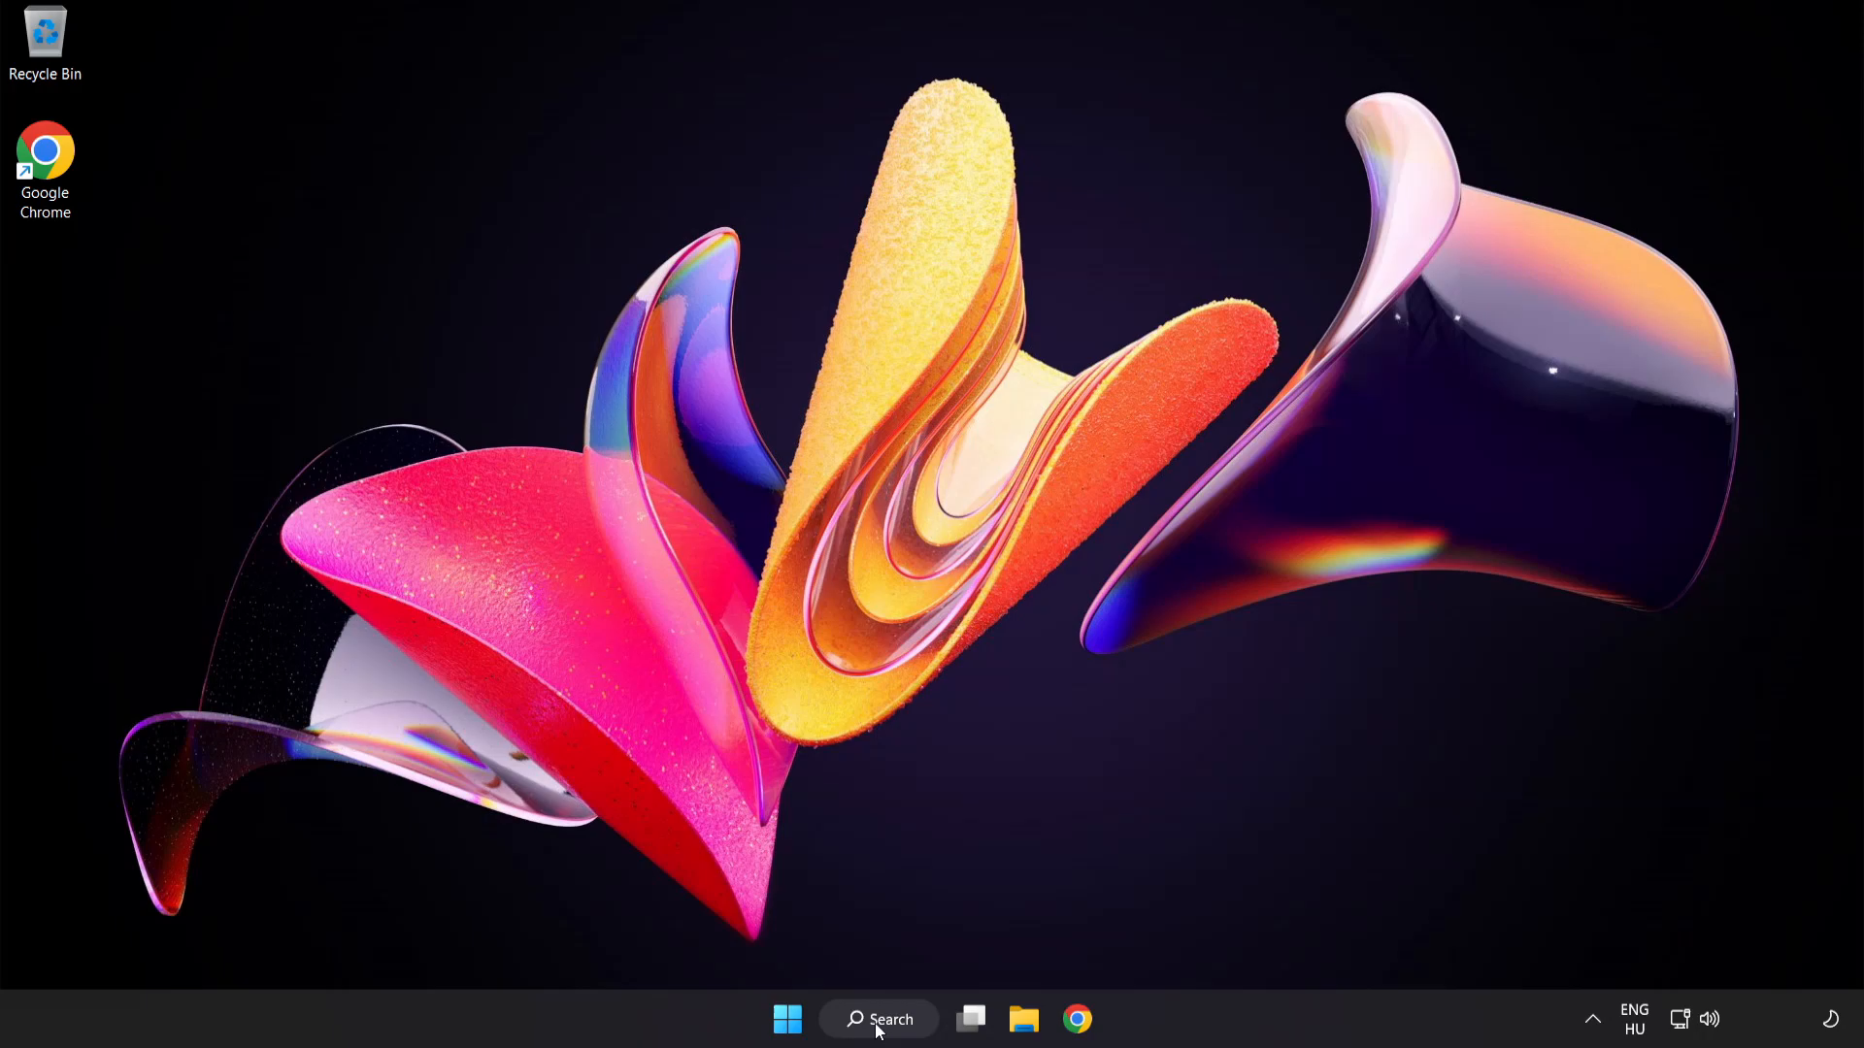
pyautogui.write('device Manager')
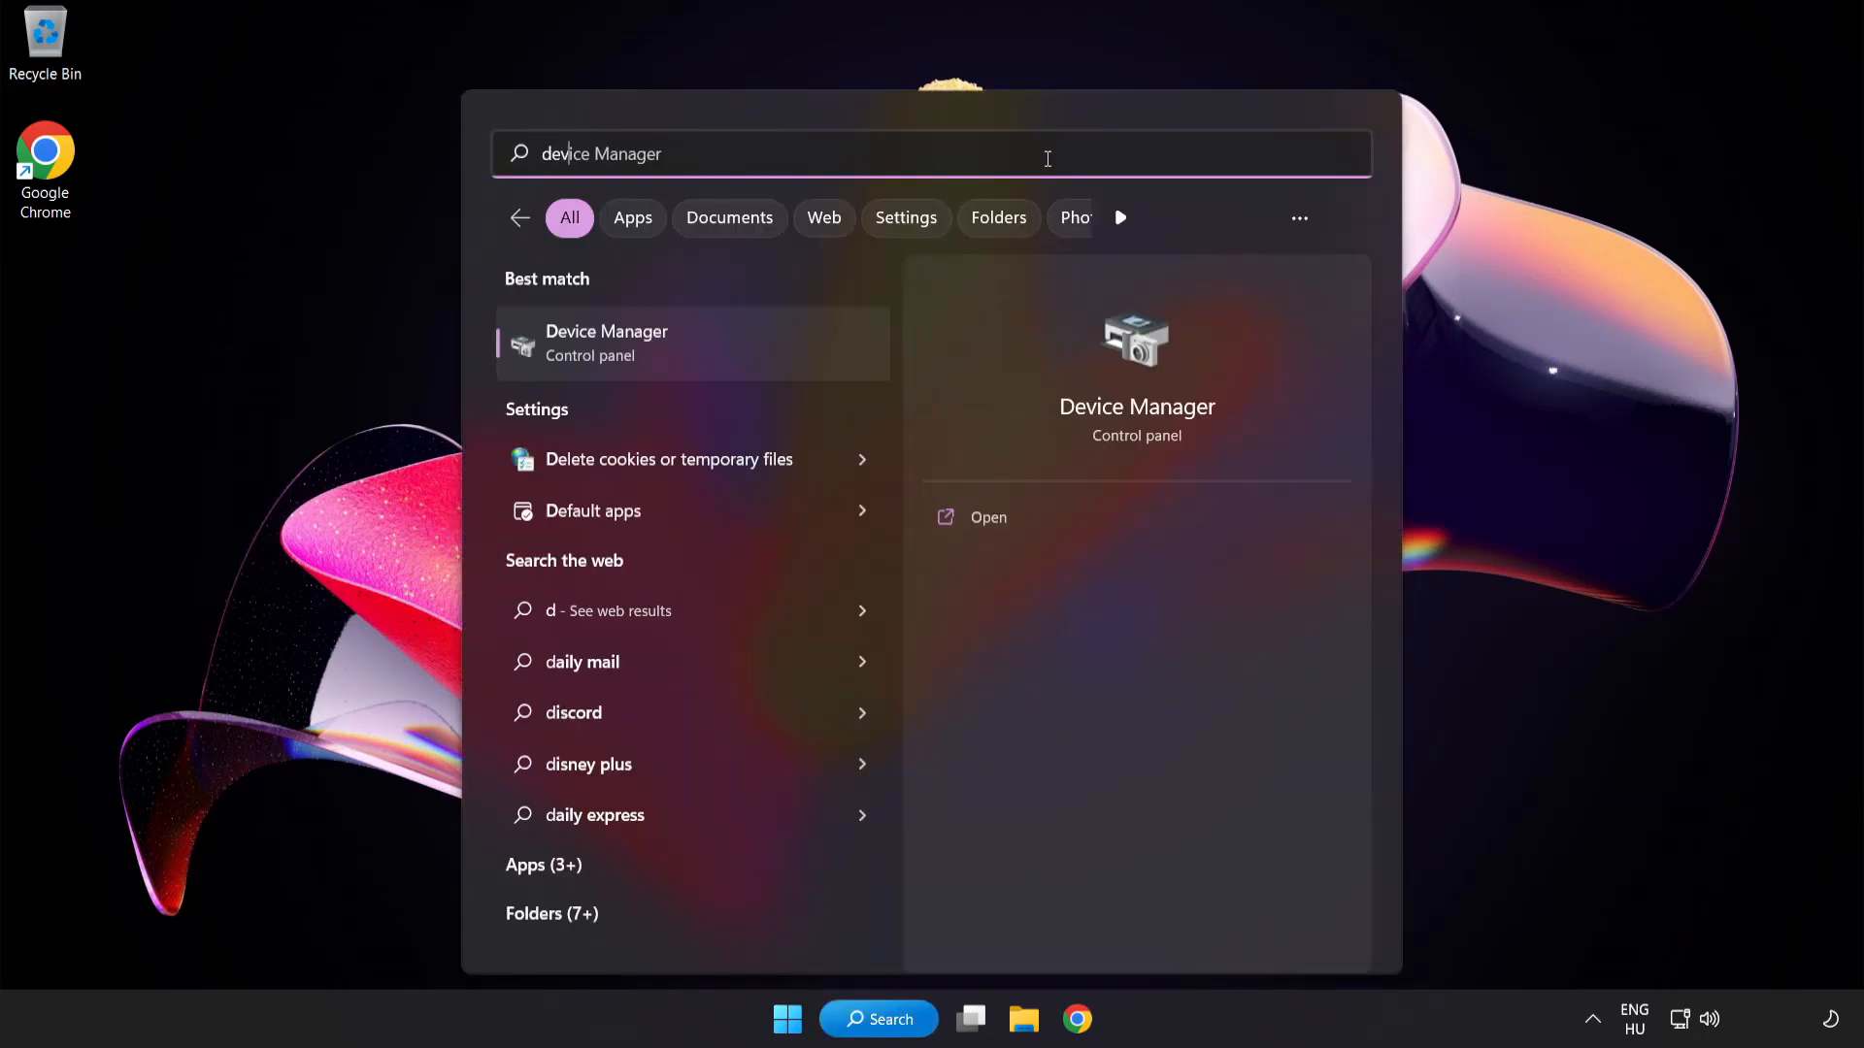
pyautogui.write('device manager')
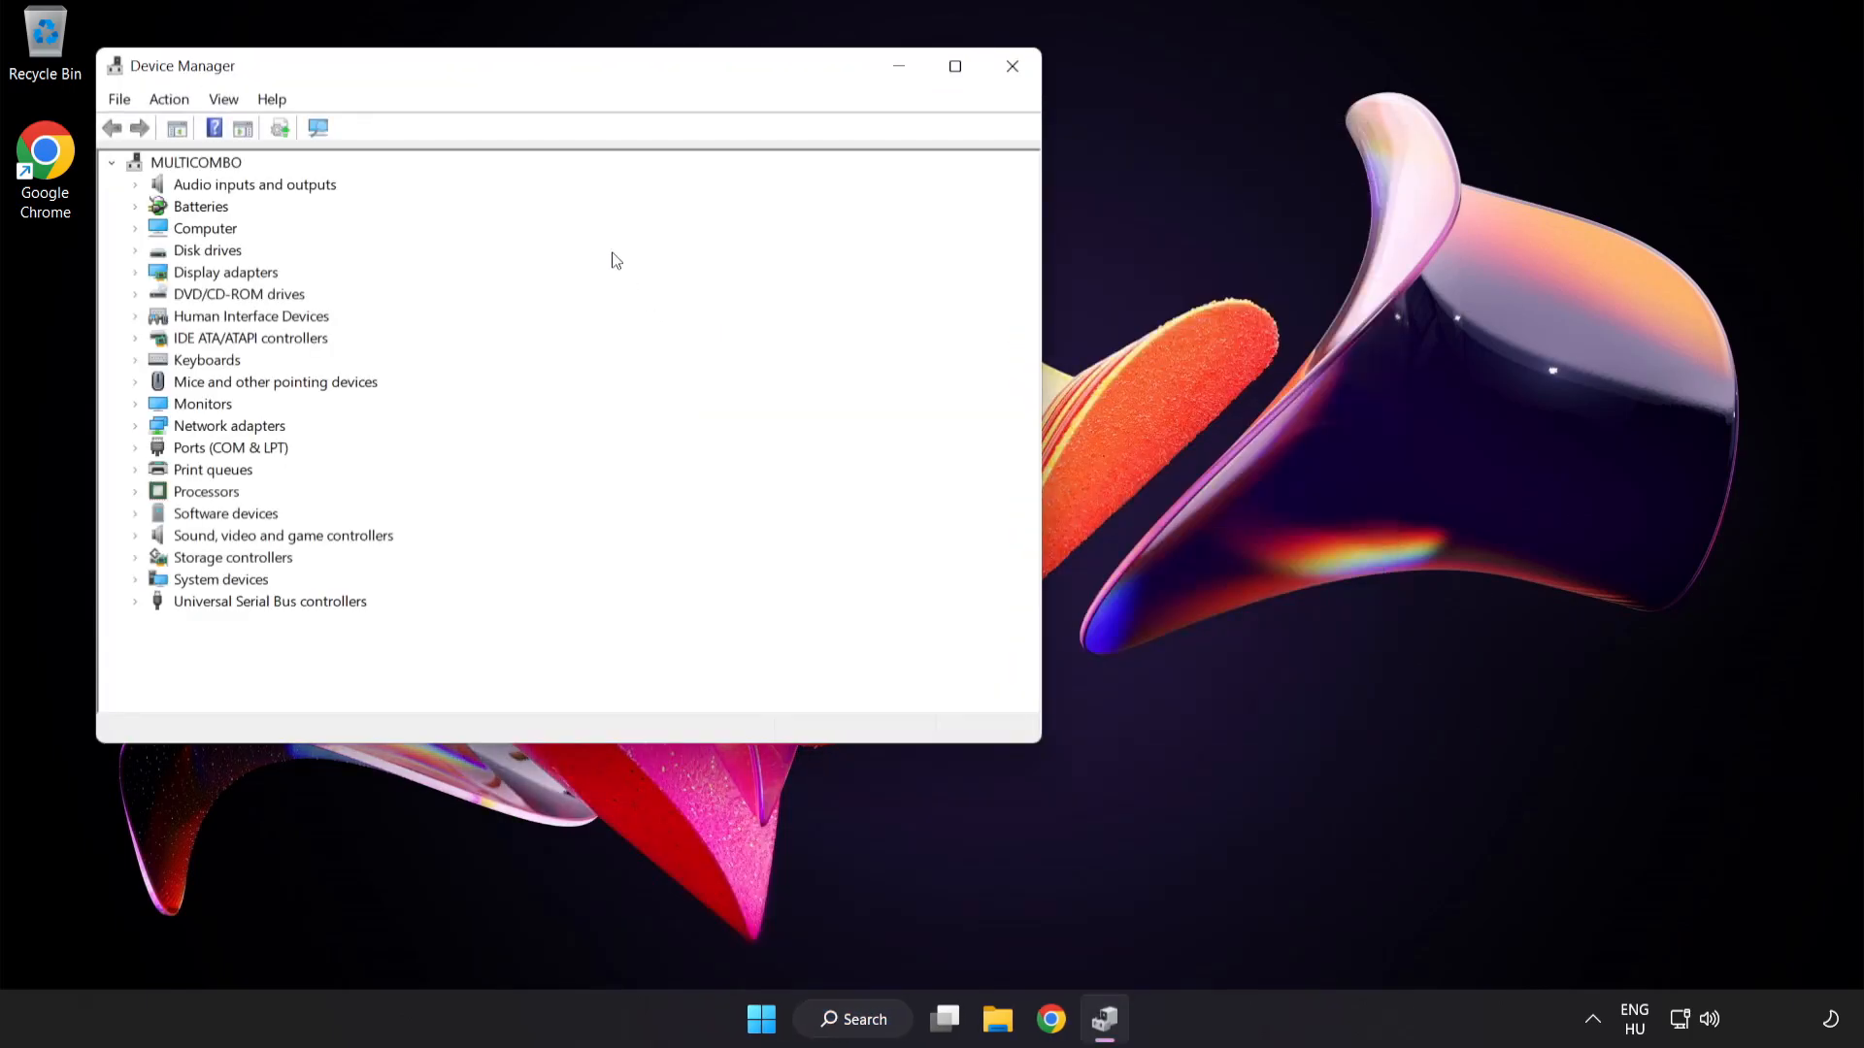
# Expand Sound, video and game controllers and bring up actions for High Definition Audio Device
pyautogui.moveTo(476, 66); pyautogui.dragTo(819, 189)
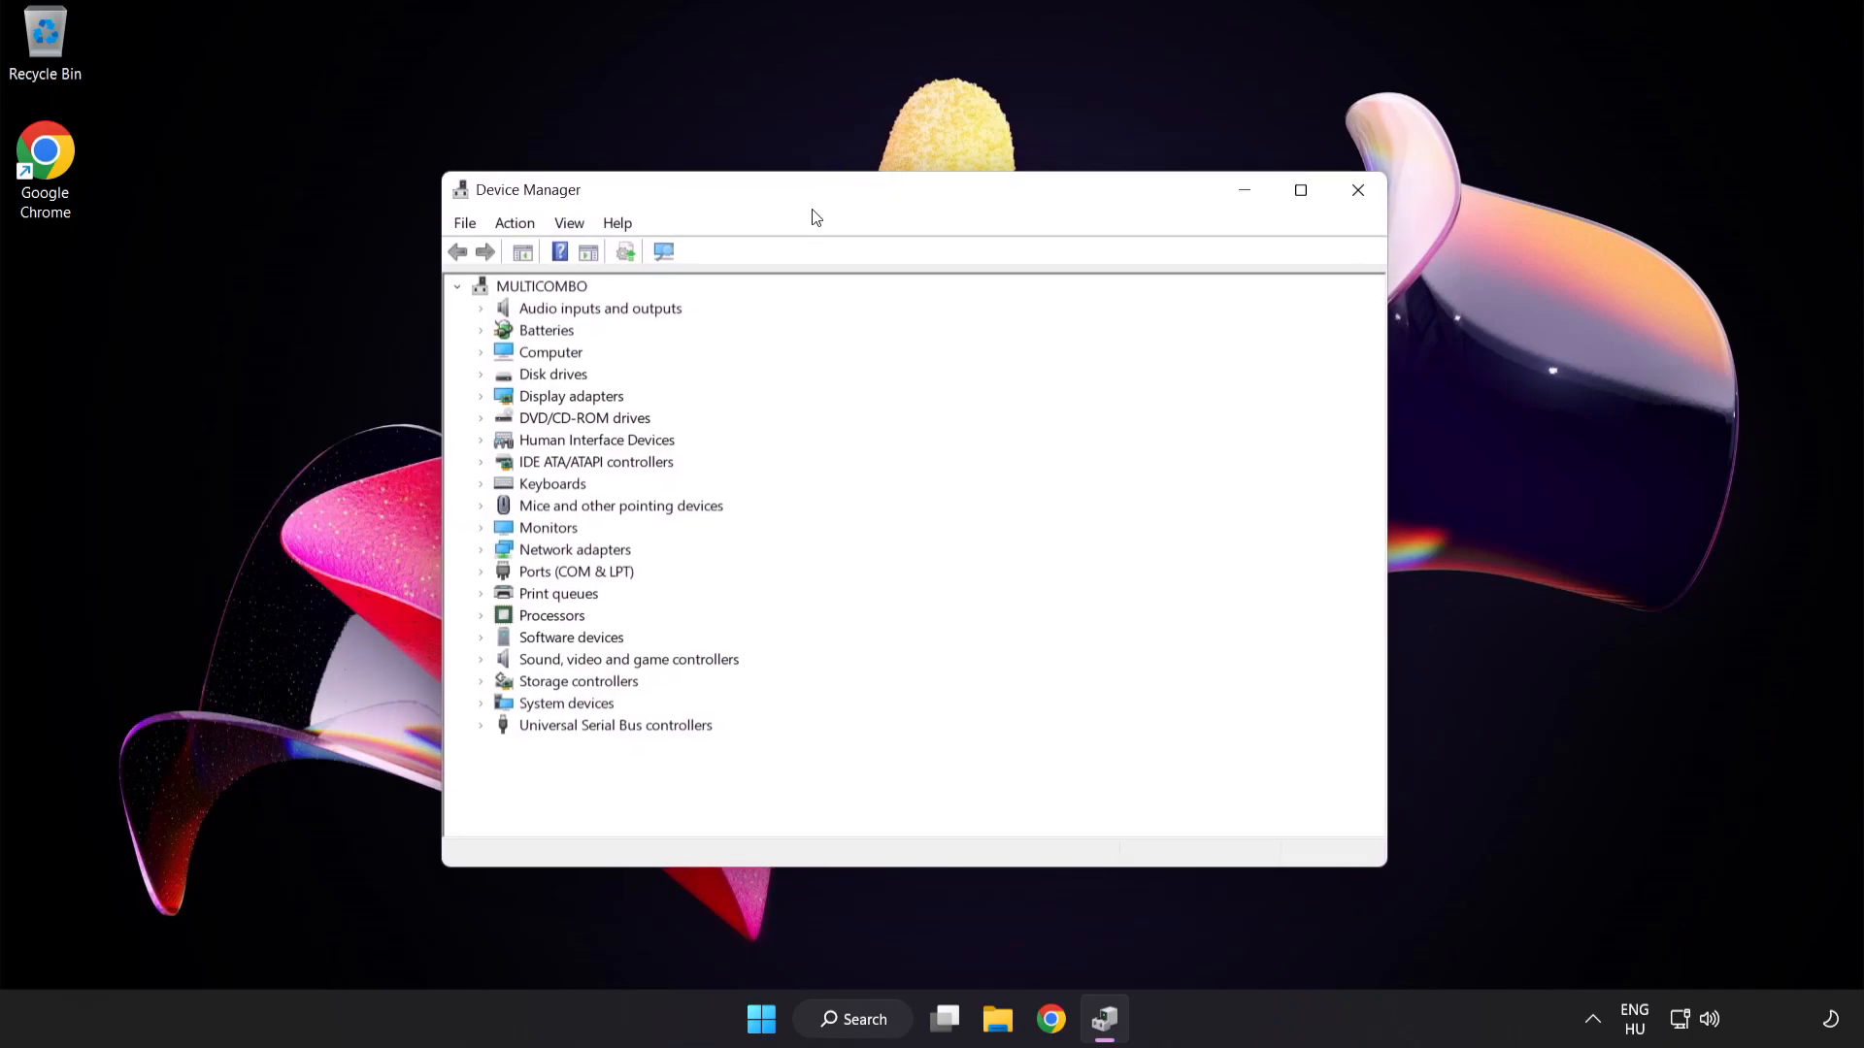
pyautogui.click(627, 658)
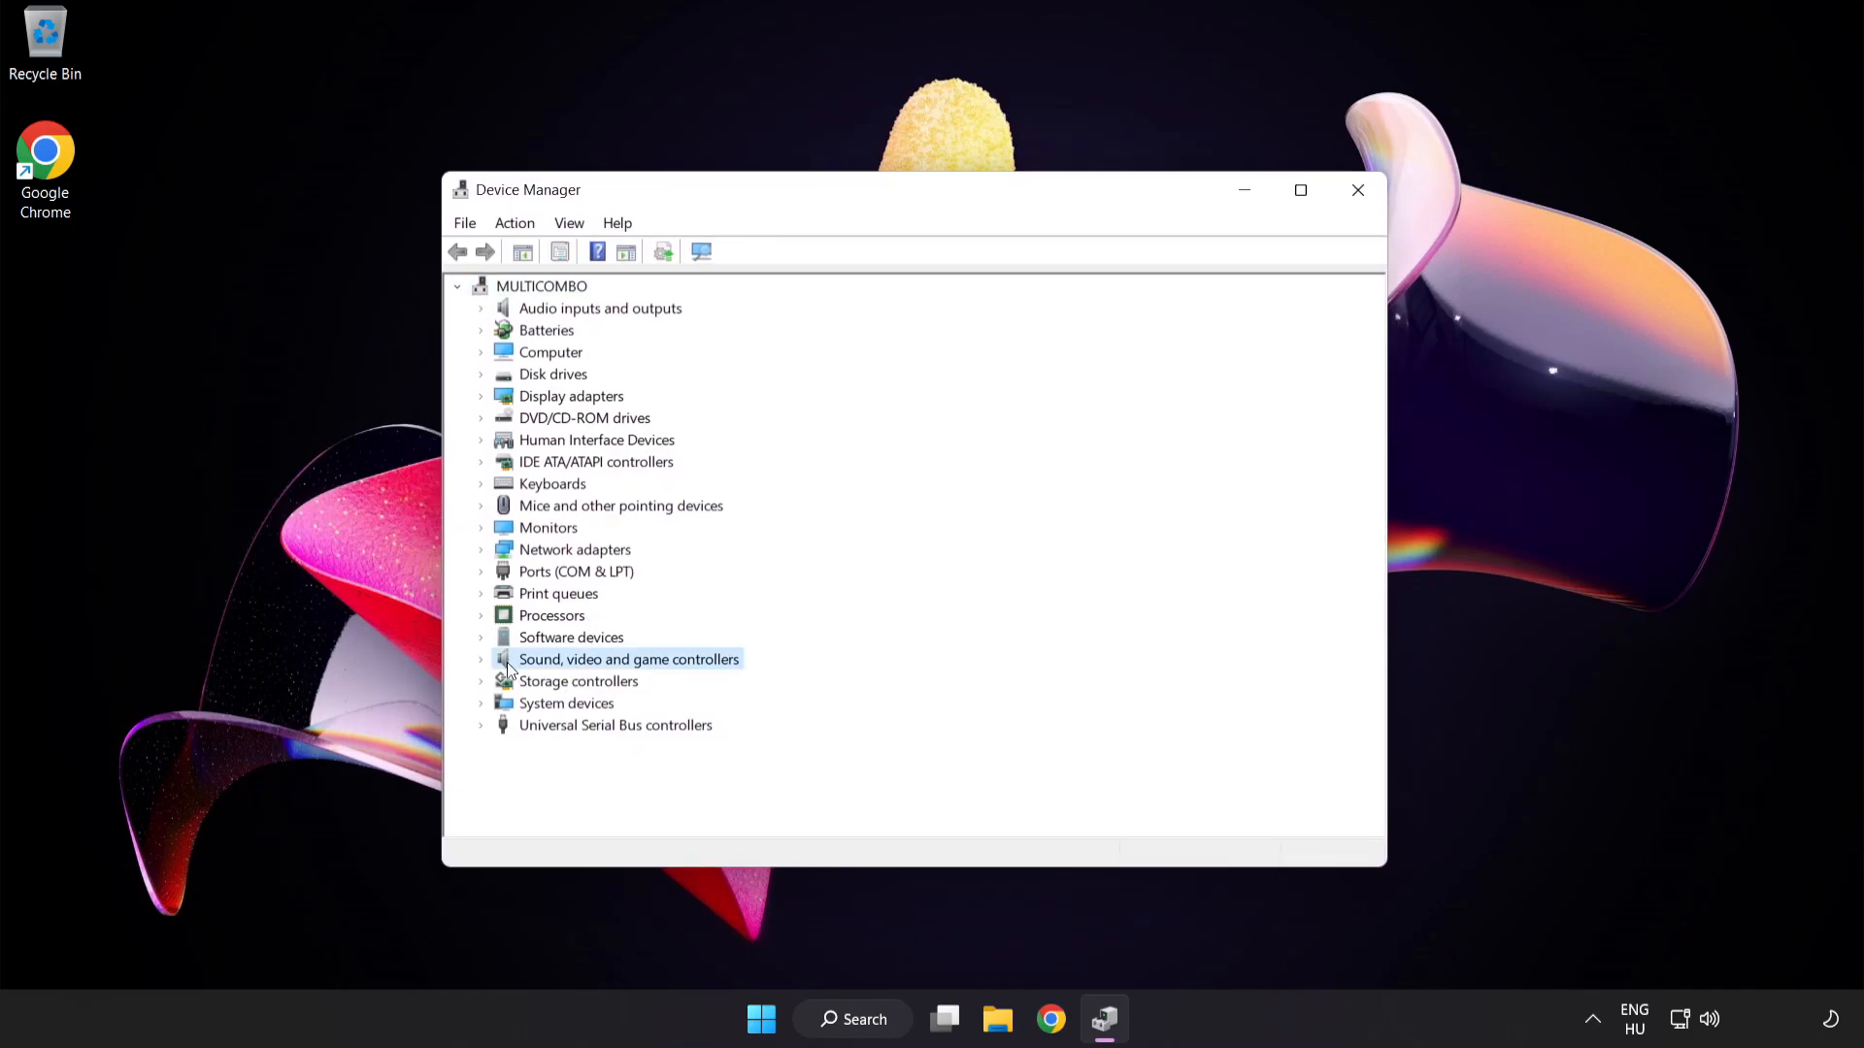
pyautogui.moveTo(503, 676)
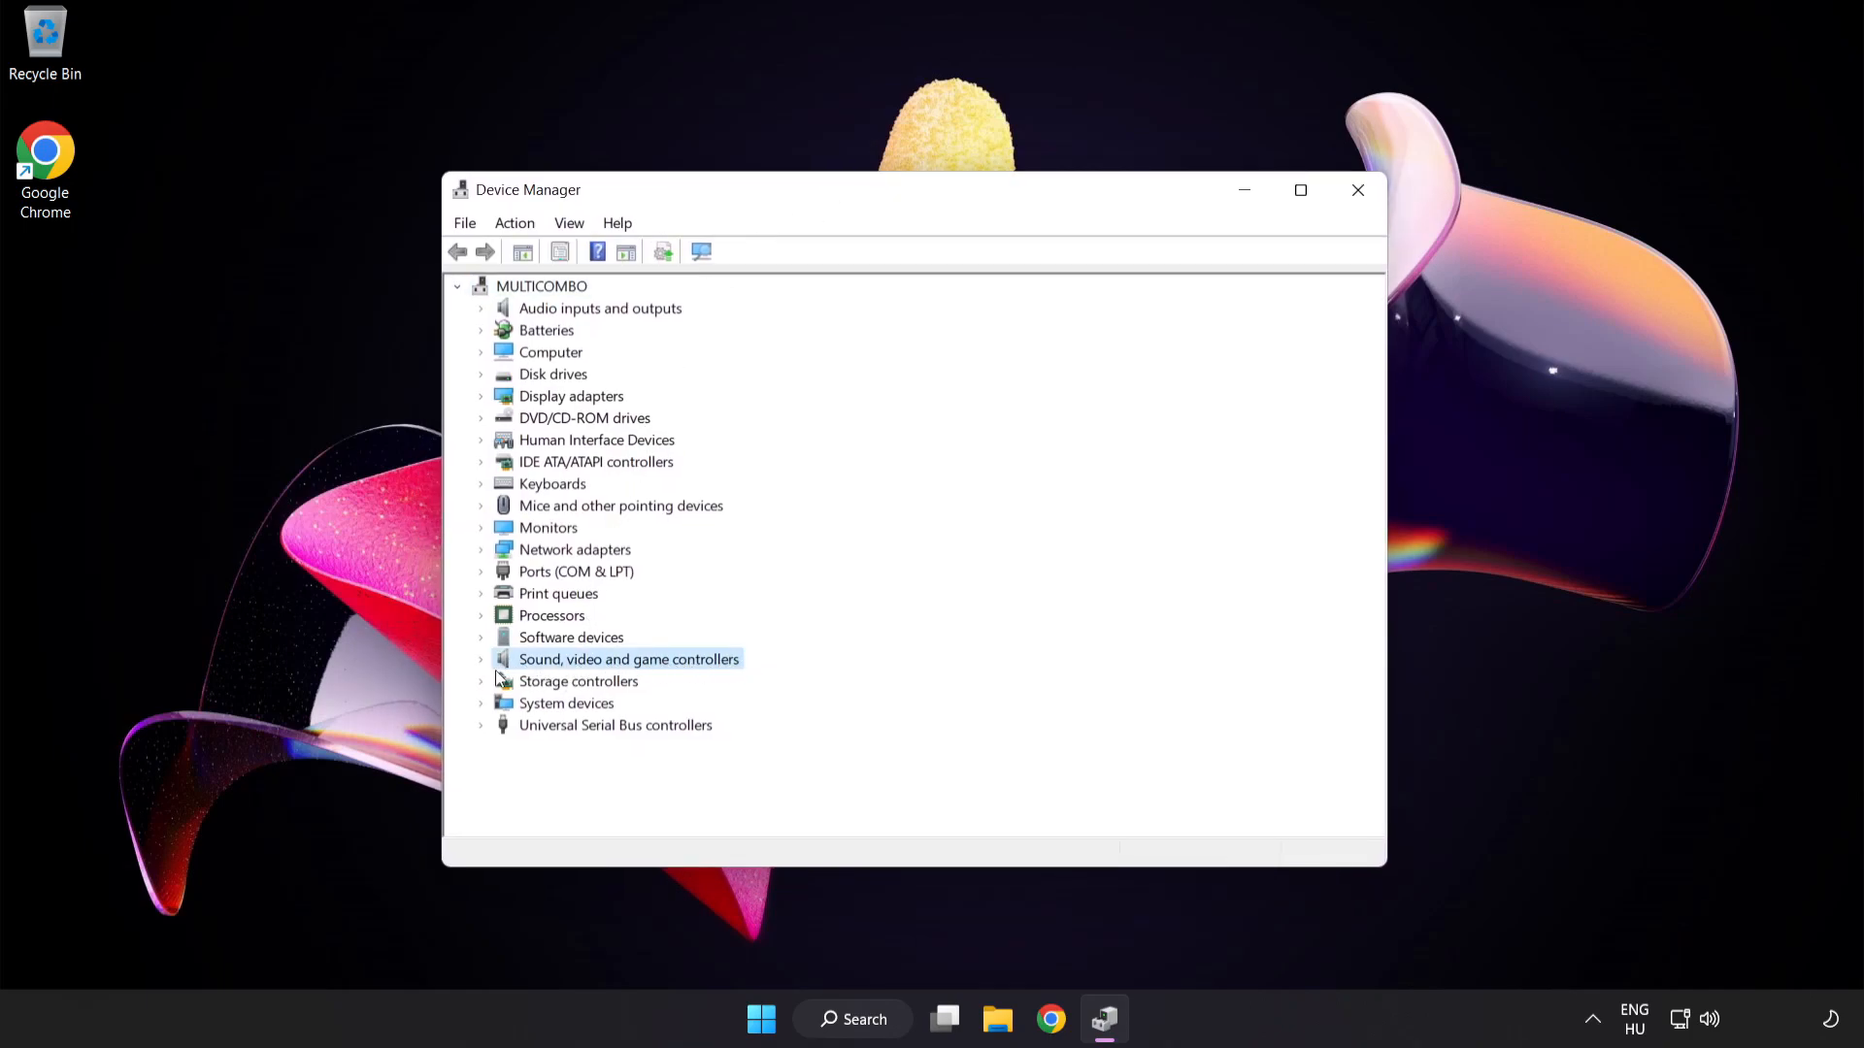
pyautogui.click(483, 660)
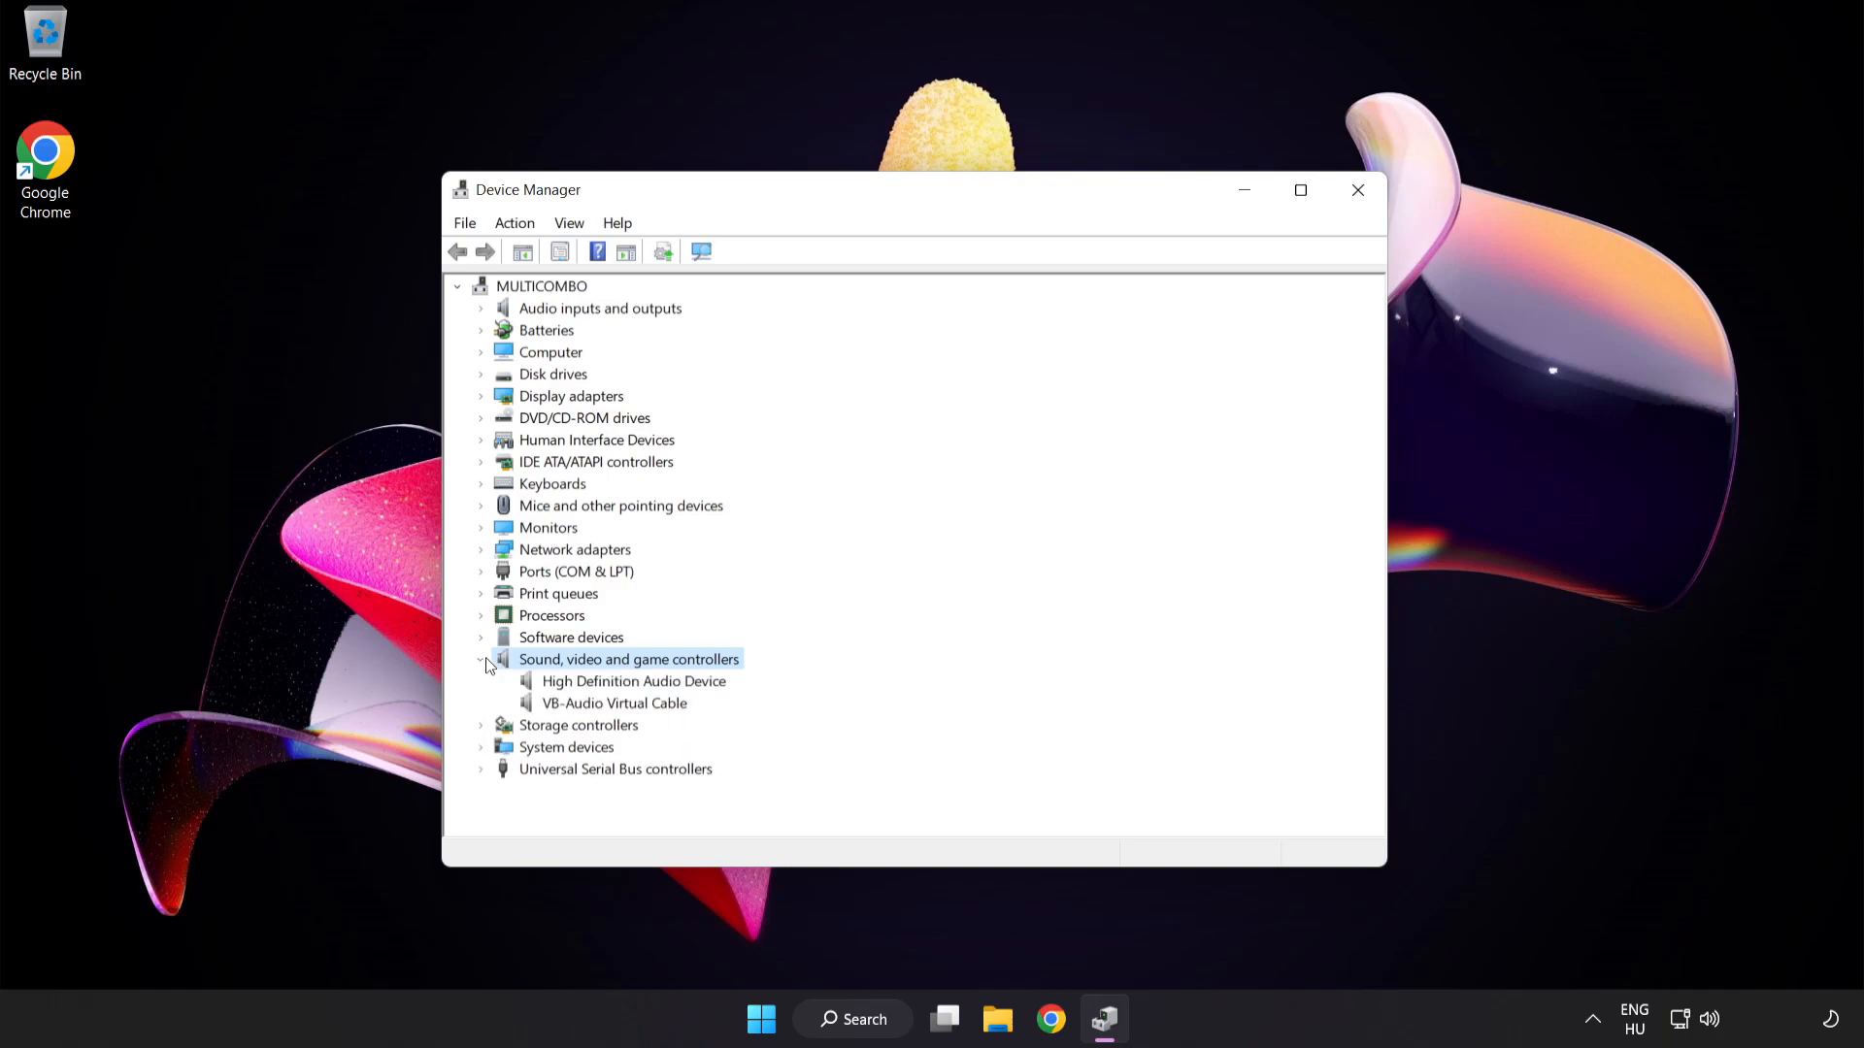
pyautogui.click(633, 680)
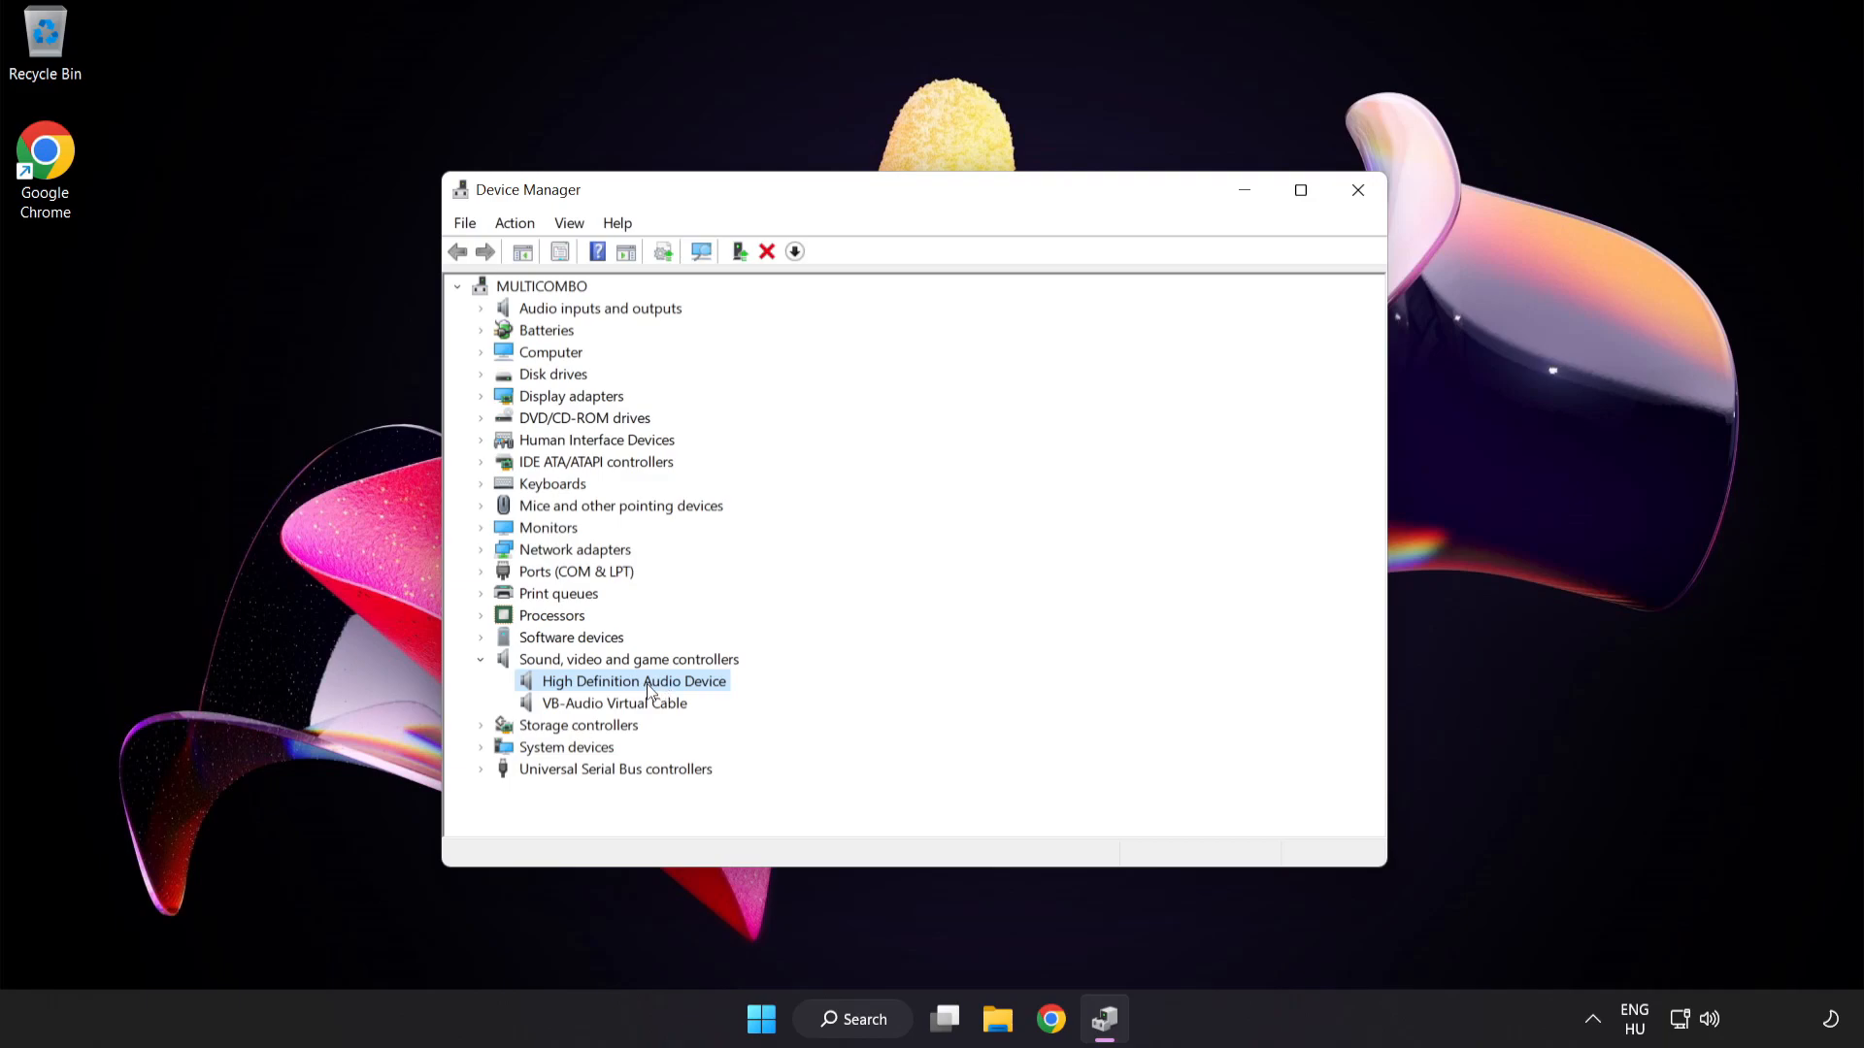
pyautogui.rightClick(633, 680)
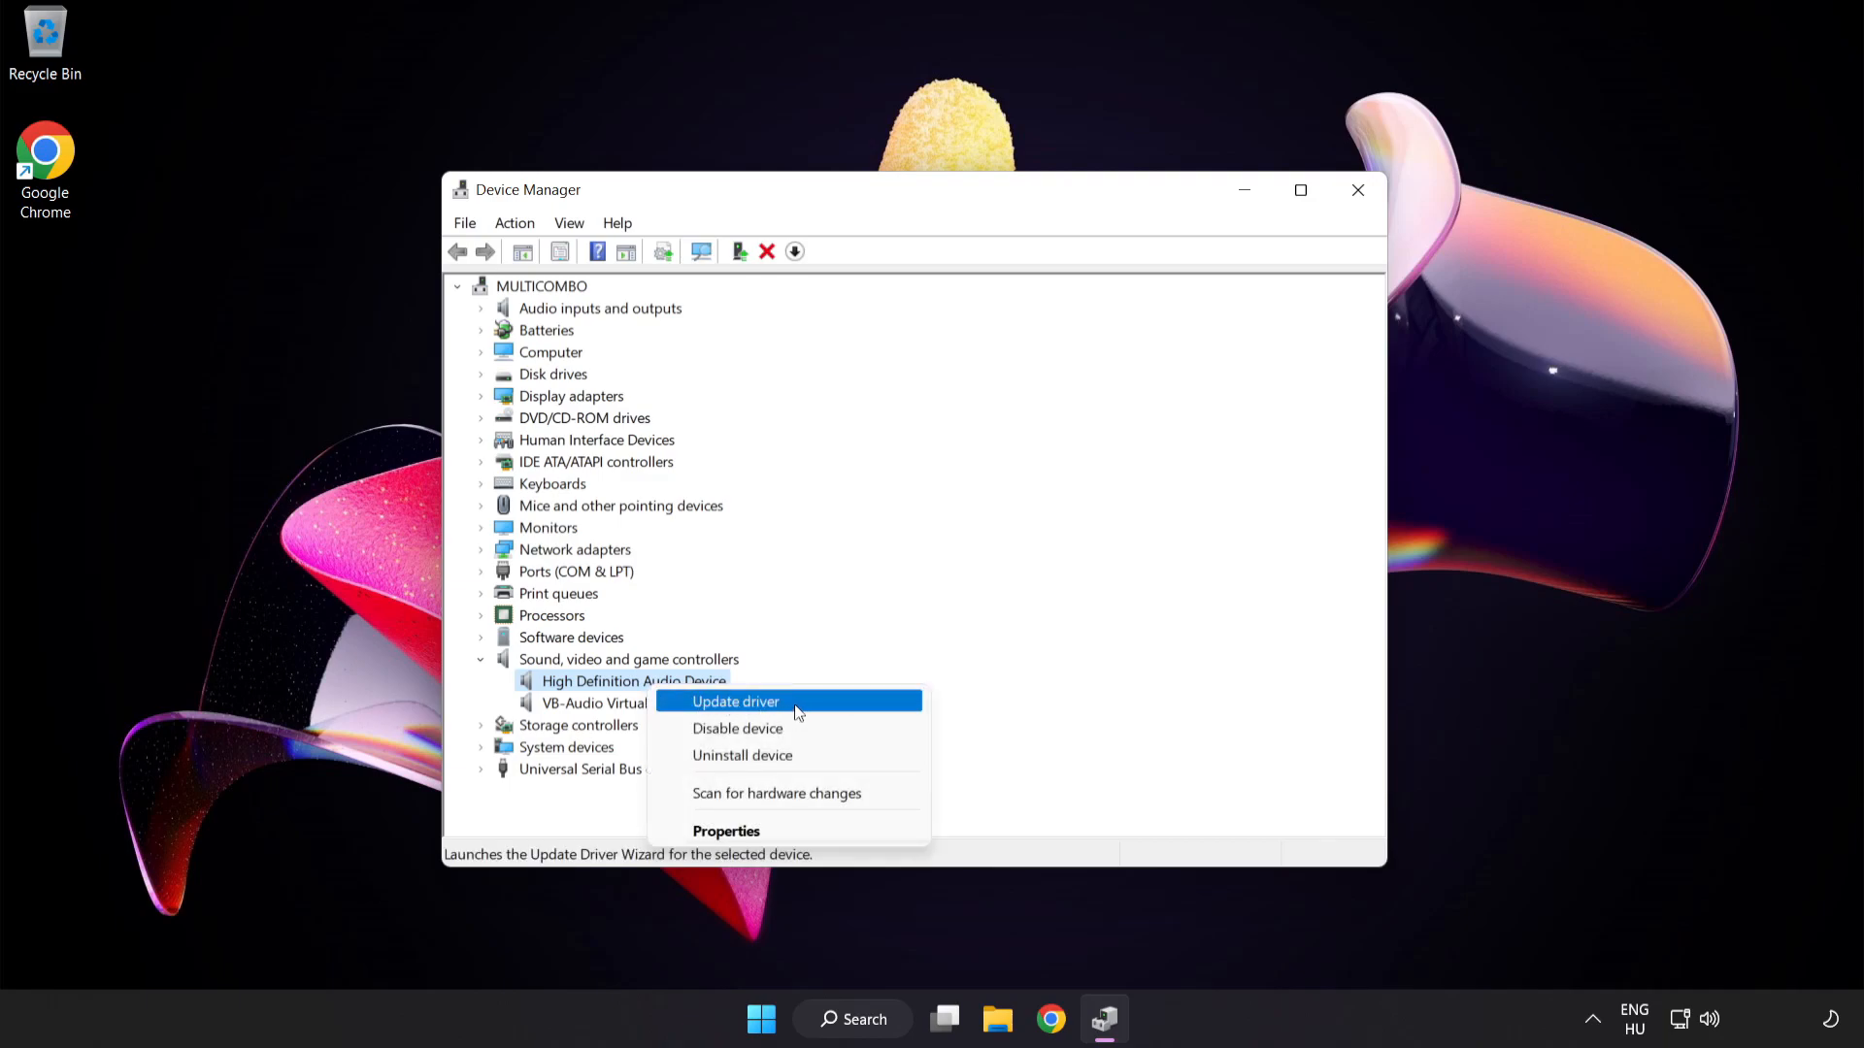
# Start updating the driver, choosing to pick from compatible drivers already on the computer
pyautogui.click(733, 701)
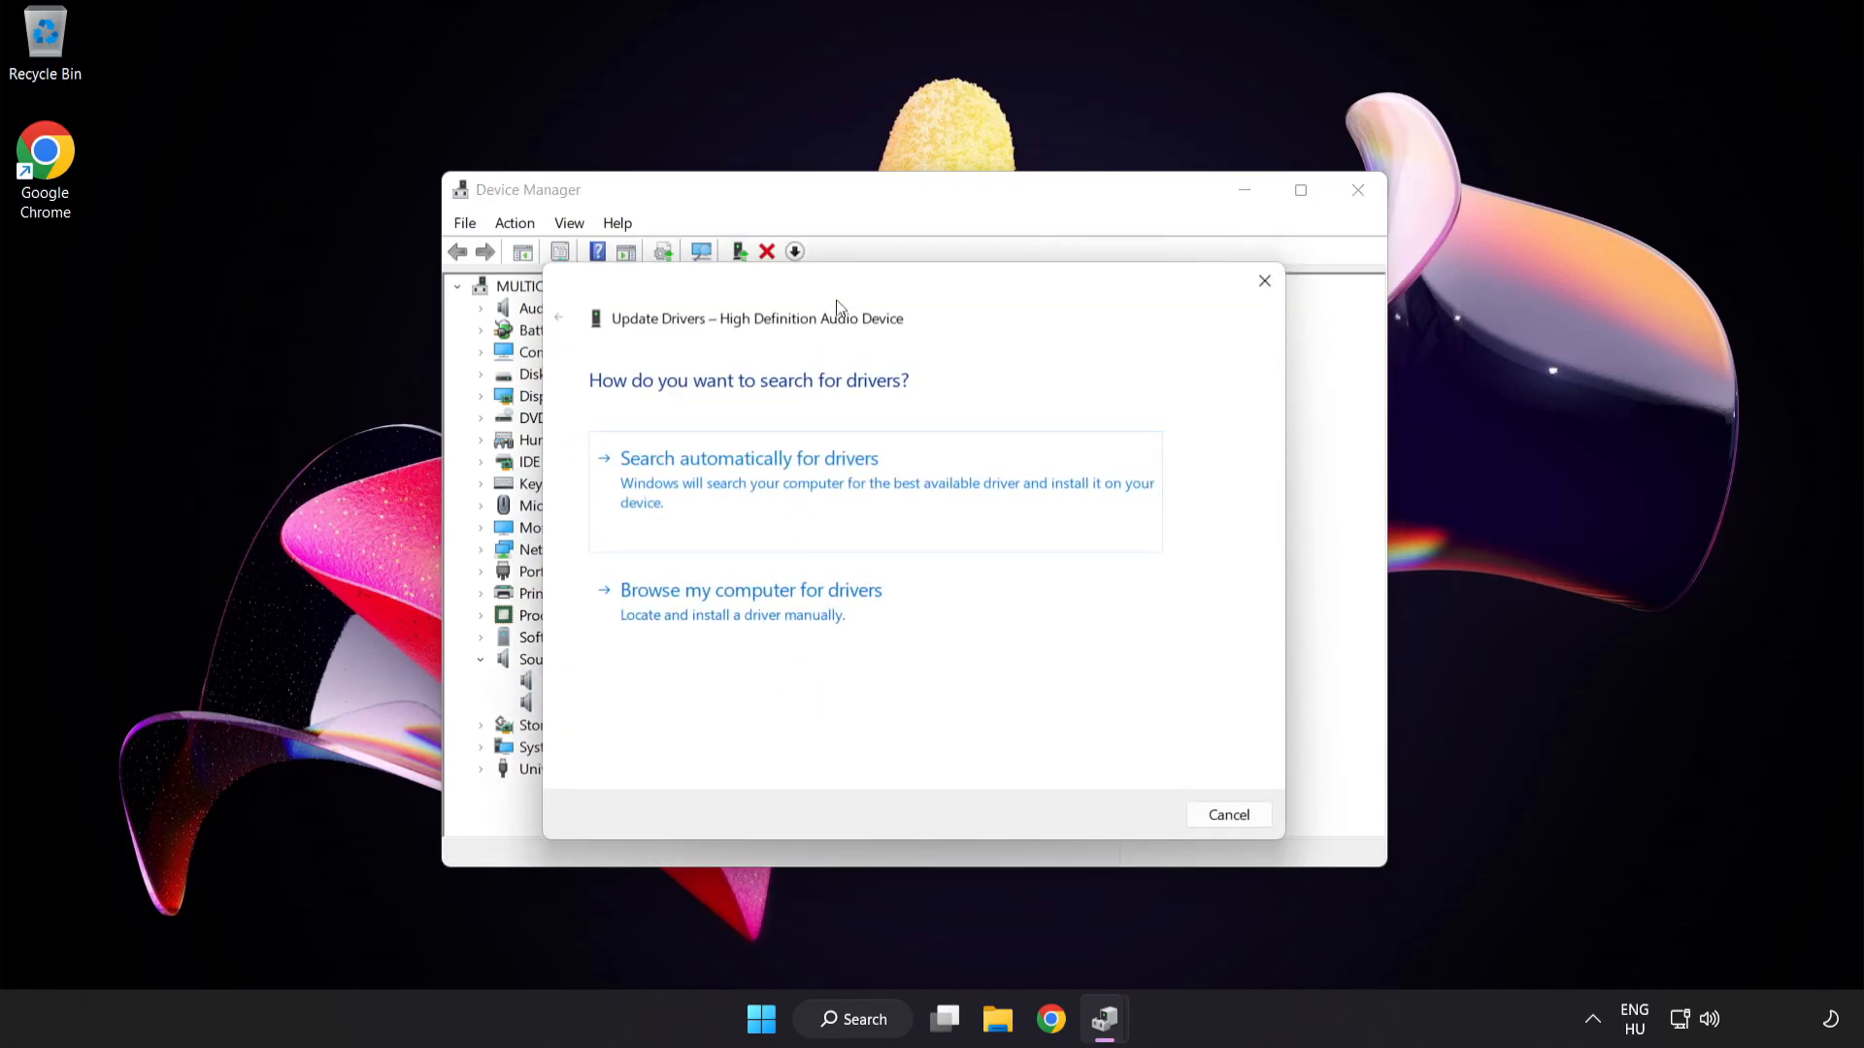
pyautogui.moveTo(833, 307); pyautogui.dragTo(874, 275)
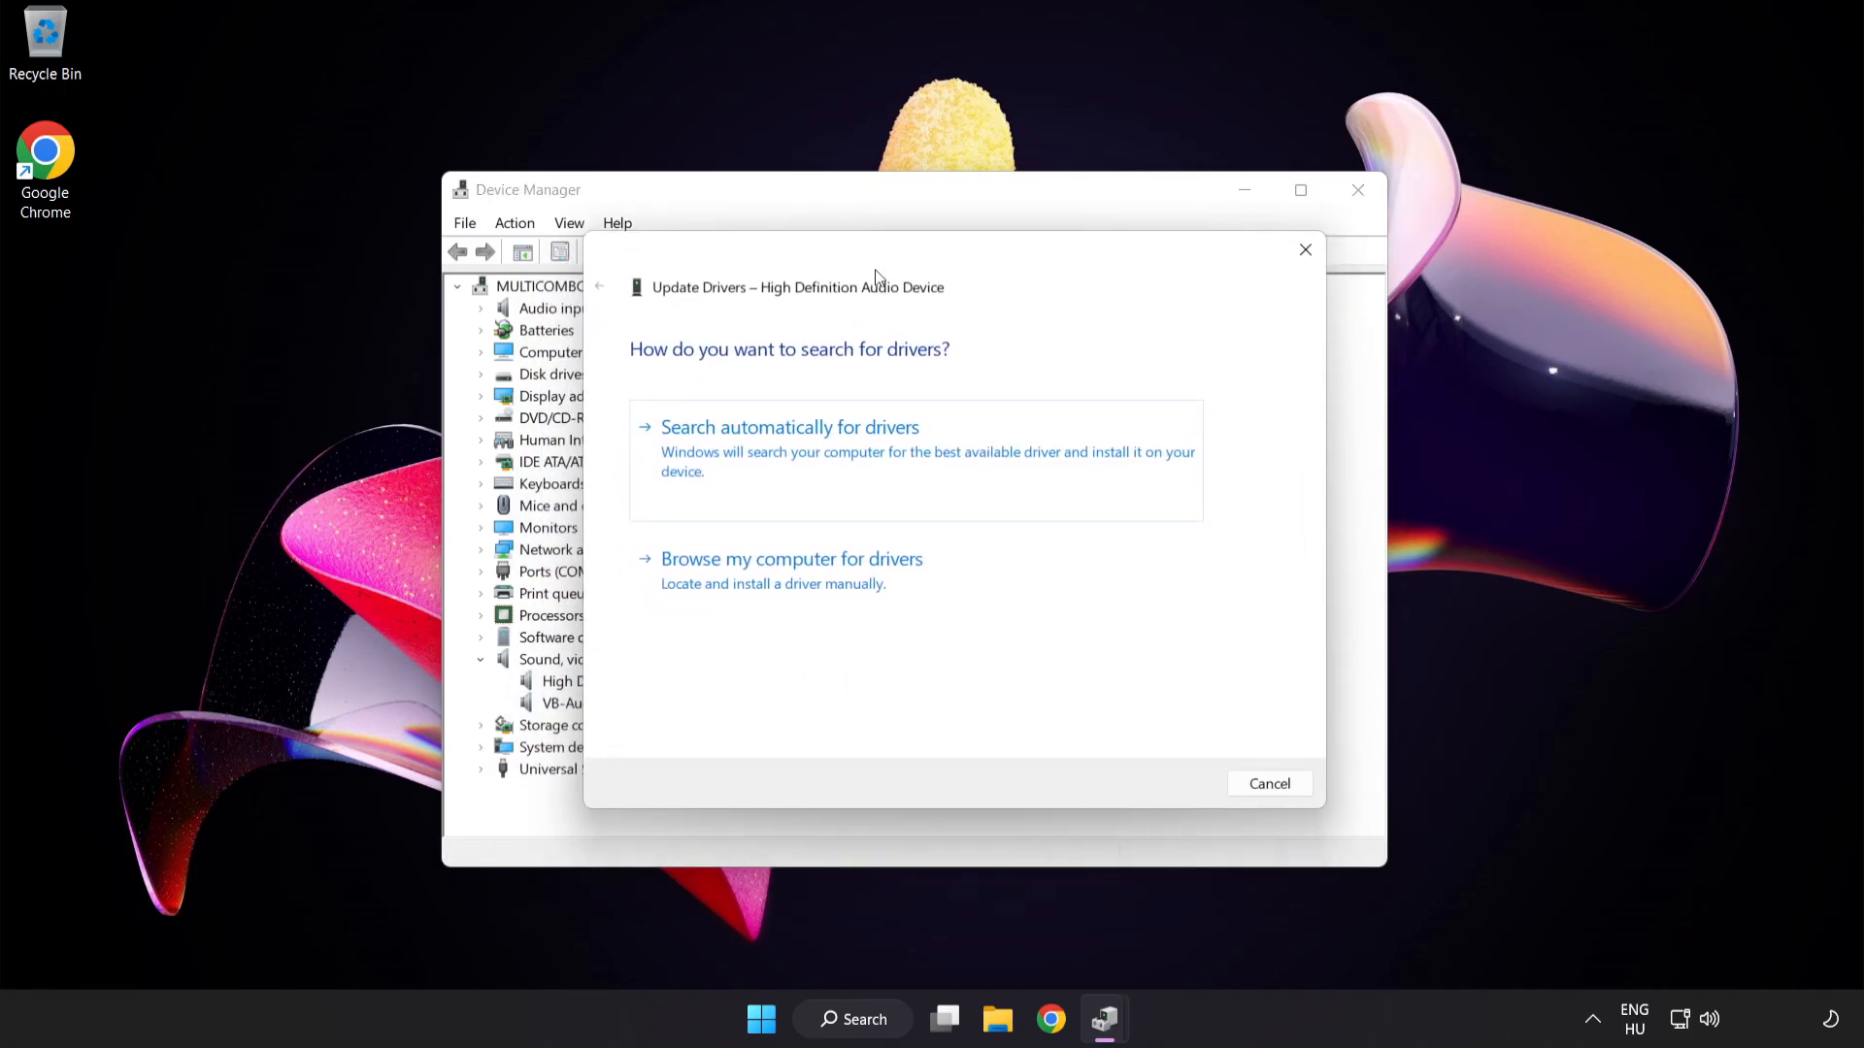
pyautogui.moveTo(907, 583)
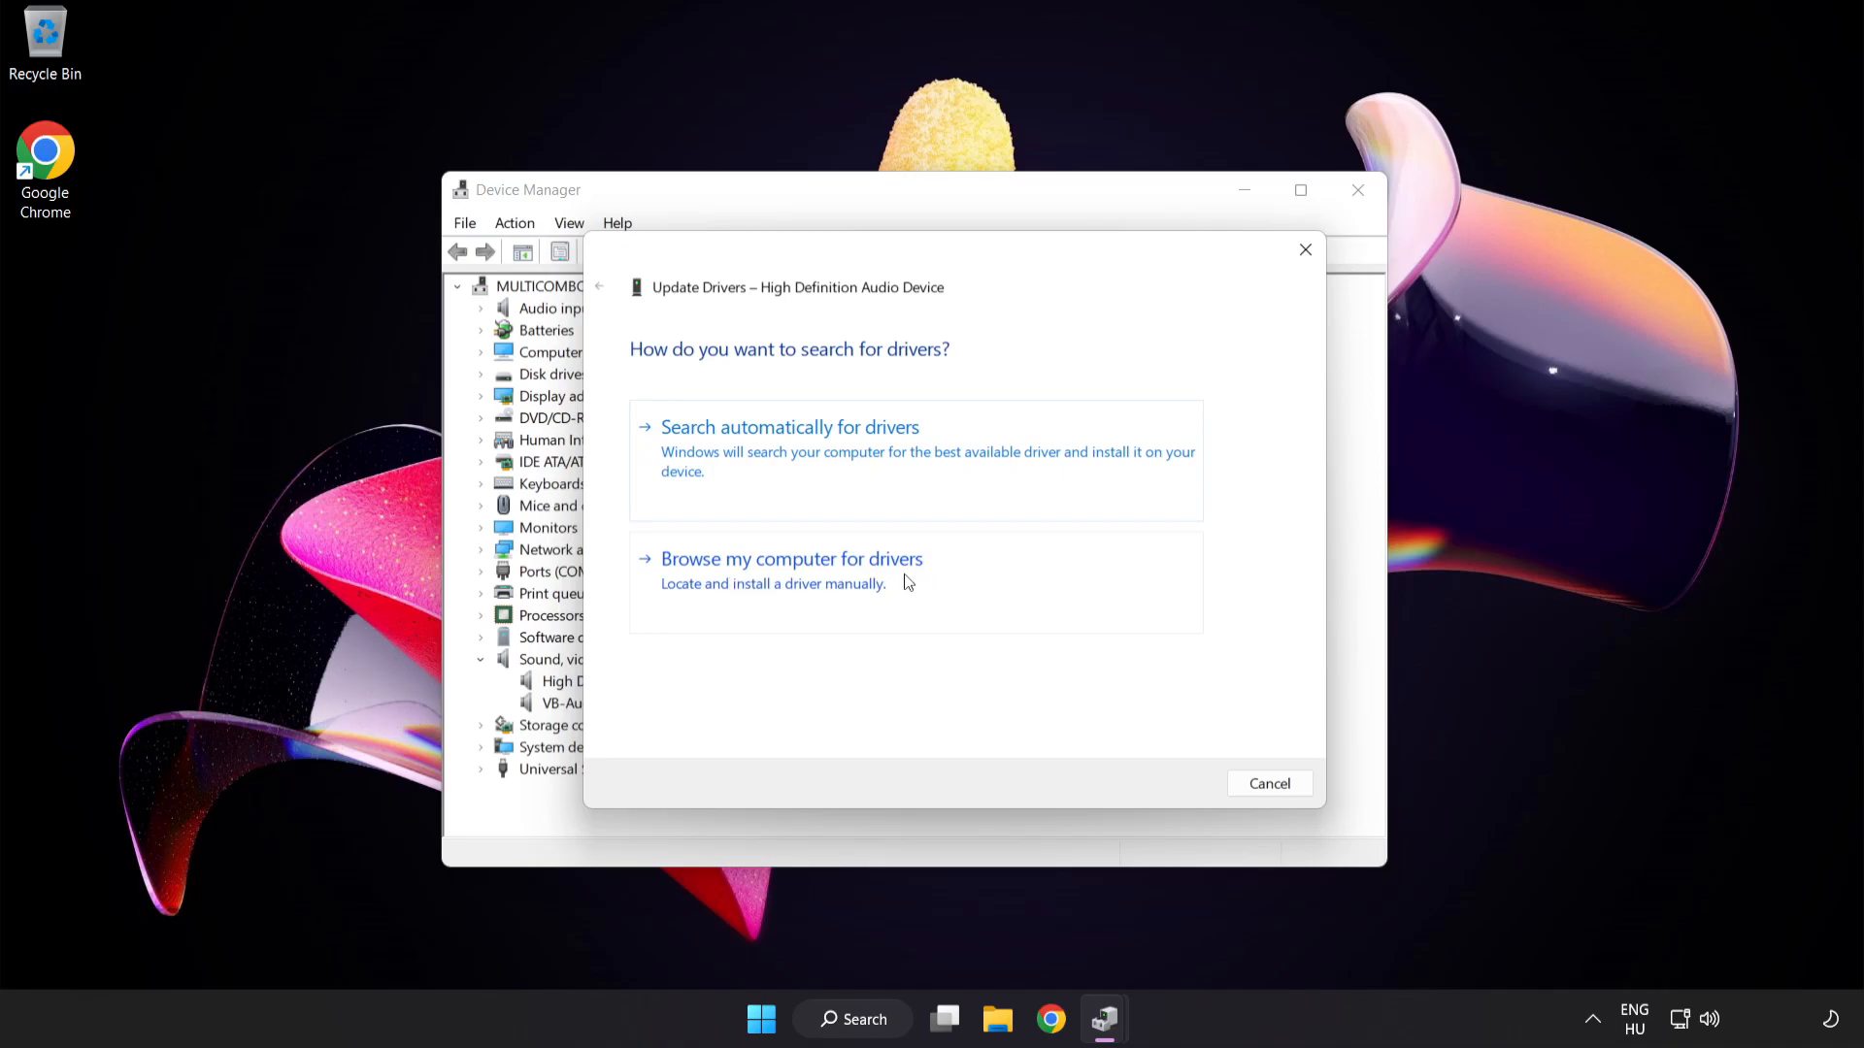
pyautogui.click(792, 559)
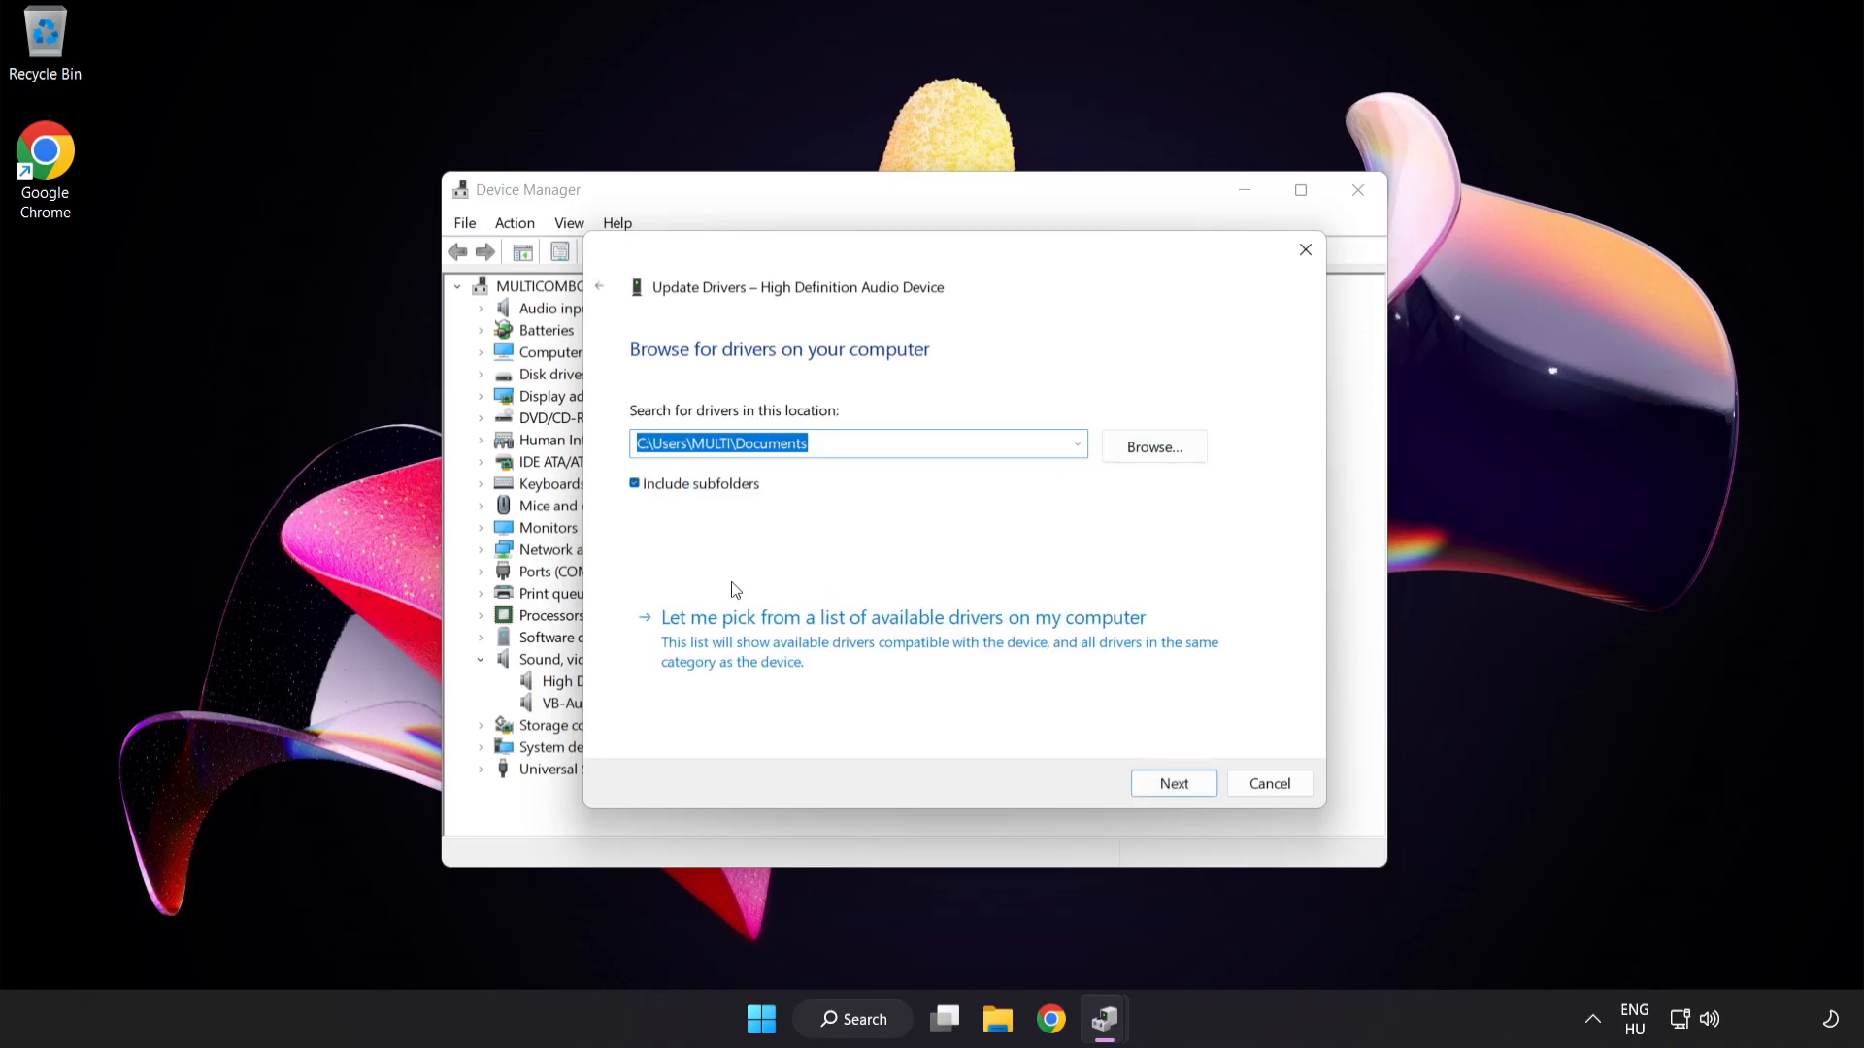
pyautogui.moveTo(808, 644)
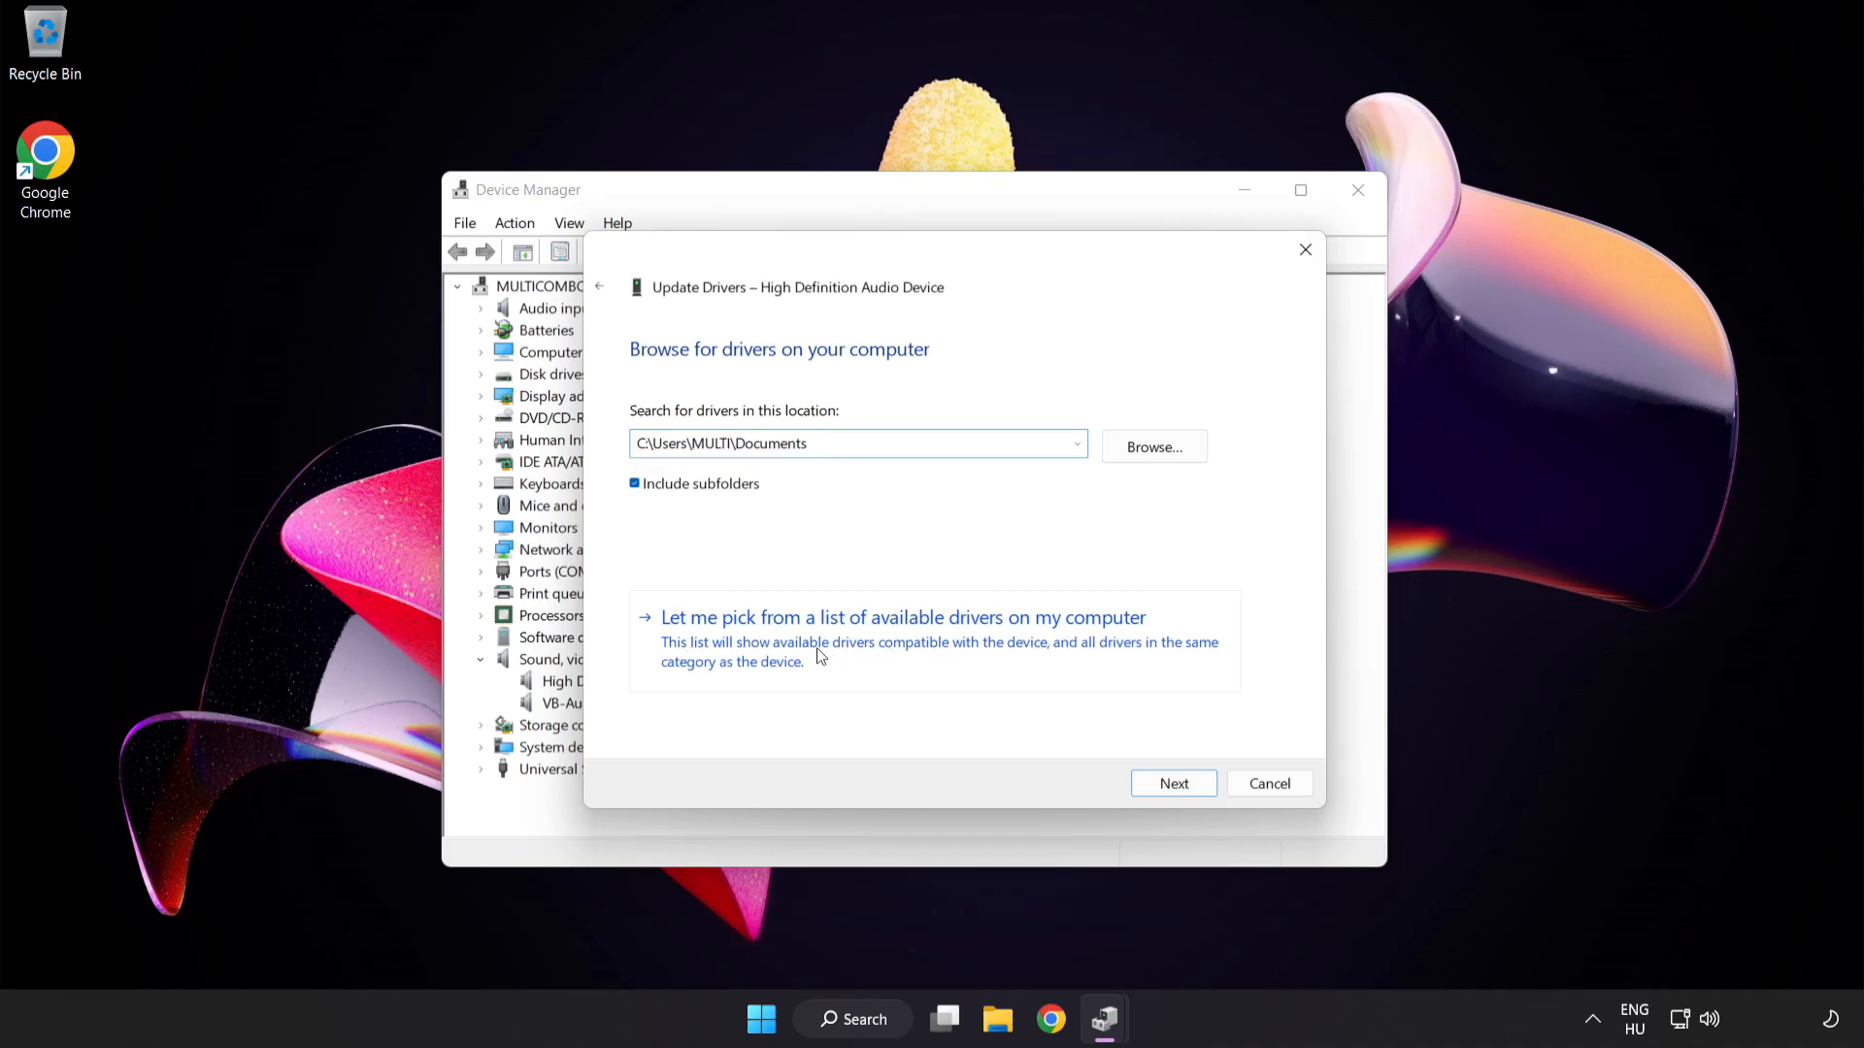
pyautogui.click(900, 617)
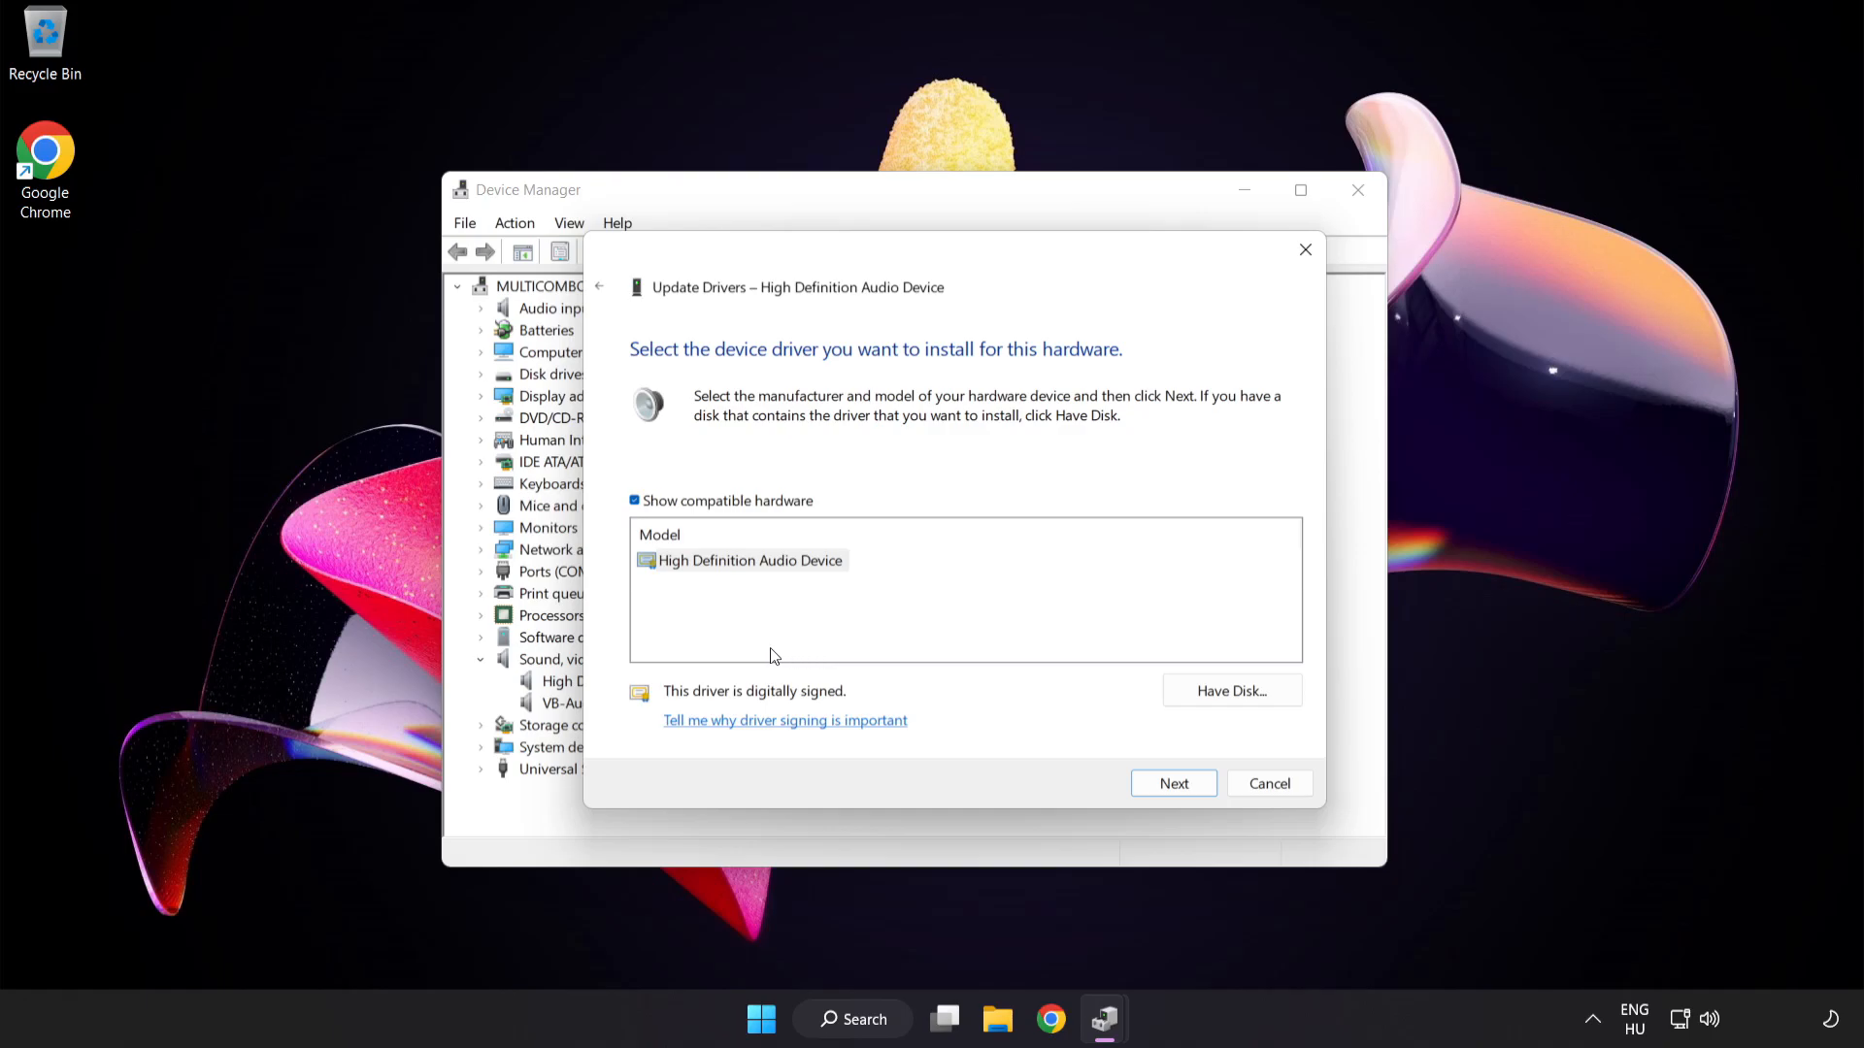
# Install the High Definition Audio Device driver, confirm the warning and close the success message
pyautogui.click(740, 559)
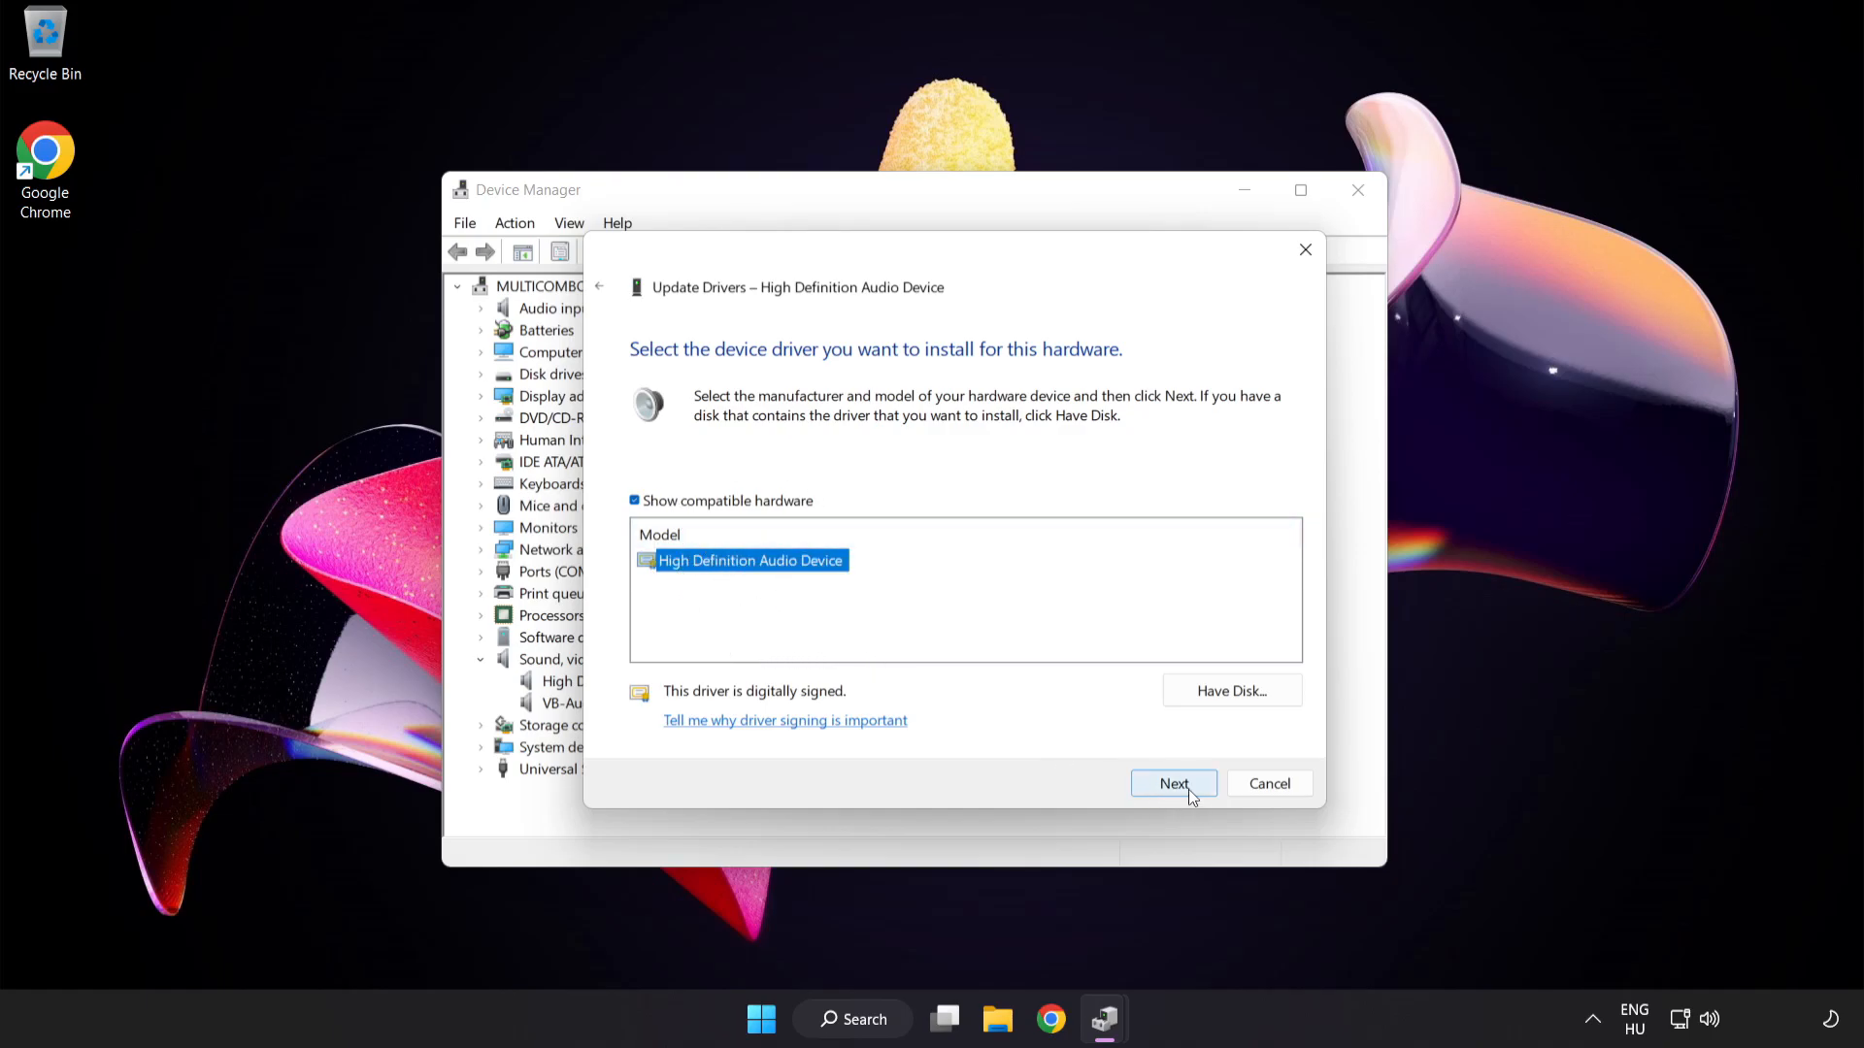
pyautogui.click(1173, 783)
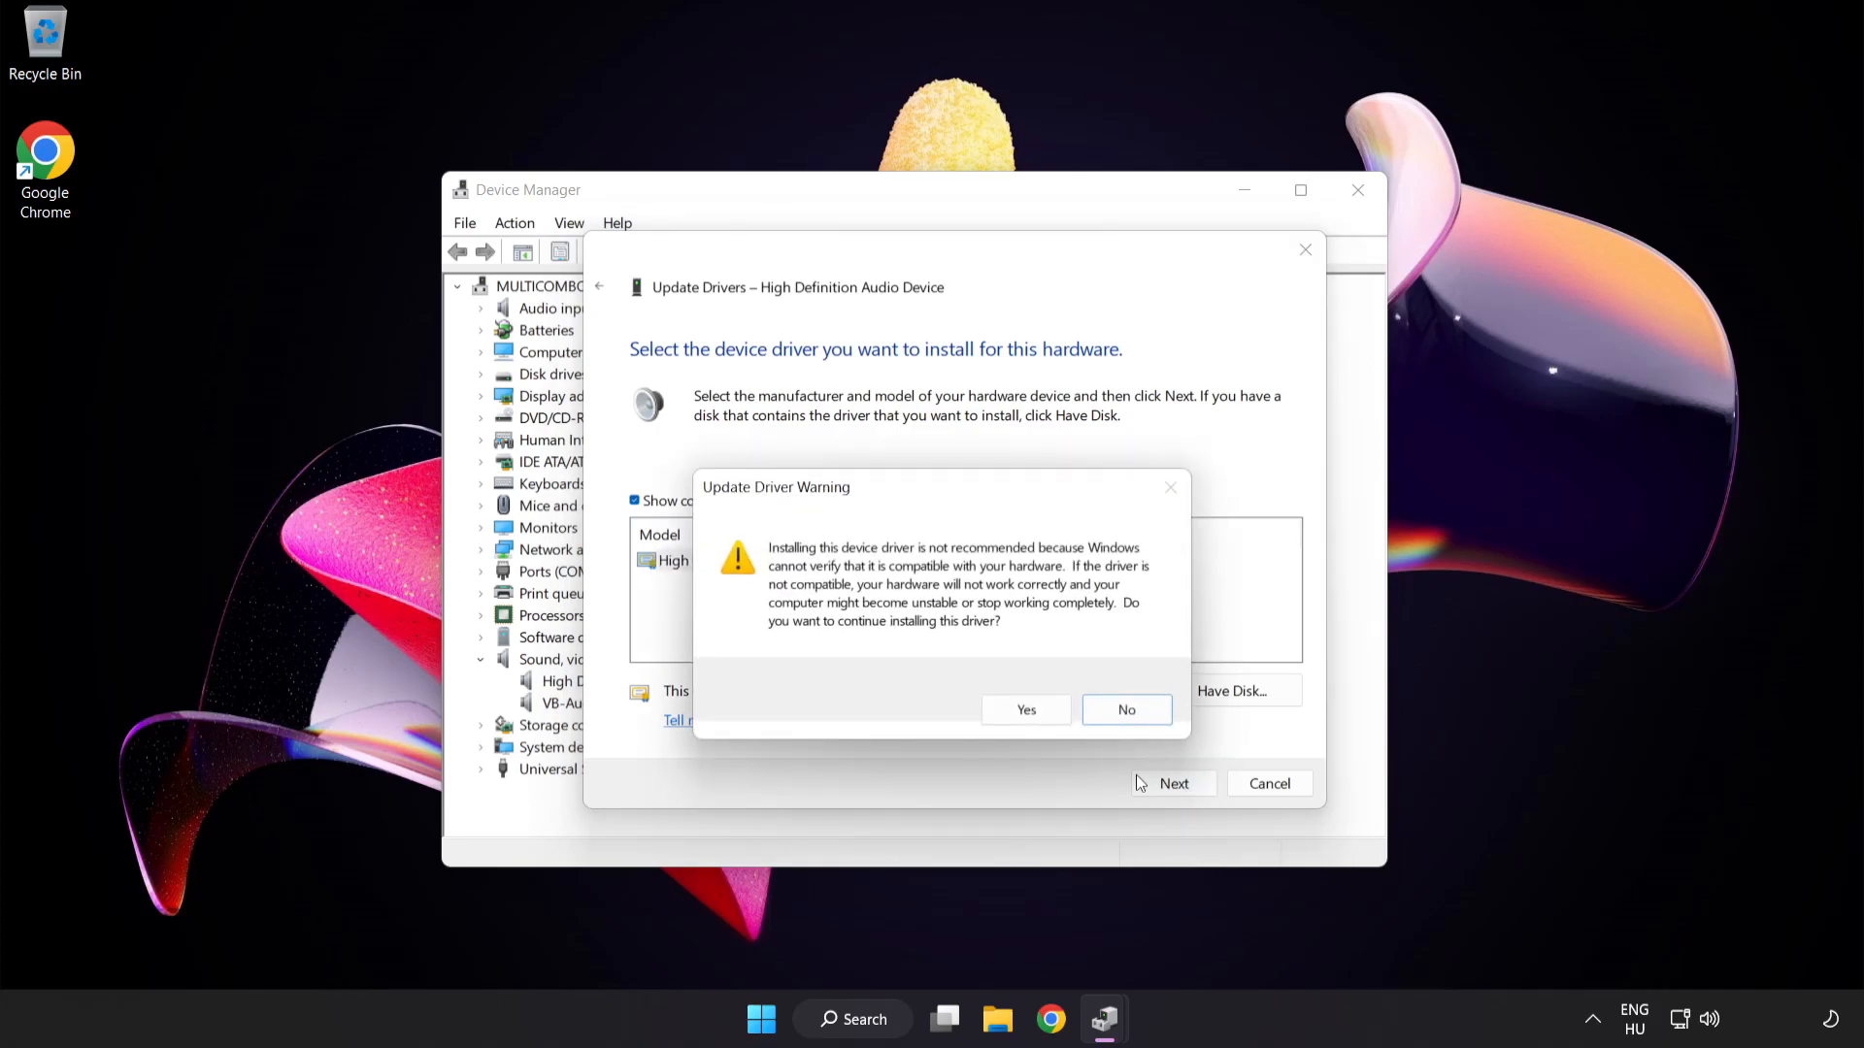
pyautogui.moveTo(1025, 710)
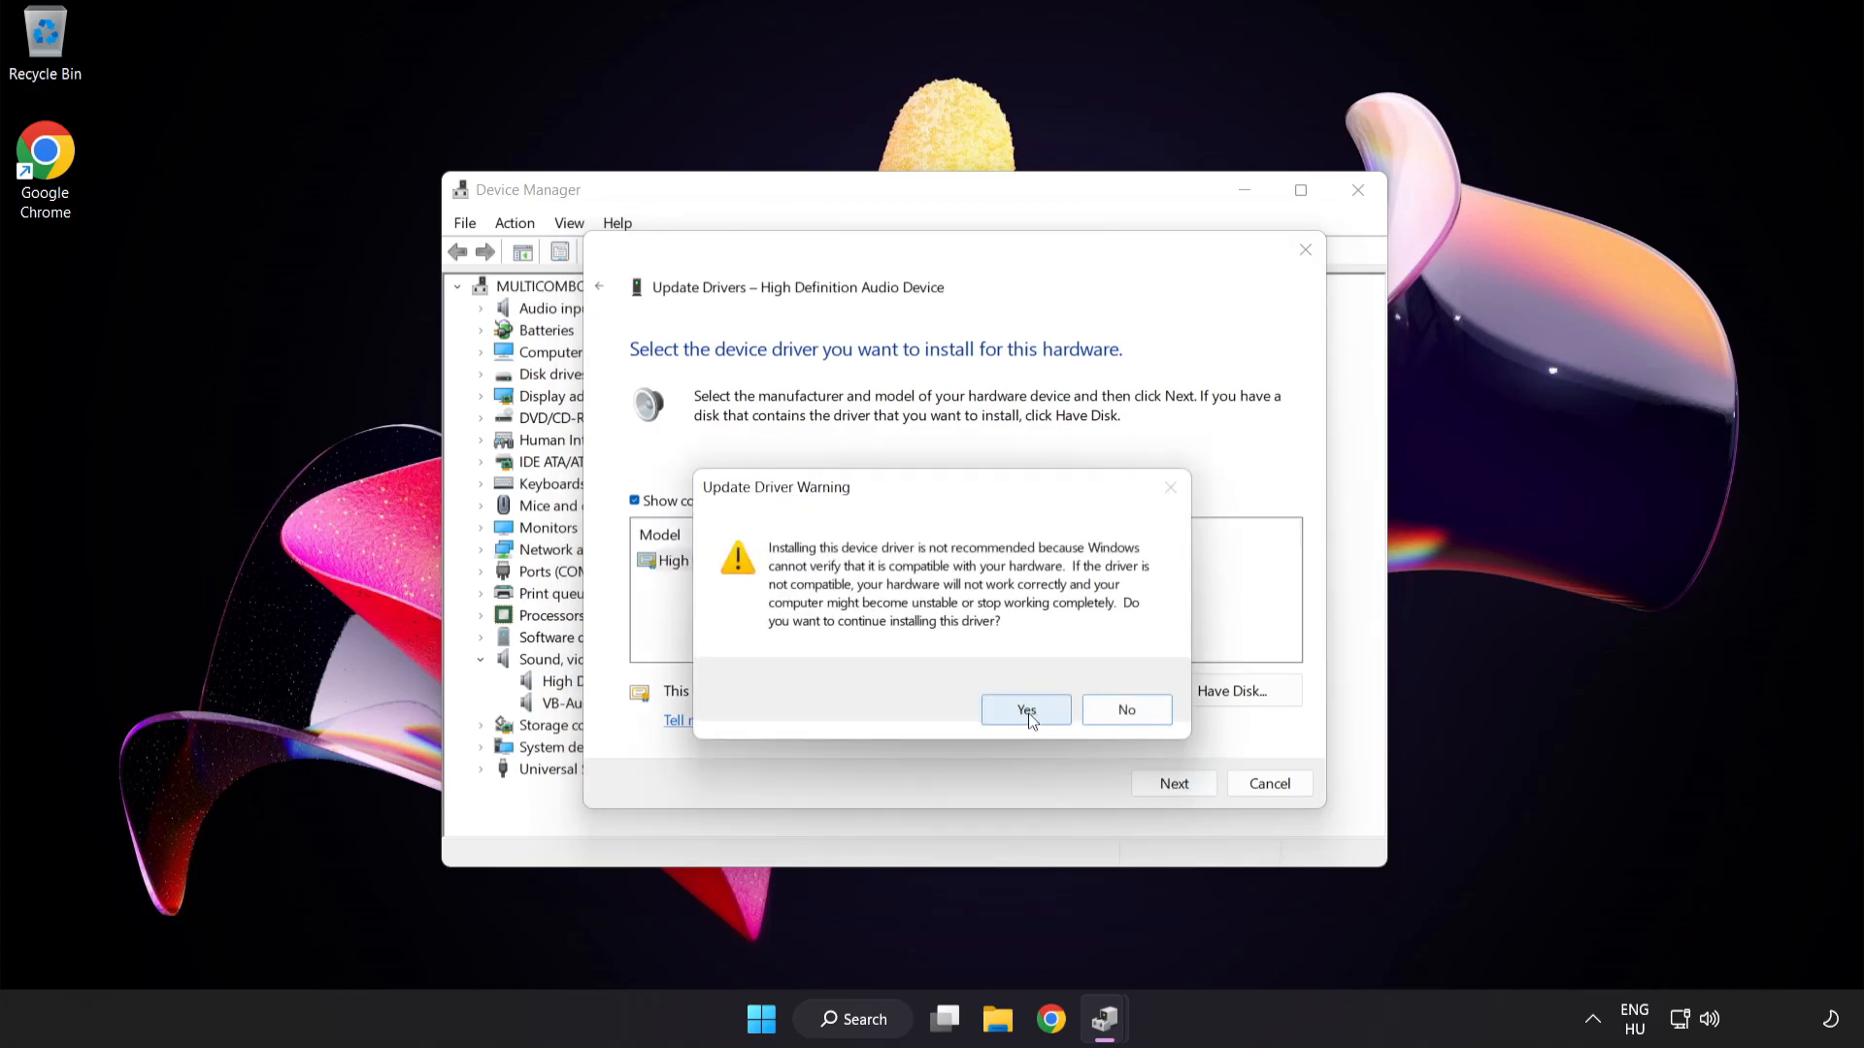
pyautogui.click(1025, 710)
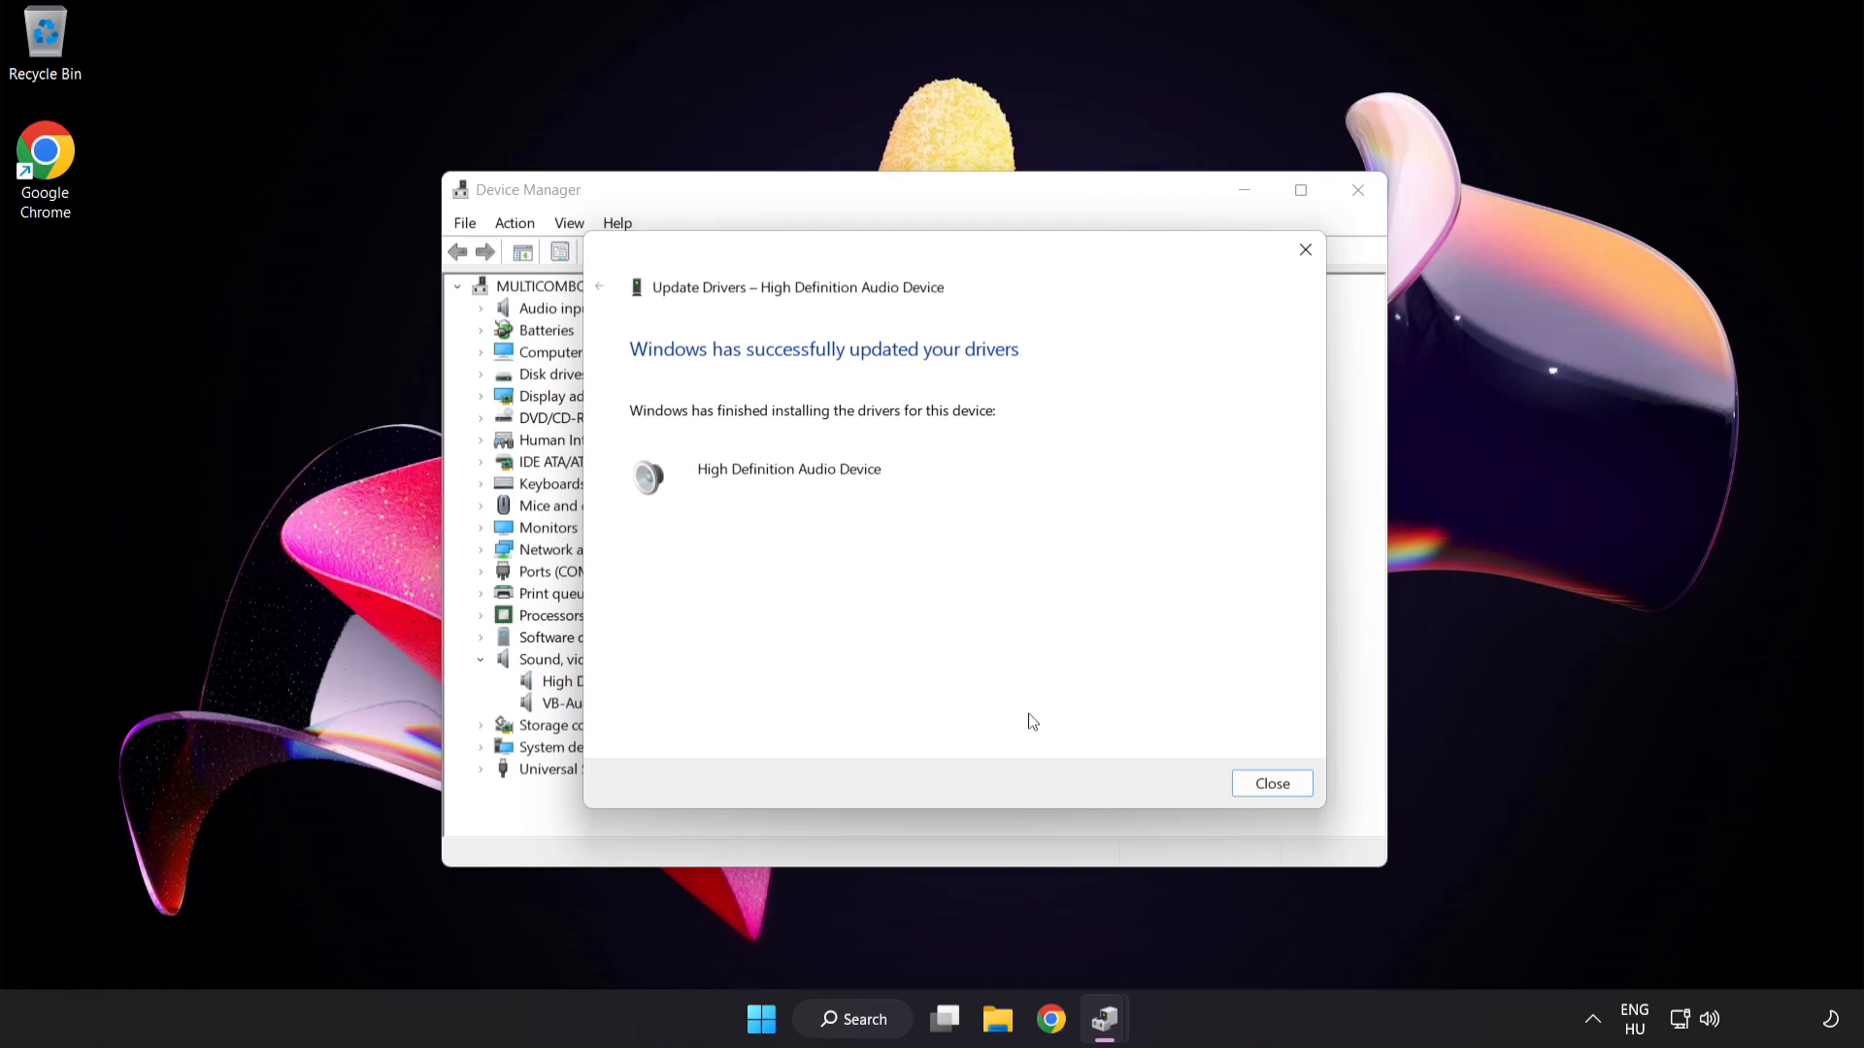
pyautogui.moveTo(1272, 782)
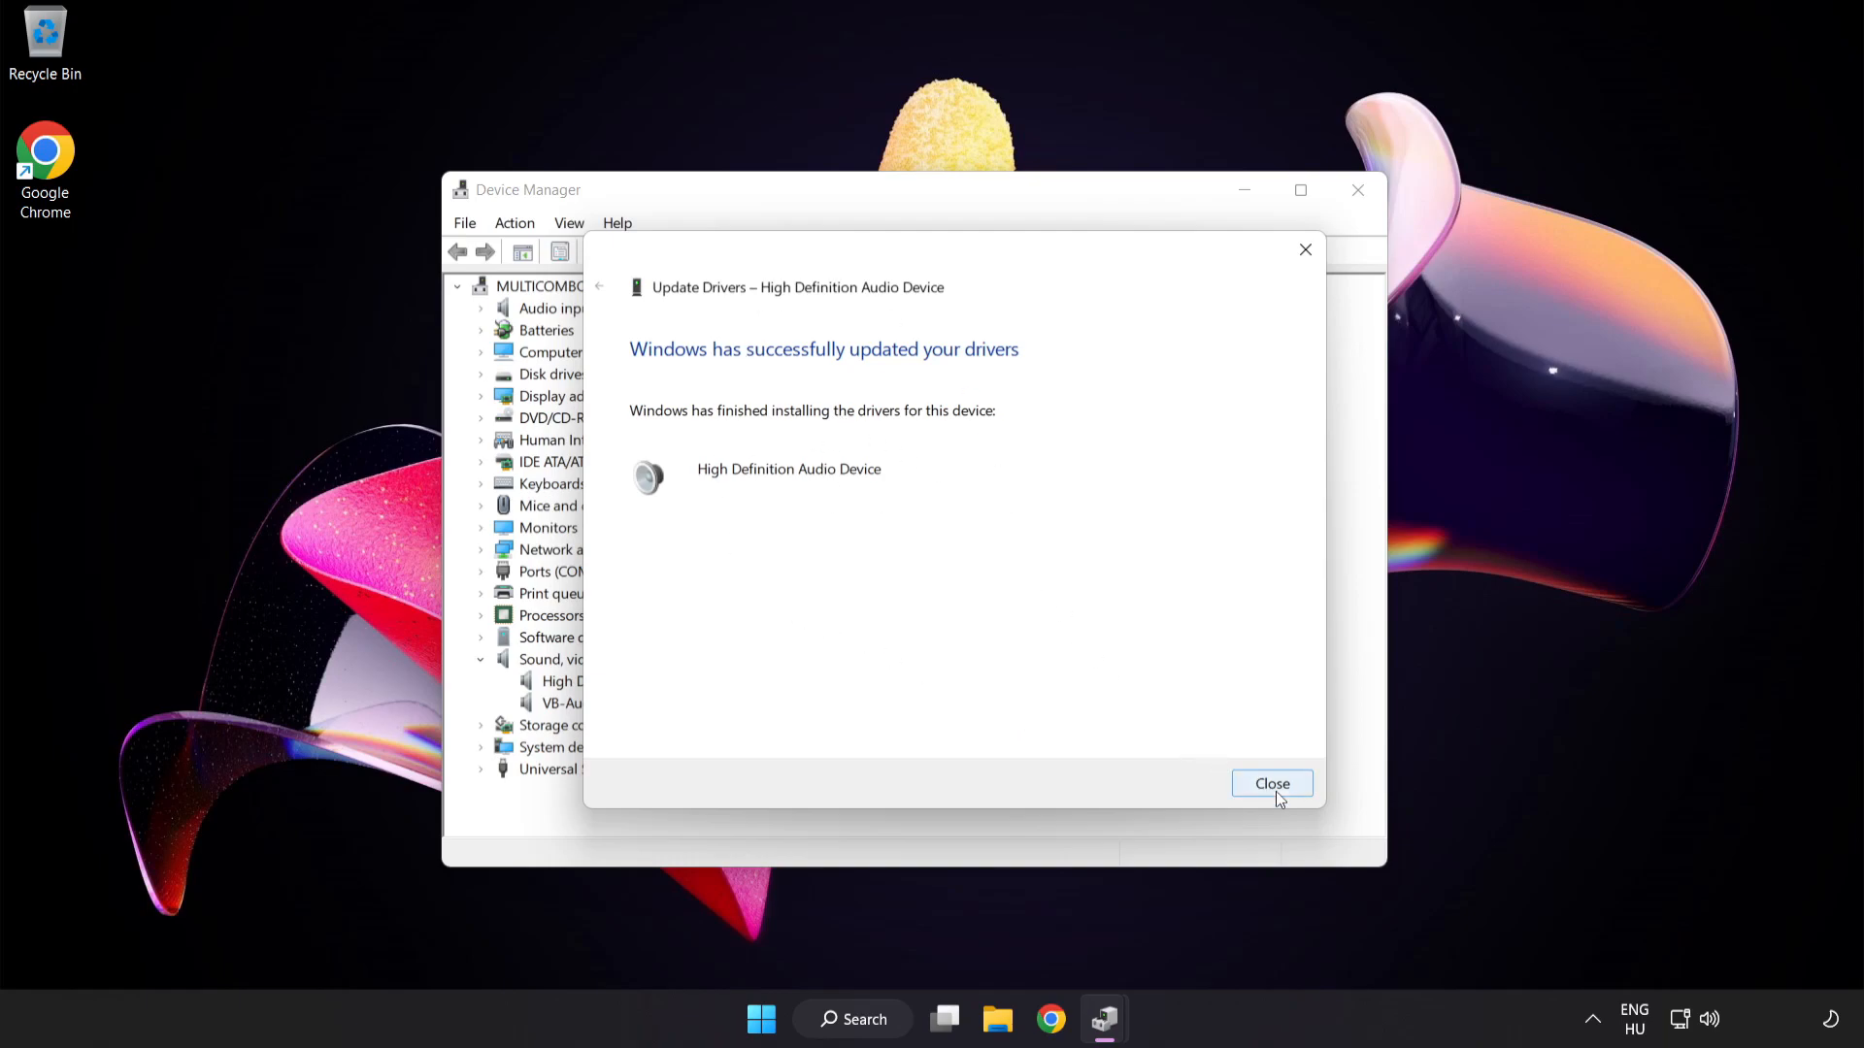
pyautogui.moveTo(1283, 796)
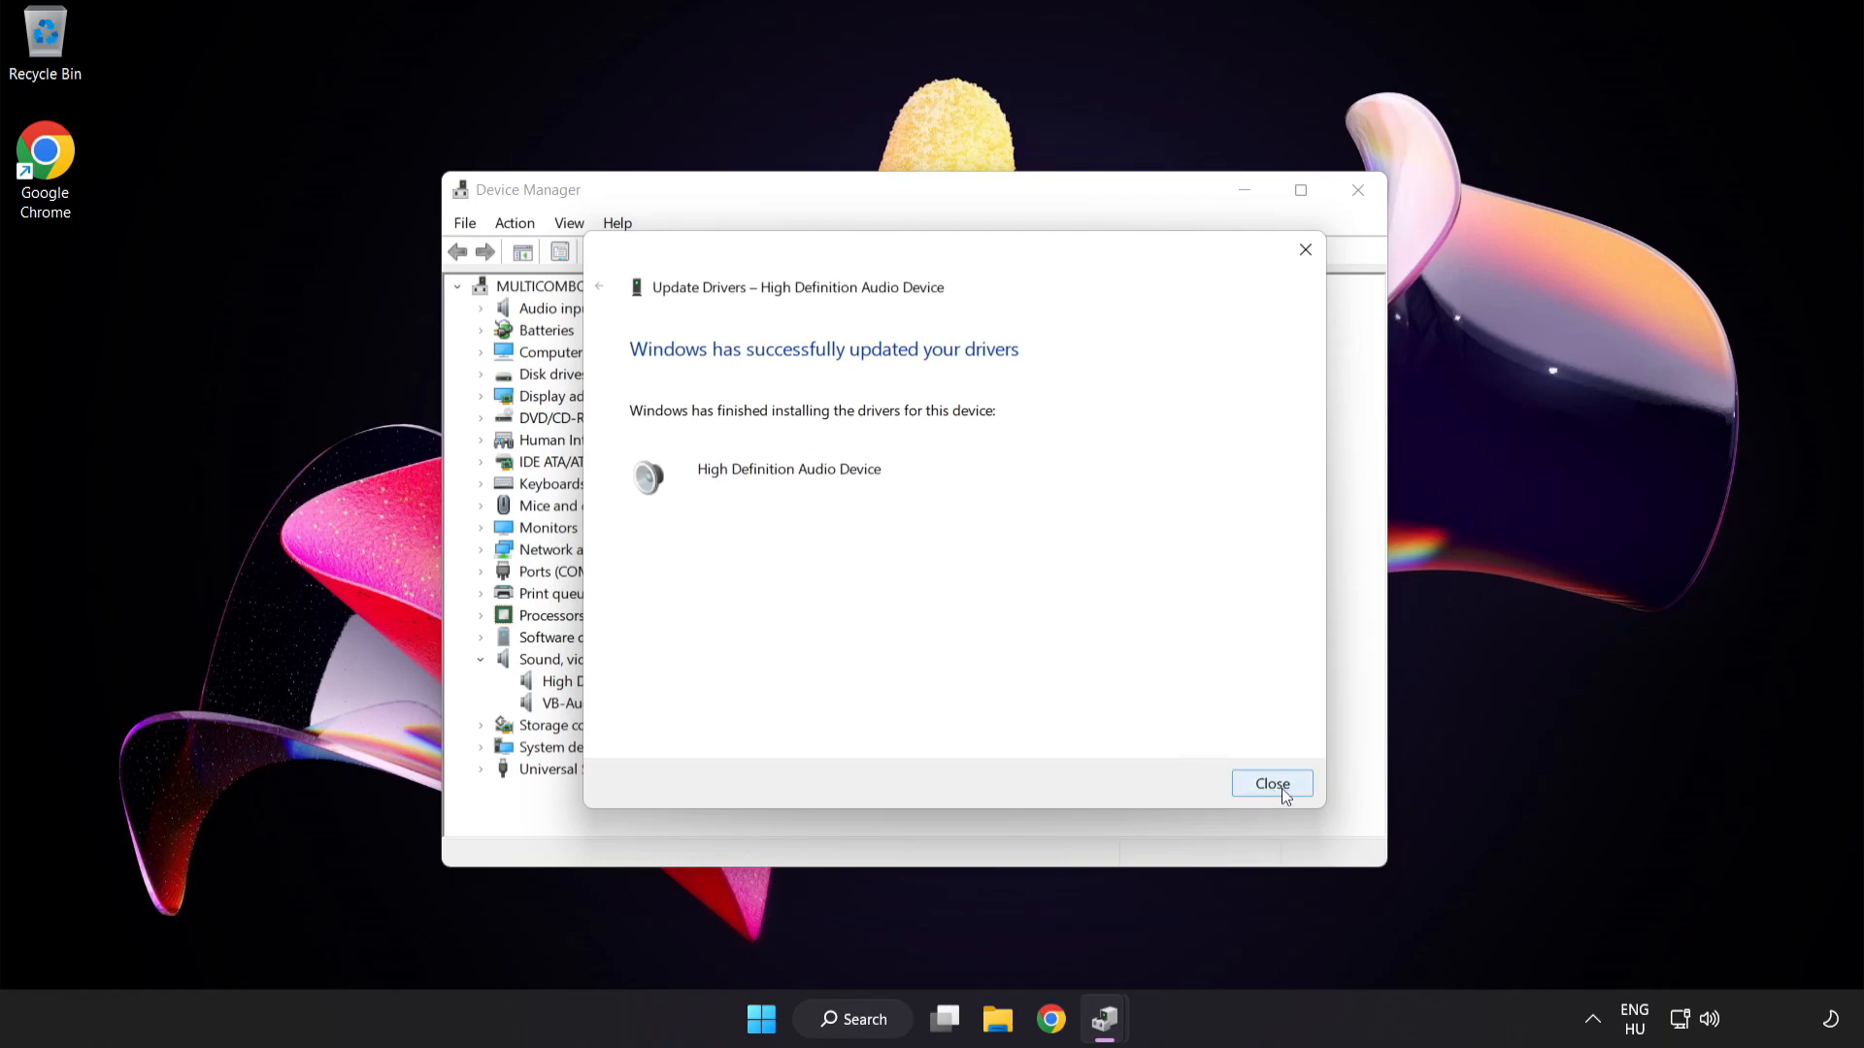
pyautogui.click(1271, 783)
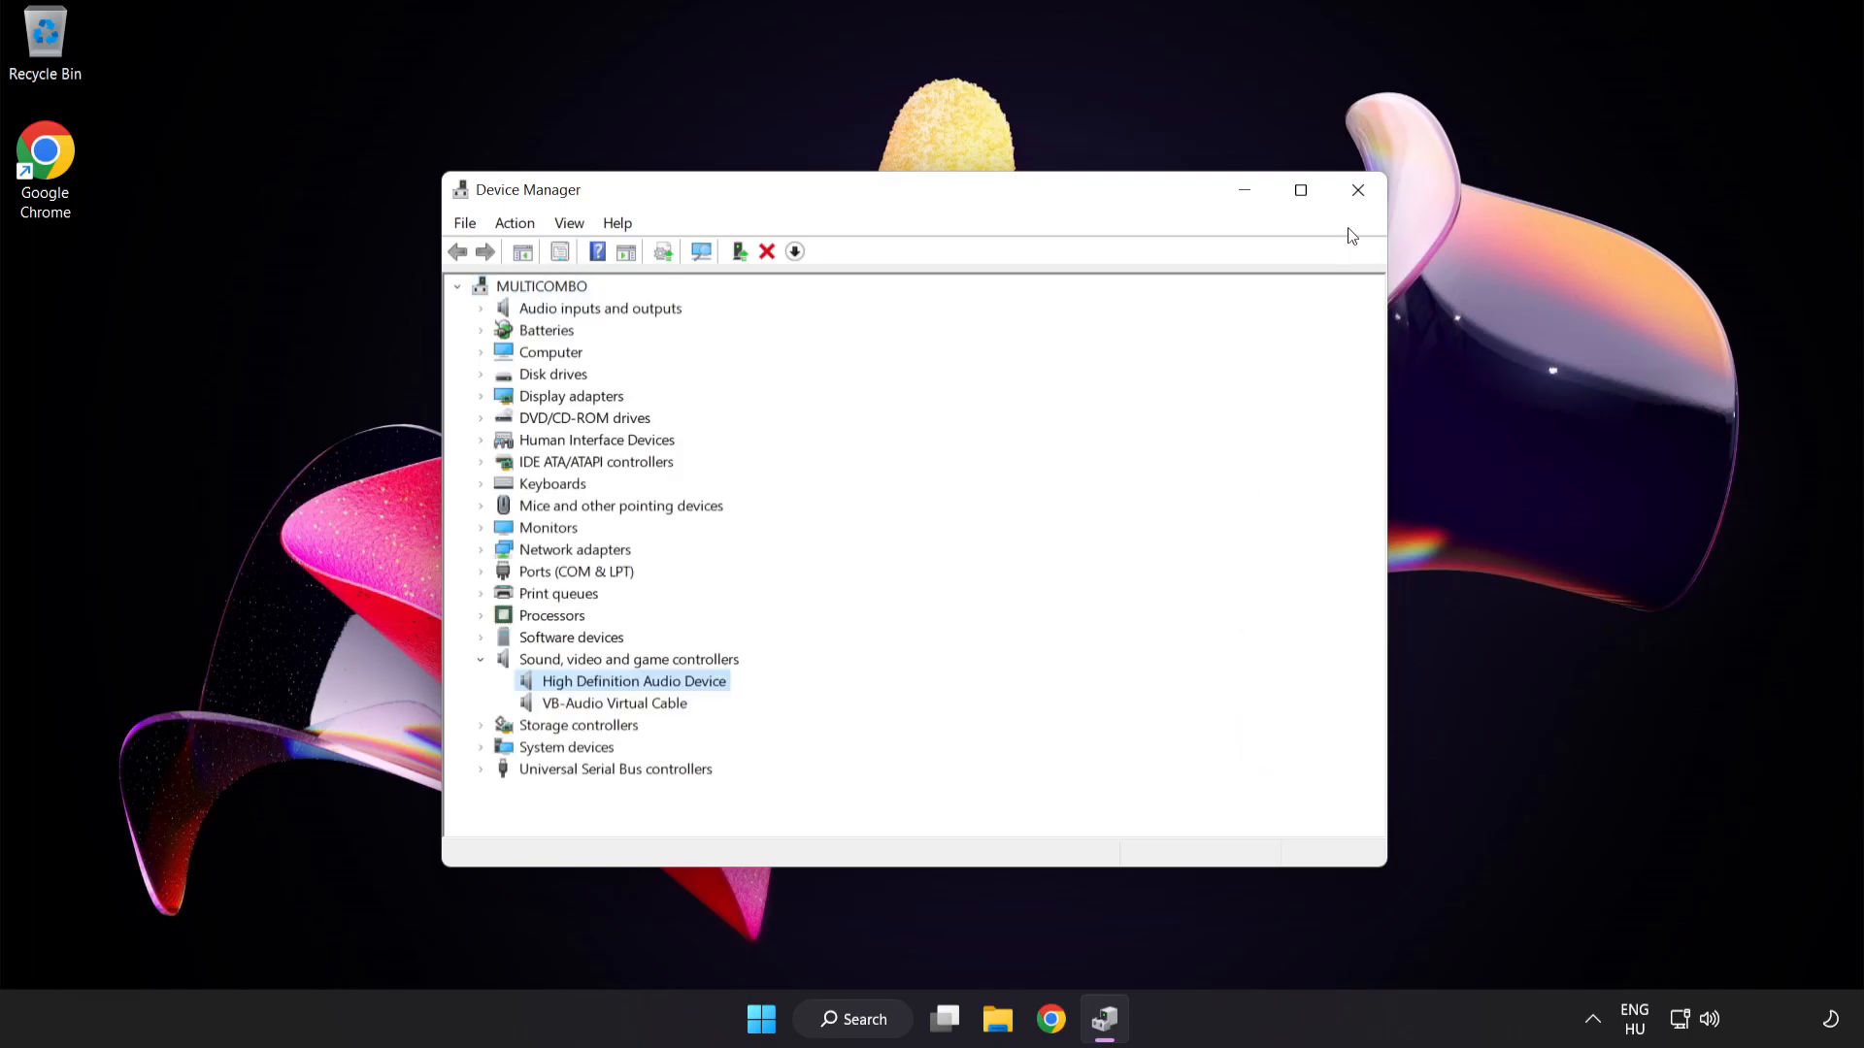
# Close Device Manager and bring up the taskbar speaker's right-click options with Troubleshoot sound problems
pyautogui.click(1357, 190)
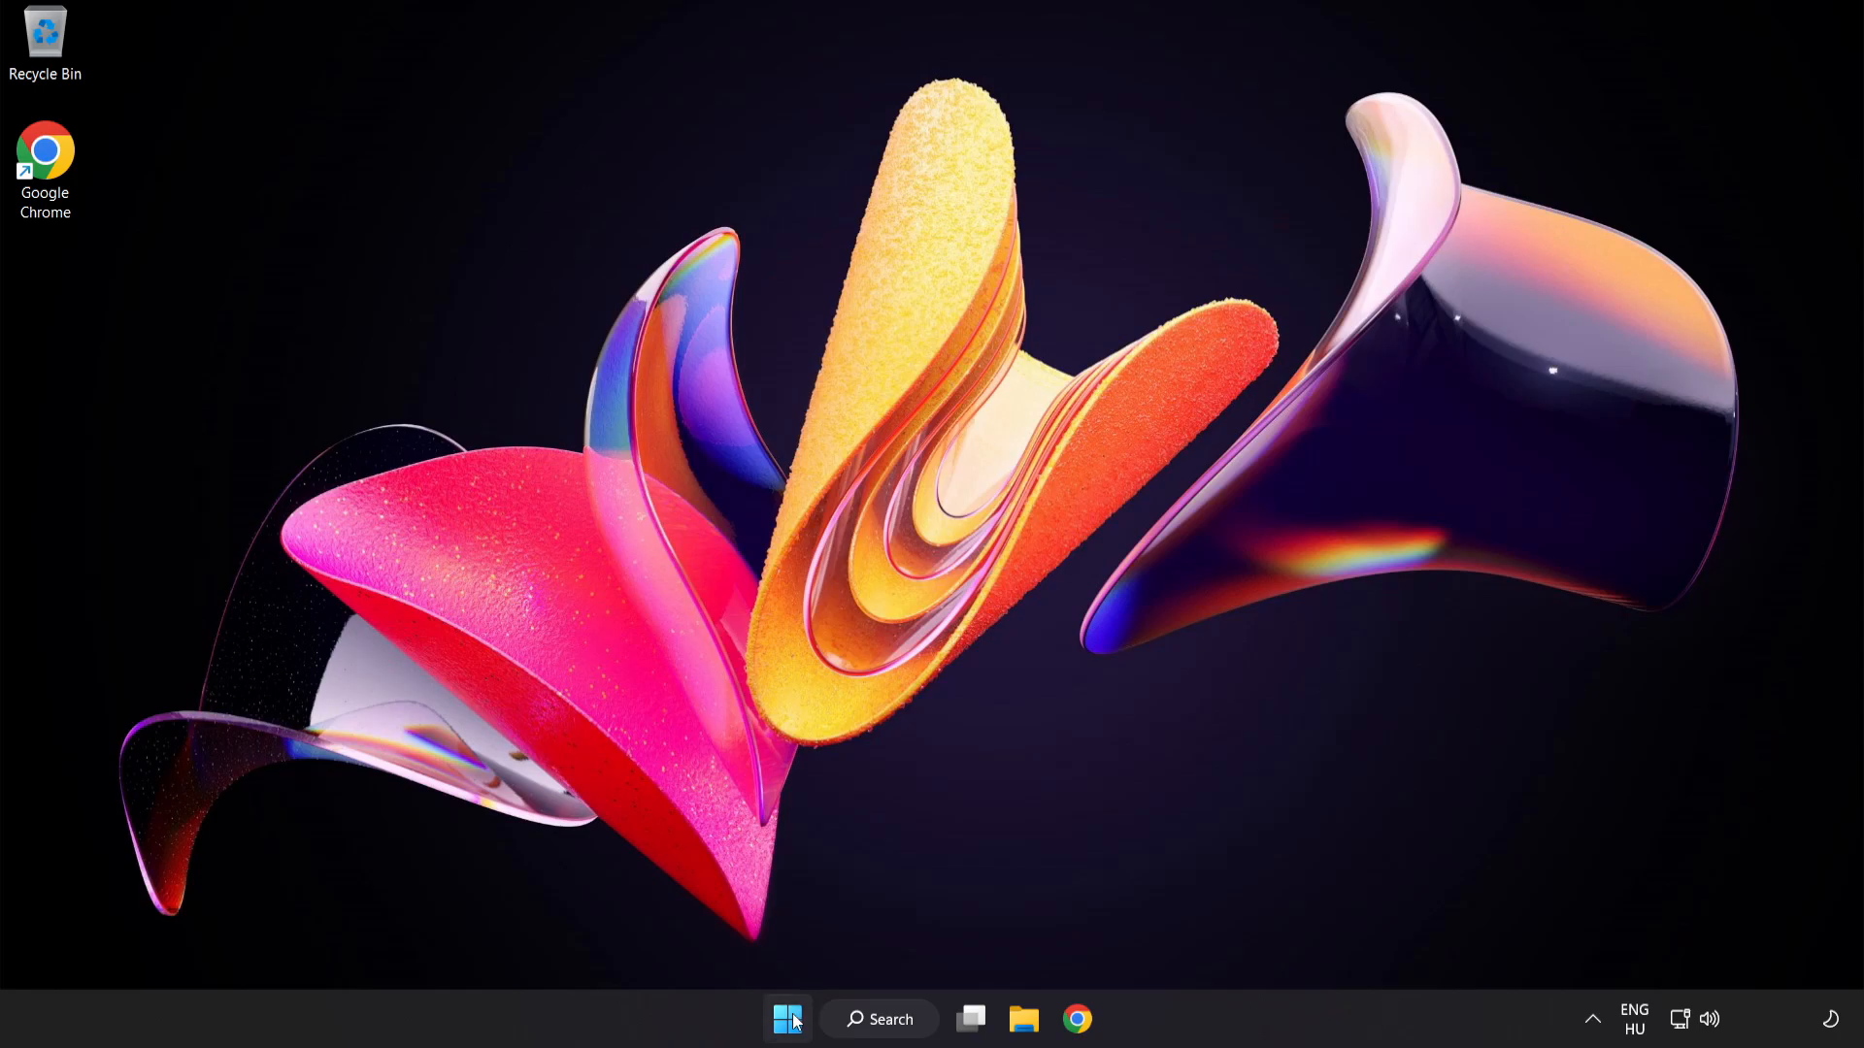
pyautogui.click(787, 1019)
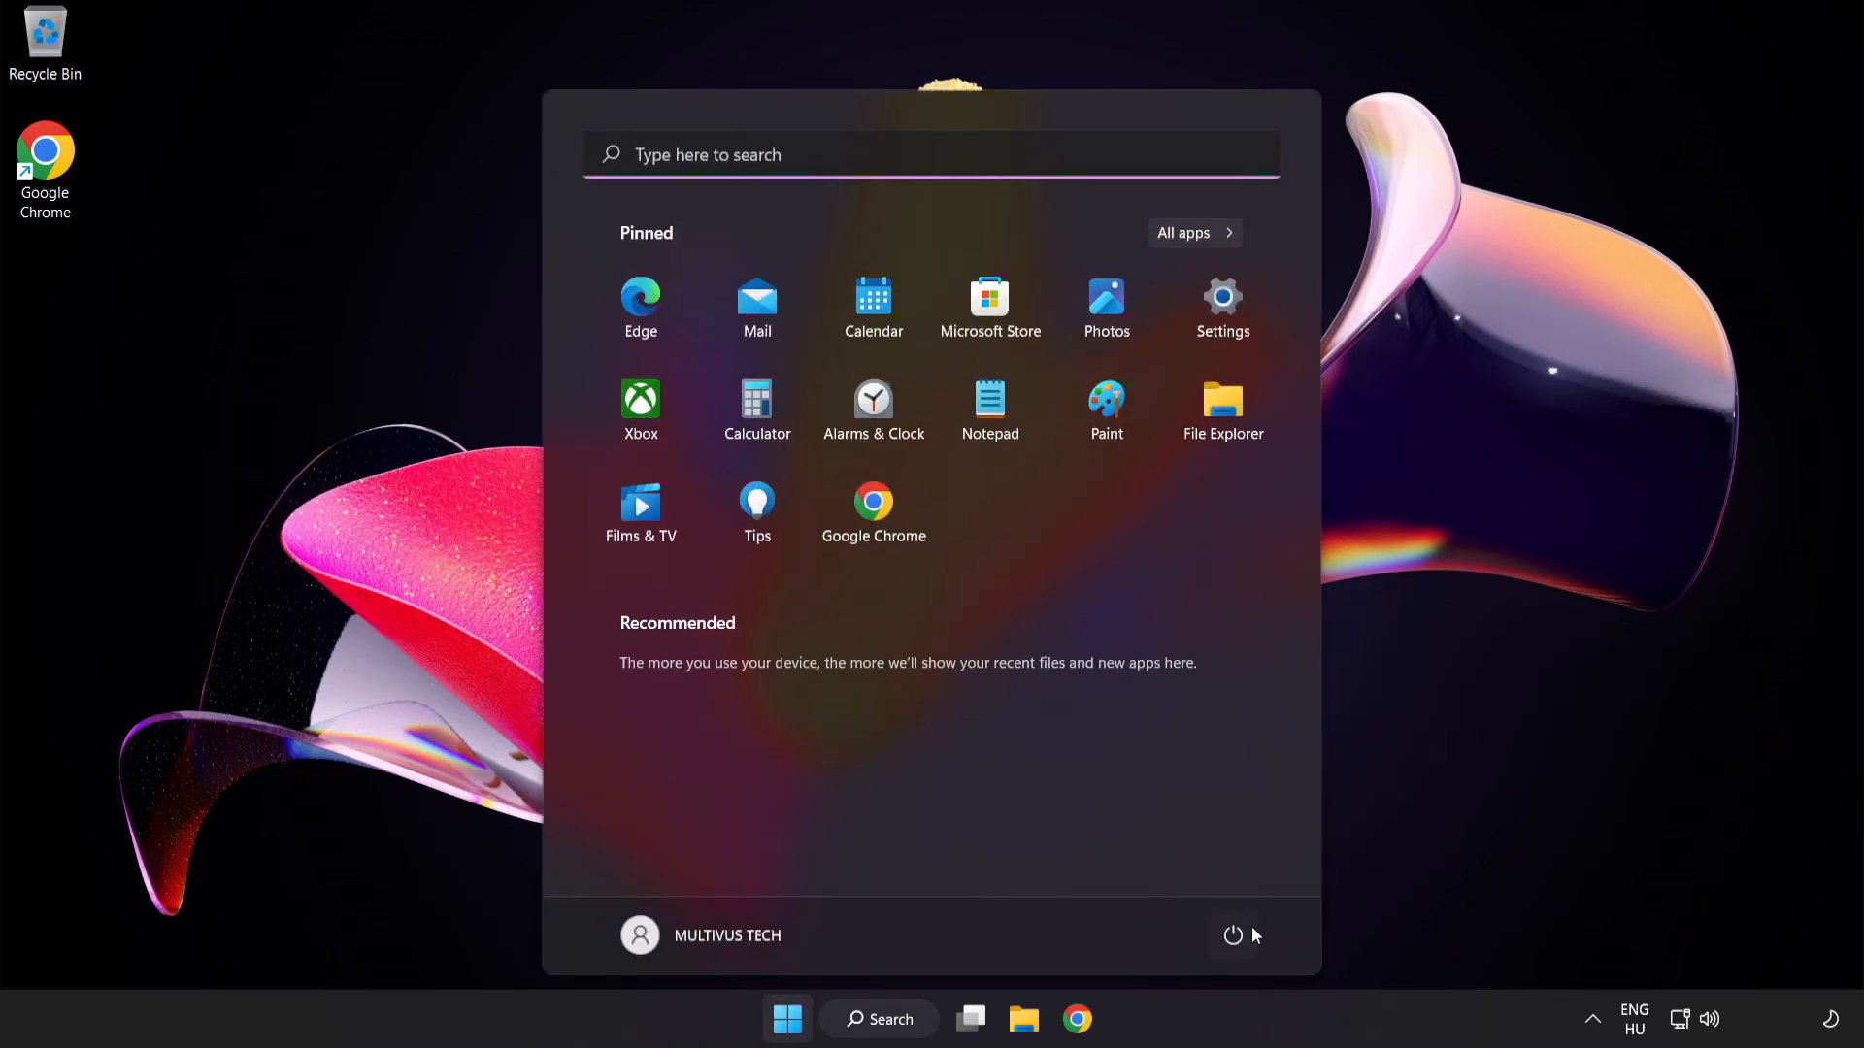
pyautogui.click(1233, 935)
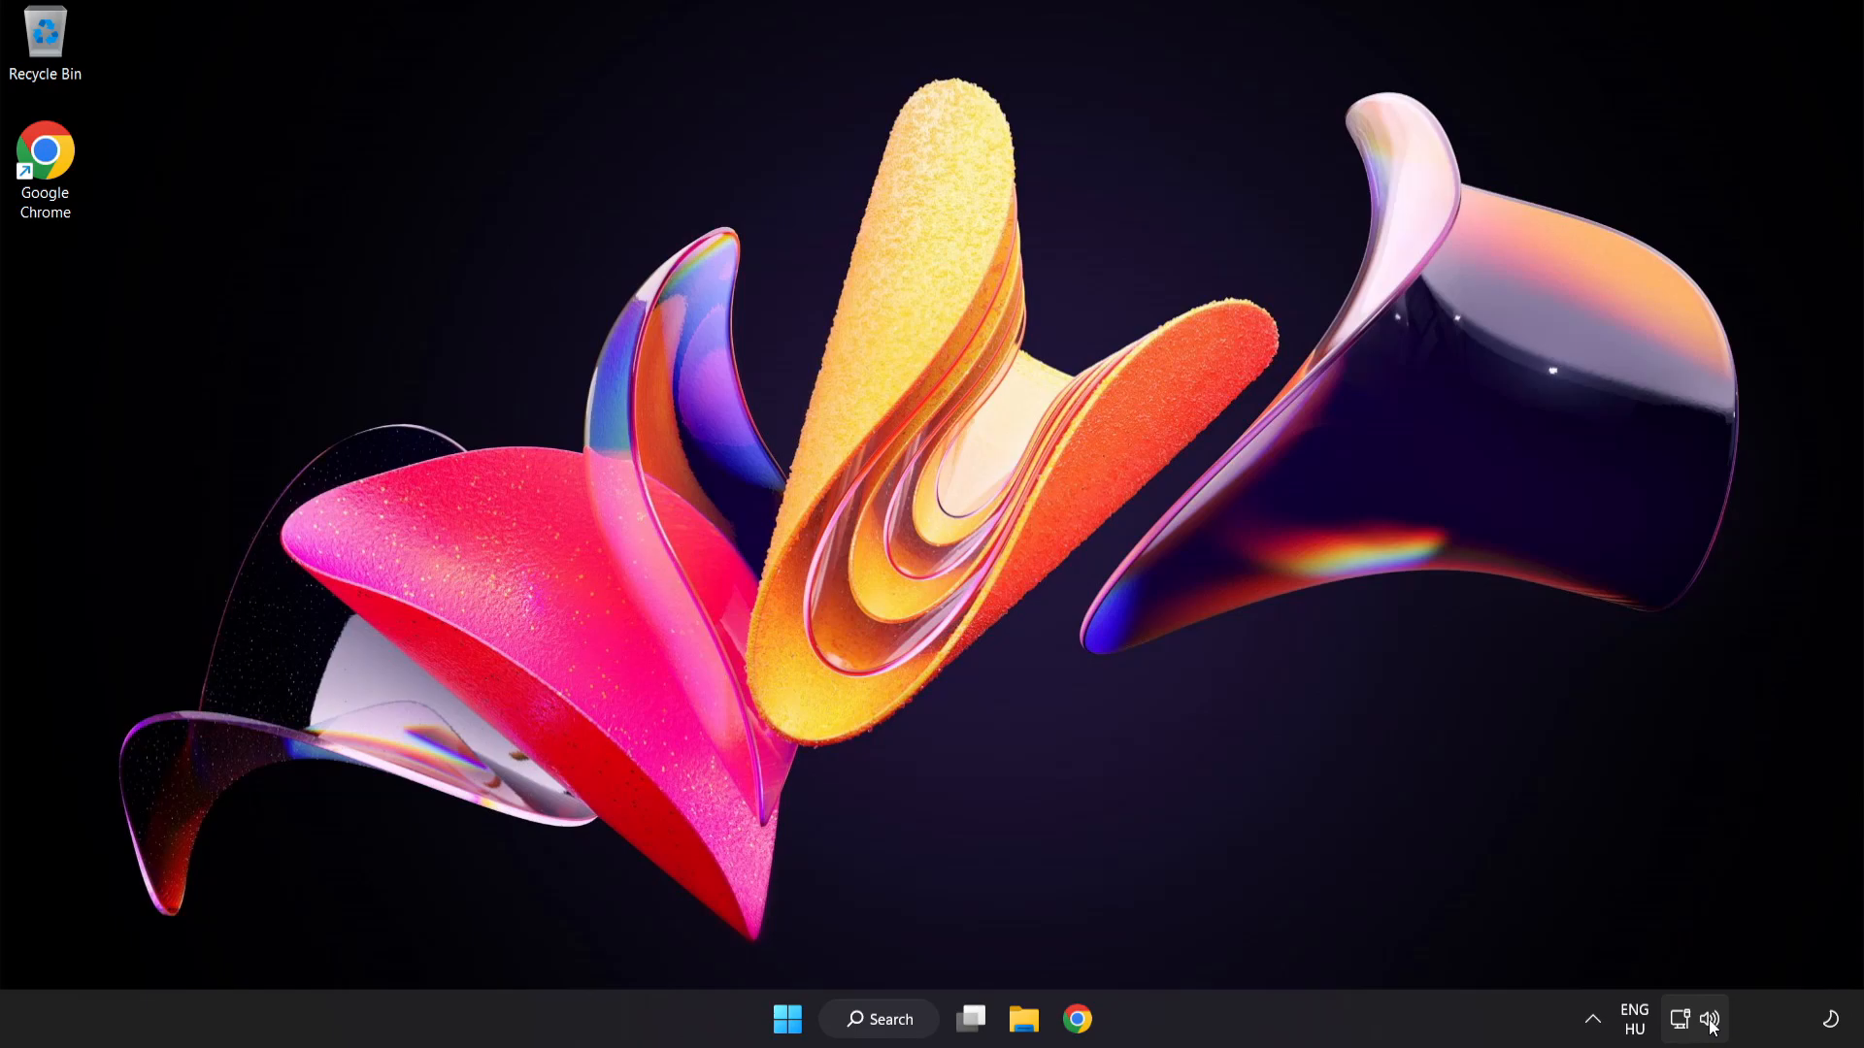
pyautogui.rightClick(1708, 1019)
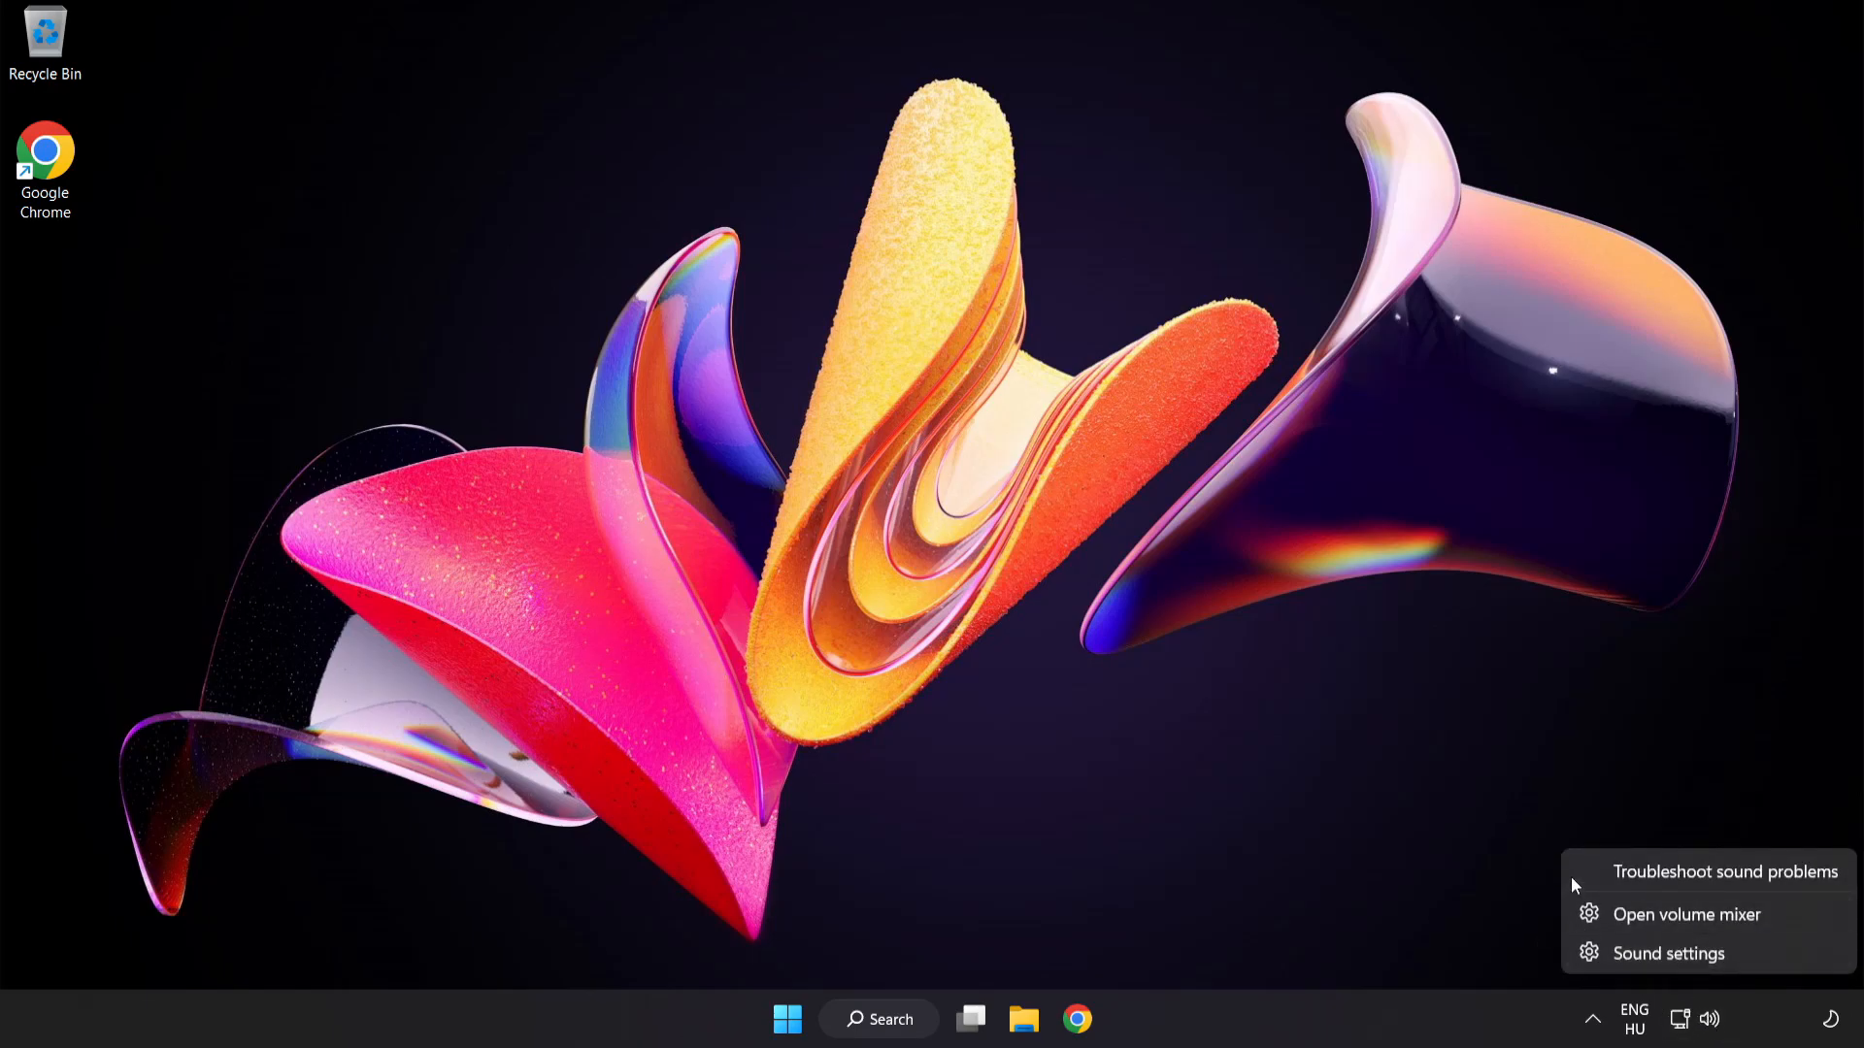